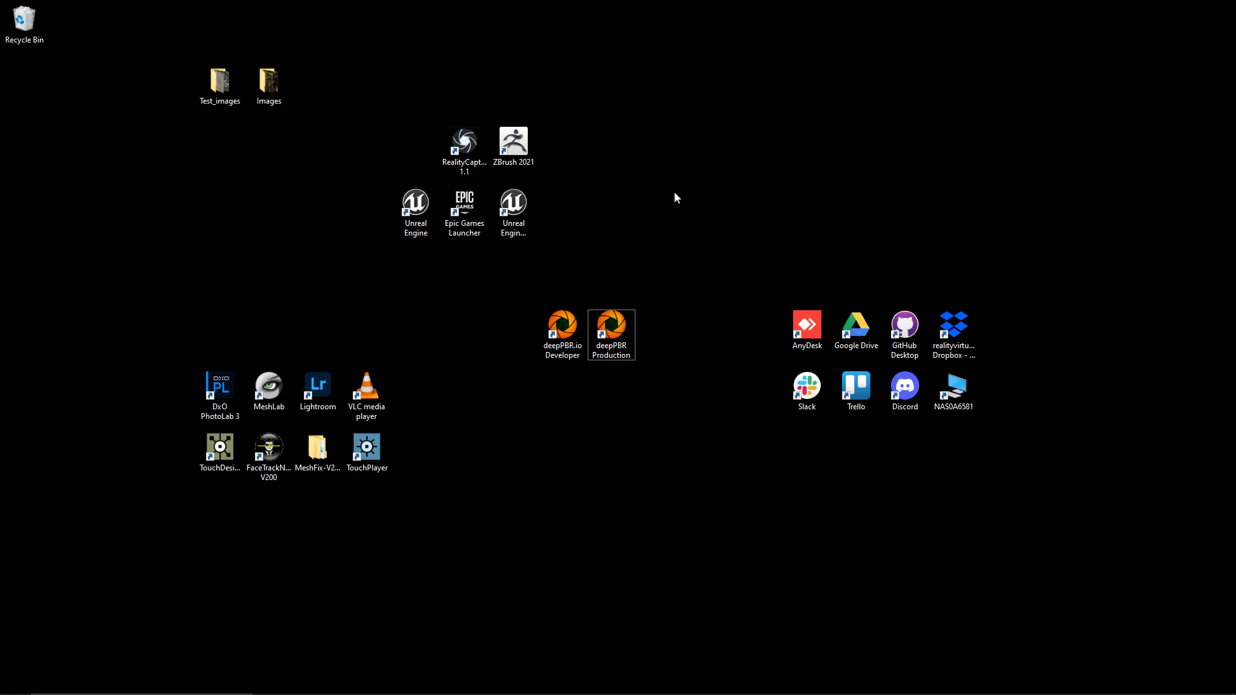
mouse_move(571, 448)
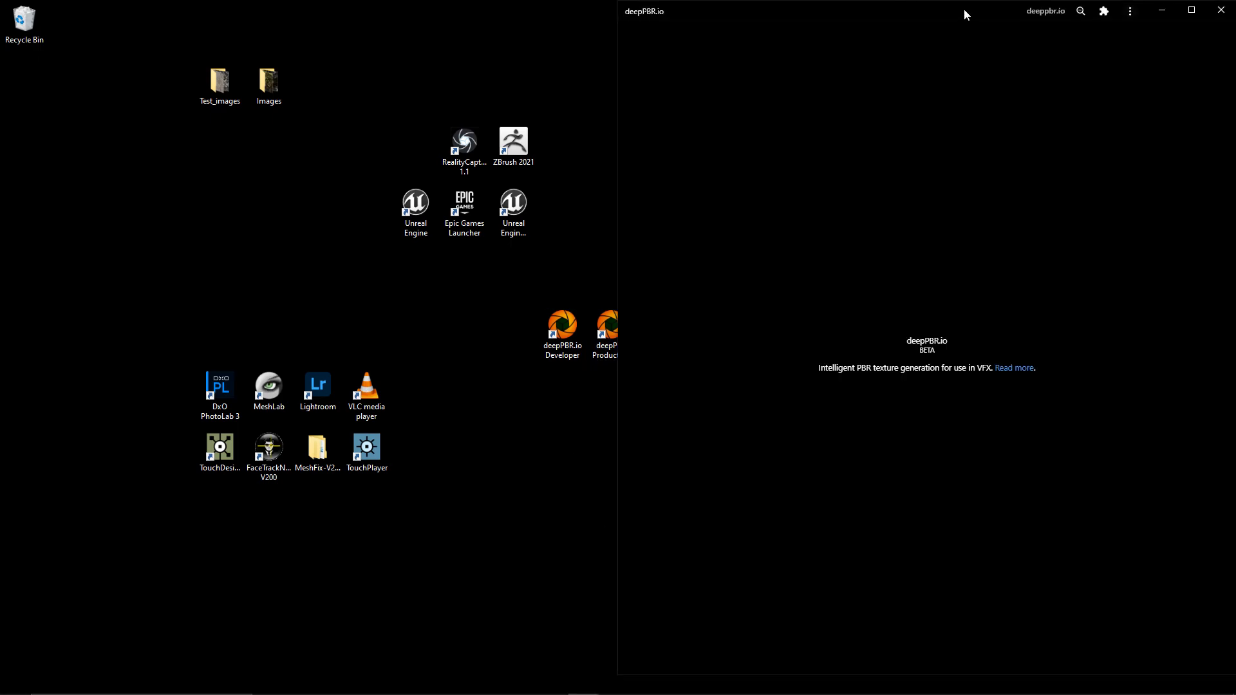
- Maximize the window and upload several texture photos from the Images folder as a new session
click(1191, 9)
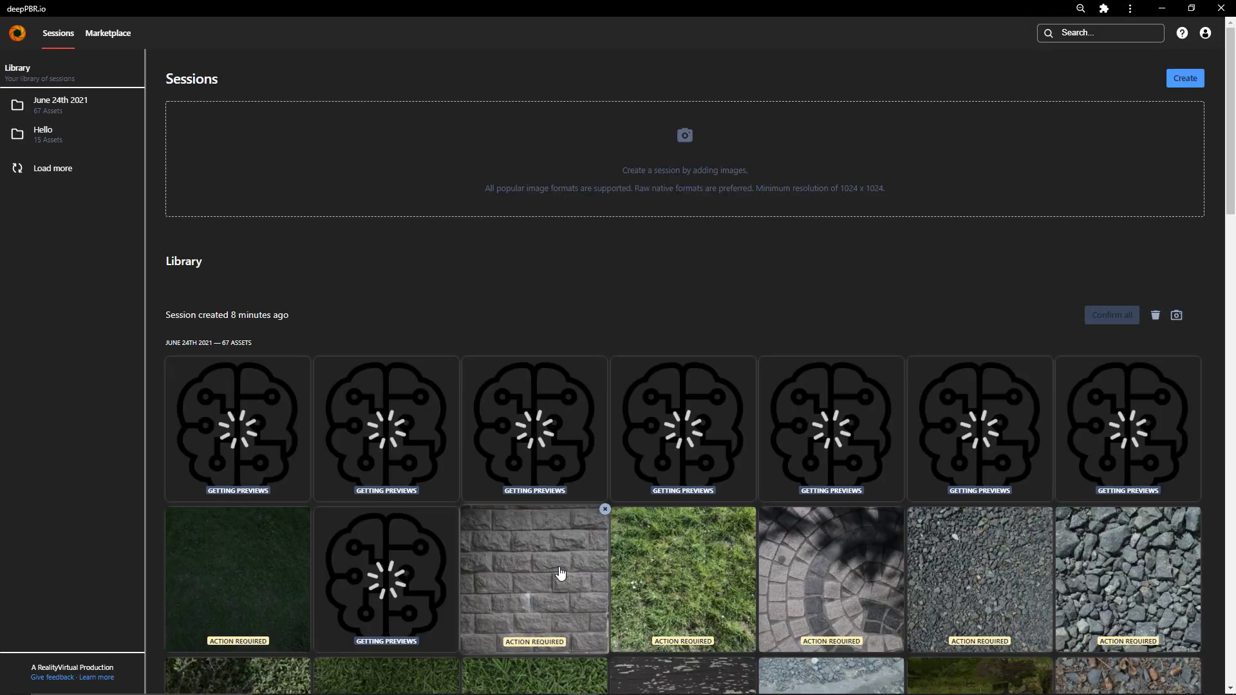
scroll(down, 3)
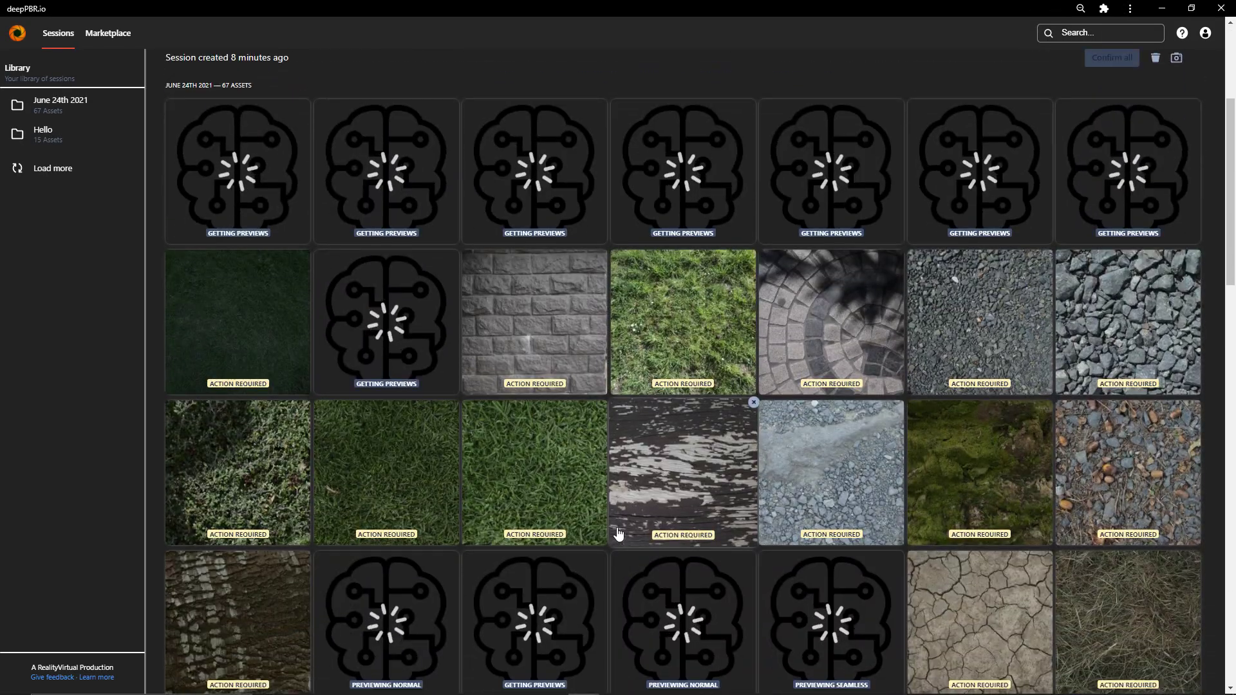
scroll(down, 3)
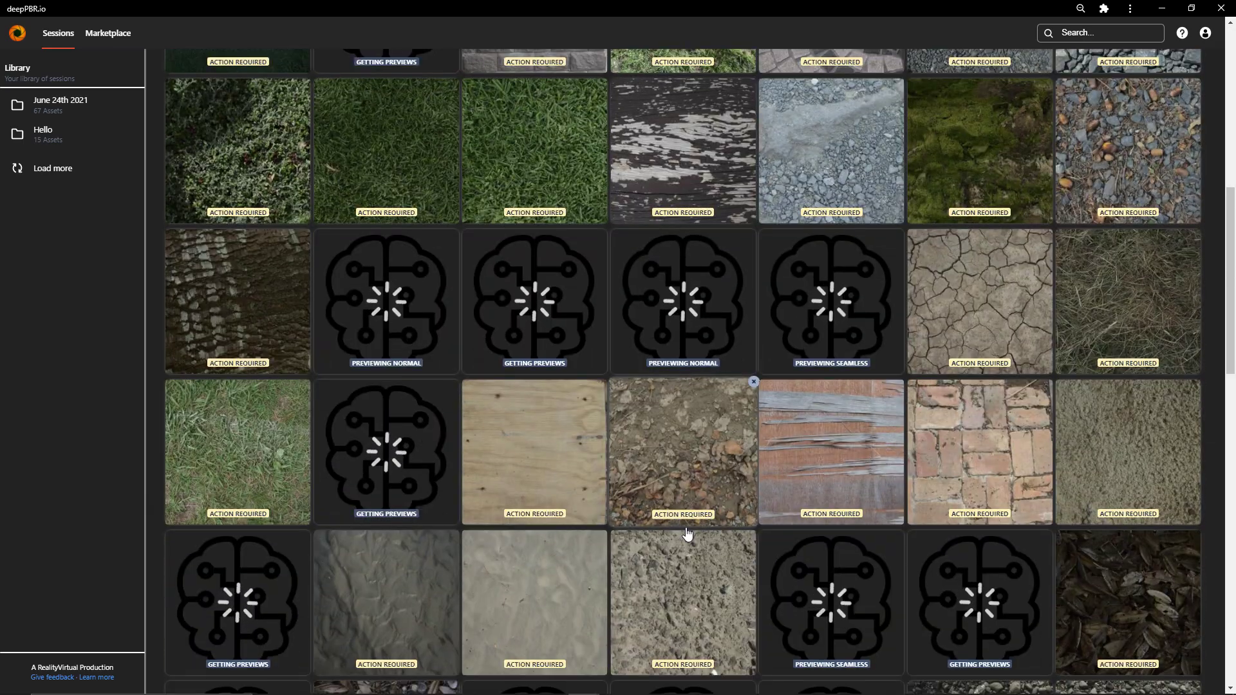
scroll(up, 3)
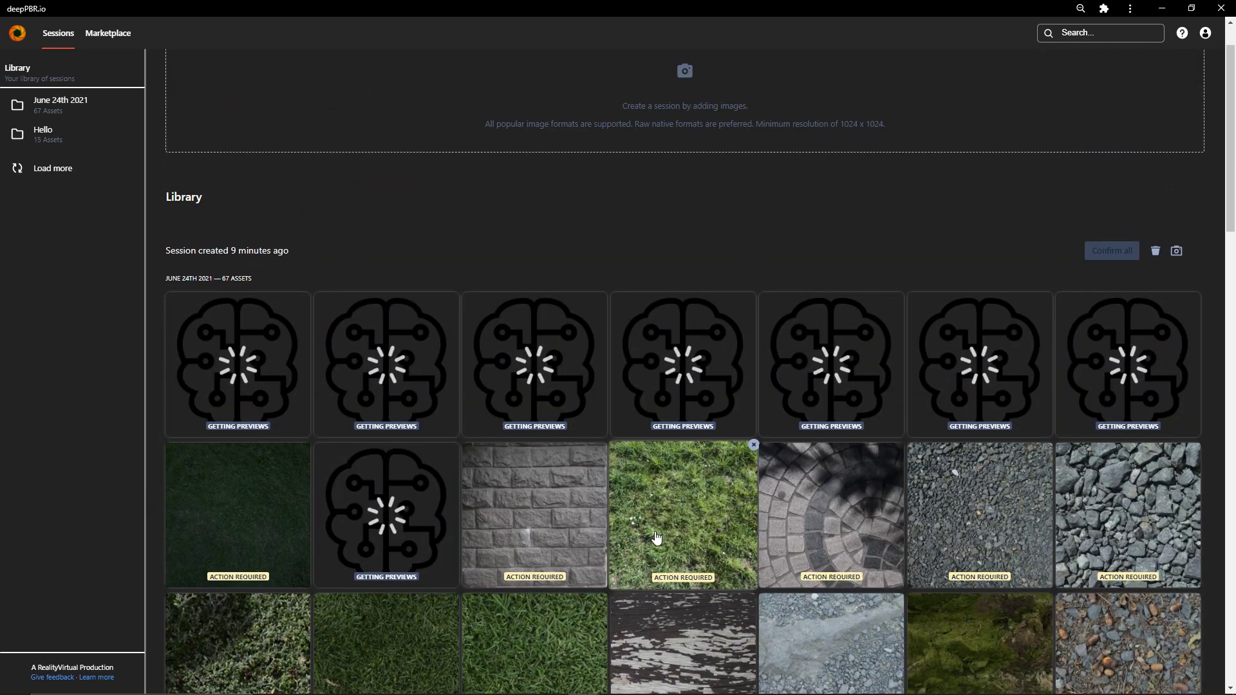
click(683, 69)
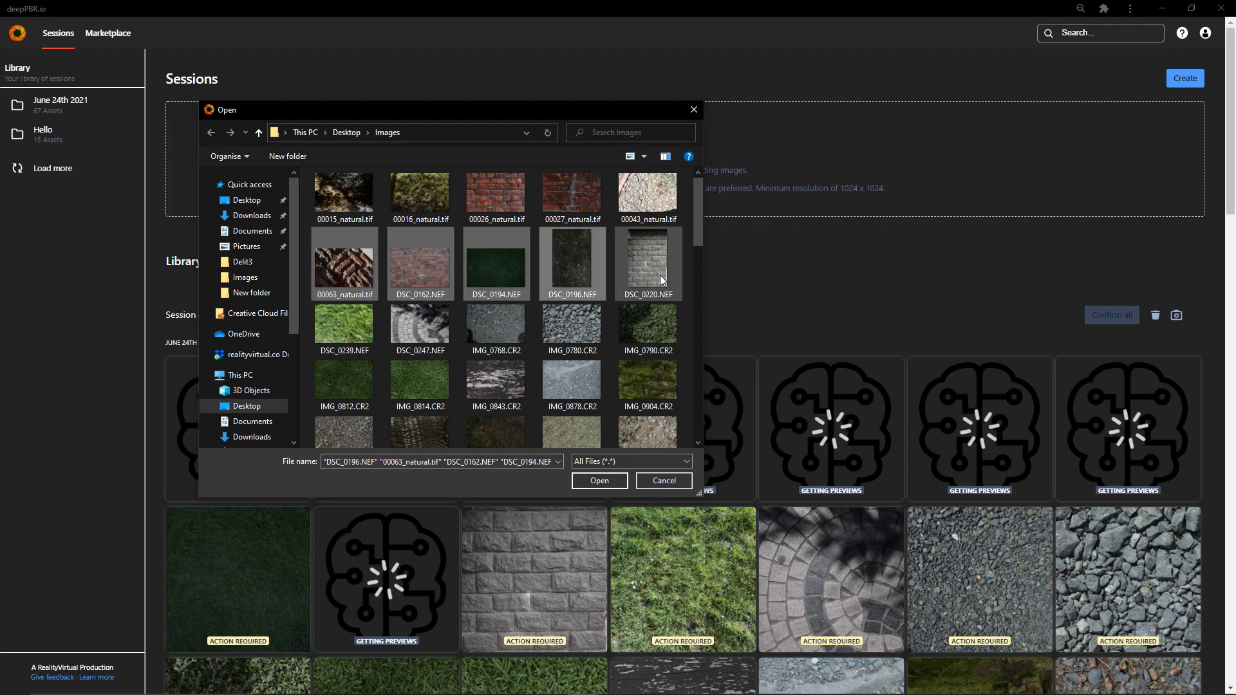
click(599, 481)
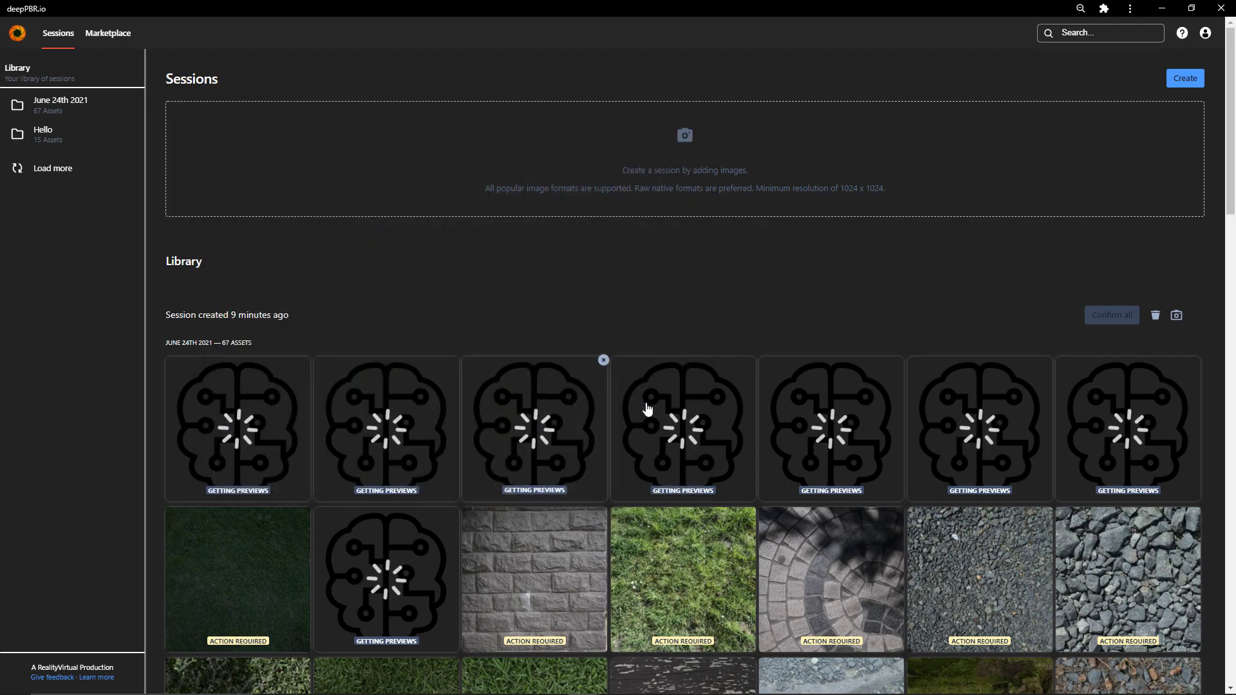
scroll(down, 3)
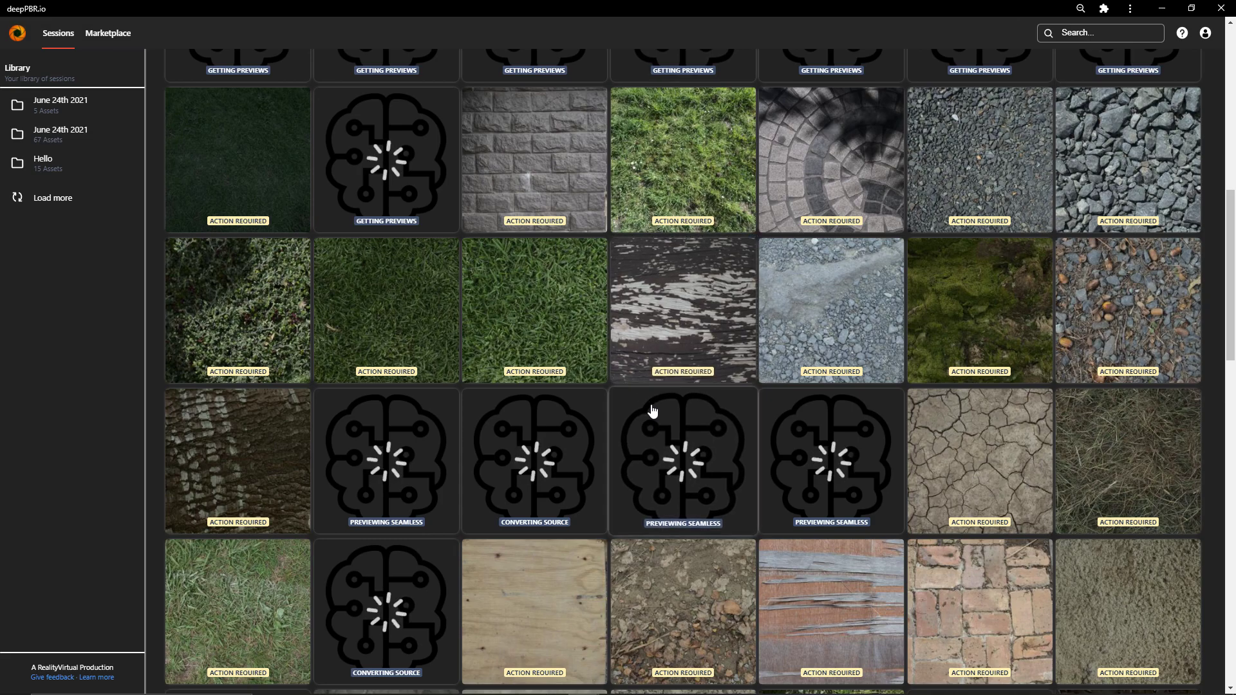
scroll(down, 3)
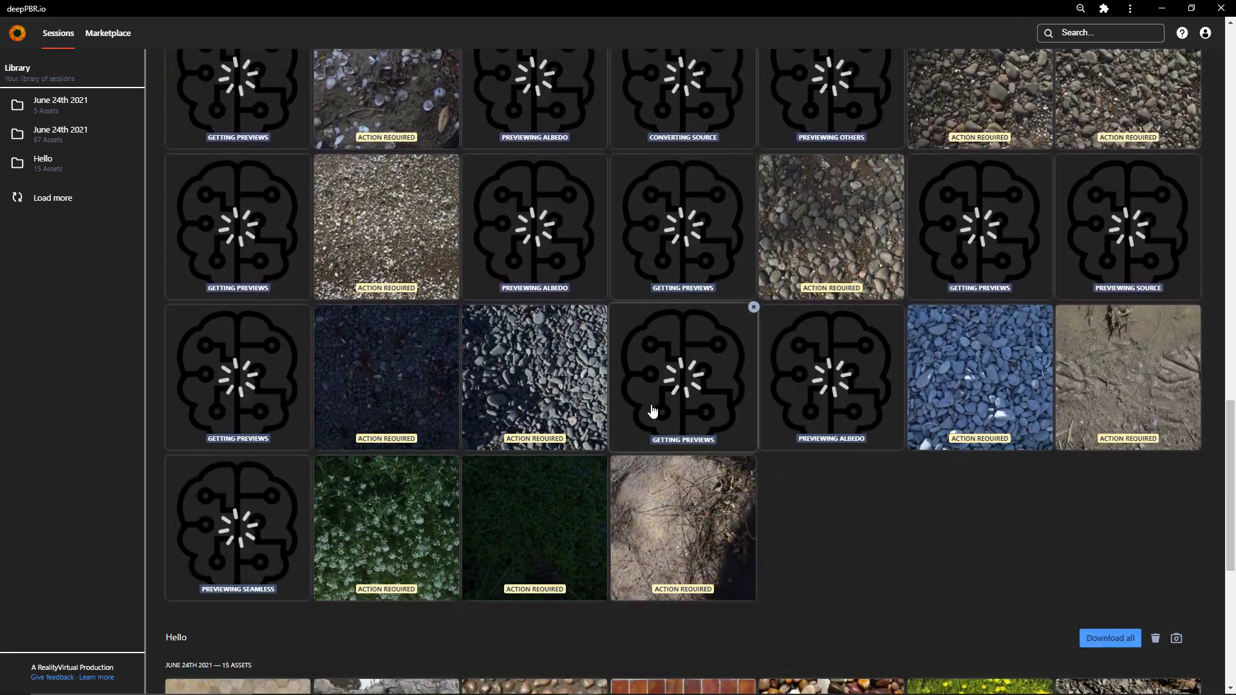
scroll(down, 3)
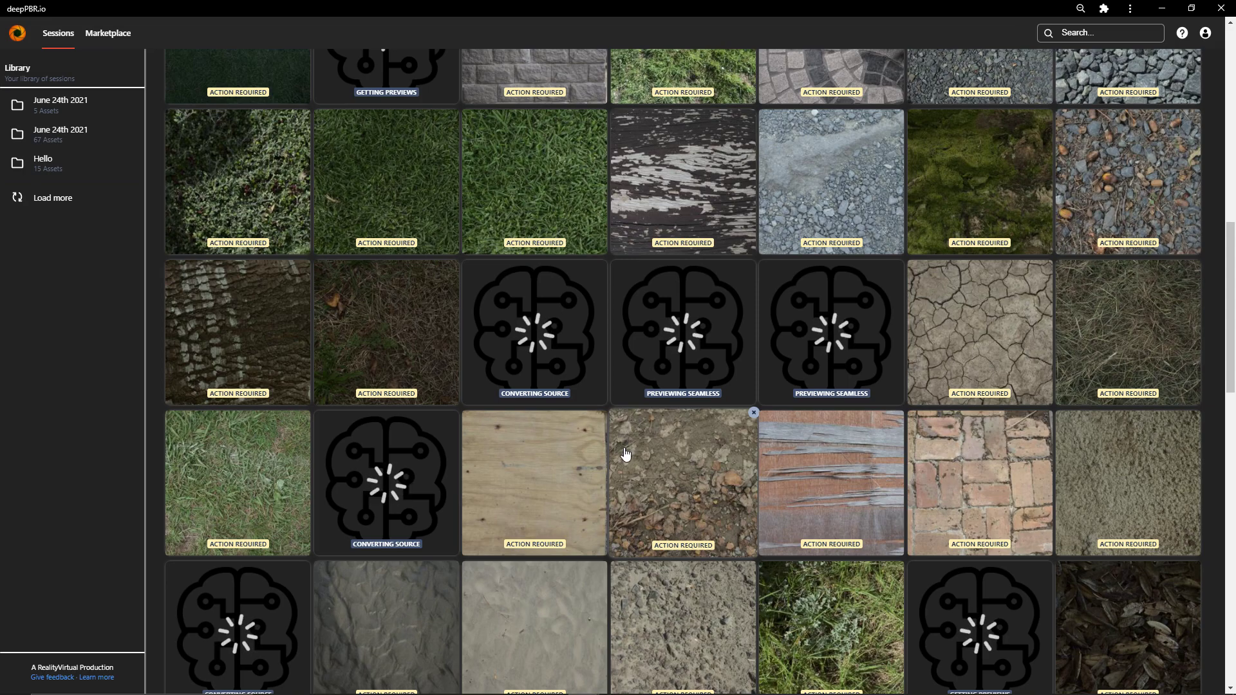
scroll(up, 3)
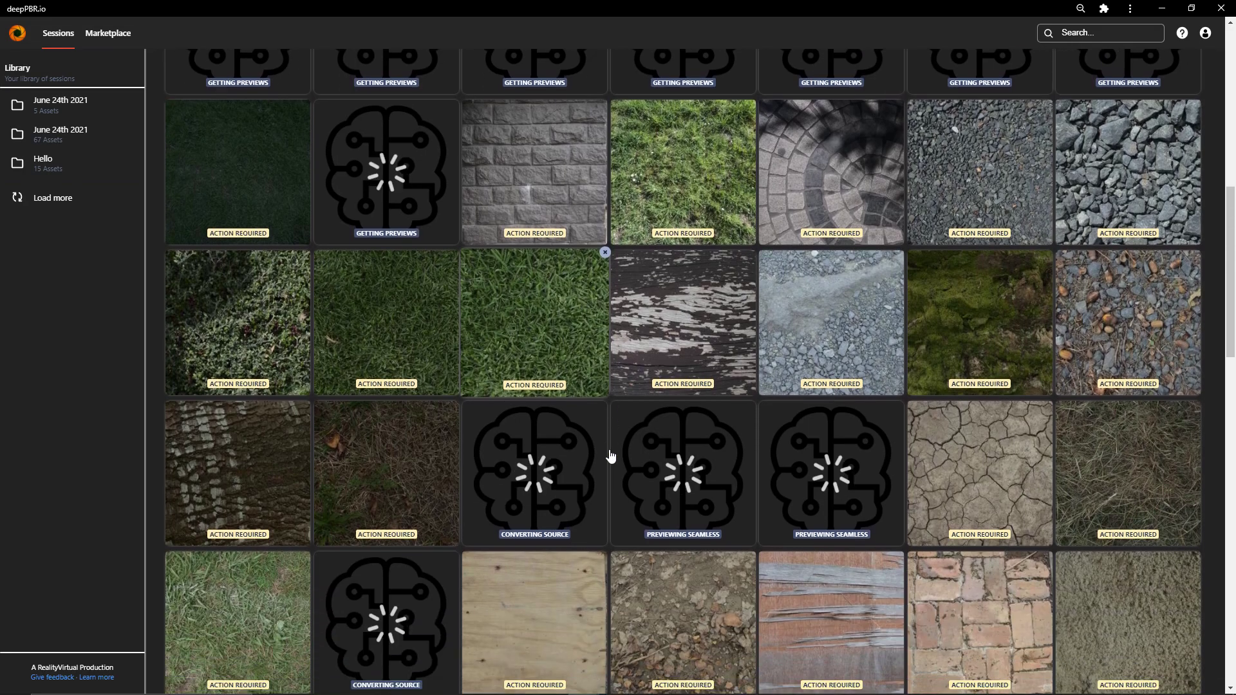
scroll(down, 3)
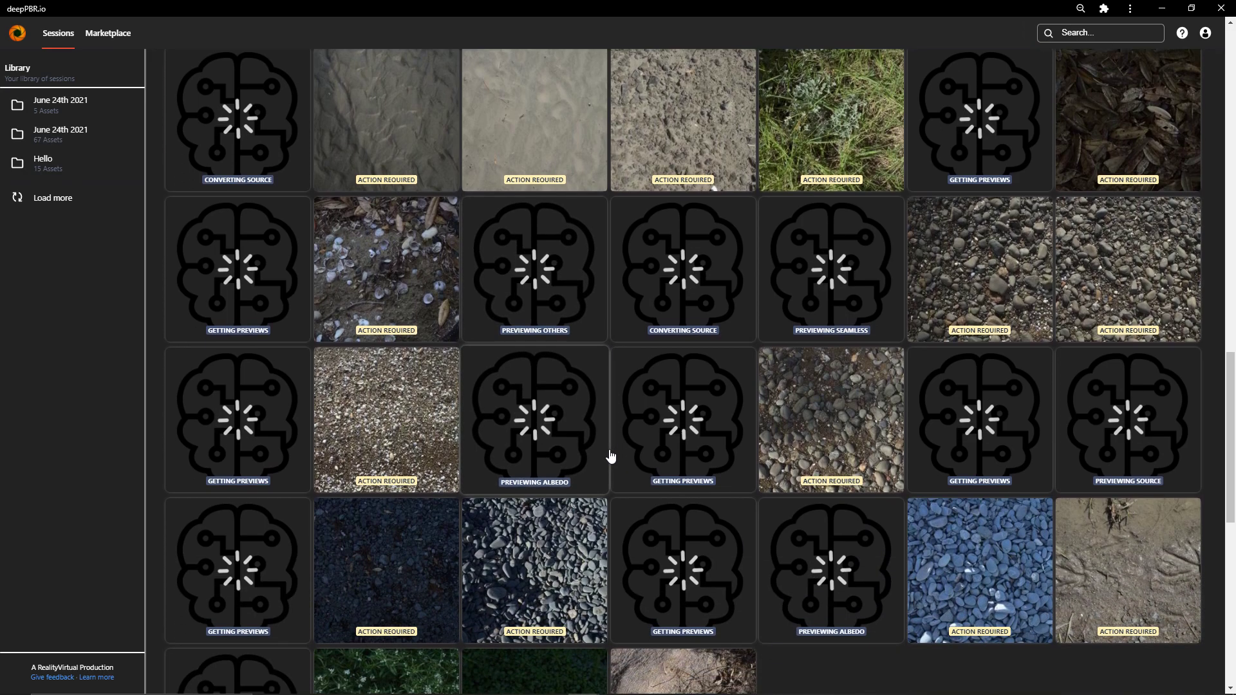
scroll(down, 3)
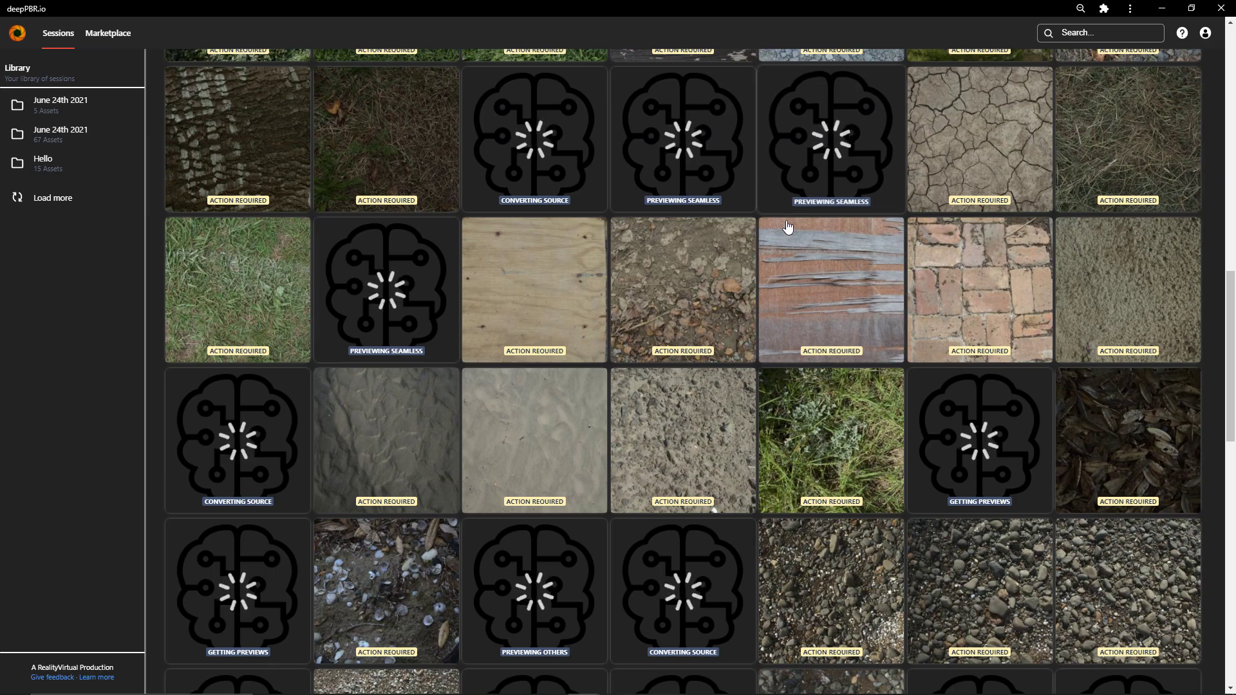
- Select the weathered wood plank thumbnail to show its albedo, normal and displacement previews and asset tags
click(829, 290)
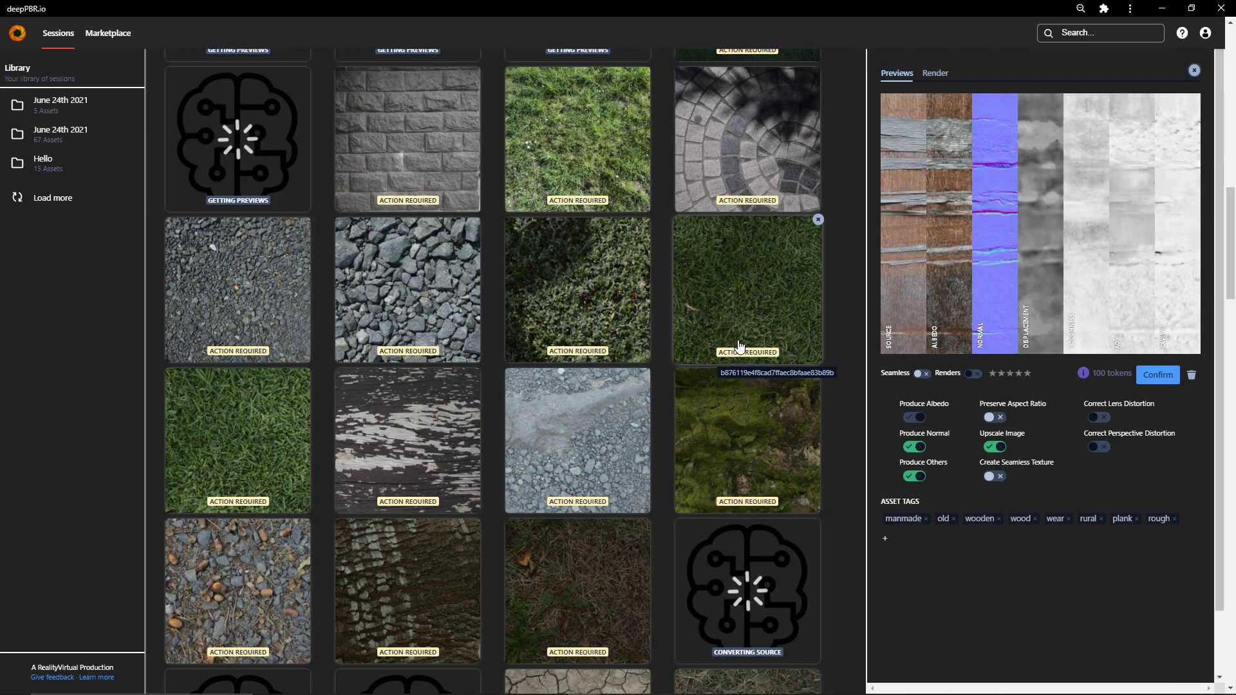
mouse_move(599, 302)
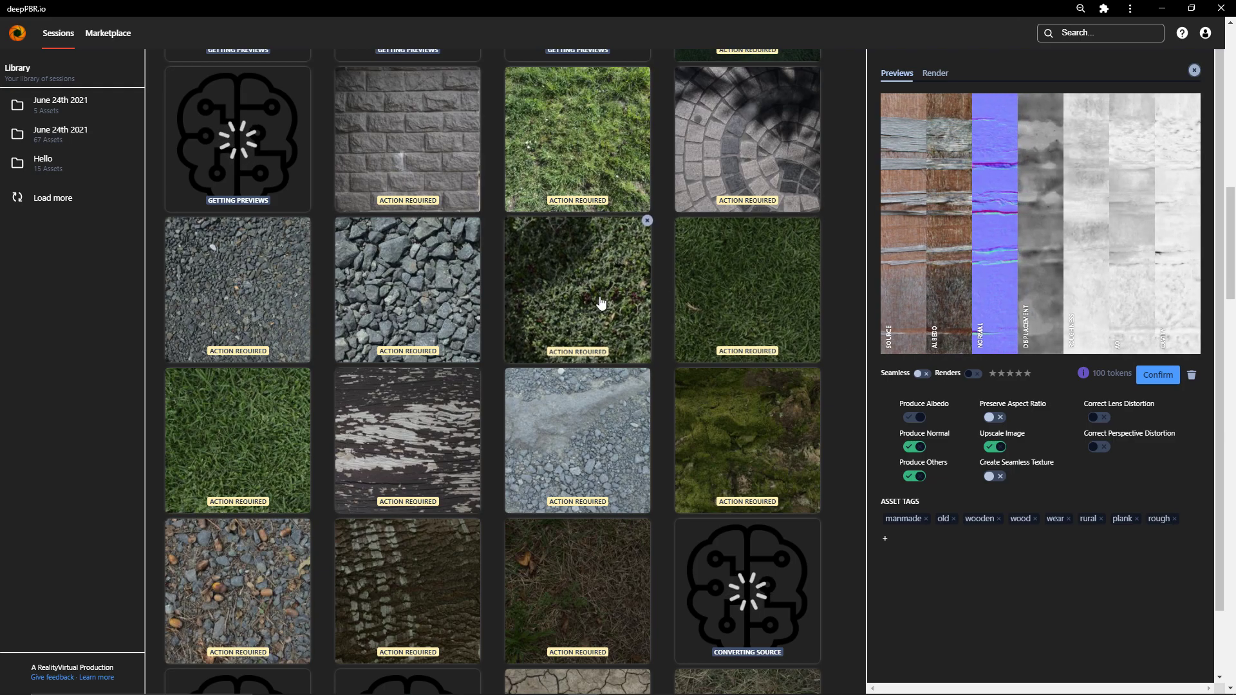
scroll(up, 3)
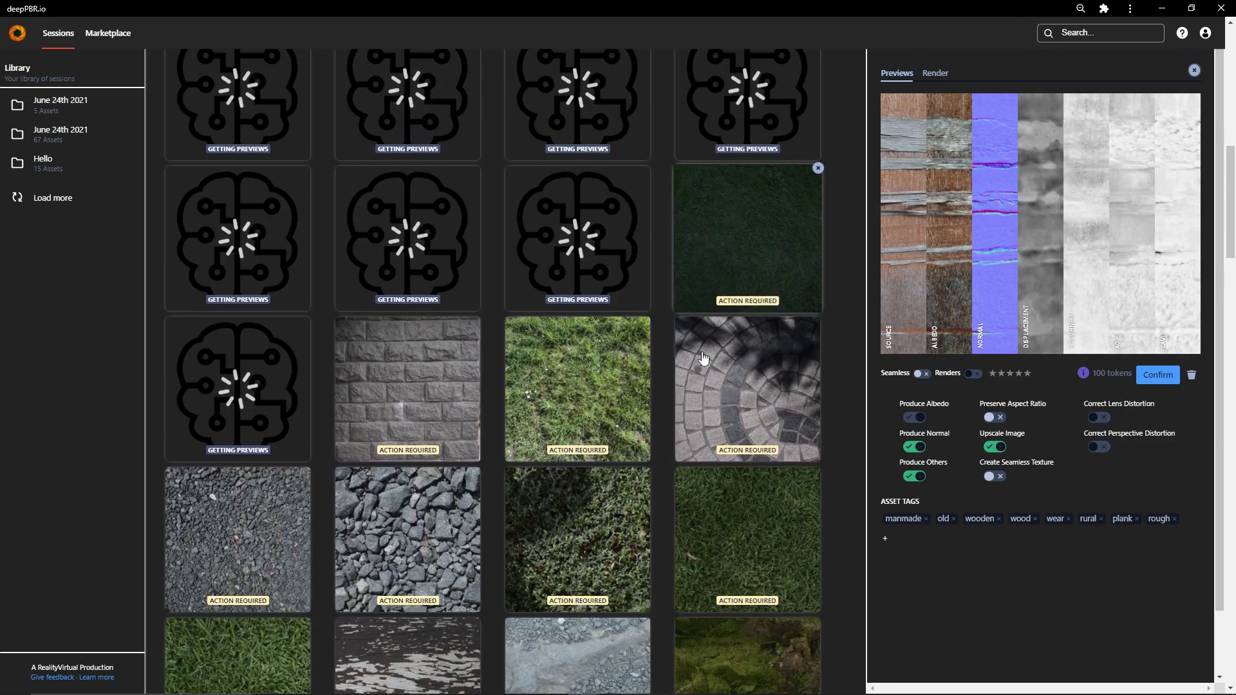
scroll(down, 3)
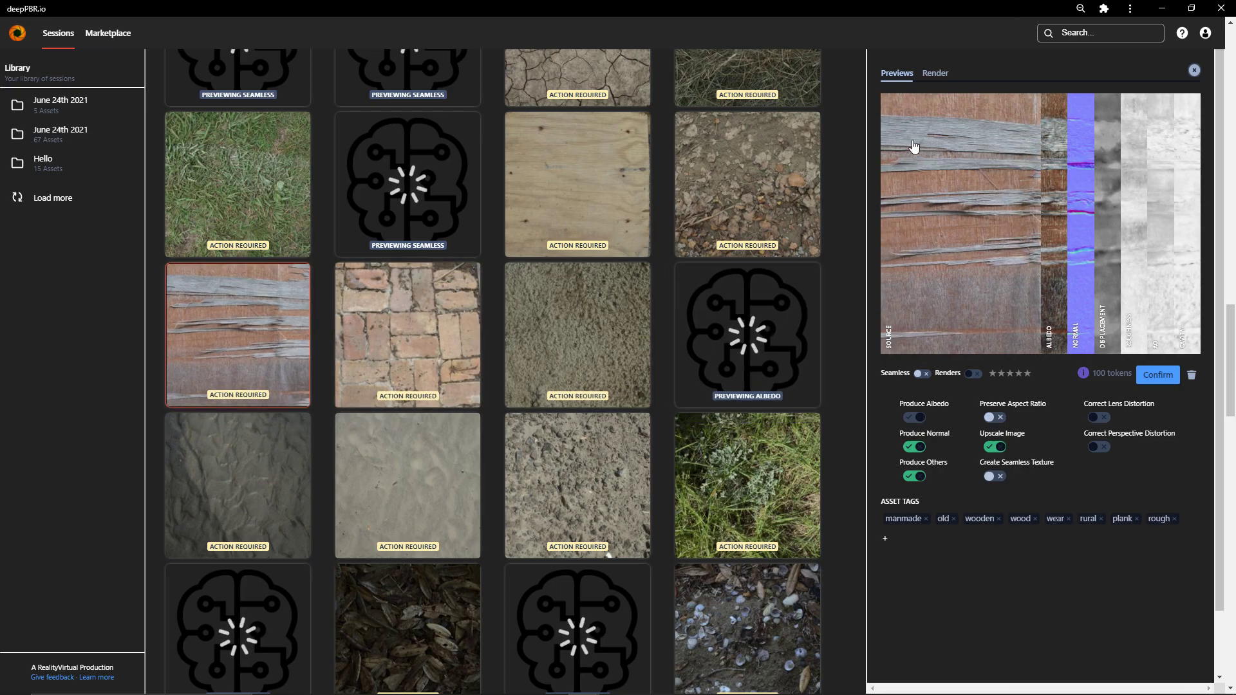
click(946, 220)
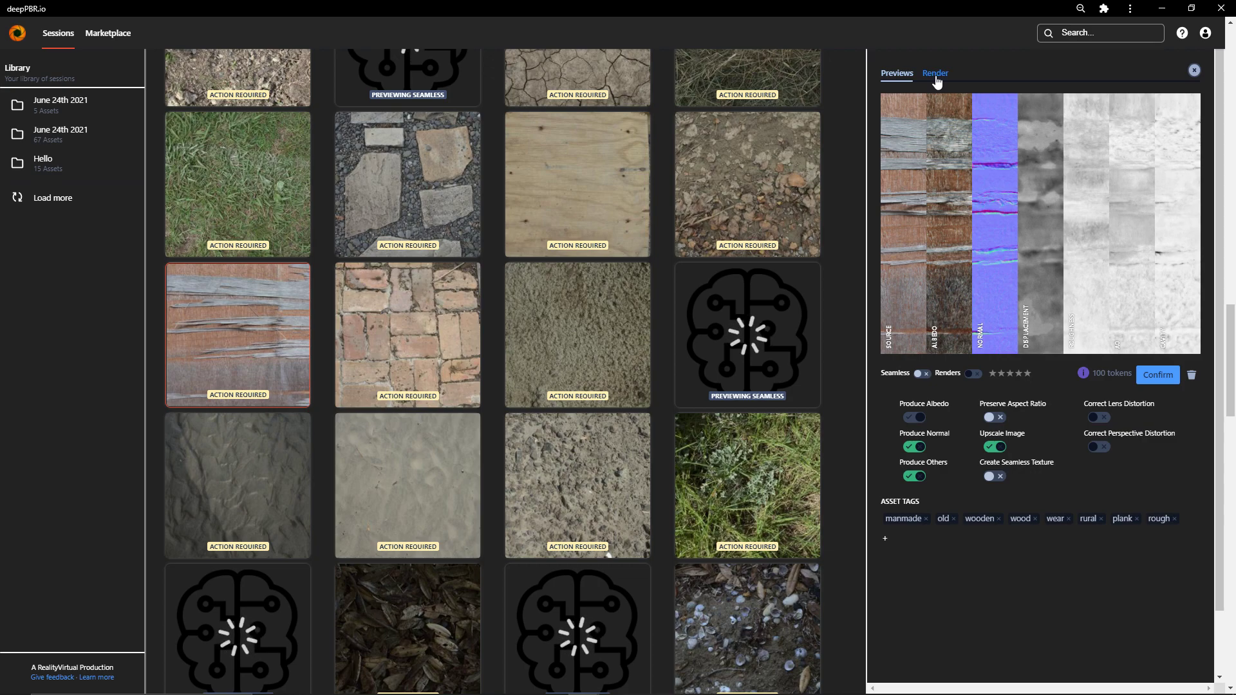
- Render the wood texture on a 3D sphere with Seamless tiling enabled in the full-screen viewer
click(934, 72)
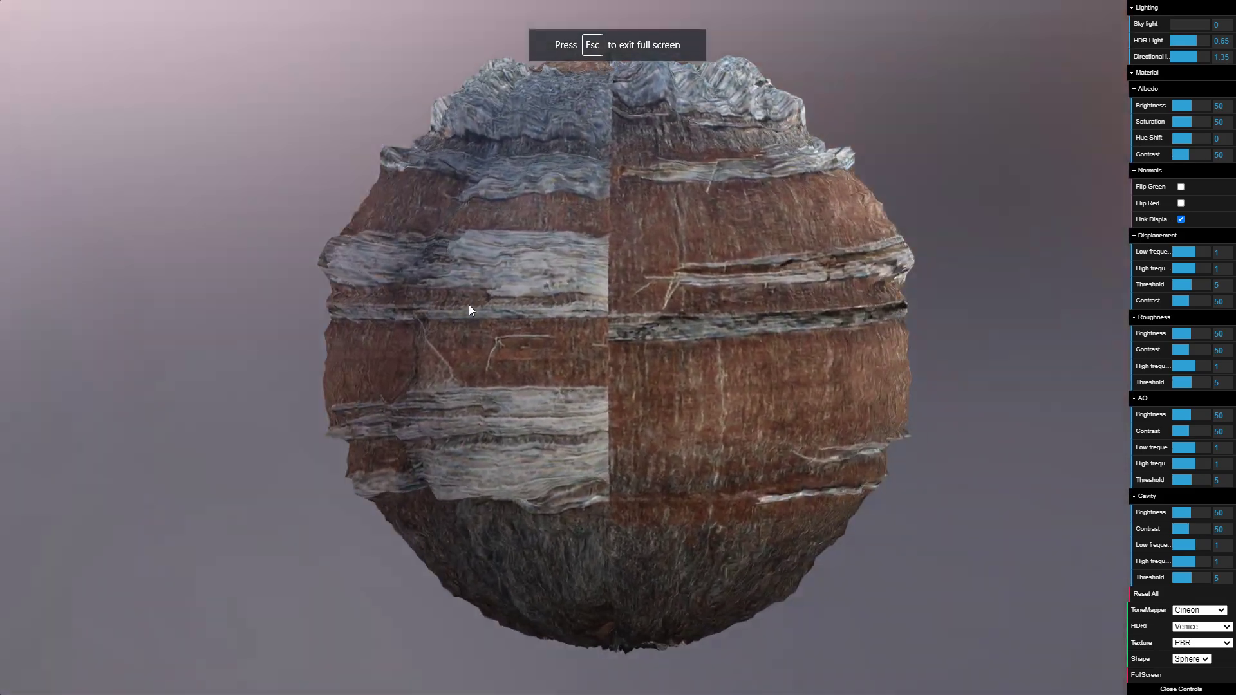
key(Escape)
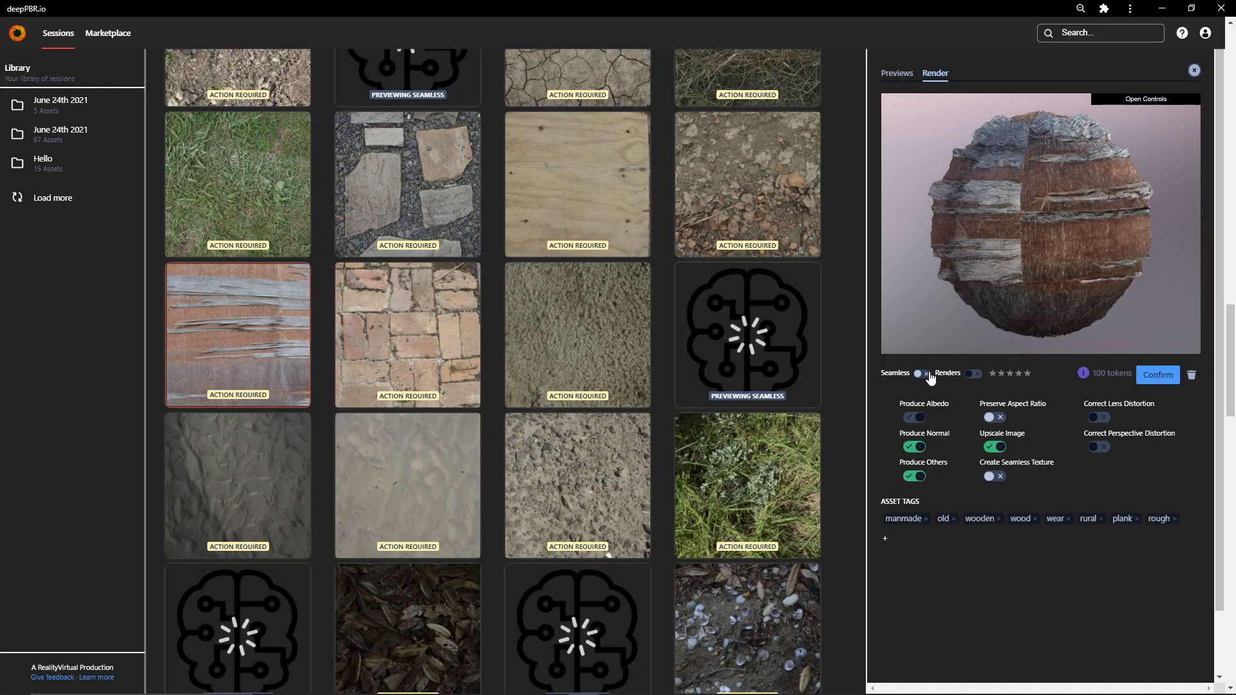
click(1144, 99)
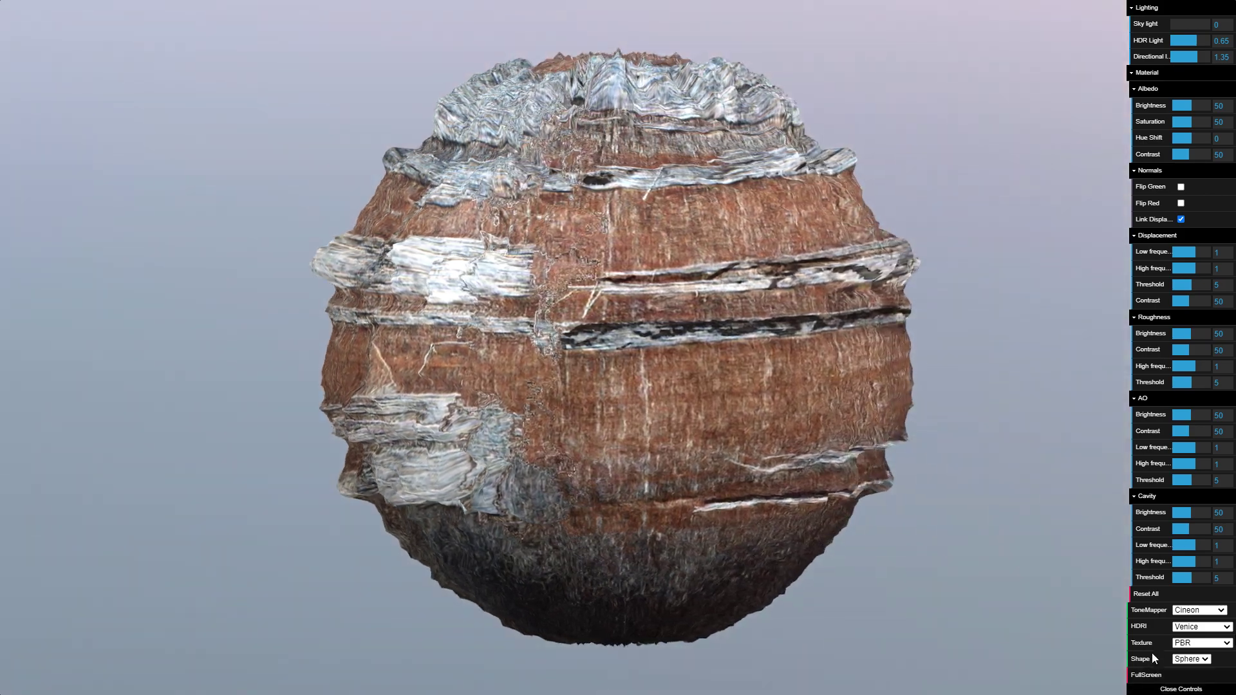
- Switch the sphere through Clay to Normals display and uncheck Link Displacement
click(1199, 643)
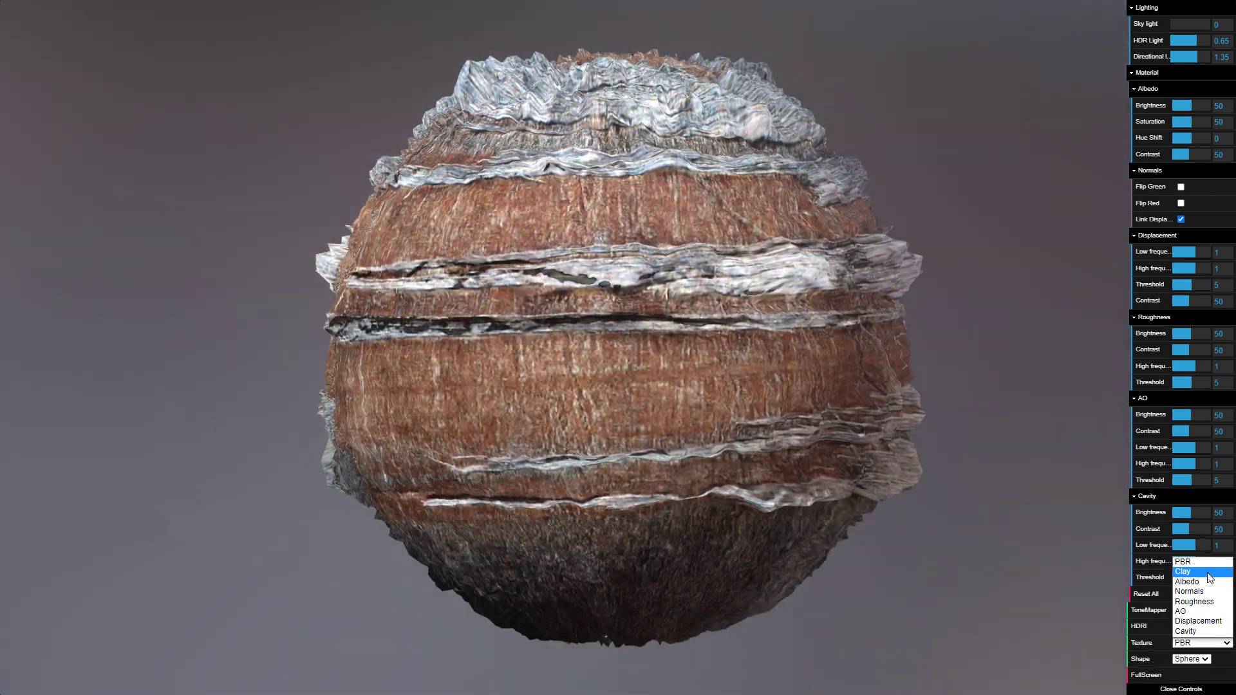
click(1181, 571)
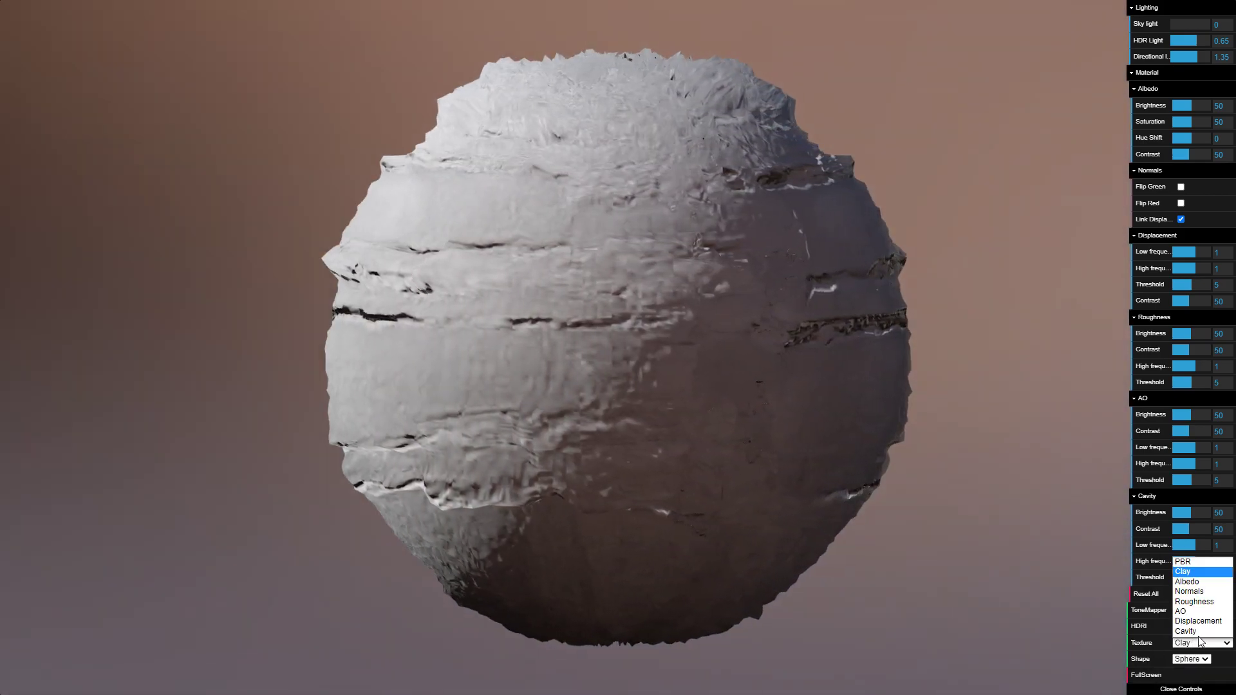
click(1190, 592)
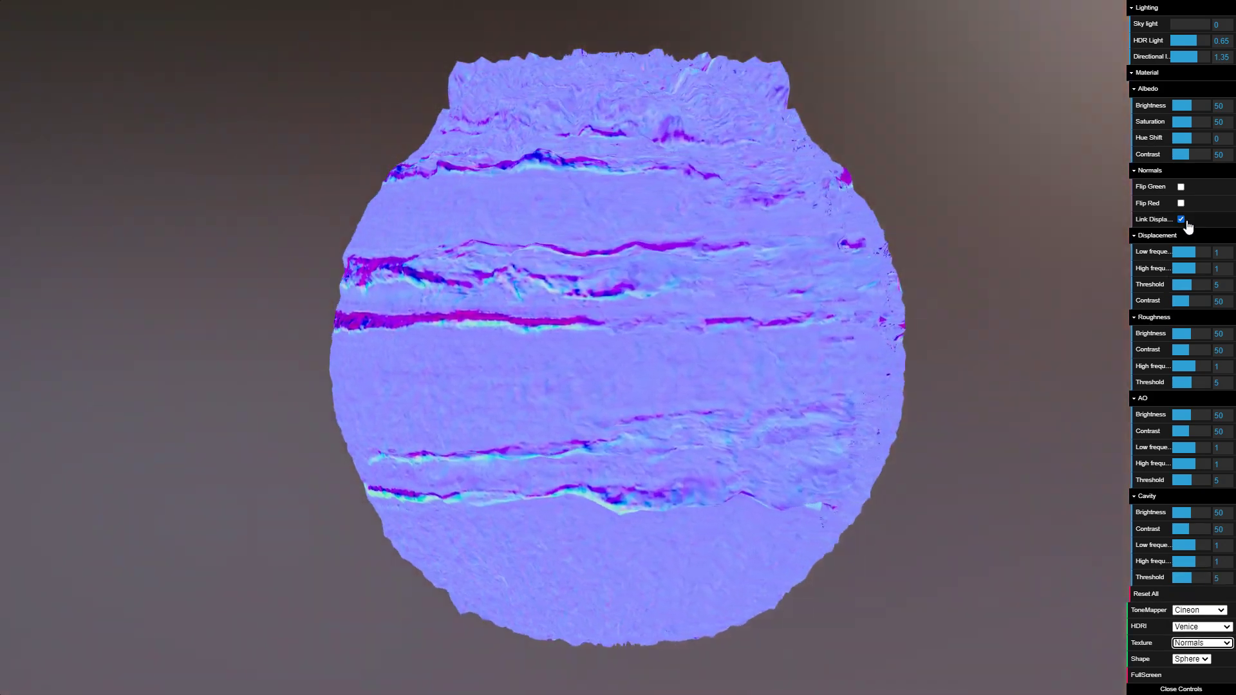
click(1181, 219)
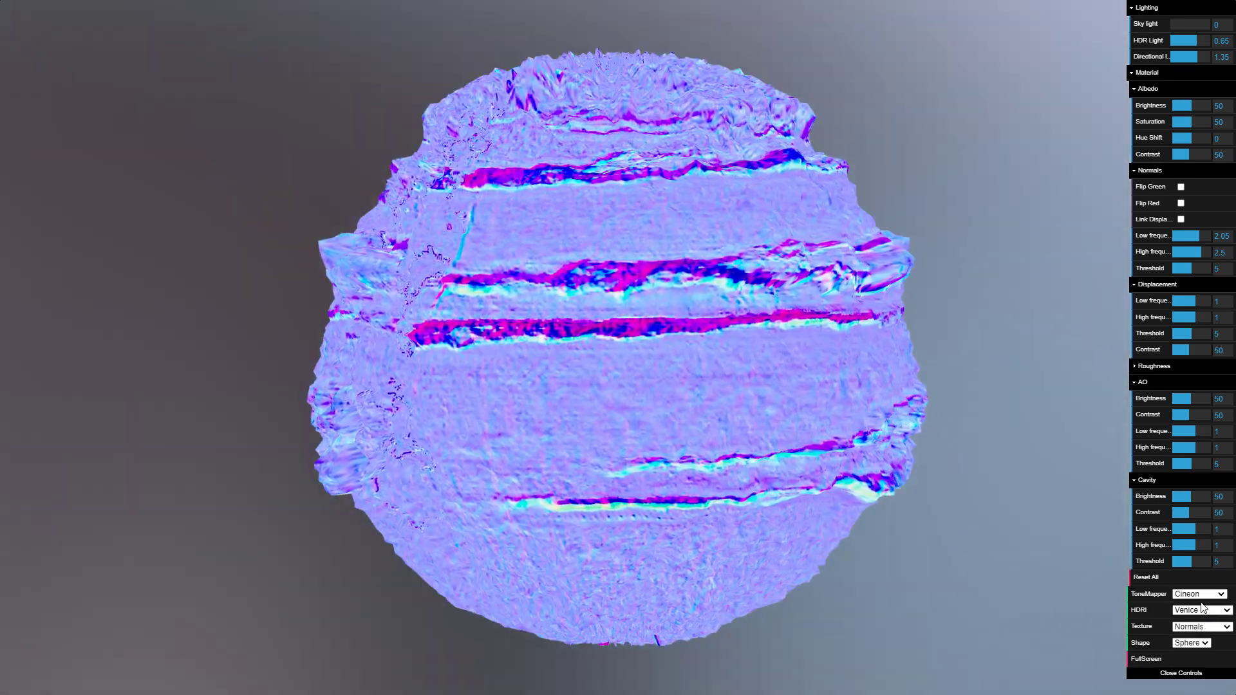
- Switch the sphere's texture display to the Displacement map
click(1200, 626)
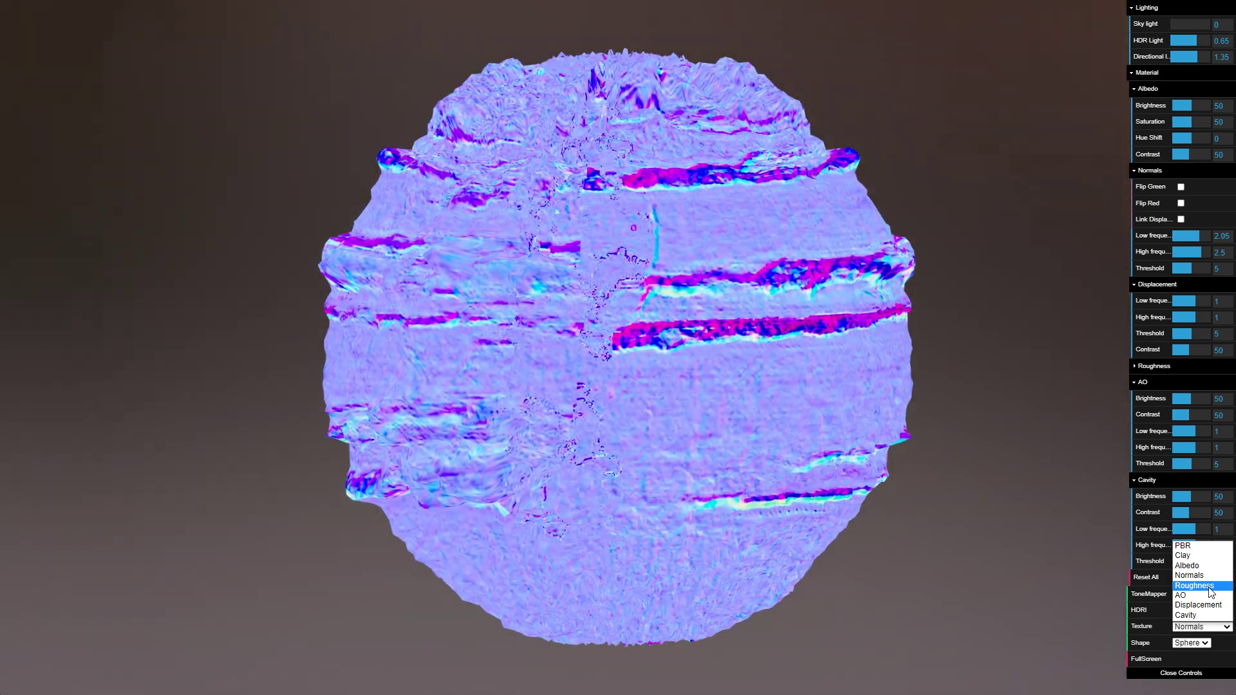
click(1199, 604)
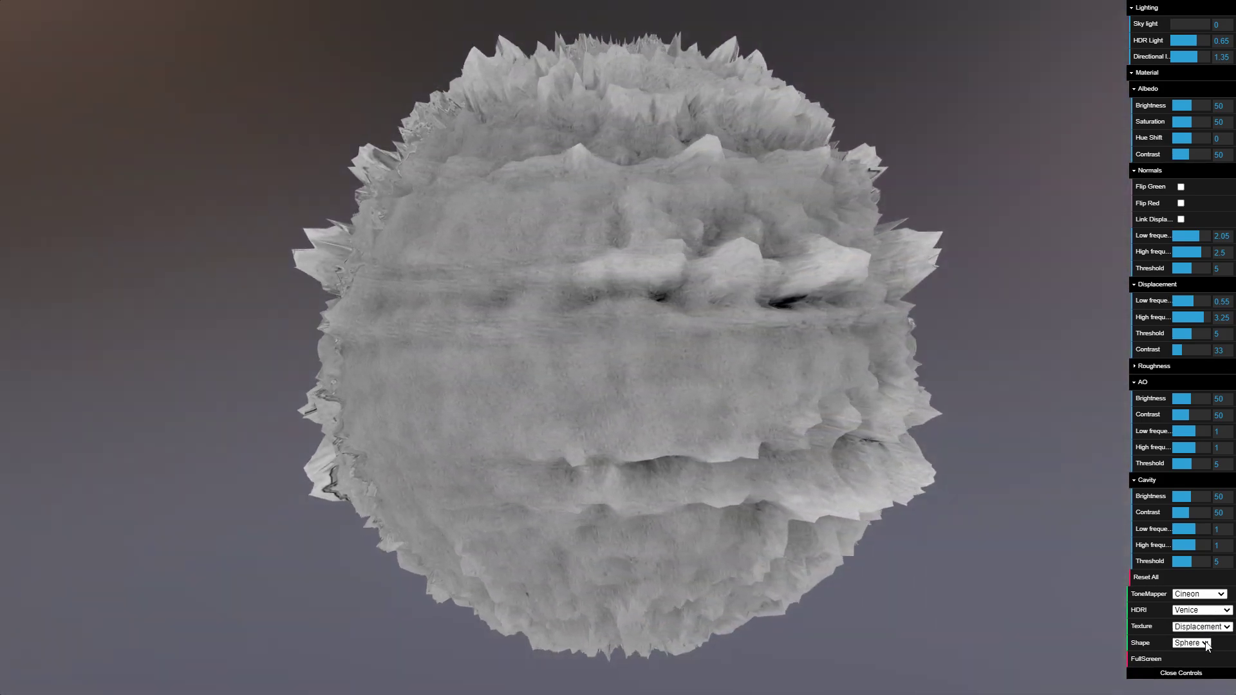
- Switch the sphere to the roughness map, then return to the wood texture's details
click(1201, 625)
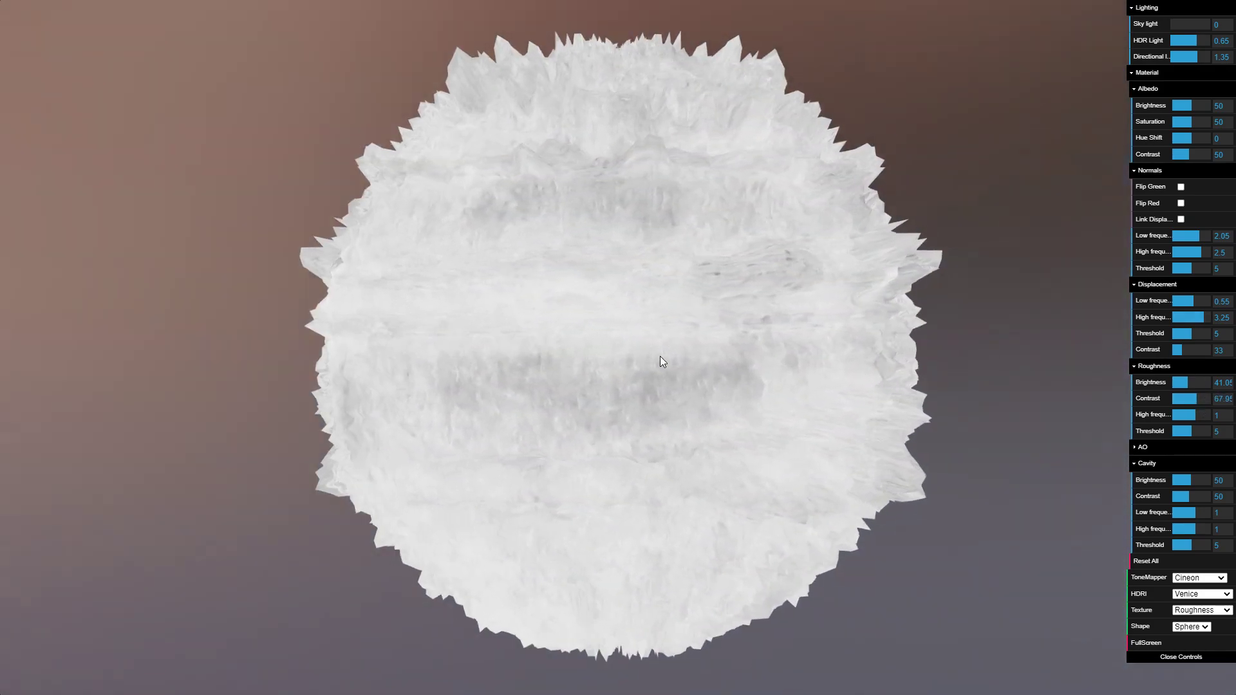
click(1146, 642)
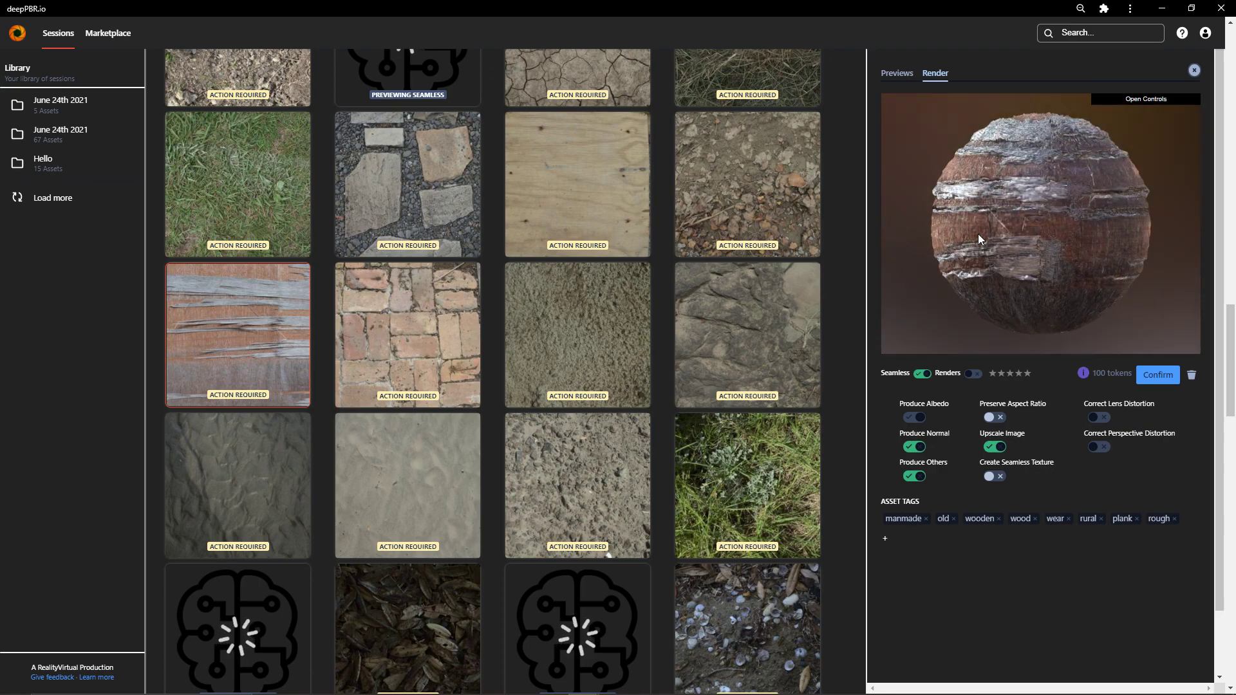
- Rate the wood previews three stars and switch Upscale Image off for a 25-token cost
click(1006, 373)
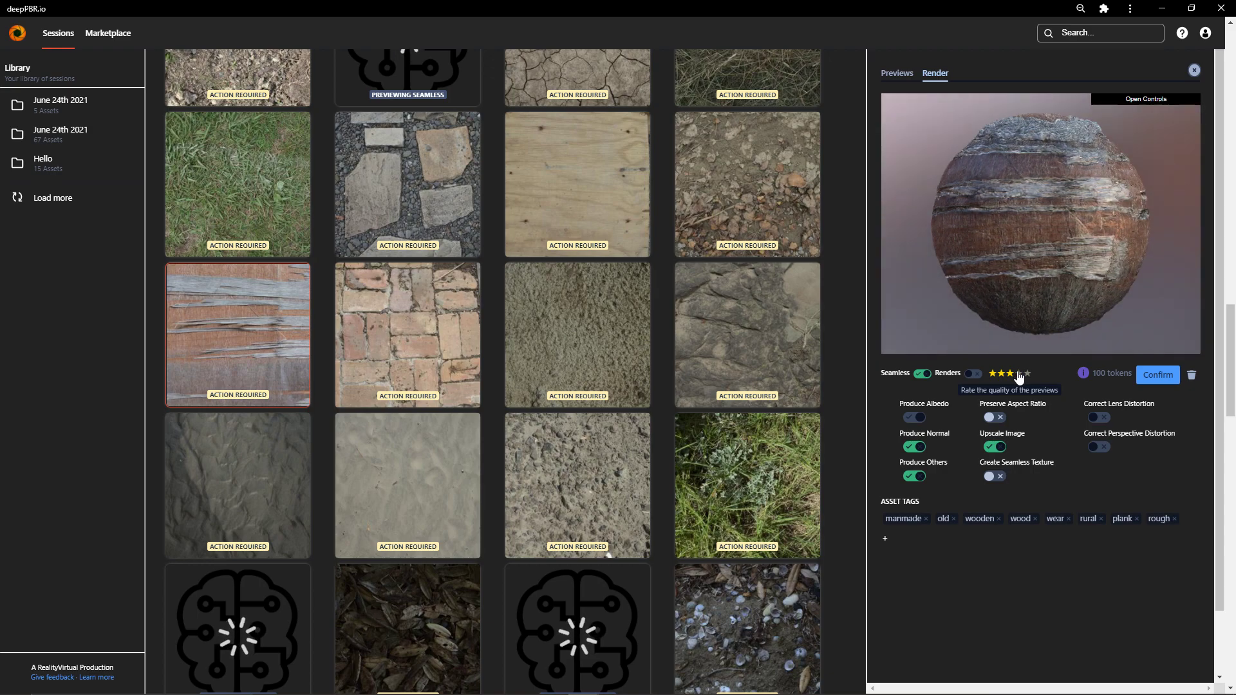
click(1018, 373)
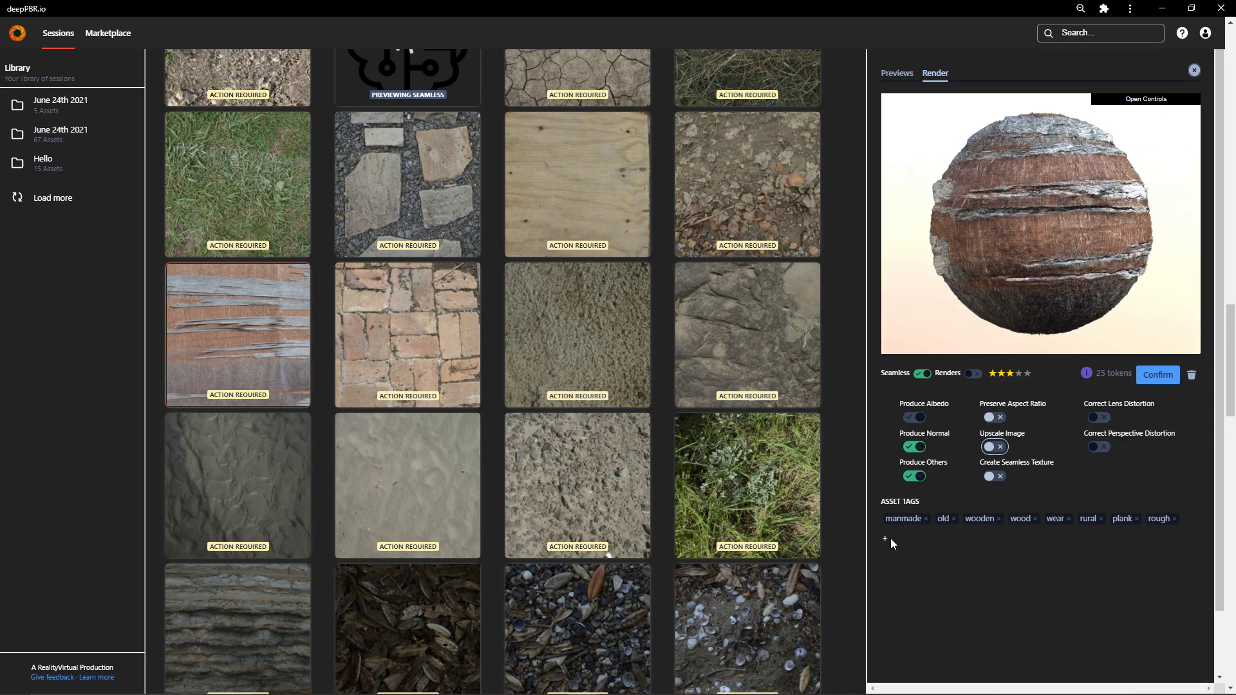
- Add a 'paint' asset tag and switch Upscale Image off again
click(886, 538)
text(paint)
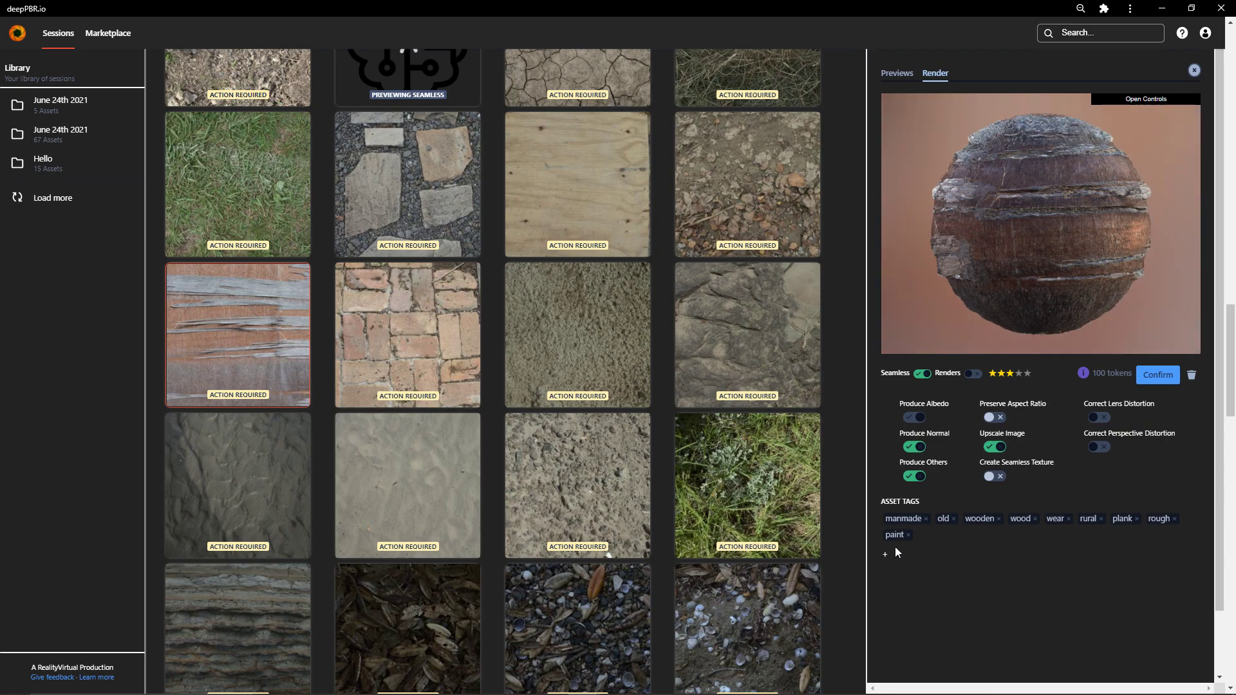
mouse_move(995, 447)
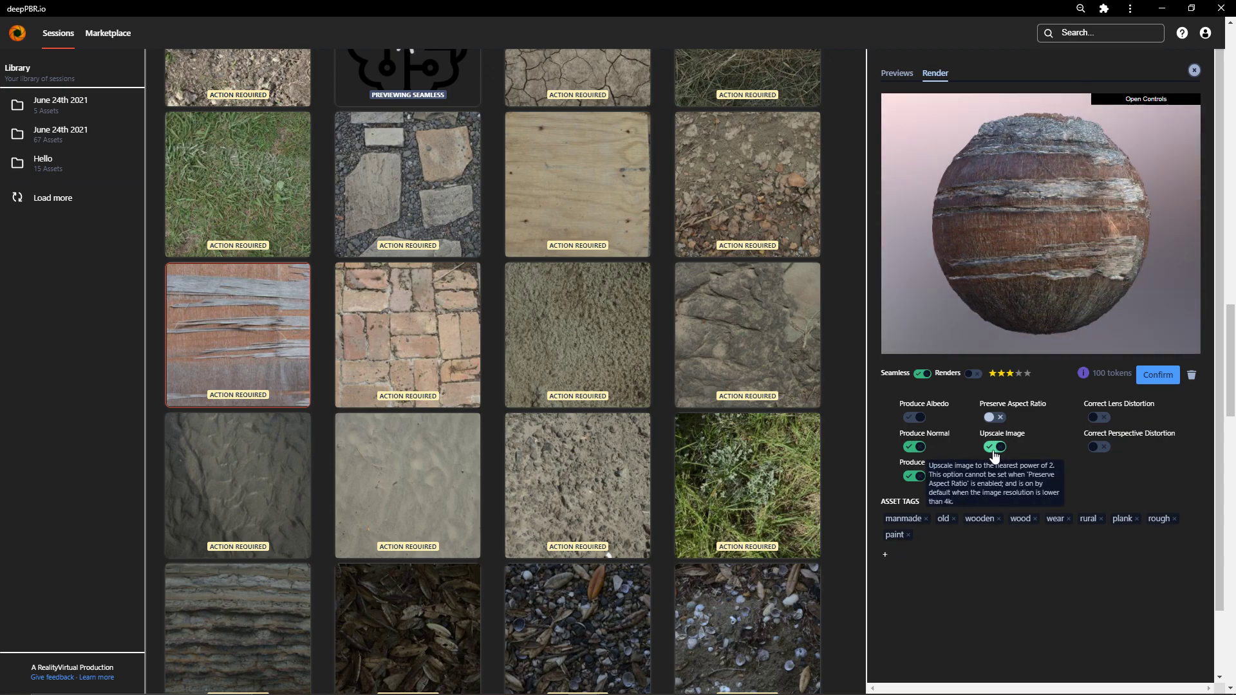
click(992, 447)
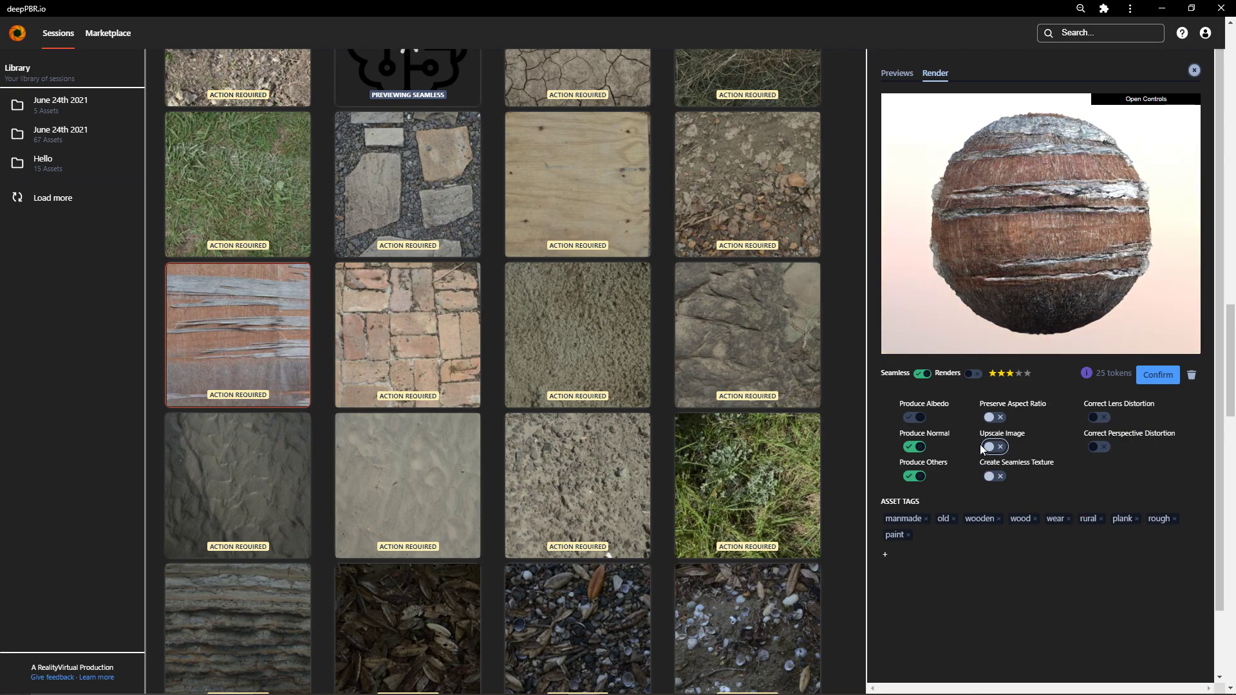
- Confirm the wood texture so it is queued and its albedo begins rendering
click(991, 447)
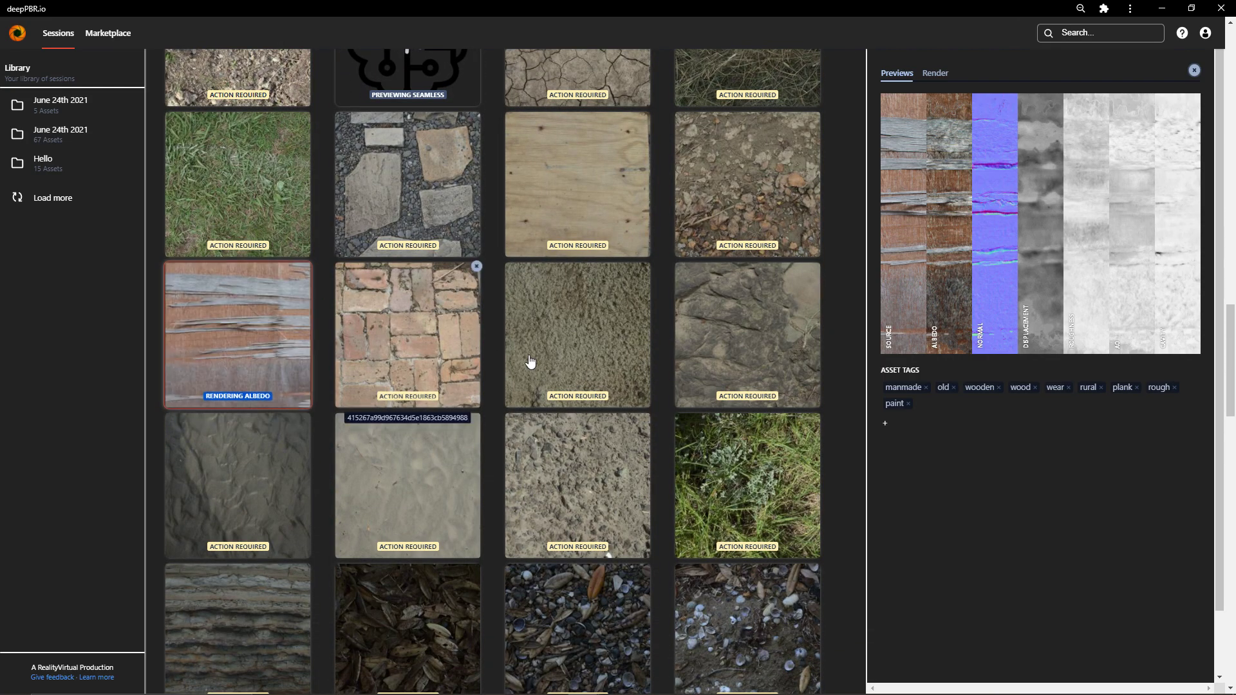
- Scroll to the blue pebble asset and step through its maps in the full-size lightbox
scroll(down, 3)
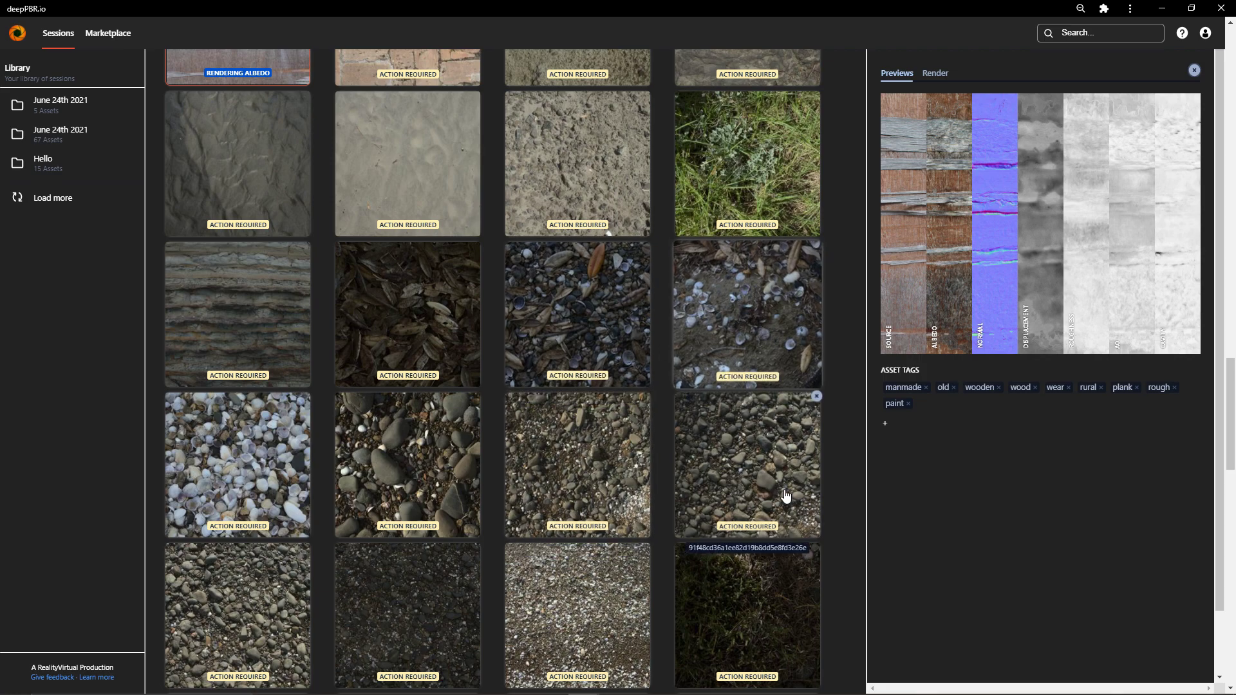
scroll(down, 3)
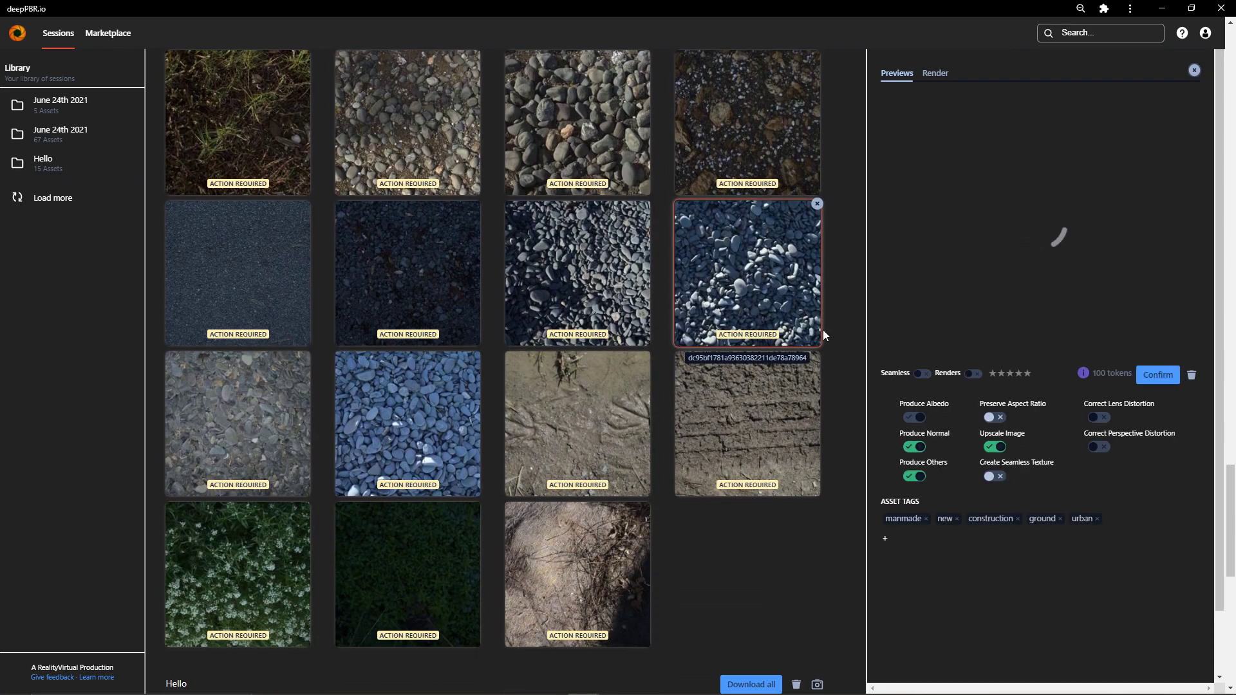
mouse_move(890, 130)
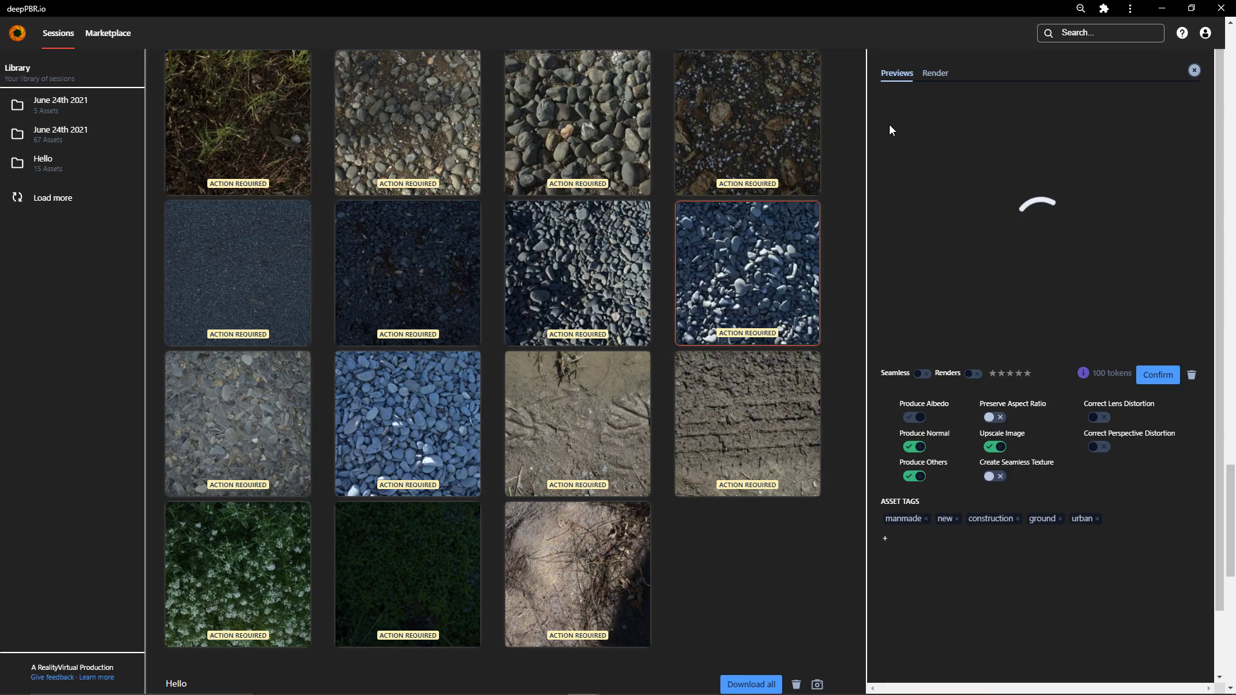
click(745, 273)
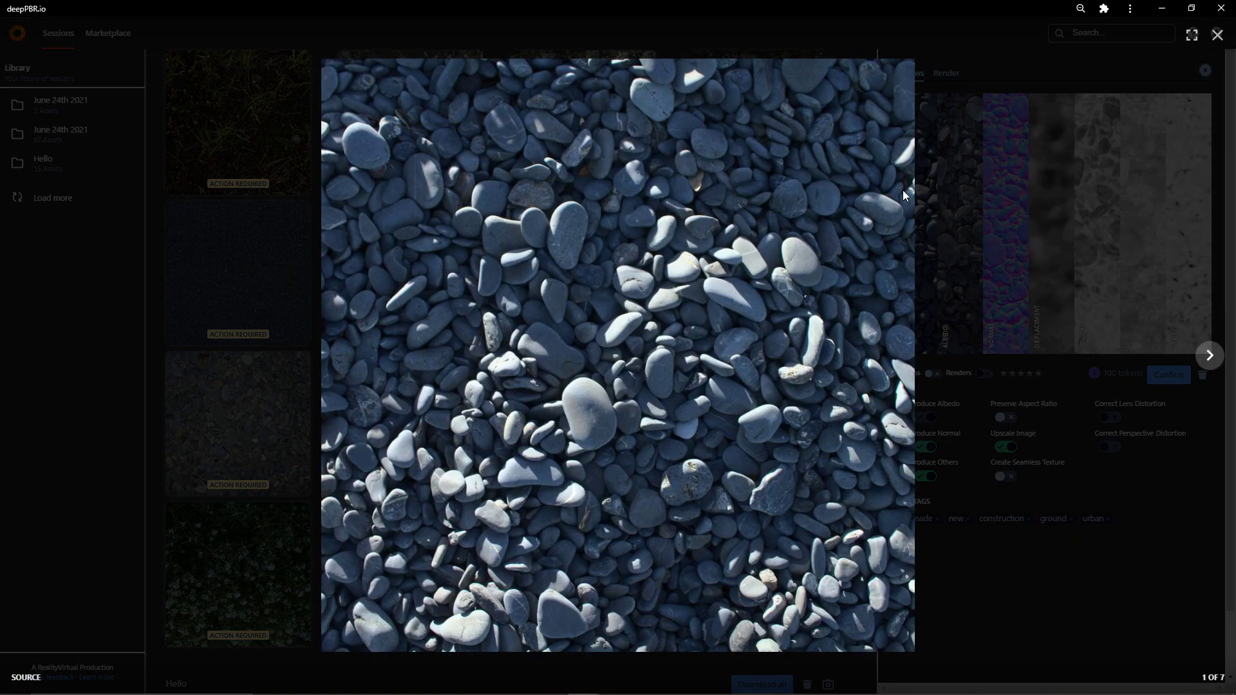
click(1208, 356)
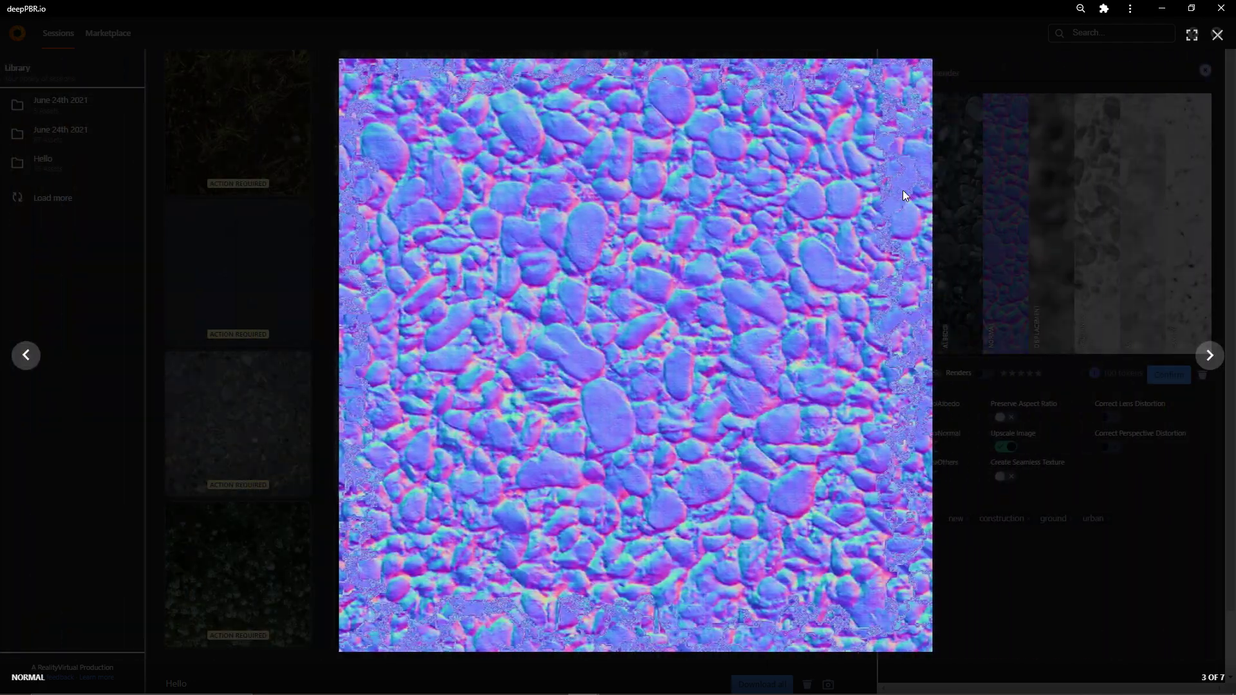
click(1209, 355)
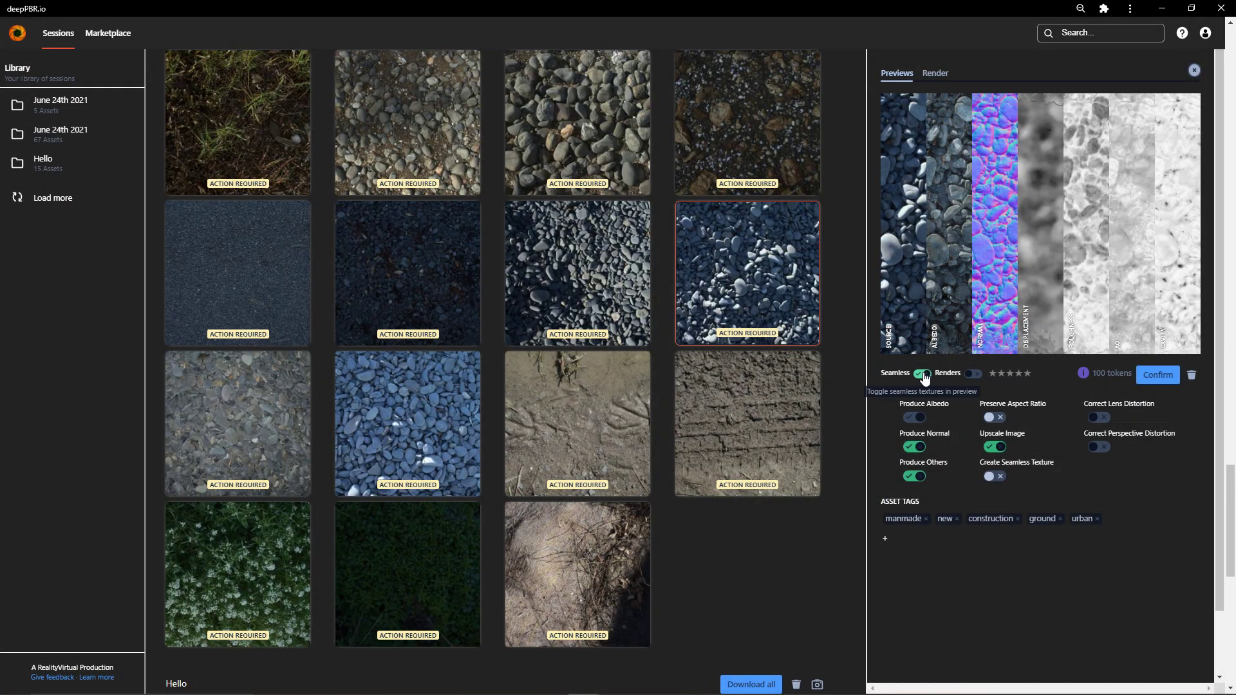
- Toggle Seamless, view the next and displacement maps full size, then close the lightbox
click(946, 220)
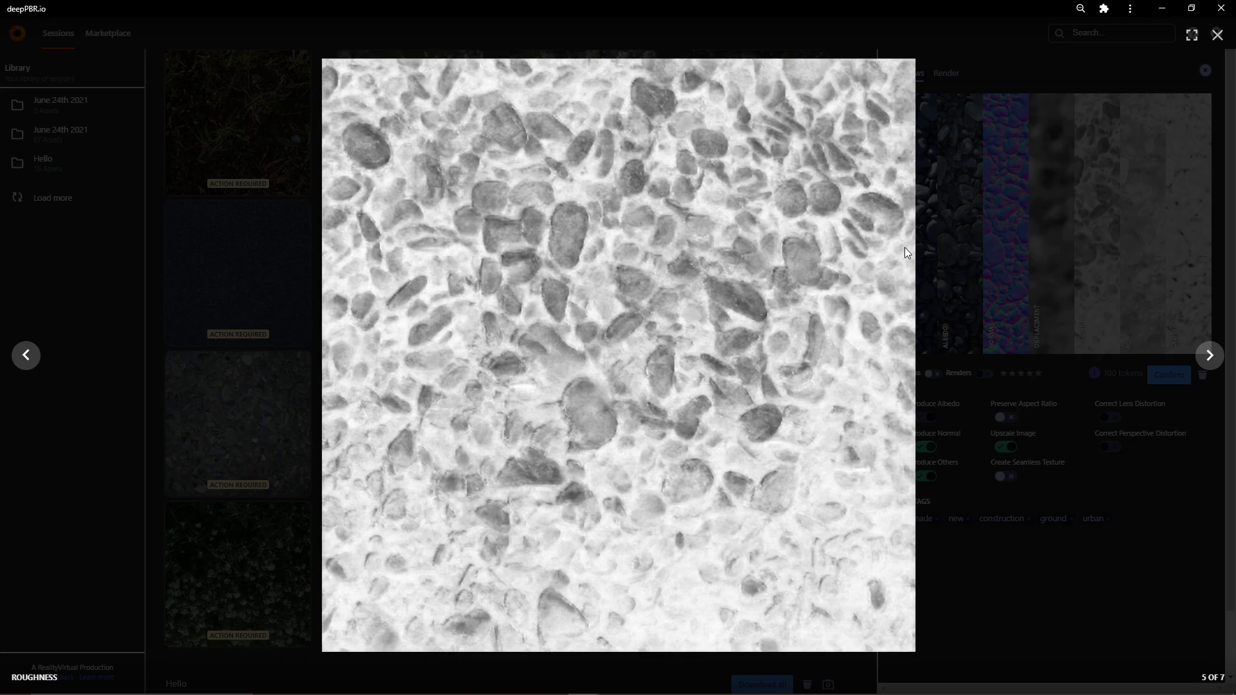
click(1209, 355)
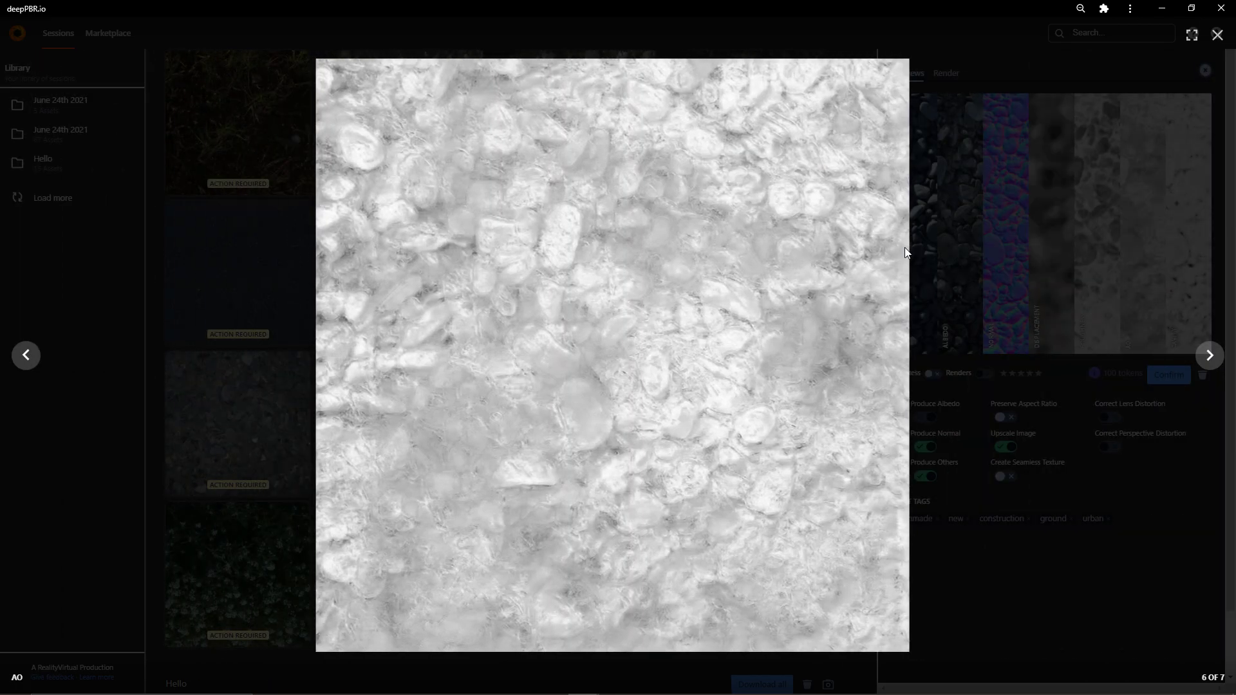
click(26, 356)
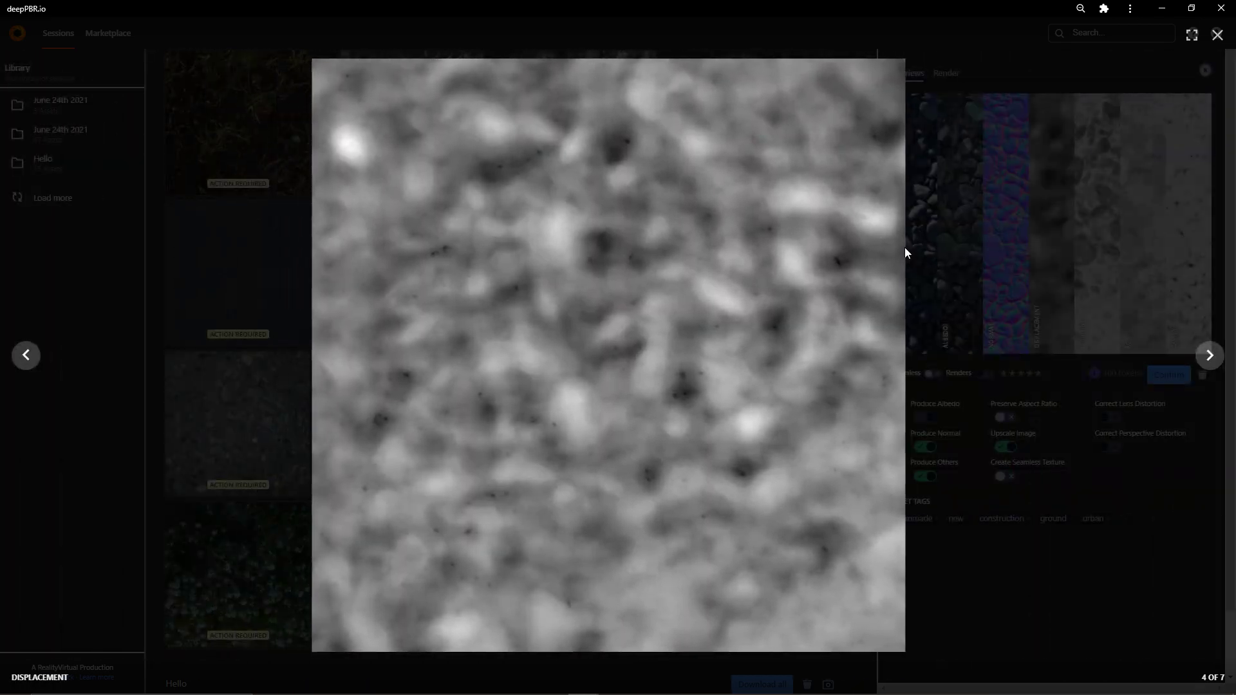
click(25, 356)
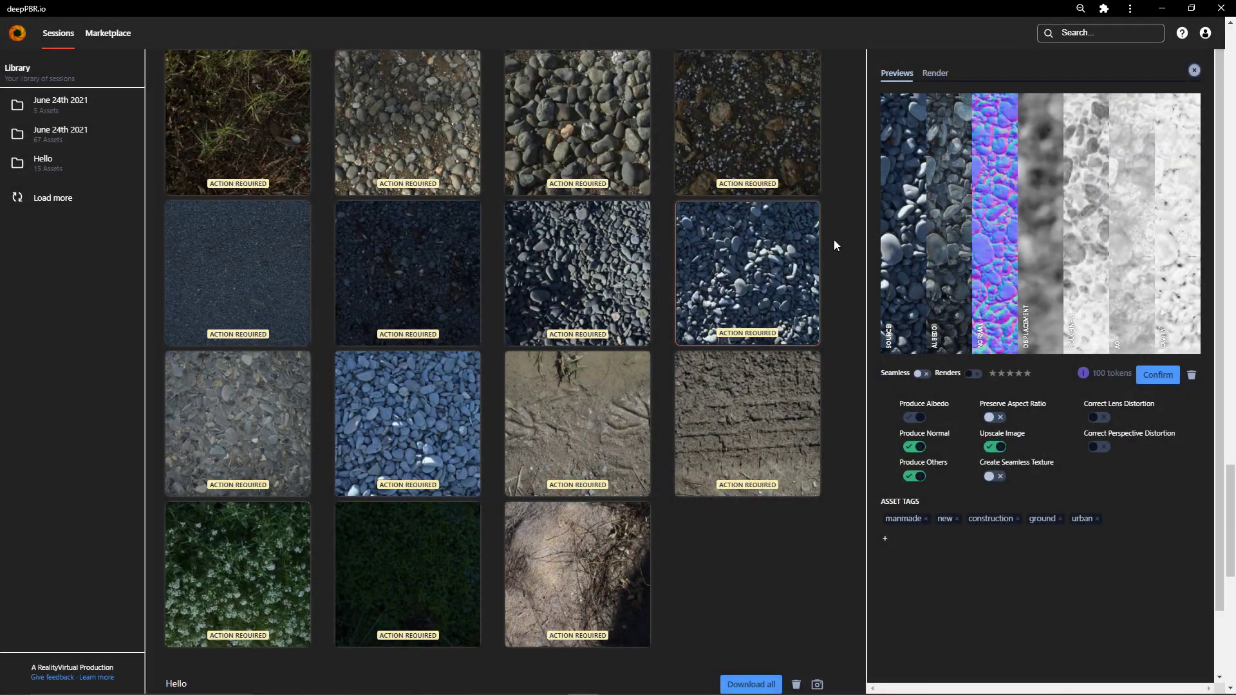
- Examine the pebble material full-screen on the 3D sphere with normals unlinked from displacement
click(934, 72)
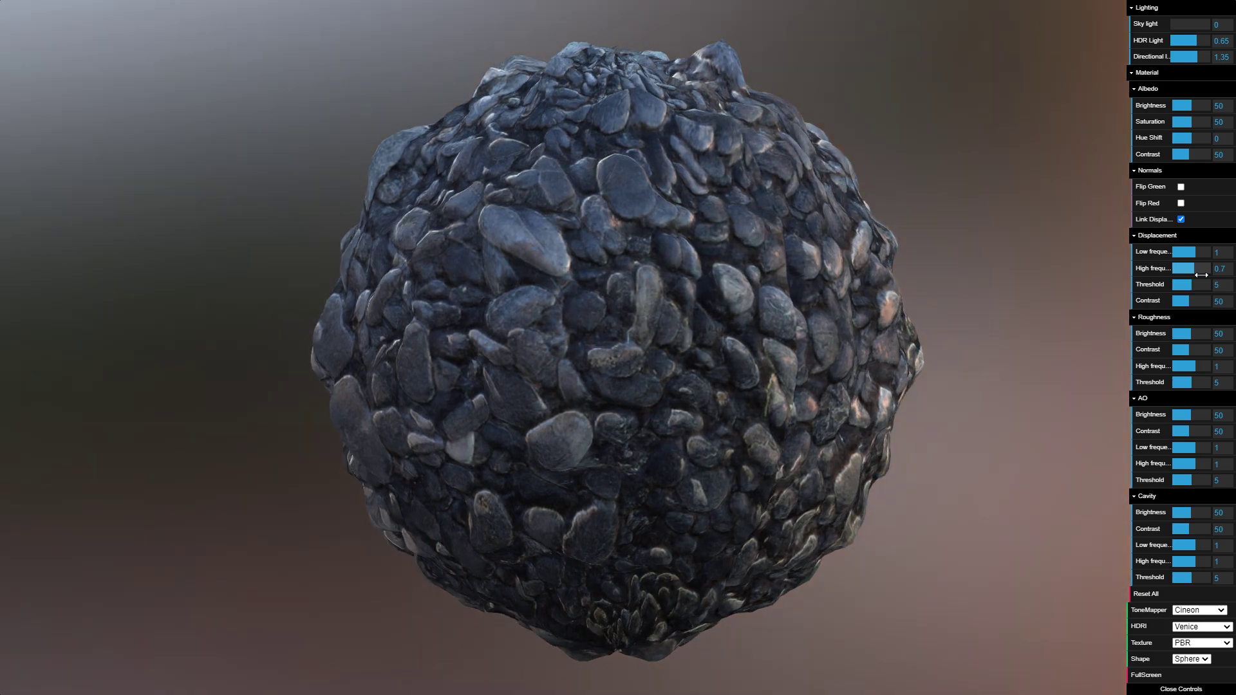
click(1181, 218)
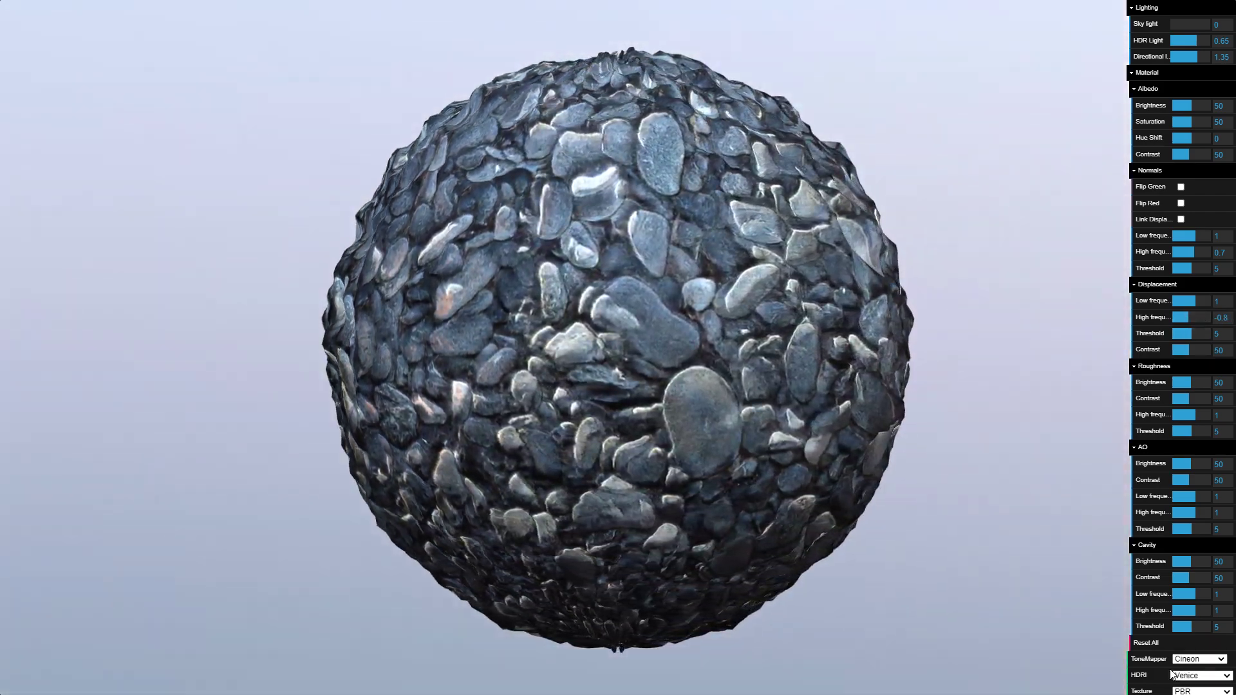
click(1181, 219)
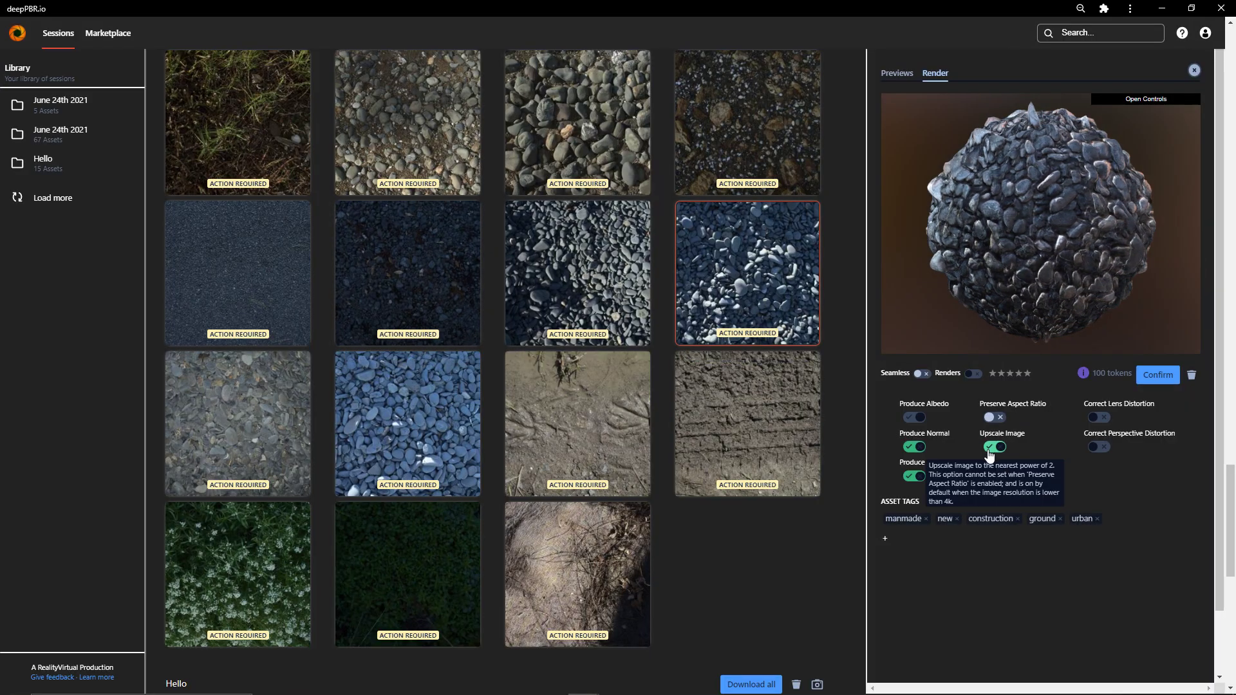
- Submit the pebble texture for processing at 25 tokens with Upscale Image off, then return to Previews
click(994, 447)
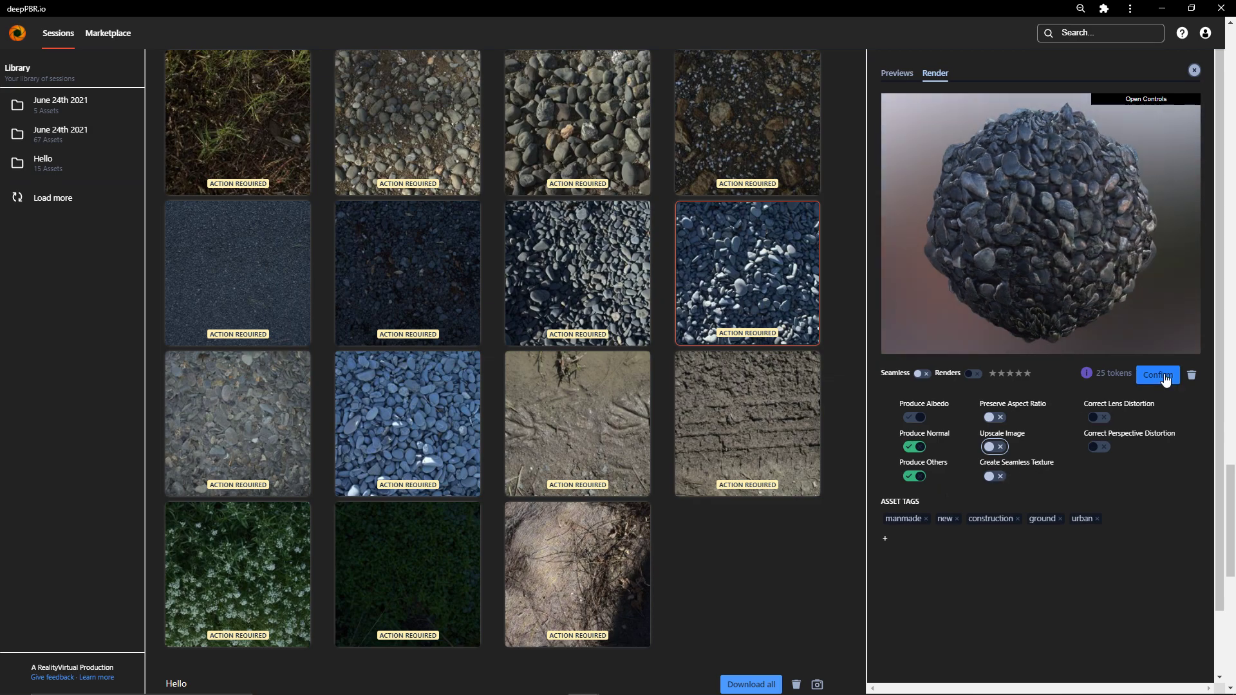
click(1155, 373)
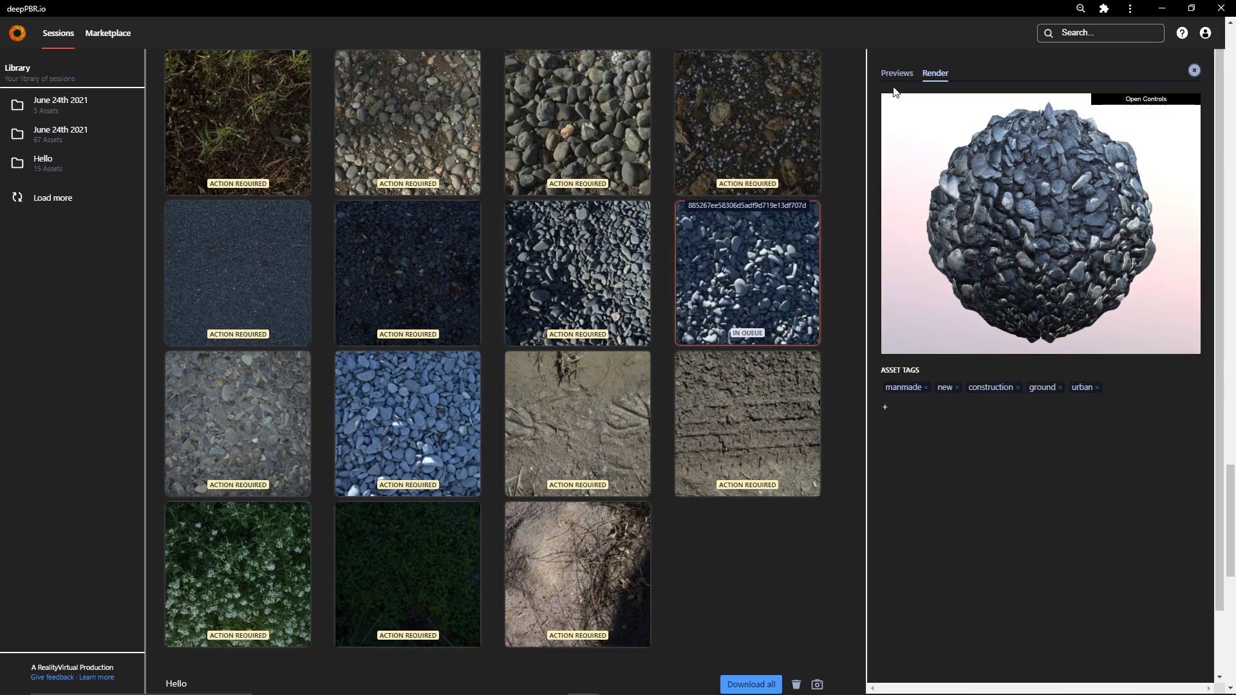
click(895, 74)
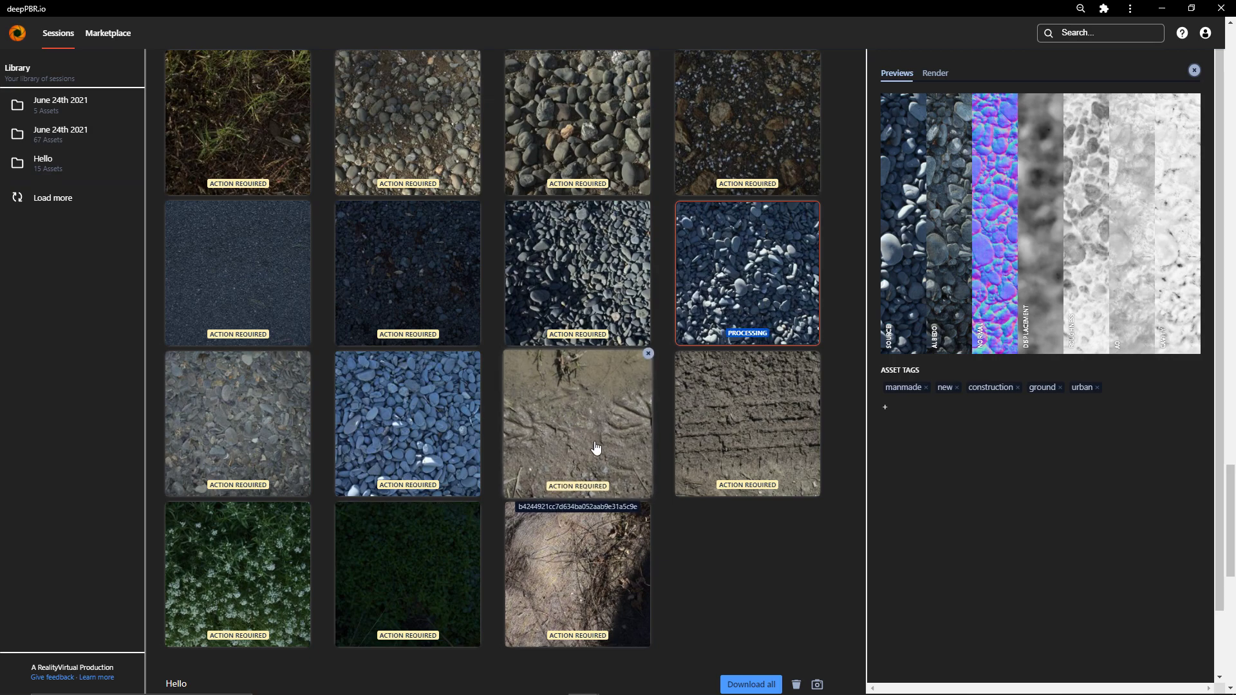
mouse_move(596, 446)
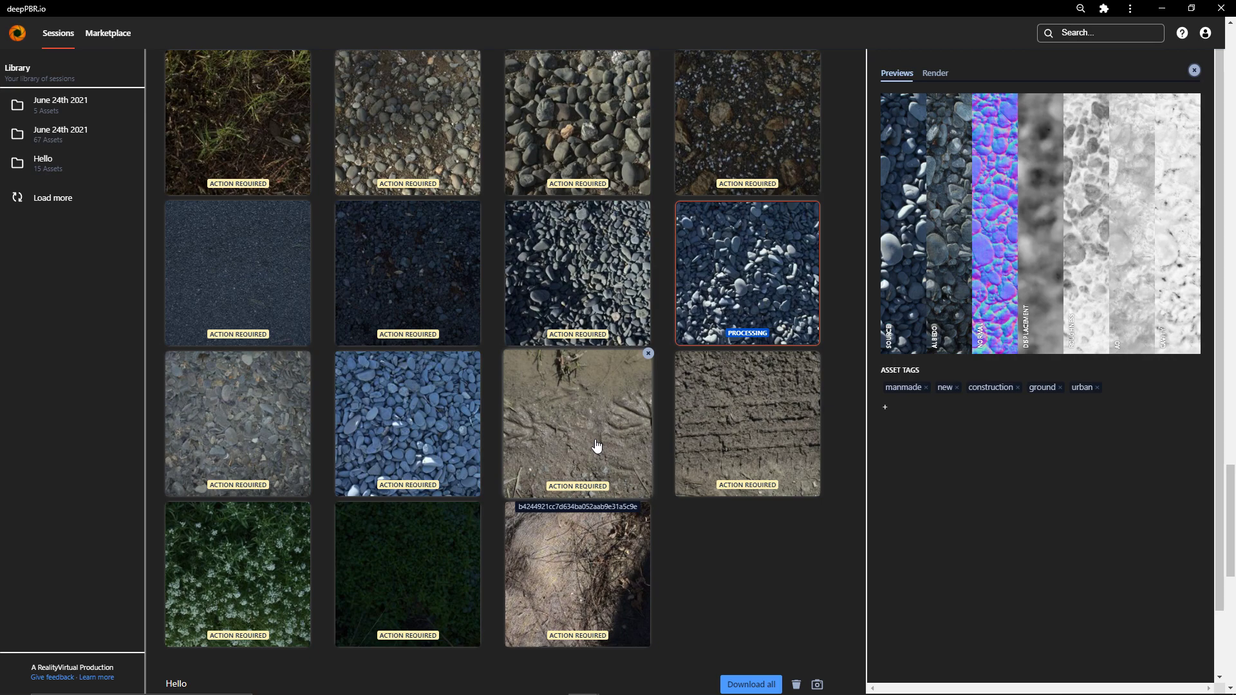
scroll(down, 3)
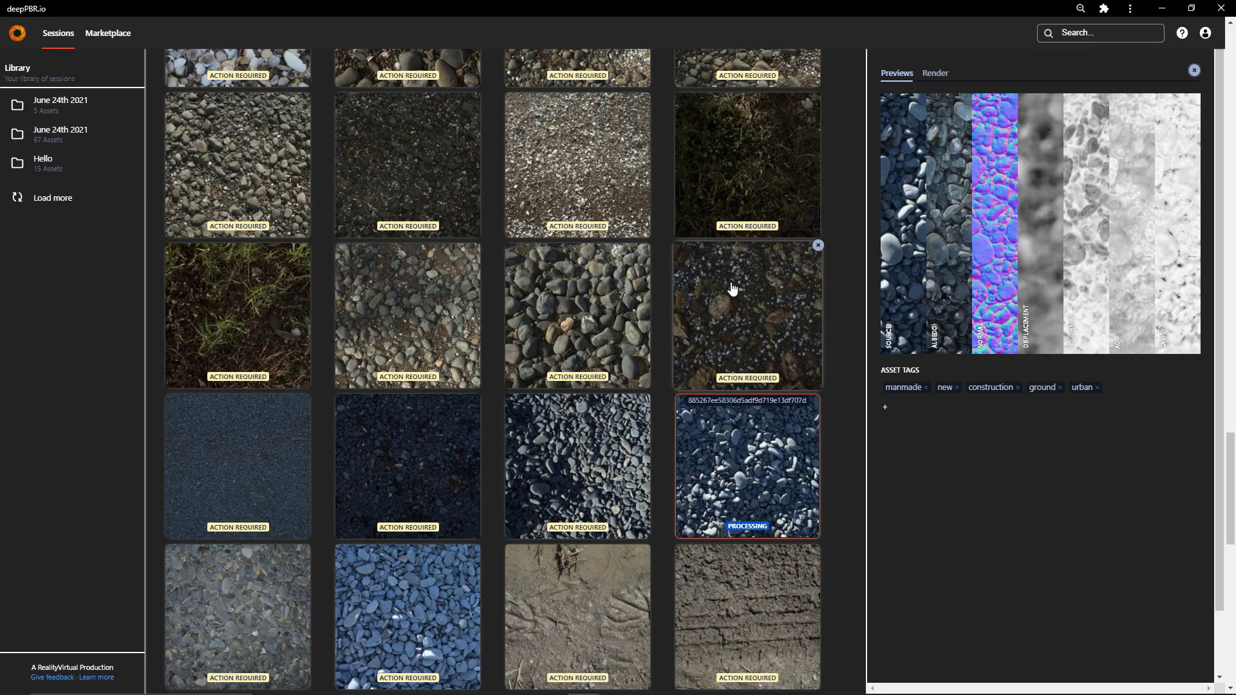
- Select the dark gravel texture, then bring up the grey stones texture's normal map in the lightbox
click(747, 317)
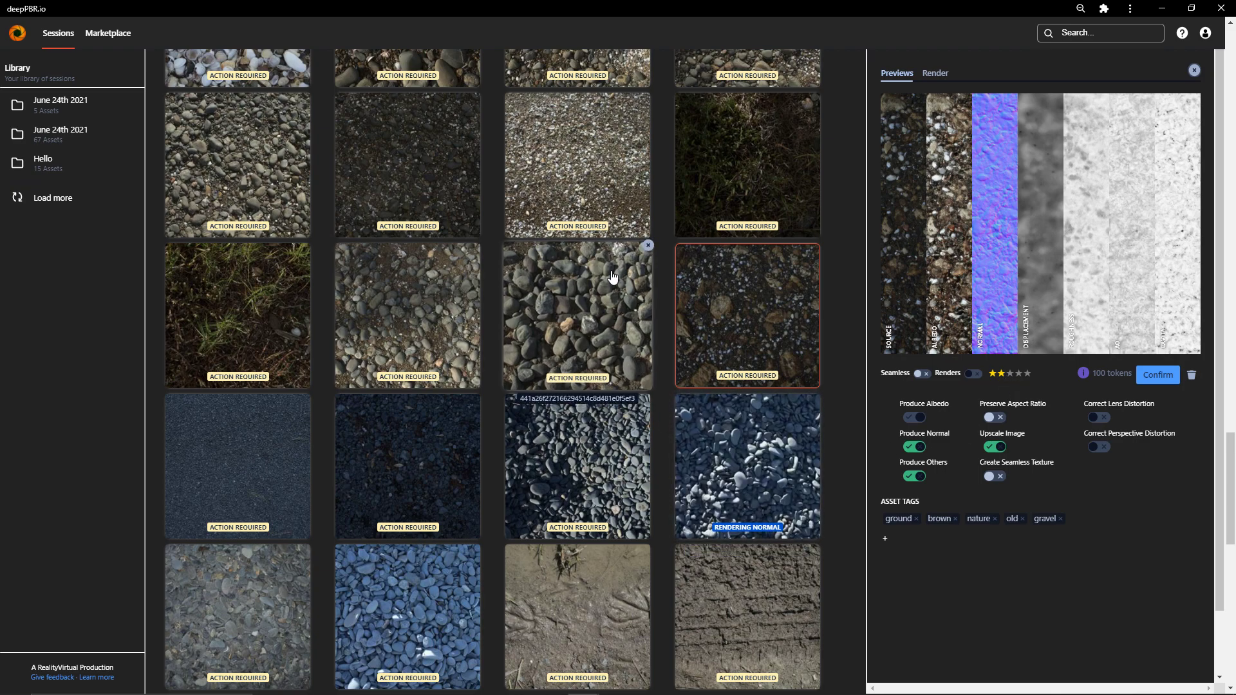
click(576, 315)
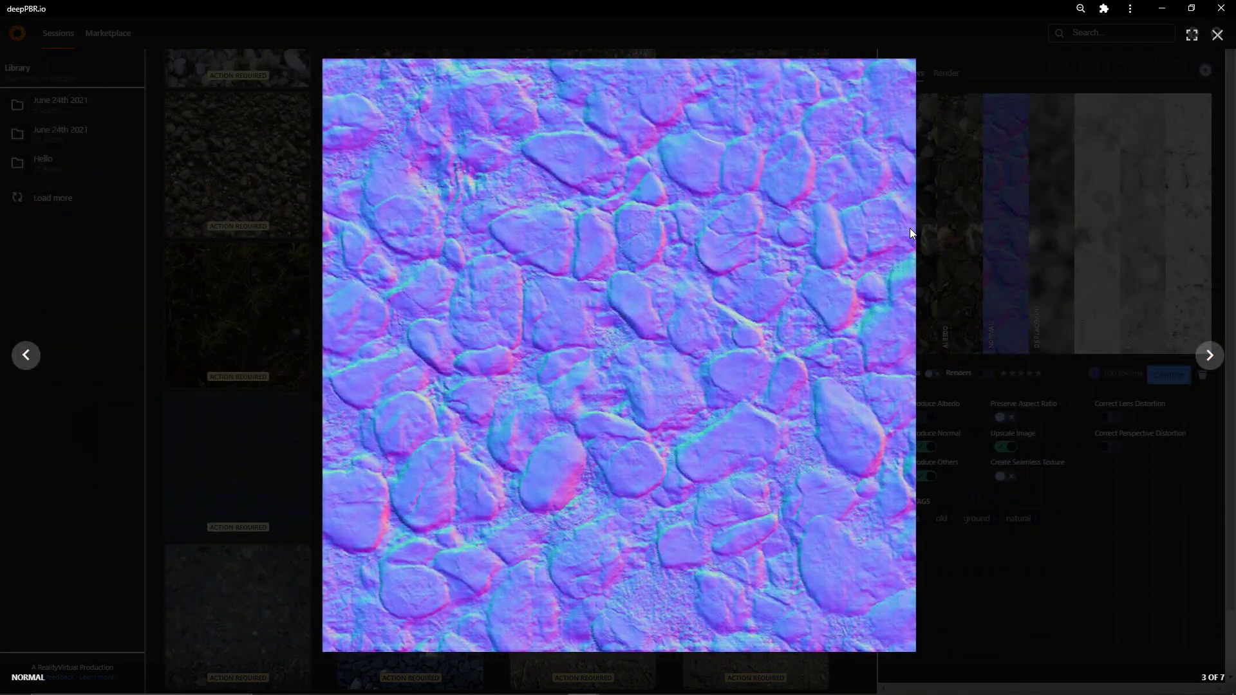
- Browse the stones' maps from Source through Cavity (7 of 7) and leave the lightbox
click(24, 355)
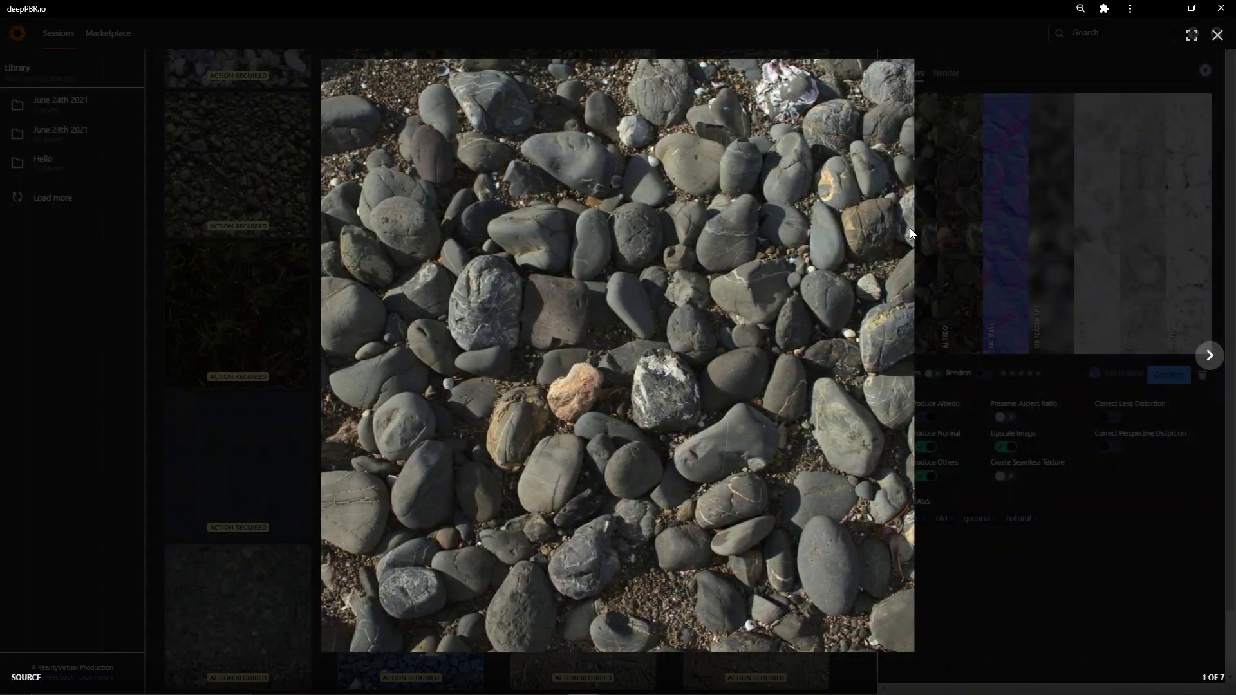
click(1208, 355)
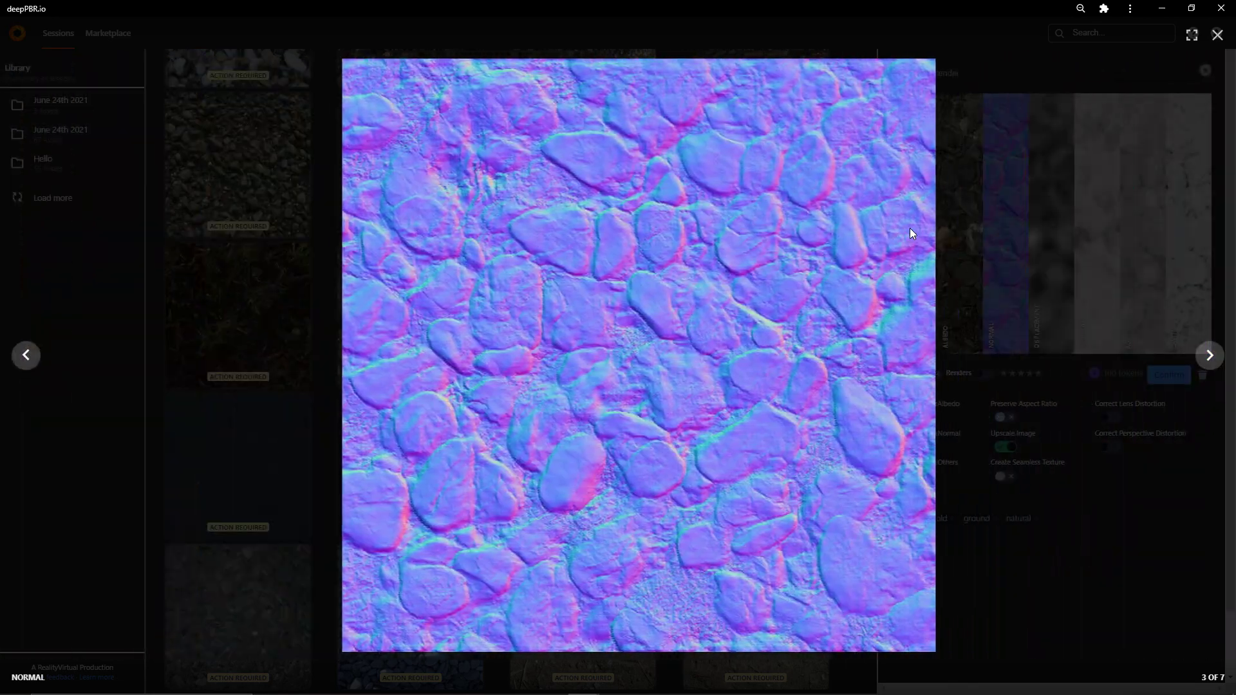
click(1208, 356)
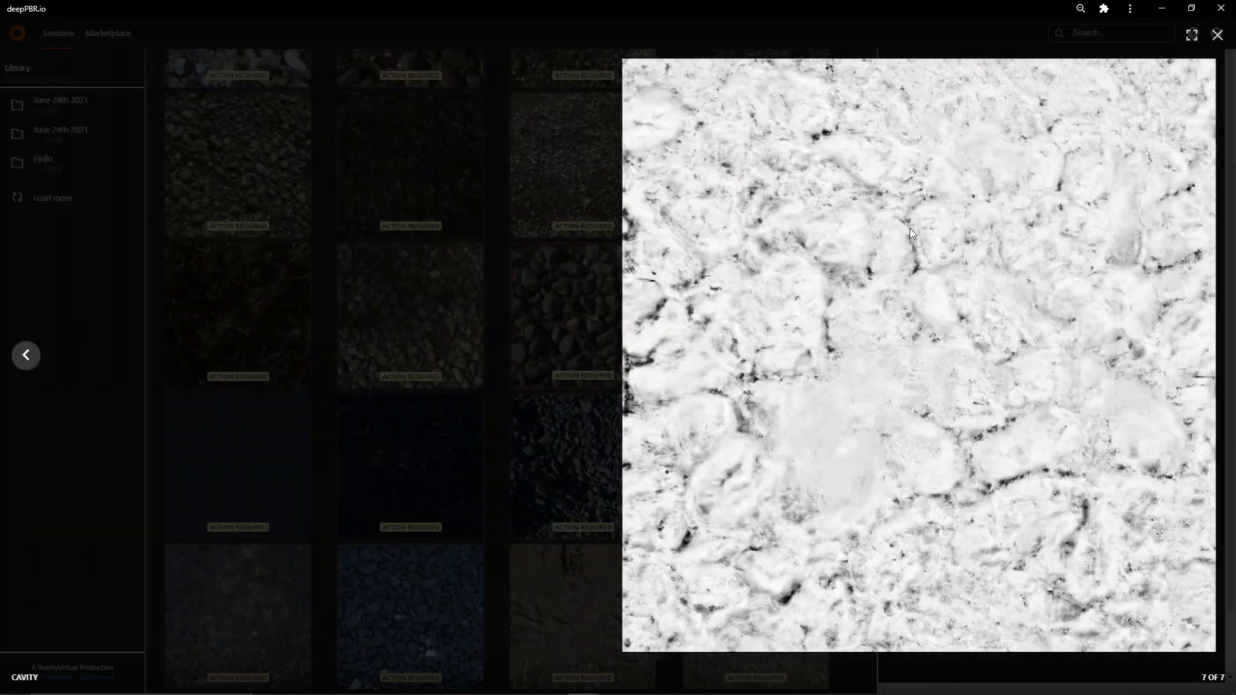
click(1217, 35)
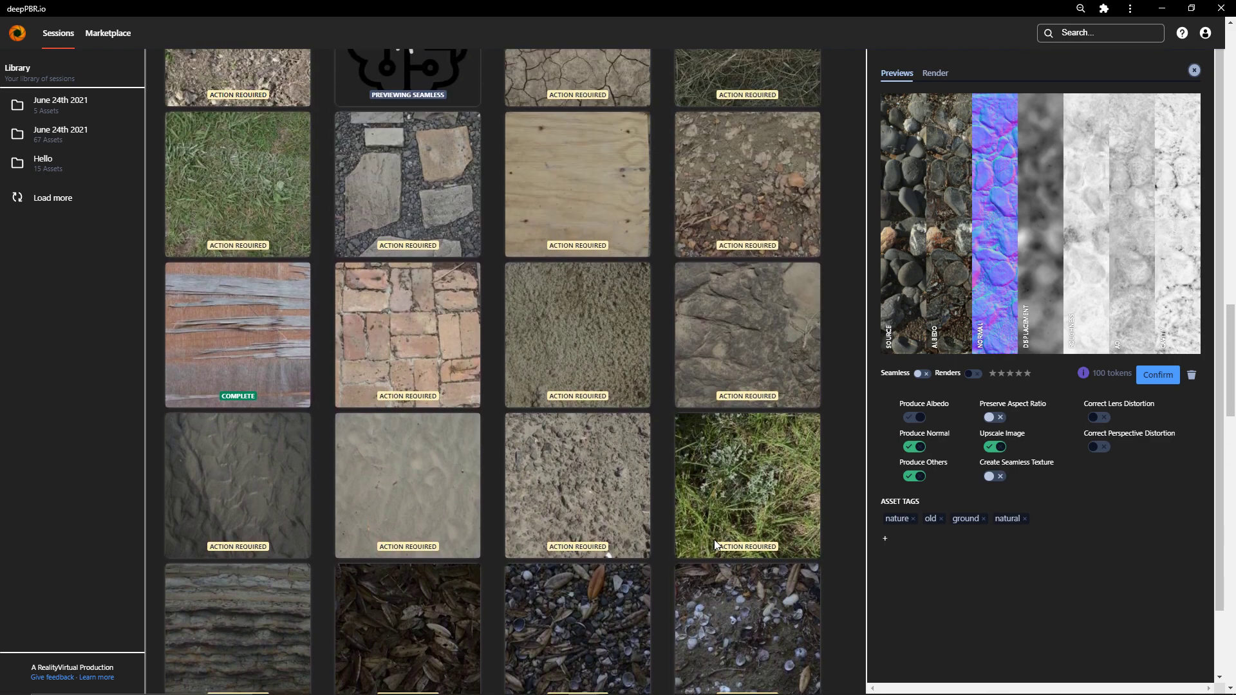
- Load the grey stone block wall texture and view its source image full-size in the lightbox
scroll(down, 3)
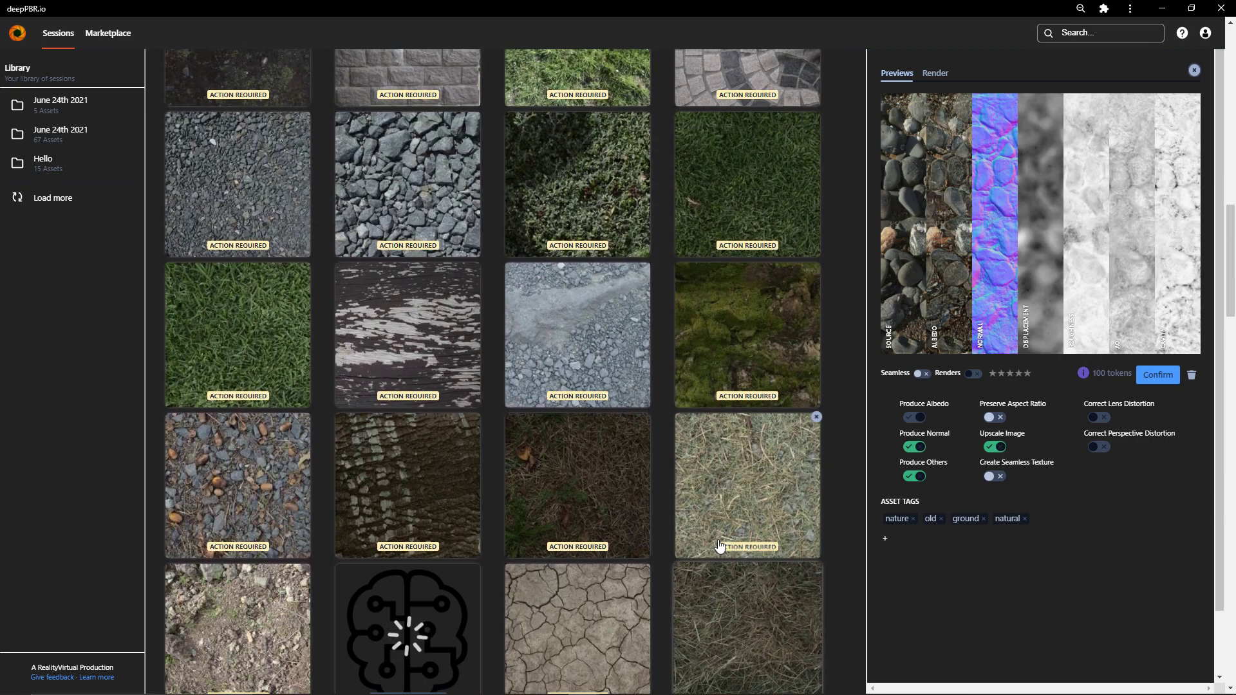
scroll(up, 3)
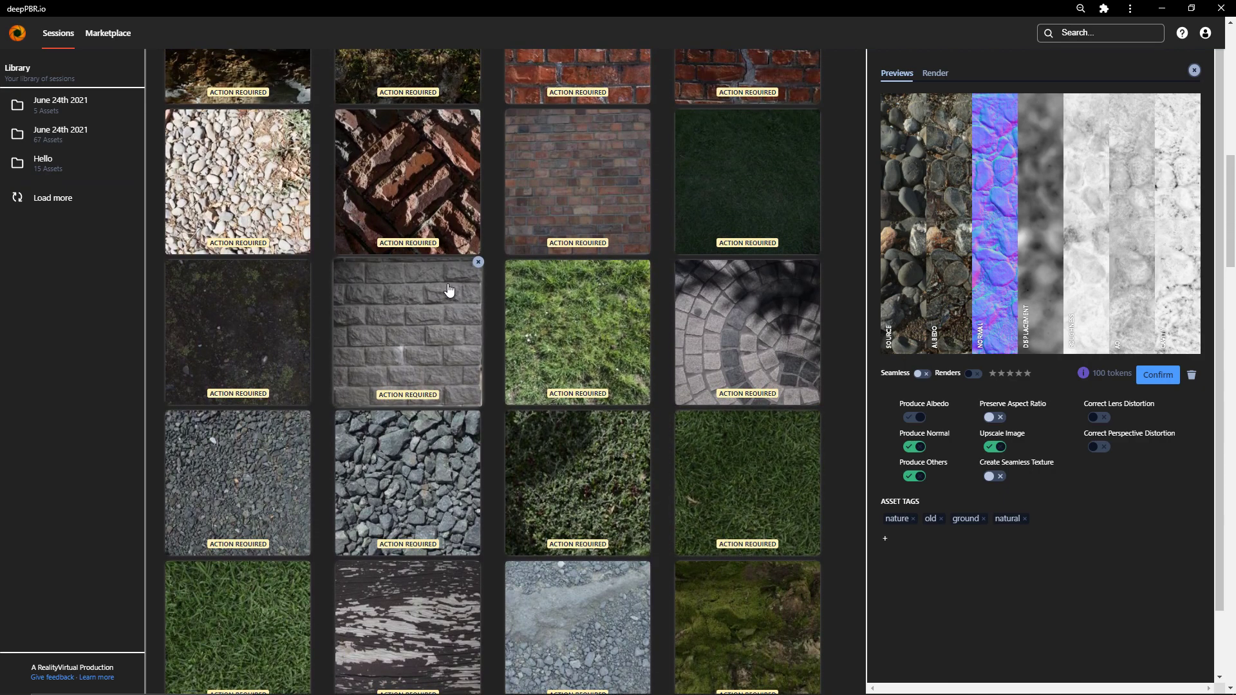
click(407, 332)
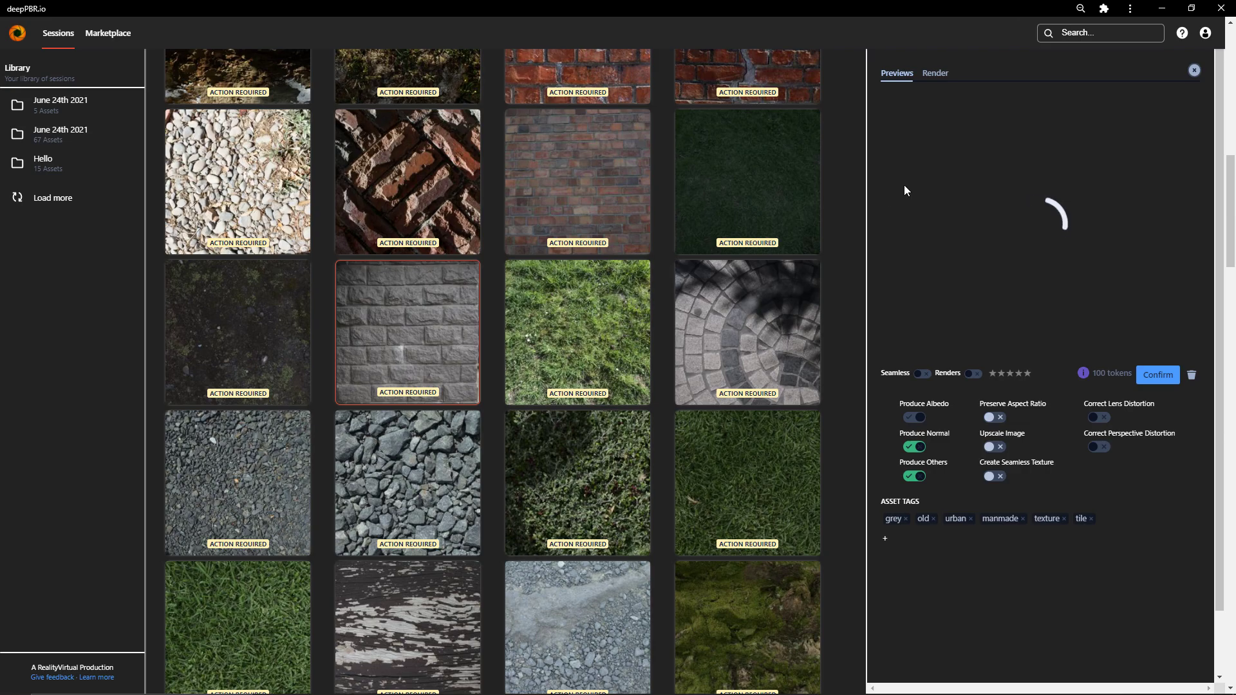
click(406, 332)
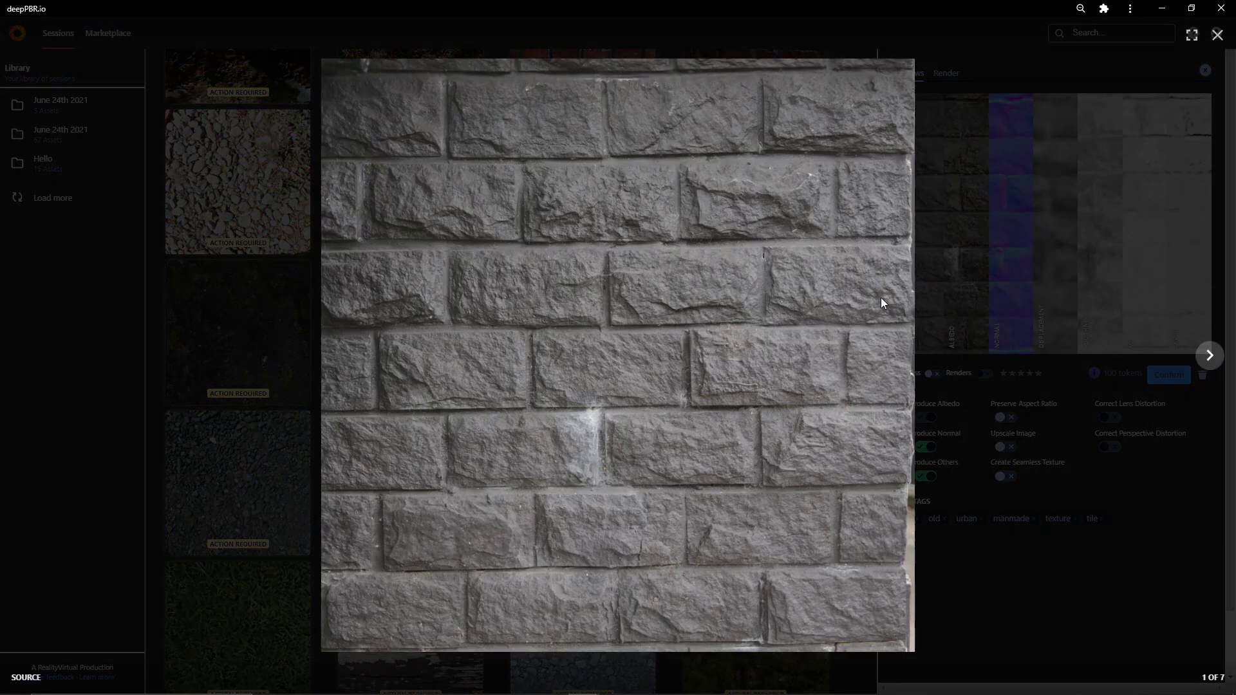
click(1209, 355)
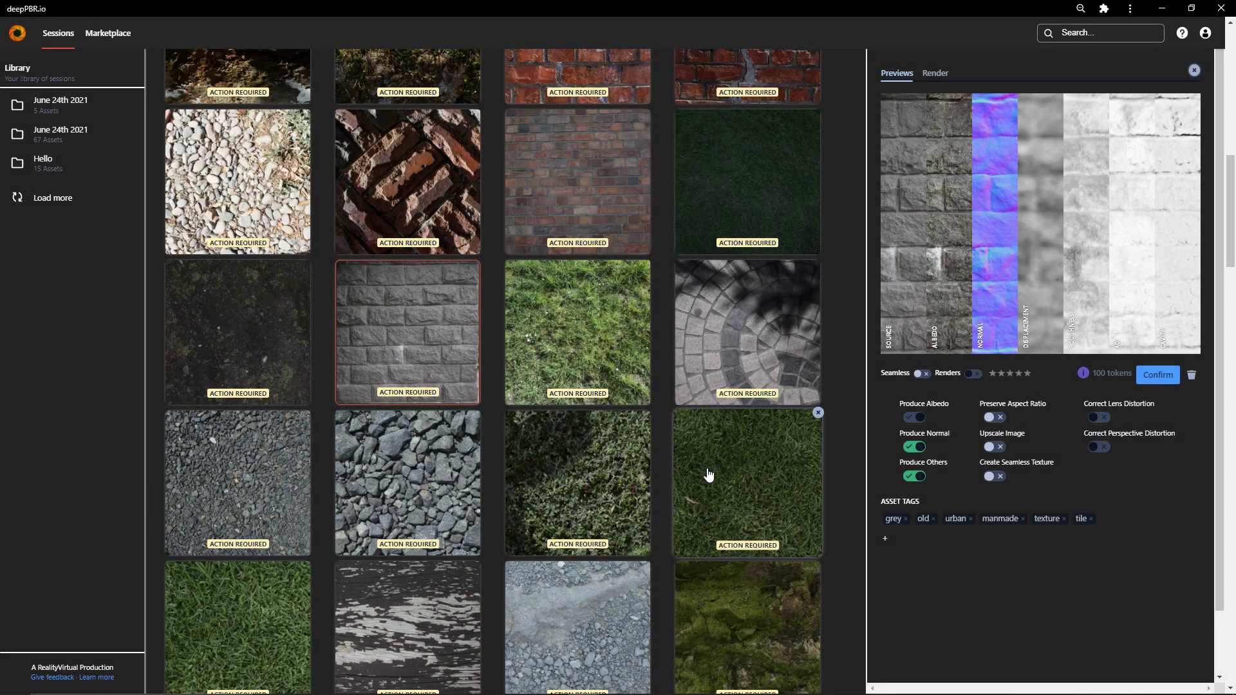
- Step through the herringbone brick's Source and Roughness maps full-size, ending on its previews
scroll(up, 3)
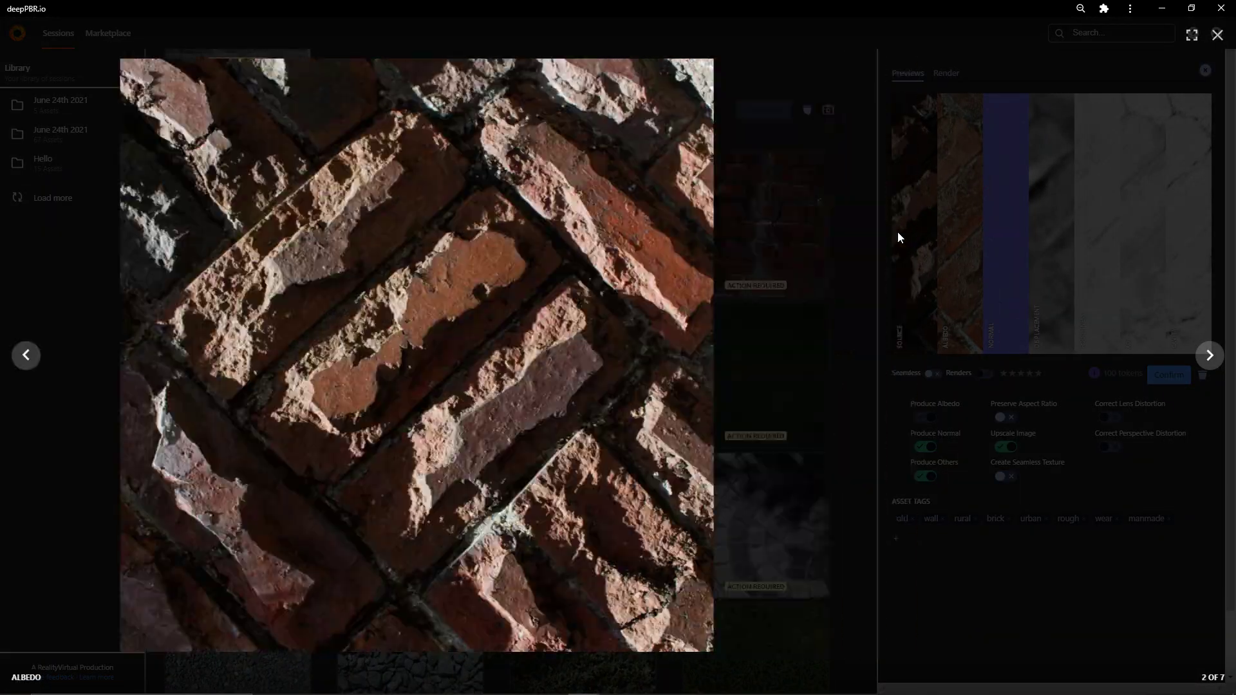
click(26, 355)
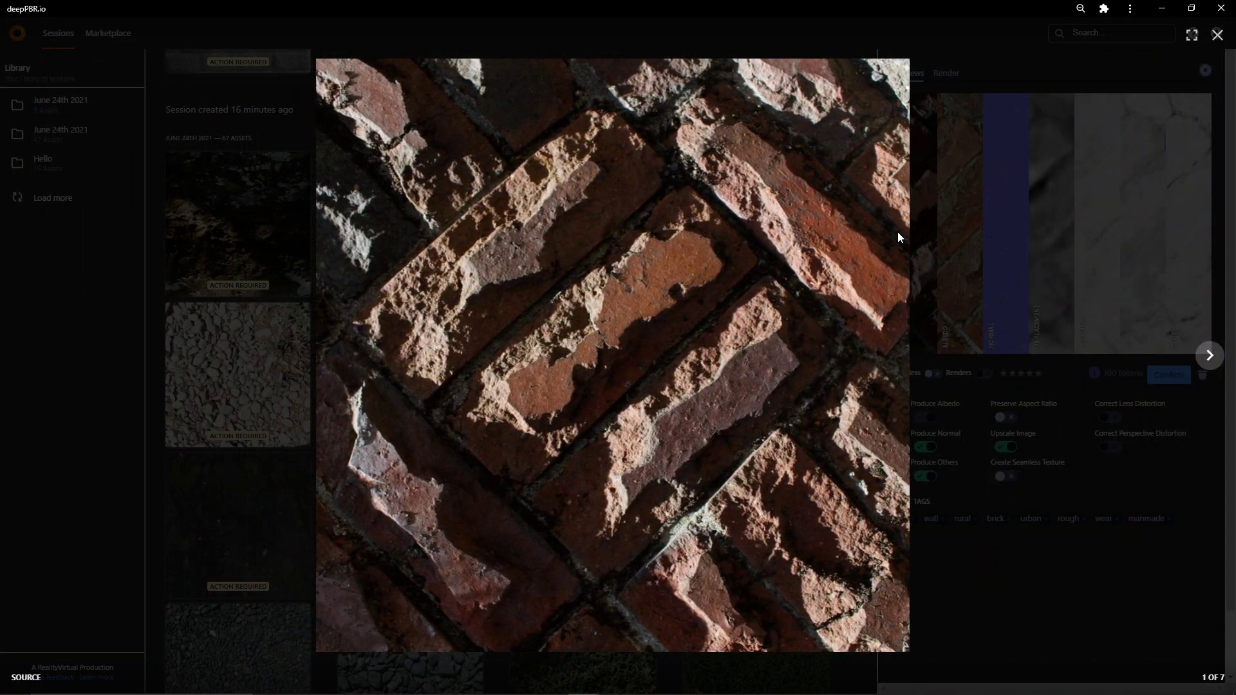
click(1209, 355)
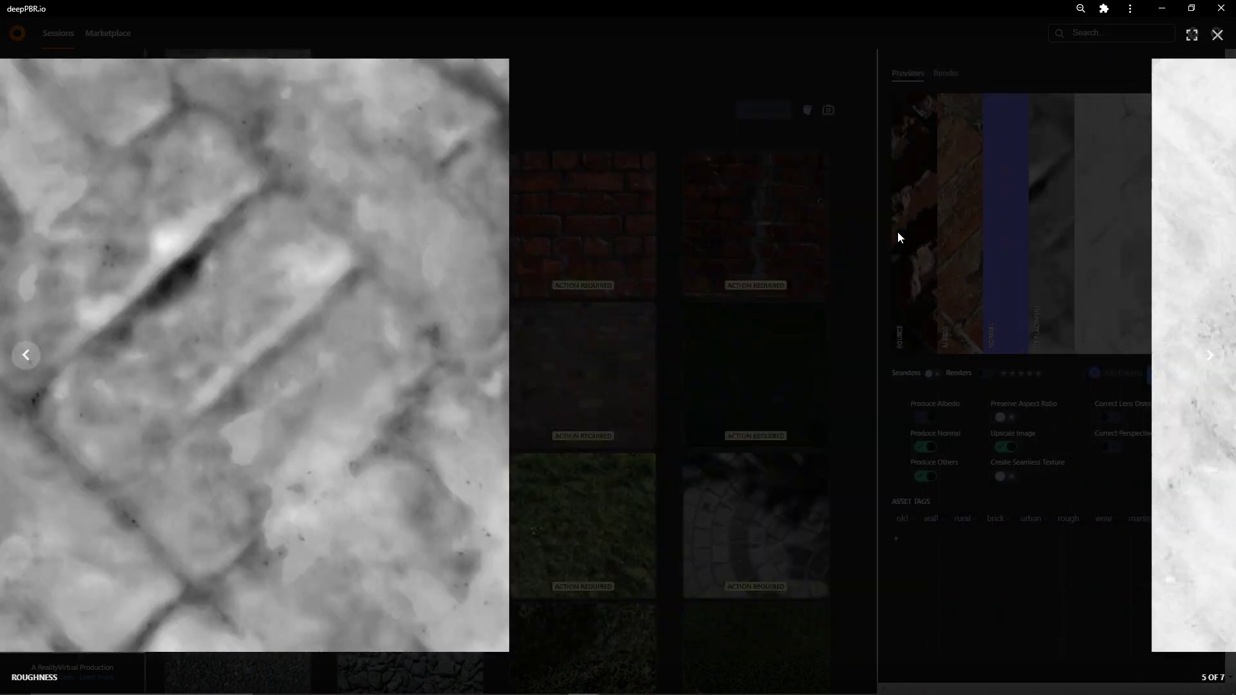
click(1216, 35)
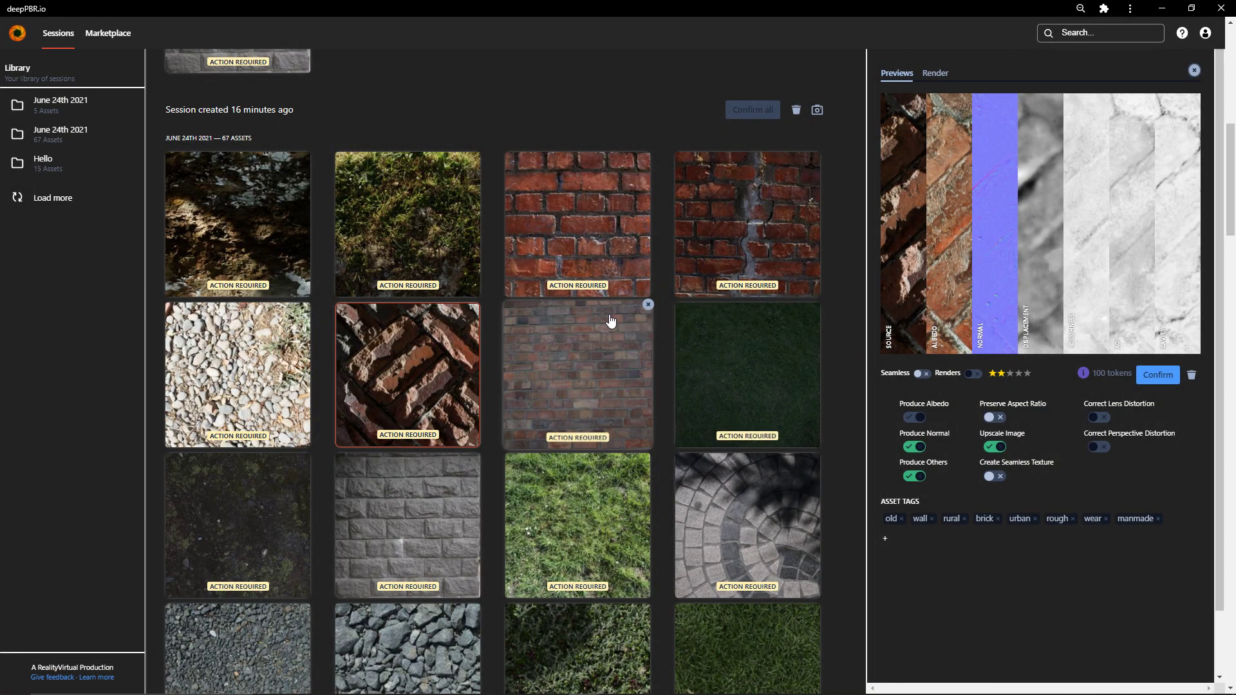
- Browse the grass texture's Albedo, Displacement and Roughness maps, then show its 3D sphere render
scroll(down, 3)
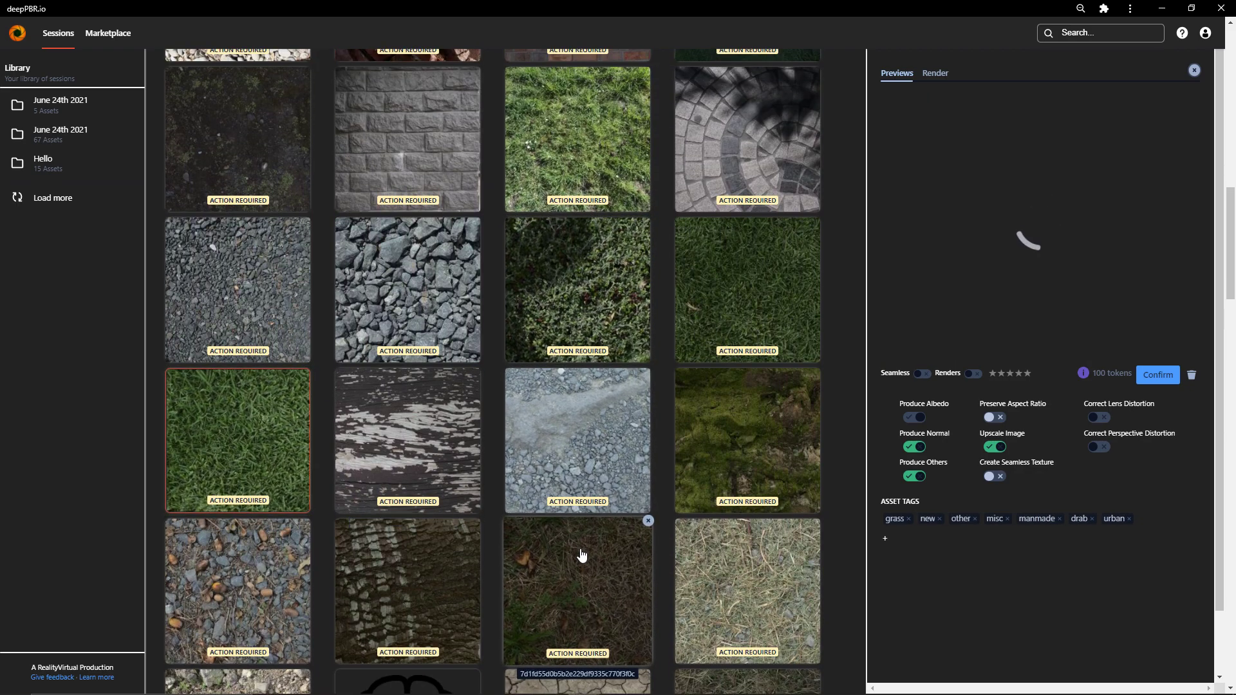
mouse_move(885, 245)
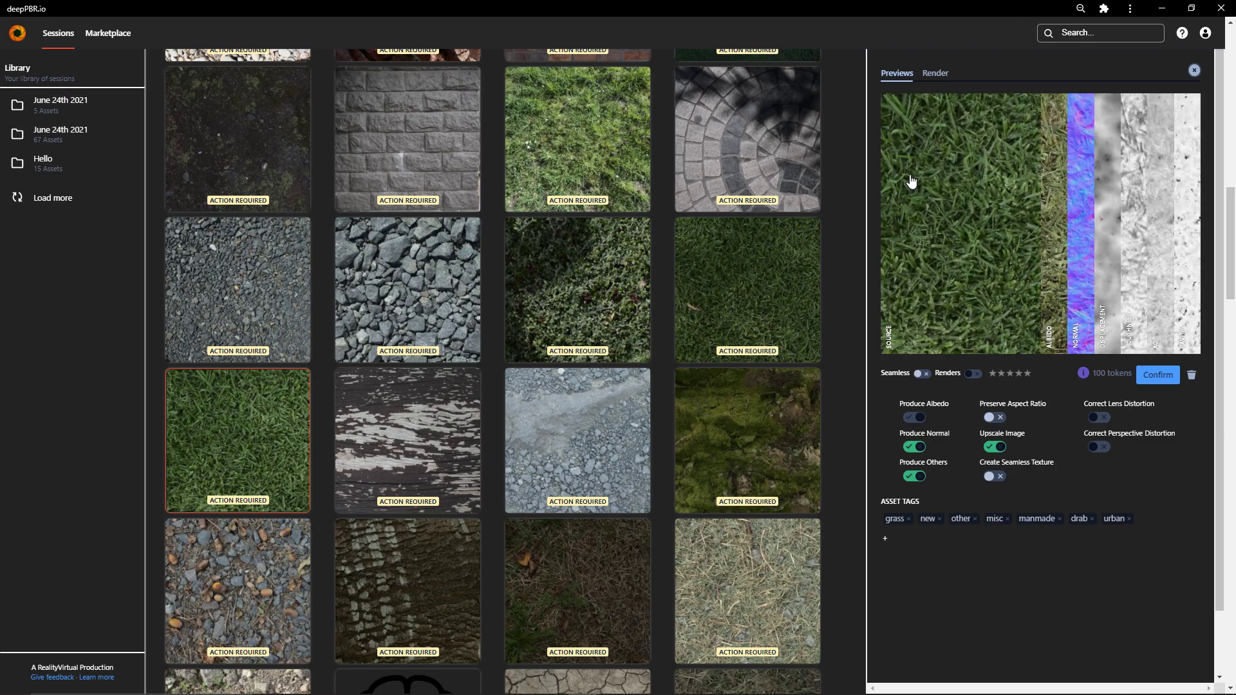
click(954, 222)
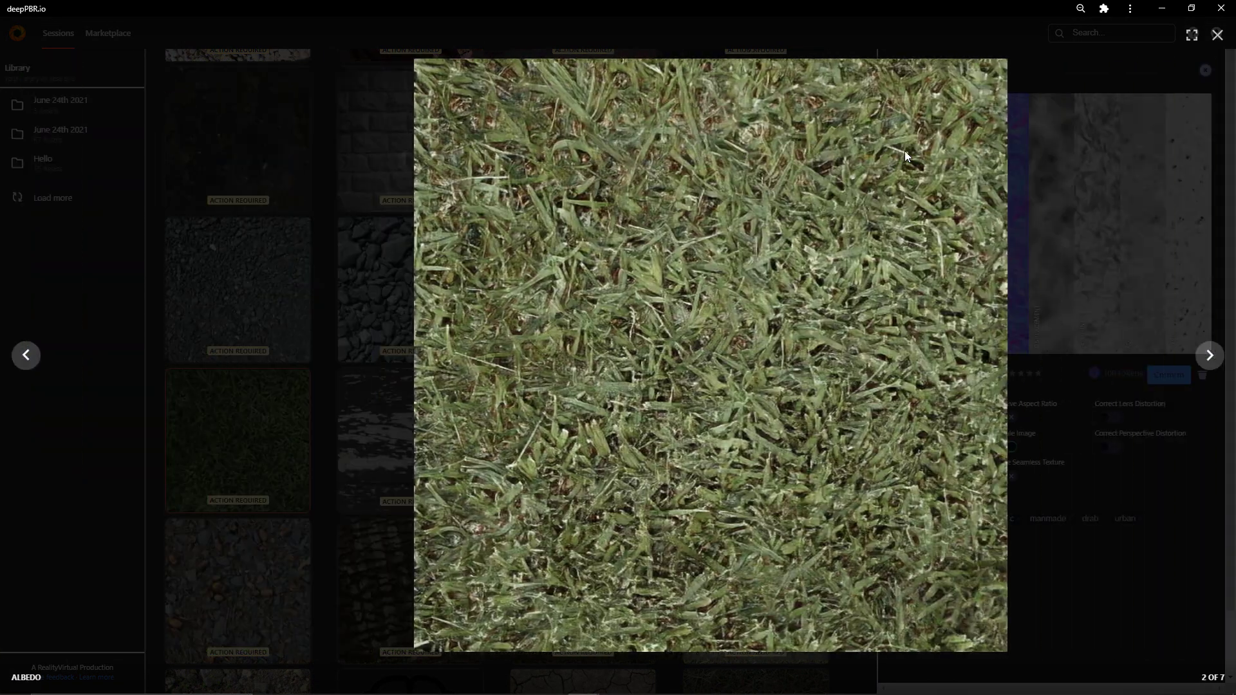
click(1209, 355)
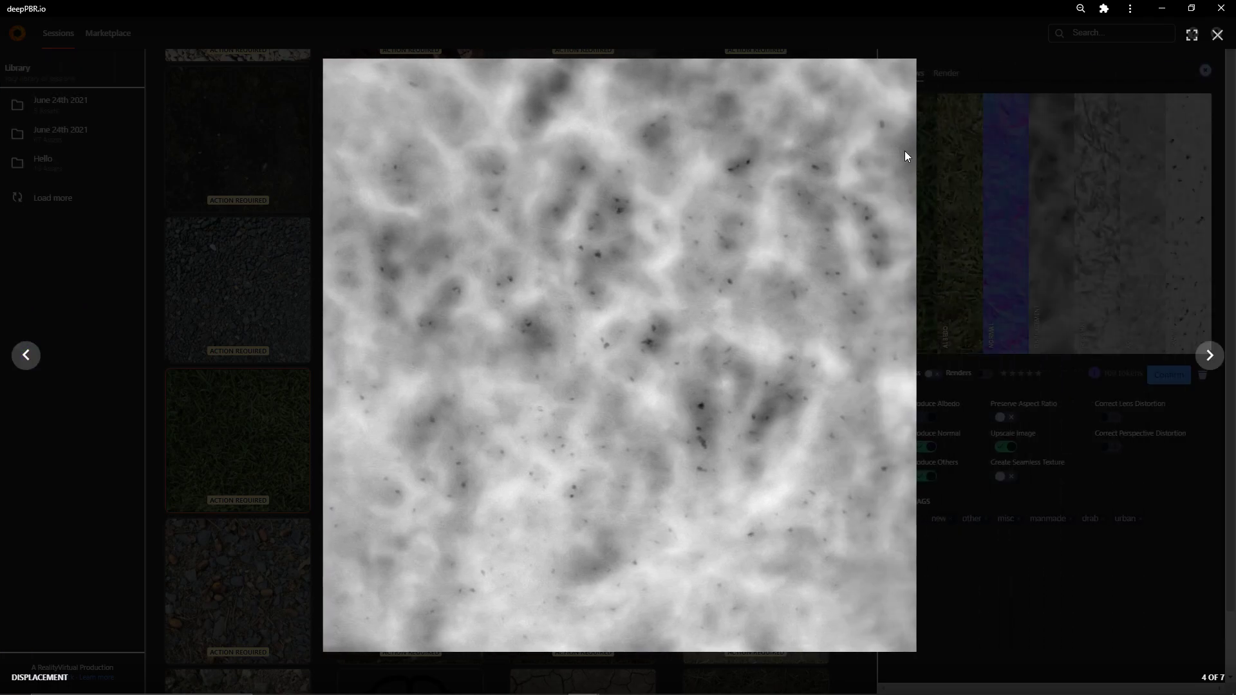
click(1209, 355)
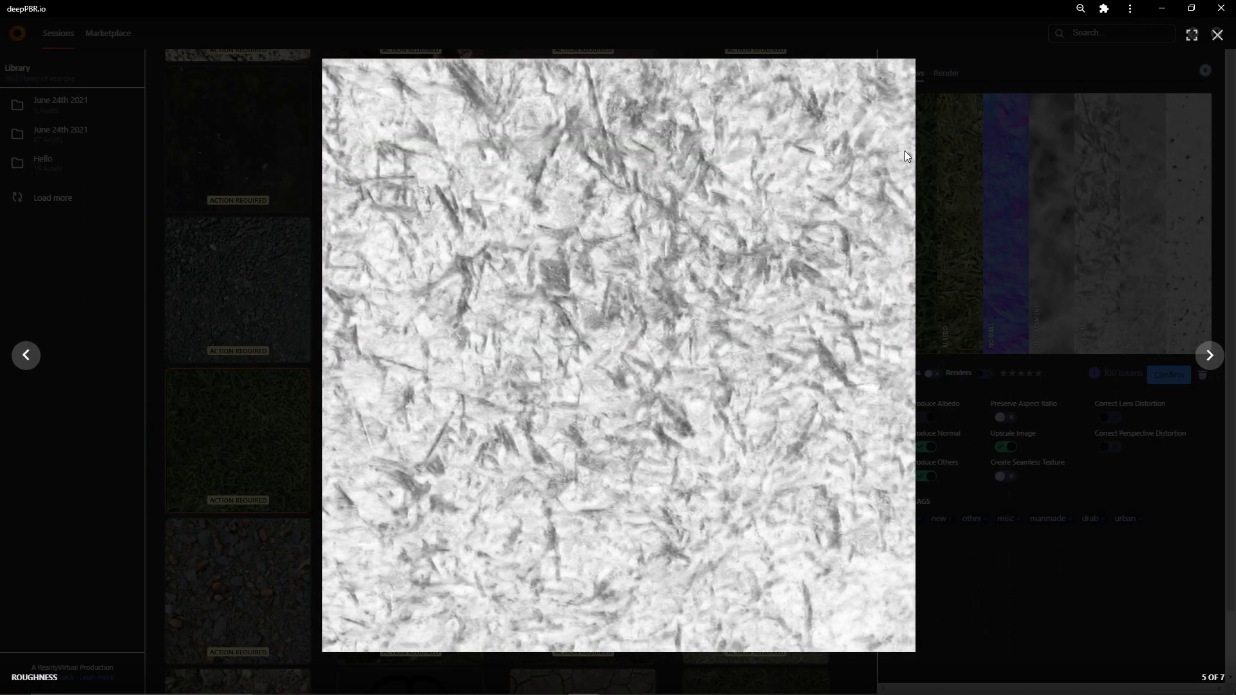
click(1209, 355)
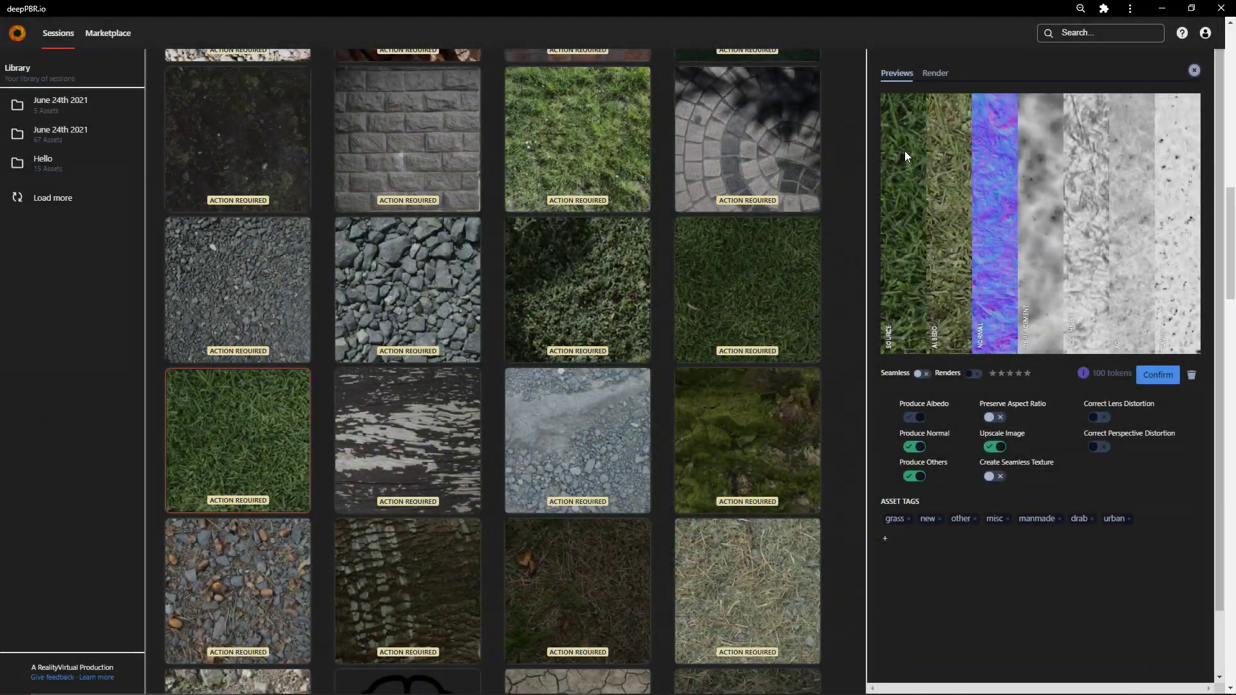
click(935, 72)
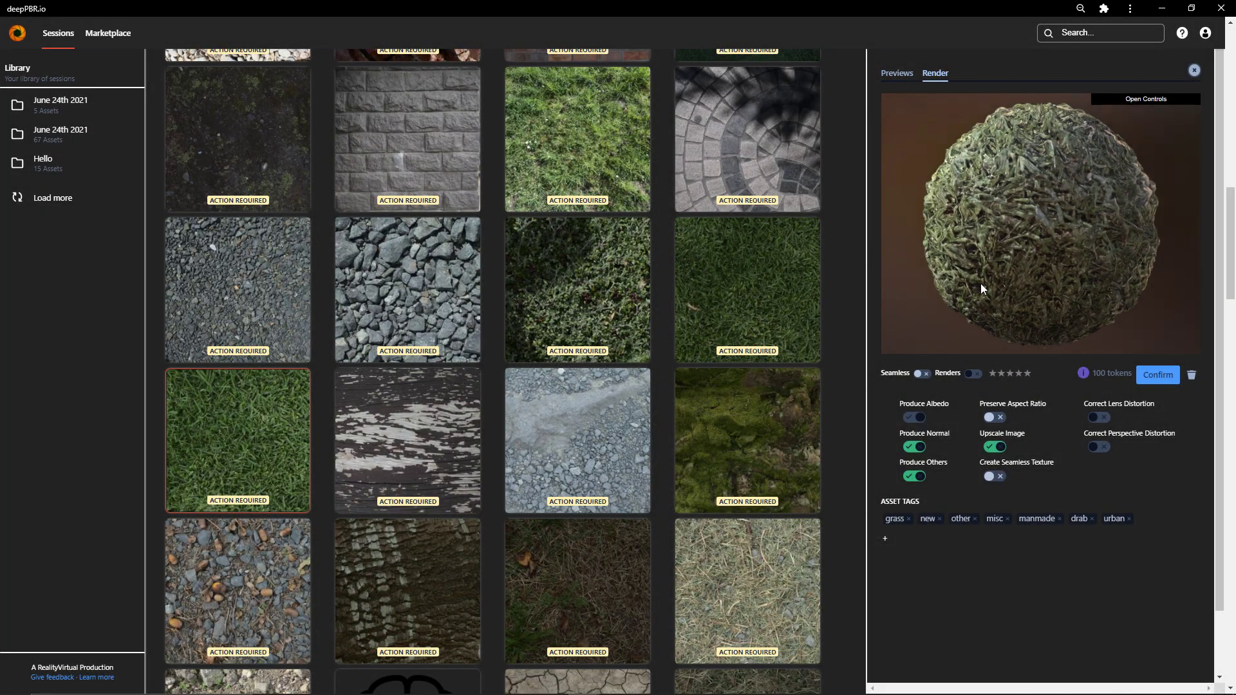
click(1144, 99)
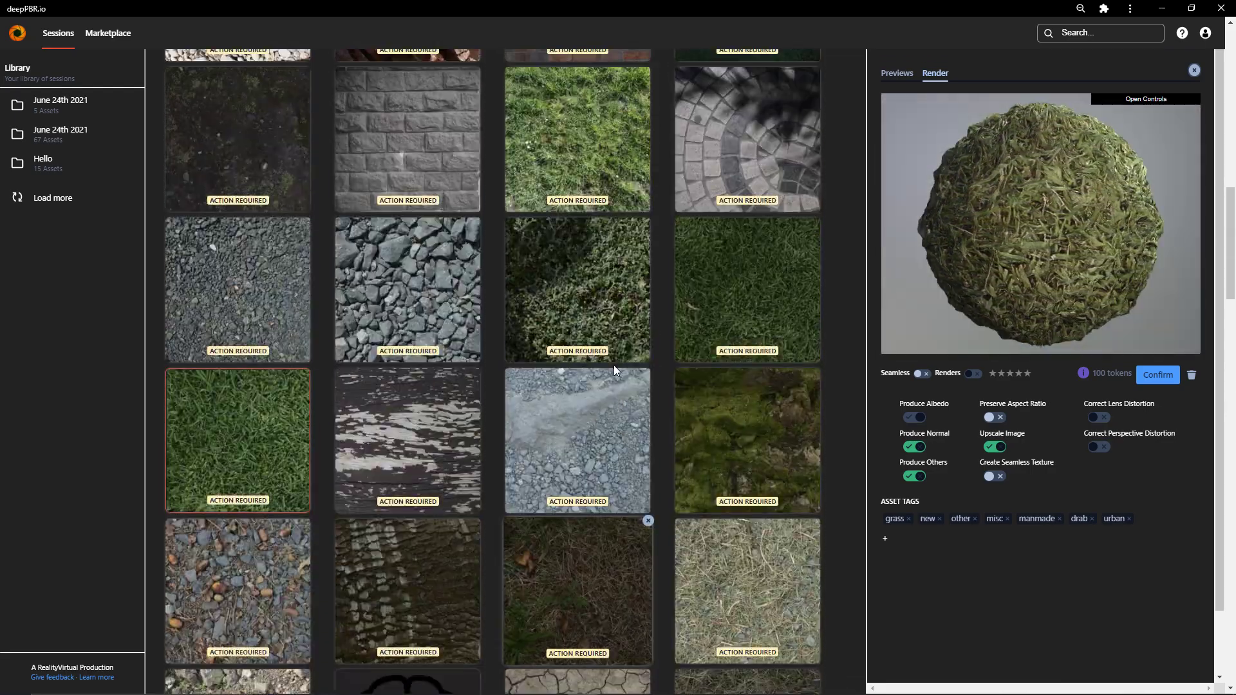
- View the dark grass sphere render, then enlarge the fan-patterned cobblestone's source image
click(576, 290)
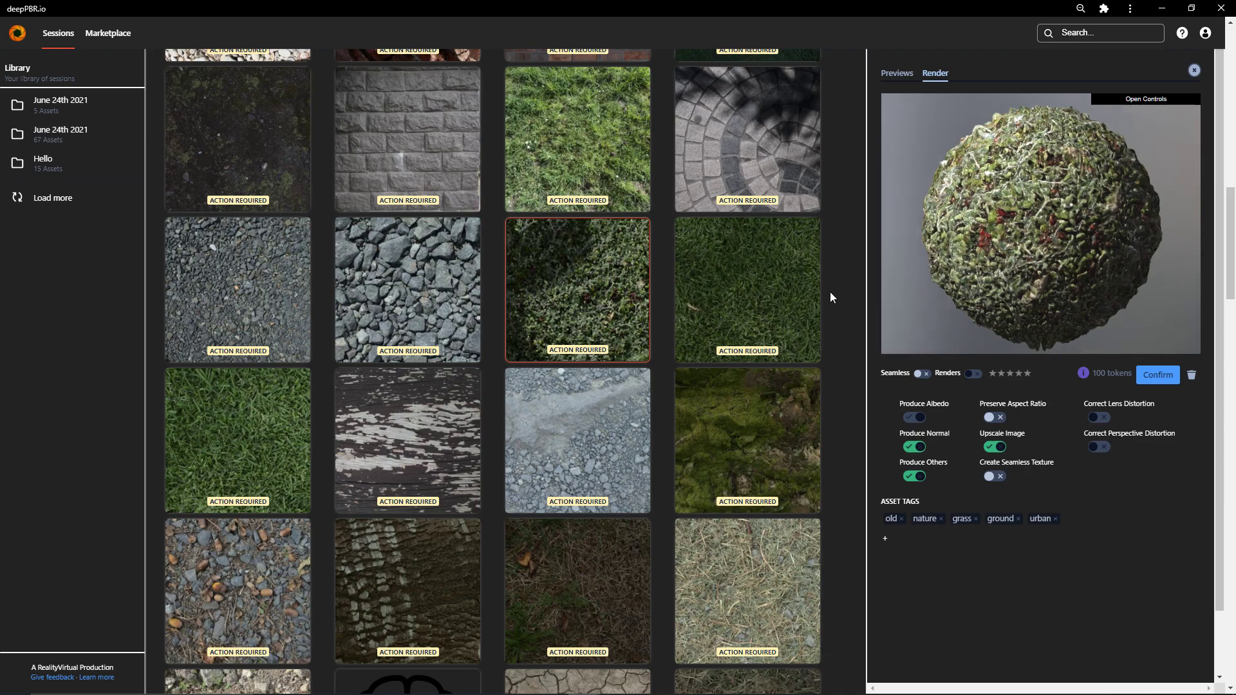
click(745, 139)
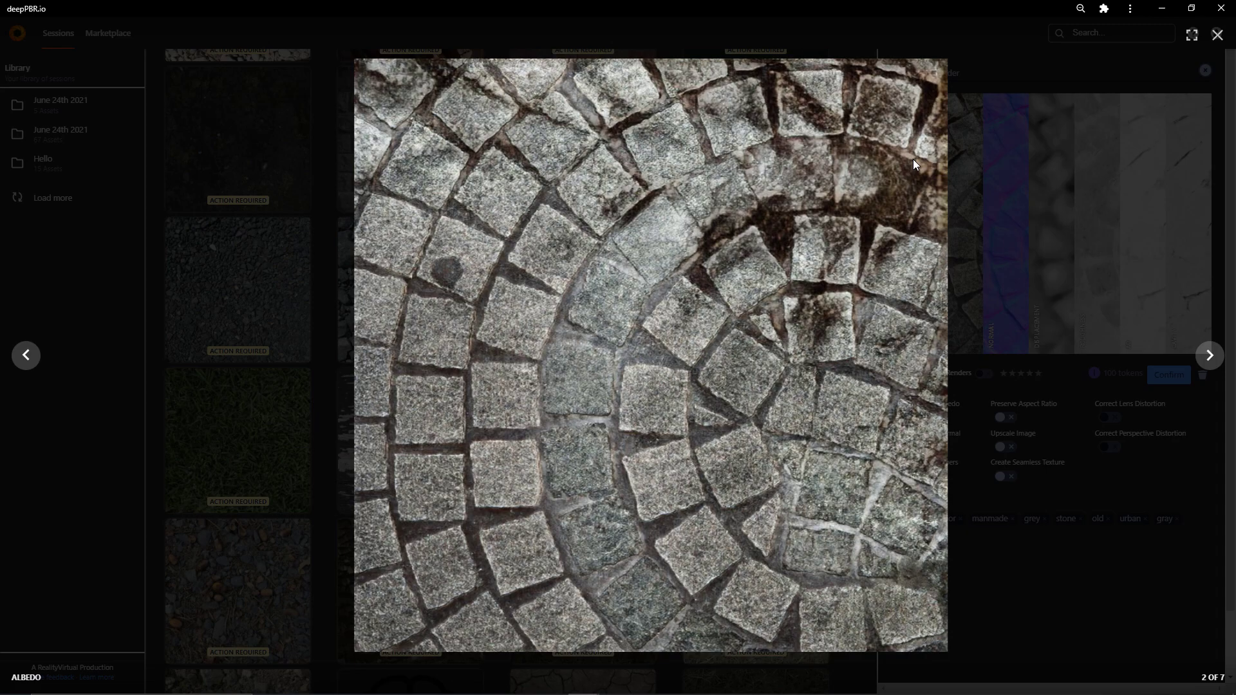
- View the cobblestone's Normal and Displacement maps full-size and leave the lightbox
click(1208, 355)
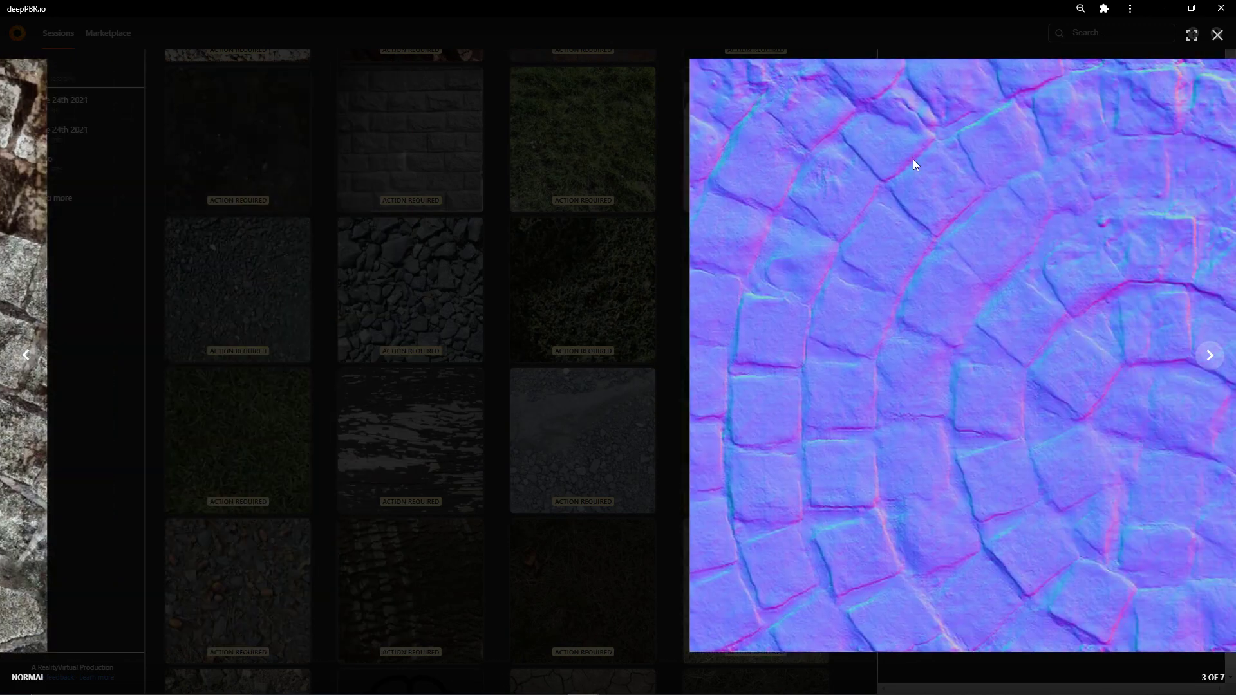
click(1209, 355)
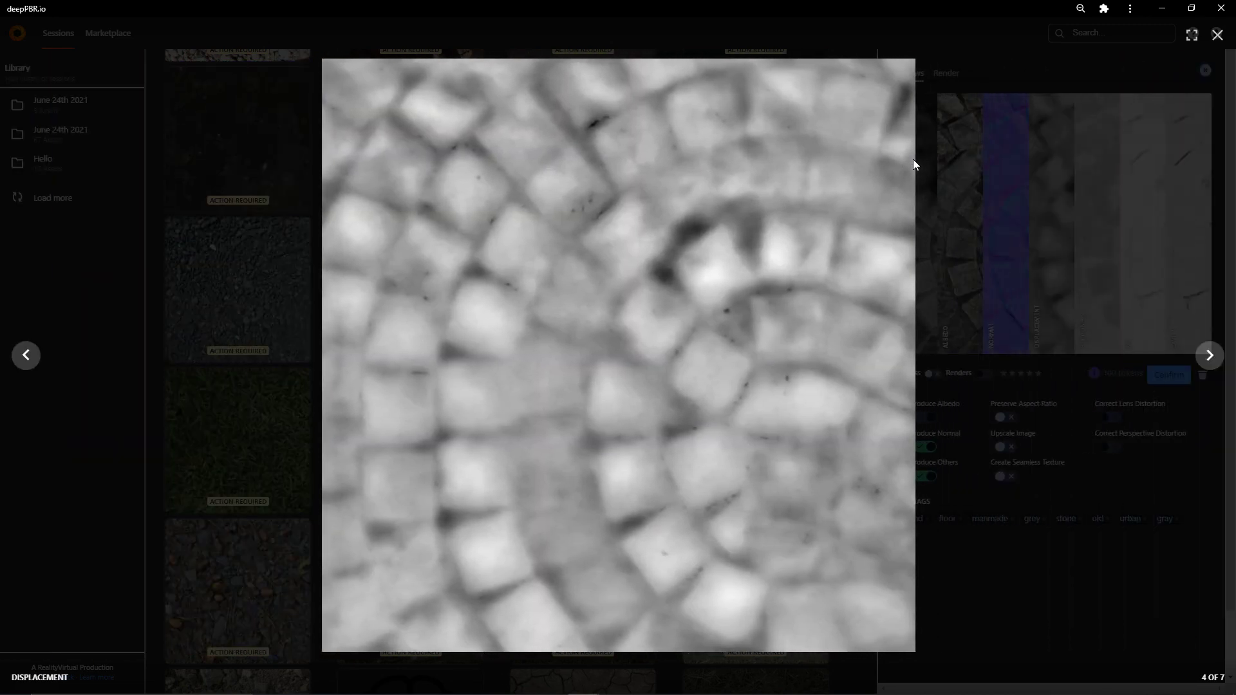
click(1217, 36)
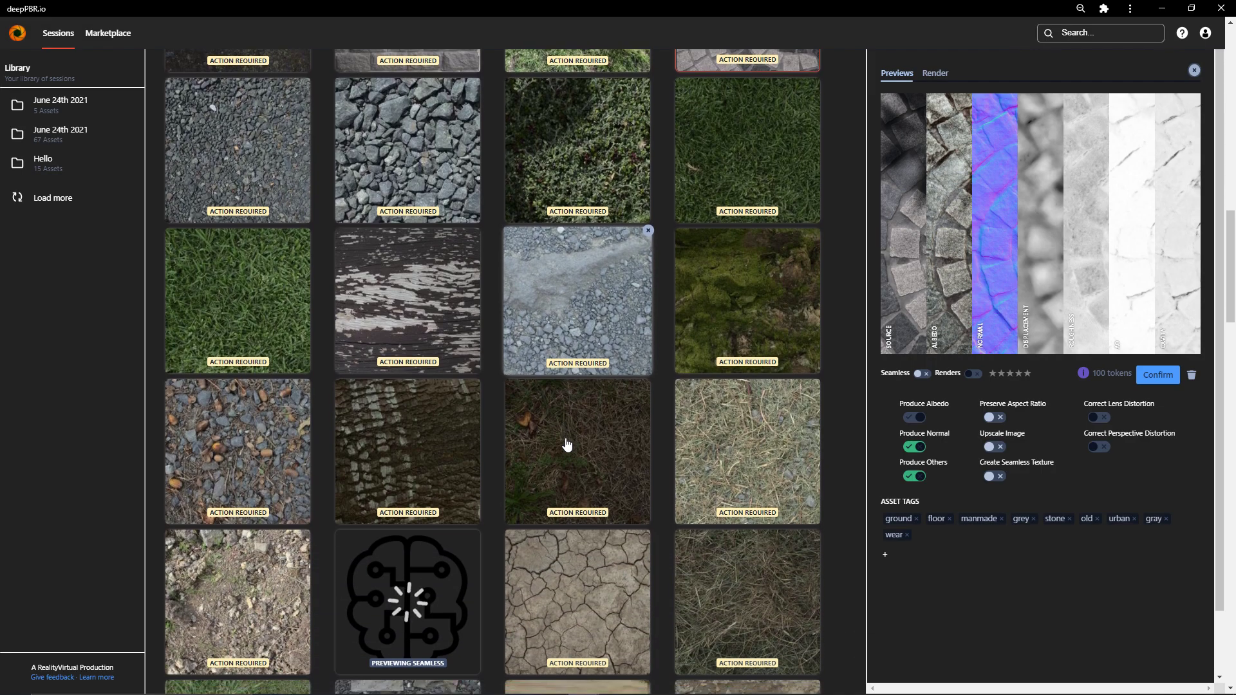
- Inspect the dark blue gravel texture's maps in the lightbox and return to its previews
scroll(down, 3)
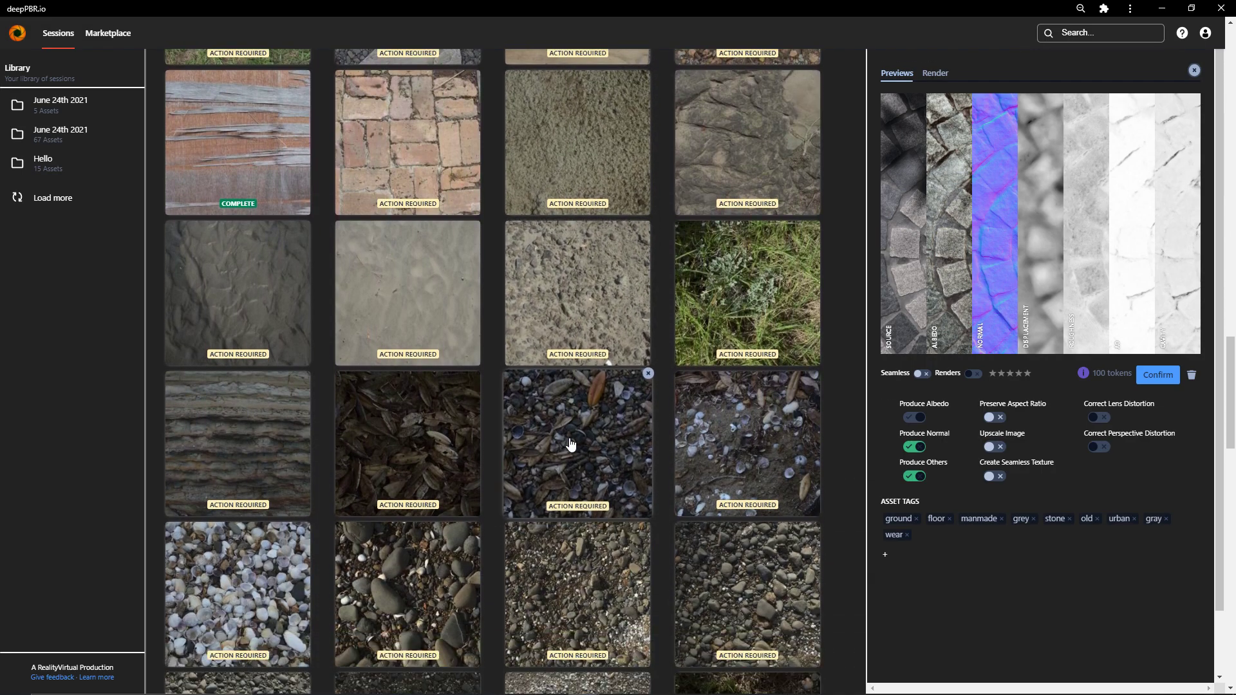
scroll(down, 3)
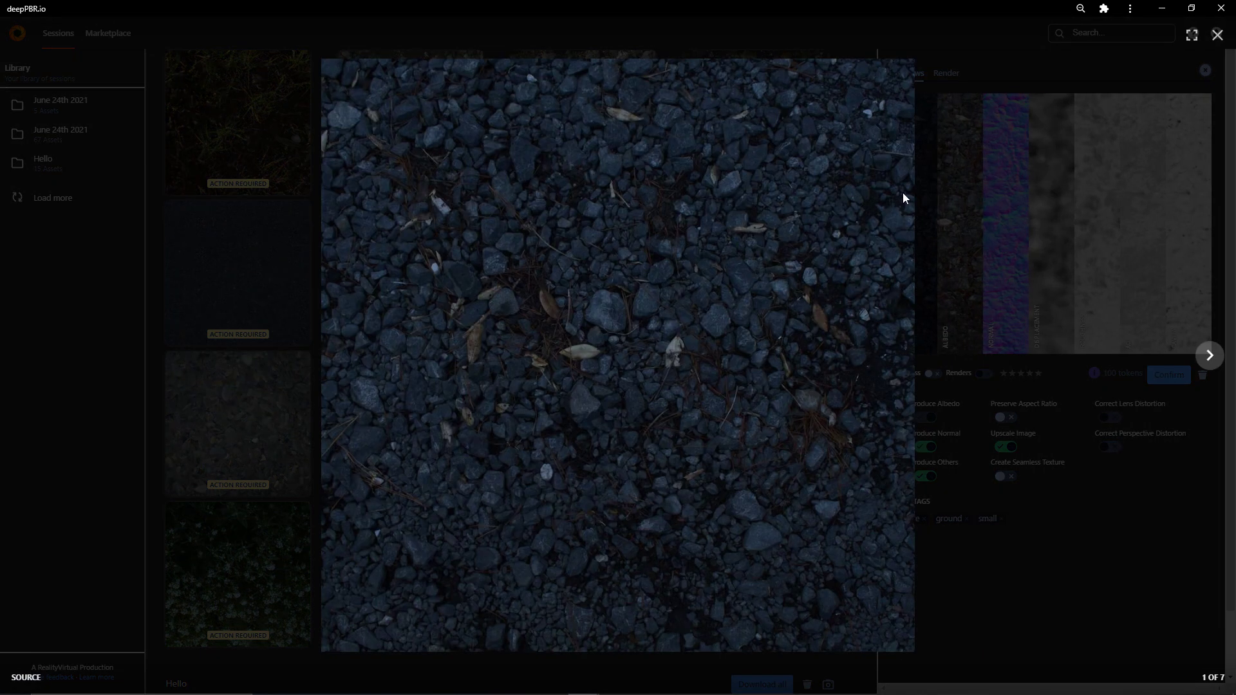
click(1209, 355)
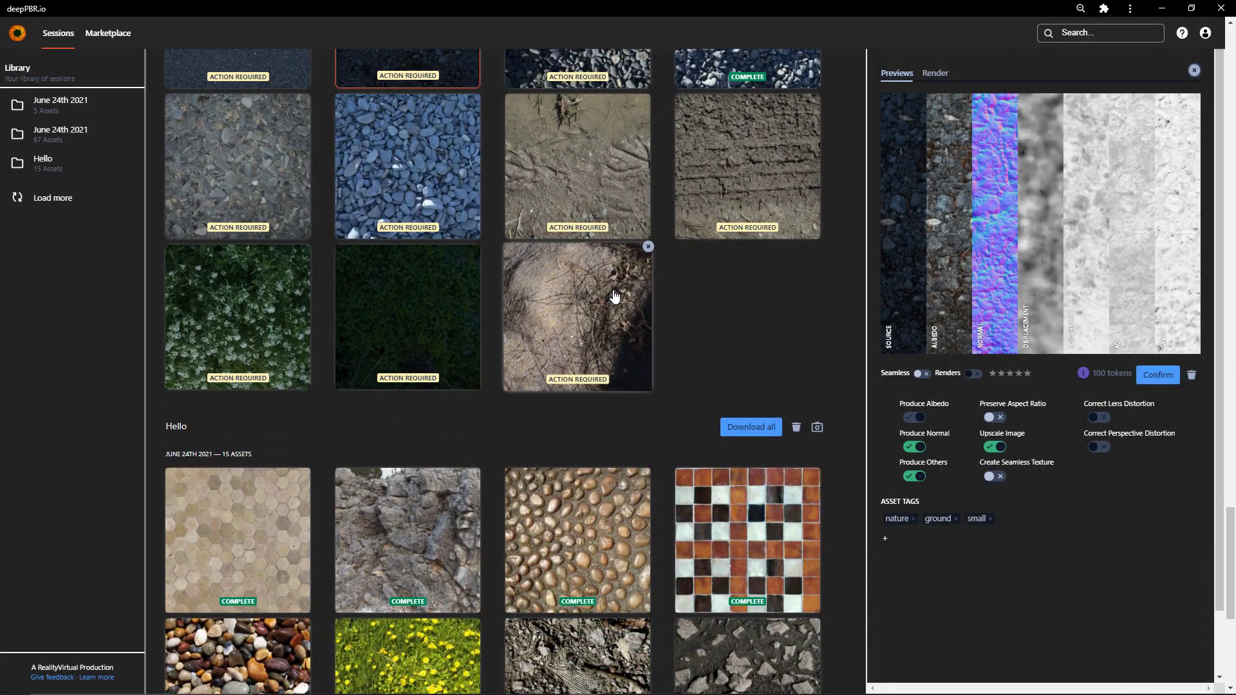
scroll(down, 3)
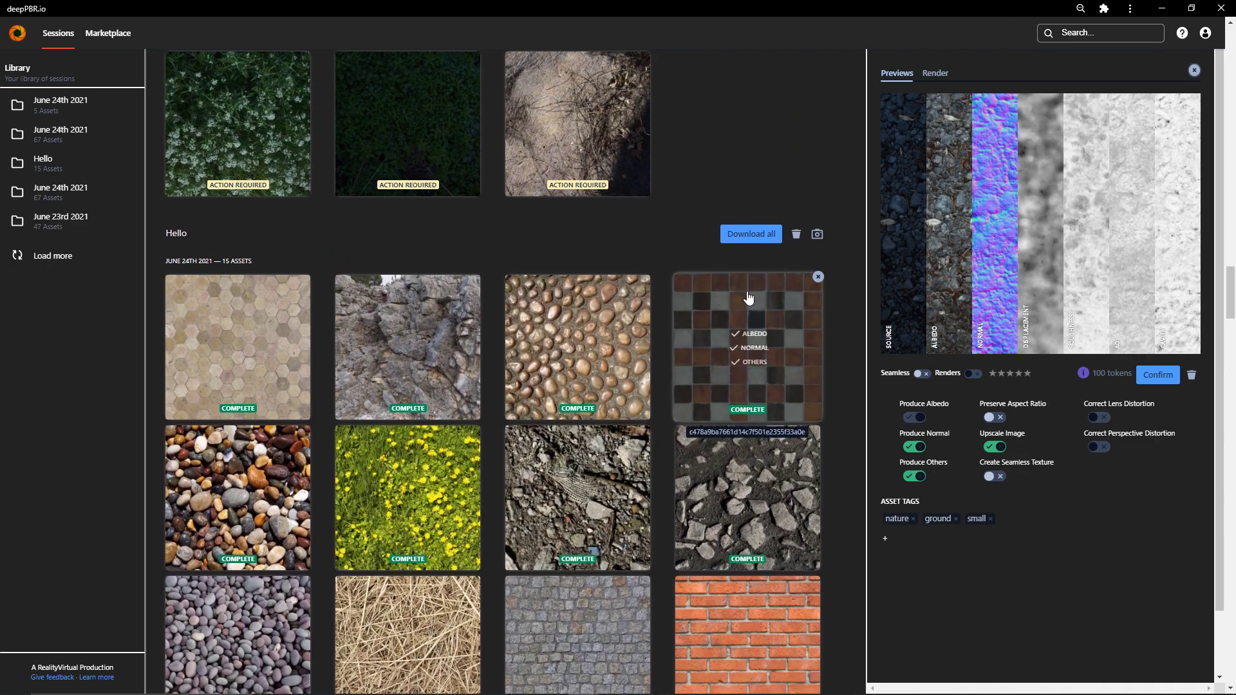
click(747, 346)
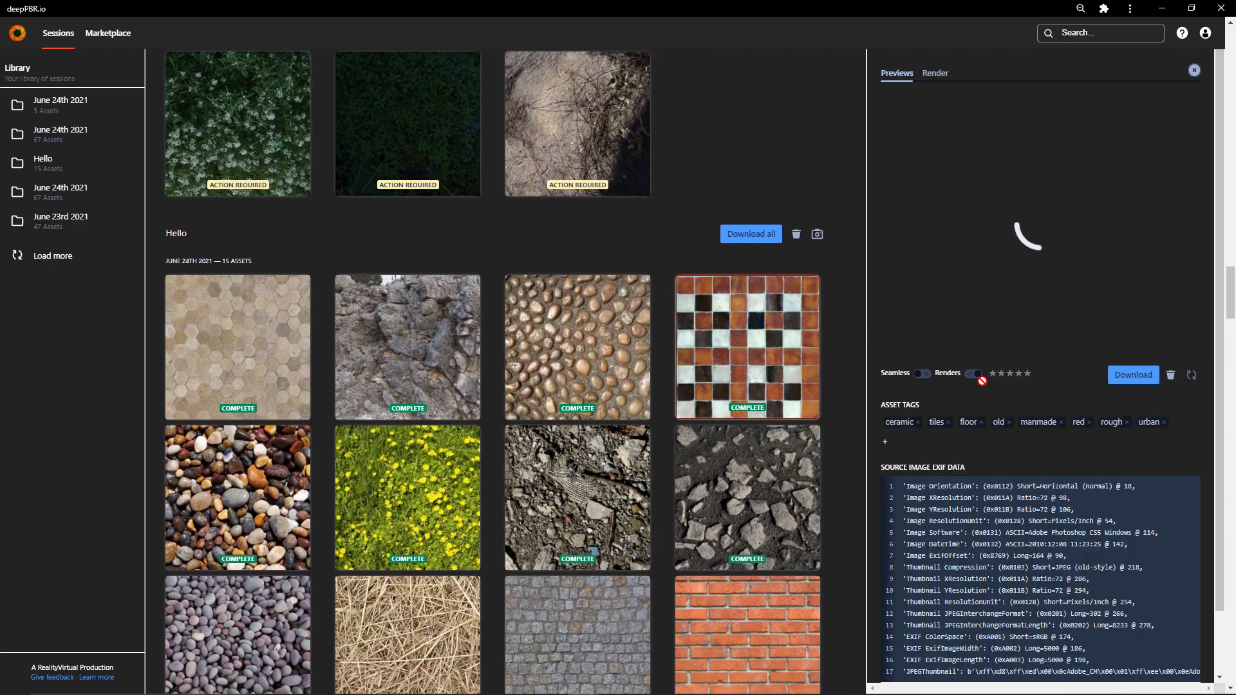
click(974, 373)
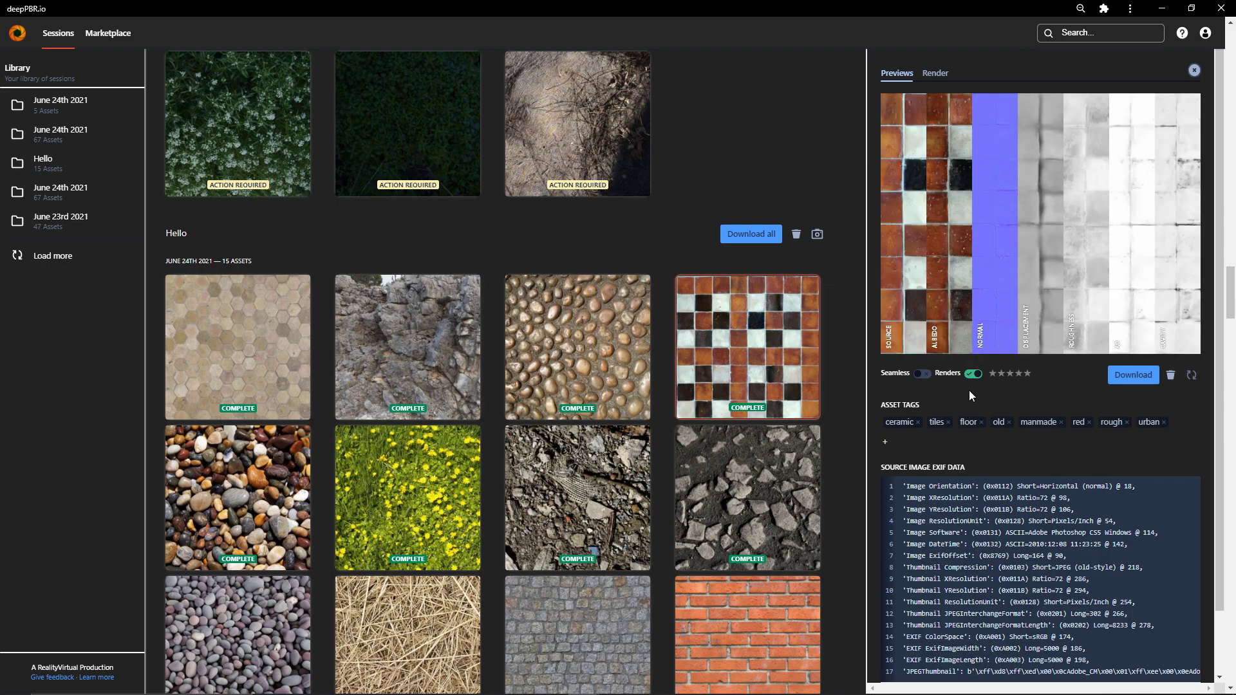
click(973, 373)
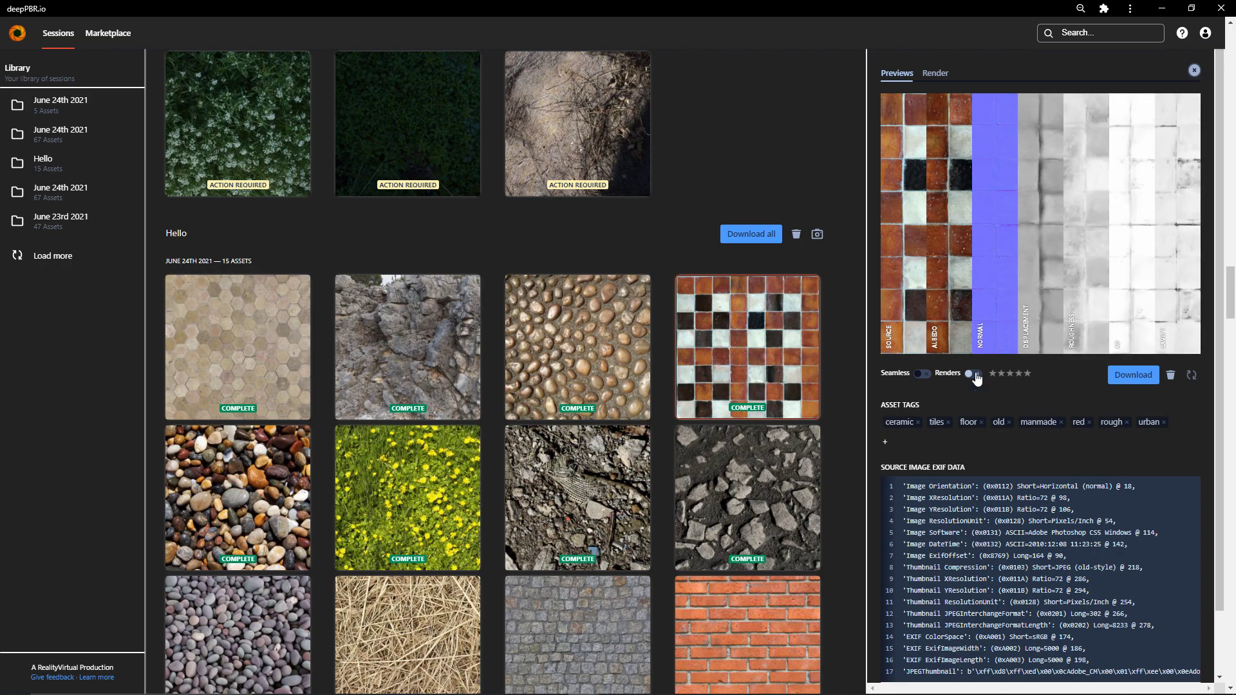
click(973, 374)
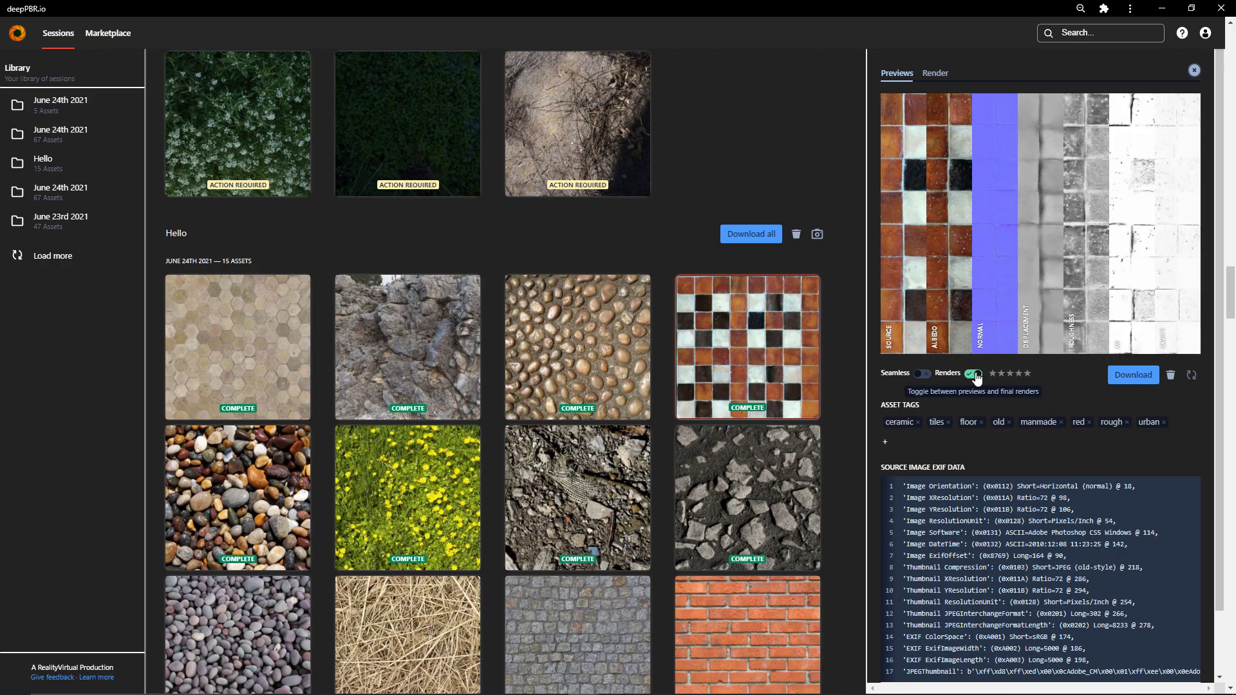
click(973, 373)
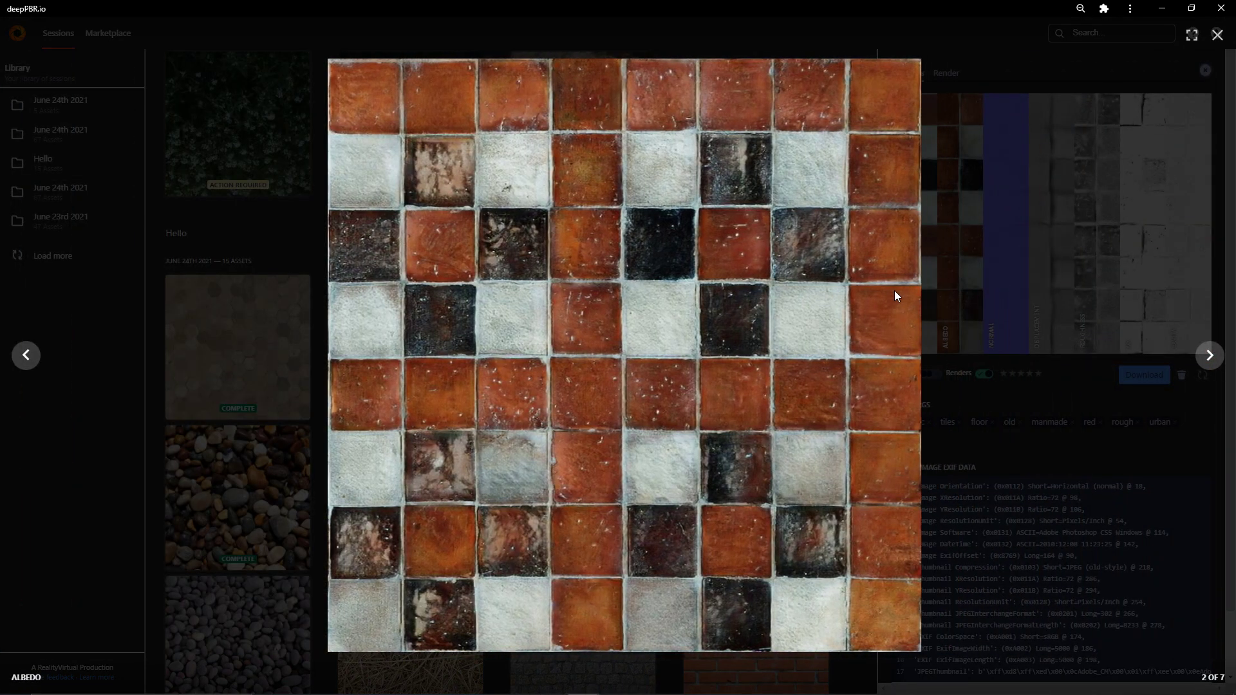
click(1208, 355)
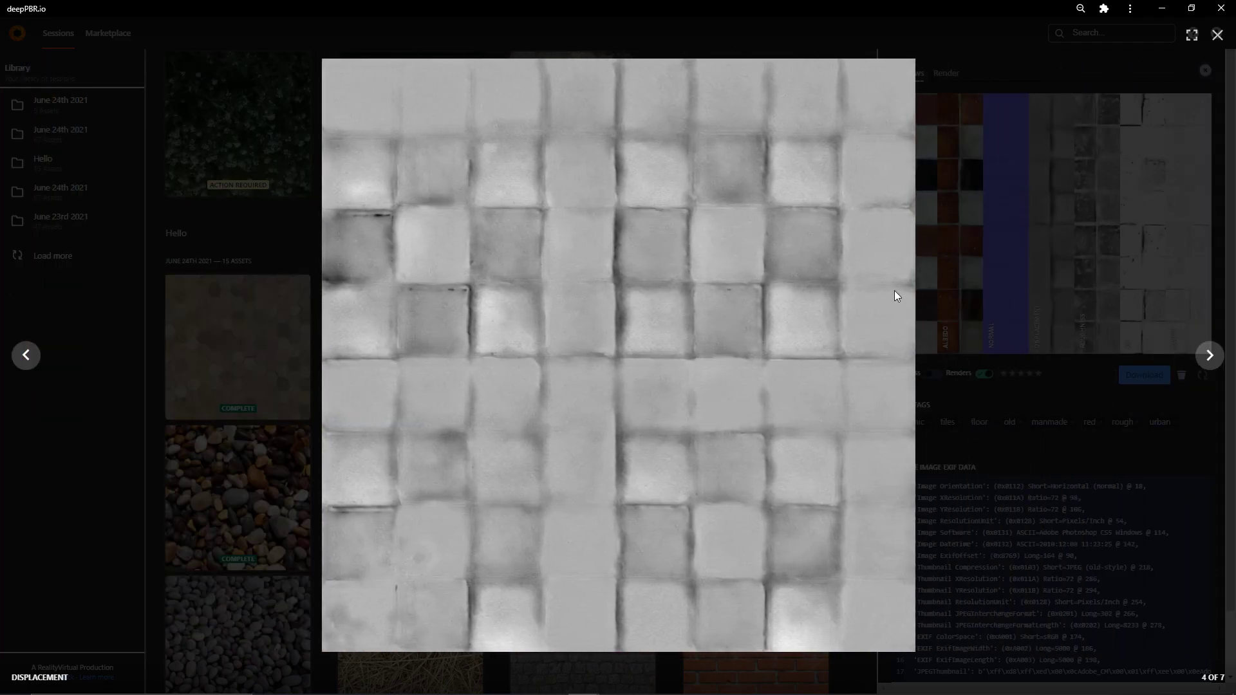
click(1209, 356)
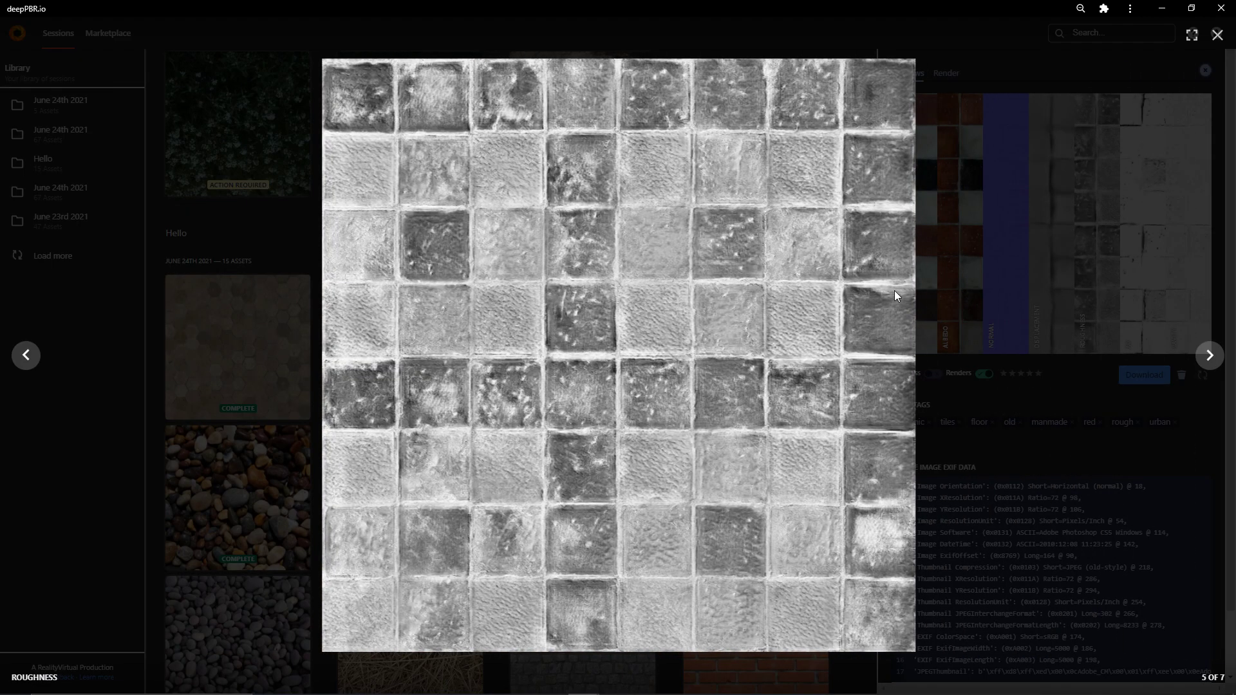
click(1209, 355)
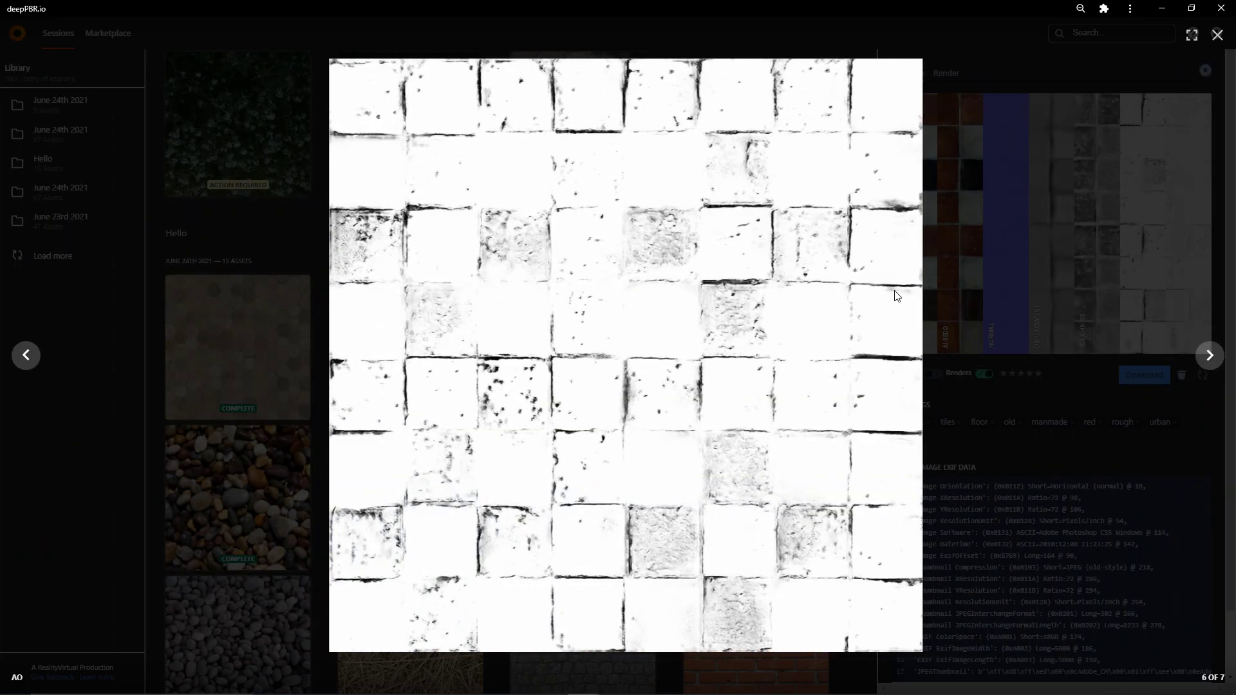
click(26, 355)
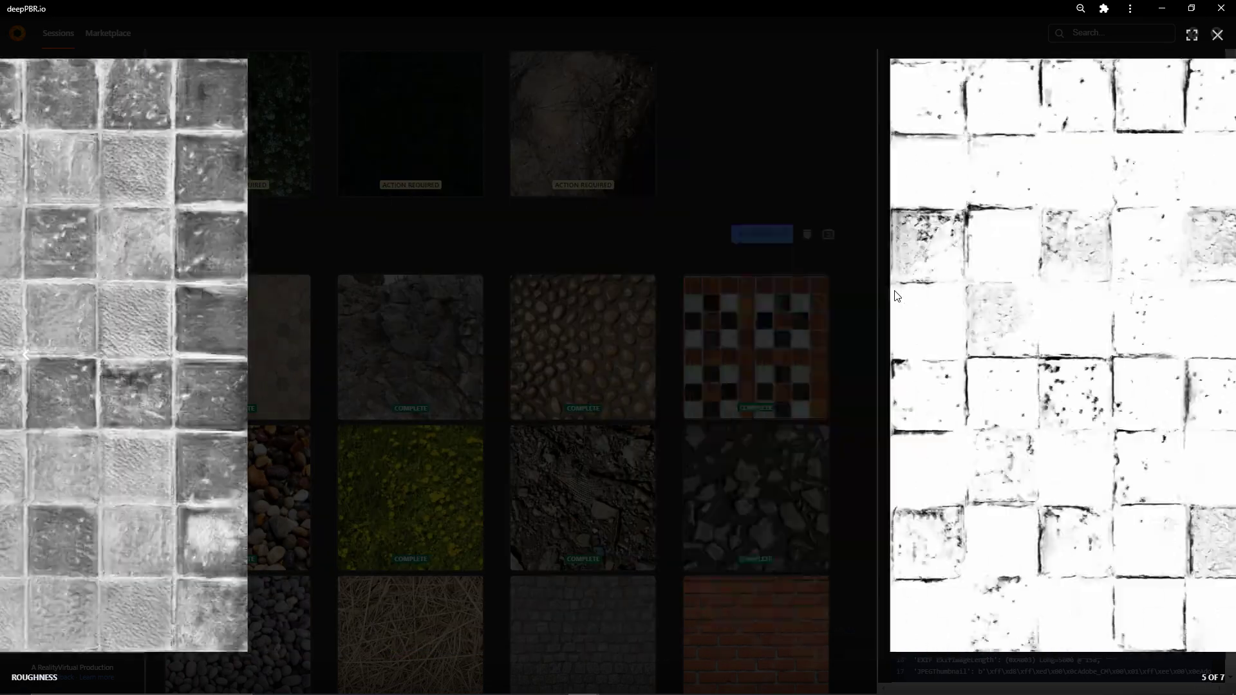
click(1217, 35)
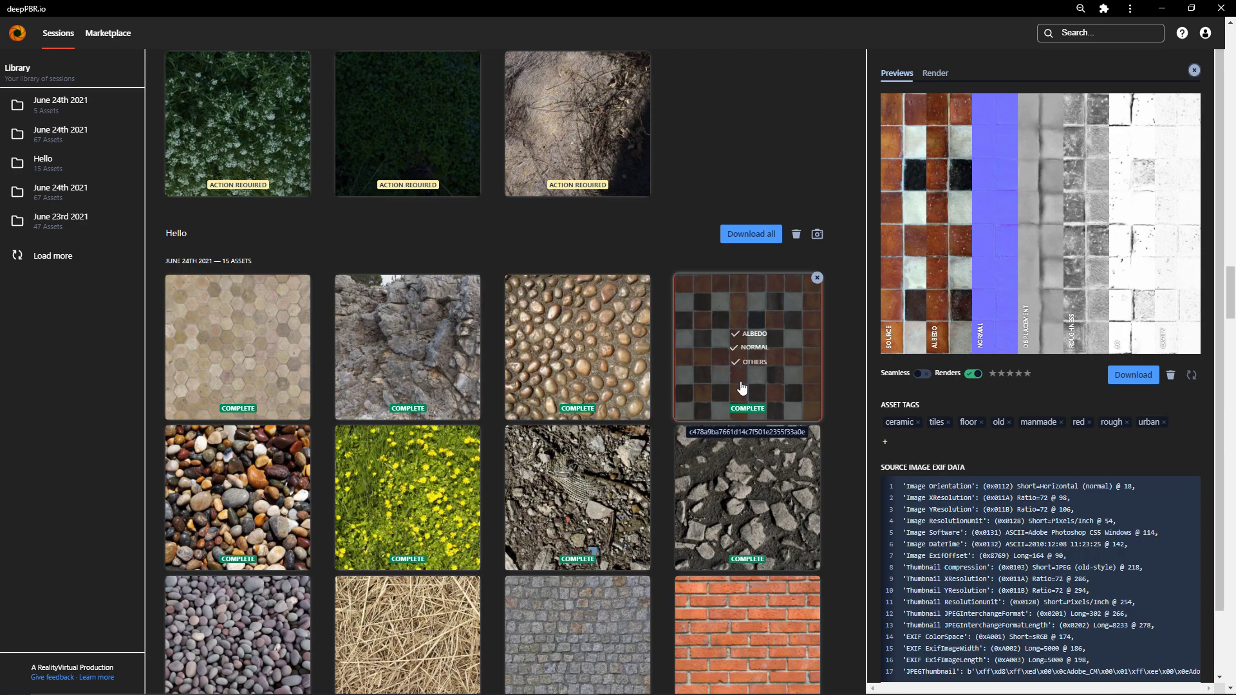
scroll(down, 3)
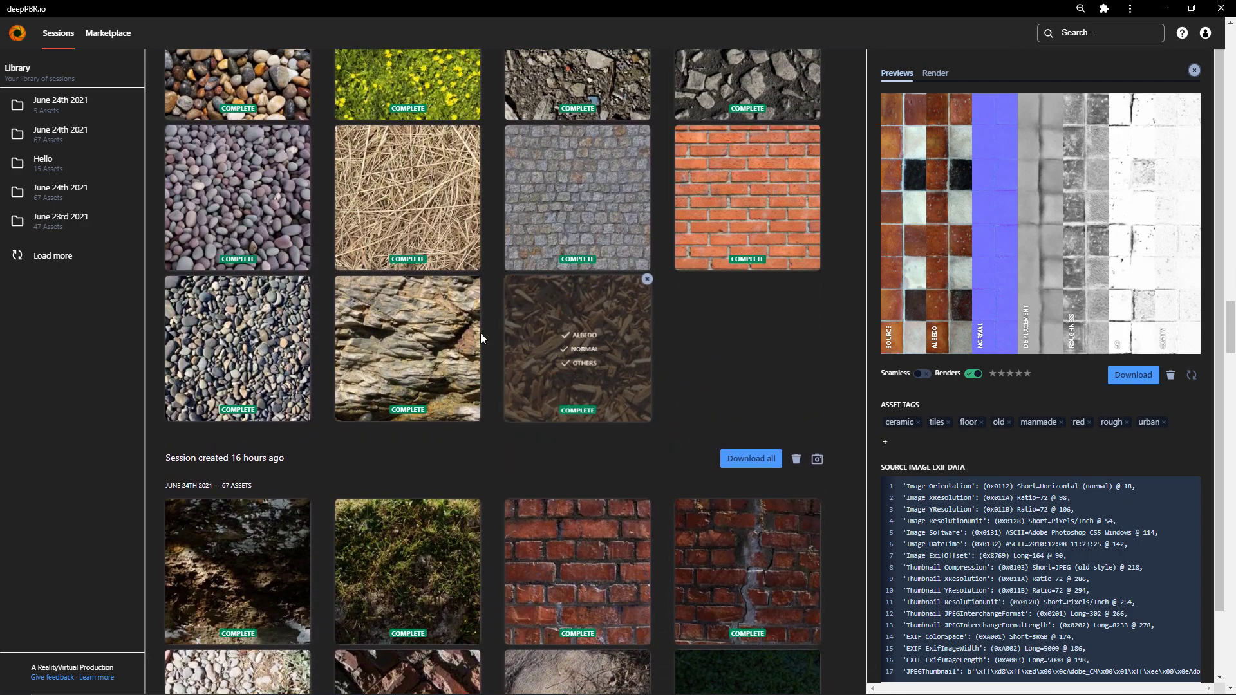
- Show the layered rock texture's details, toggle Renders, and view its normal map full-size
click(577, 349)
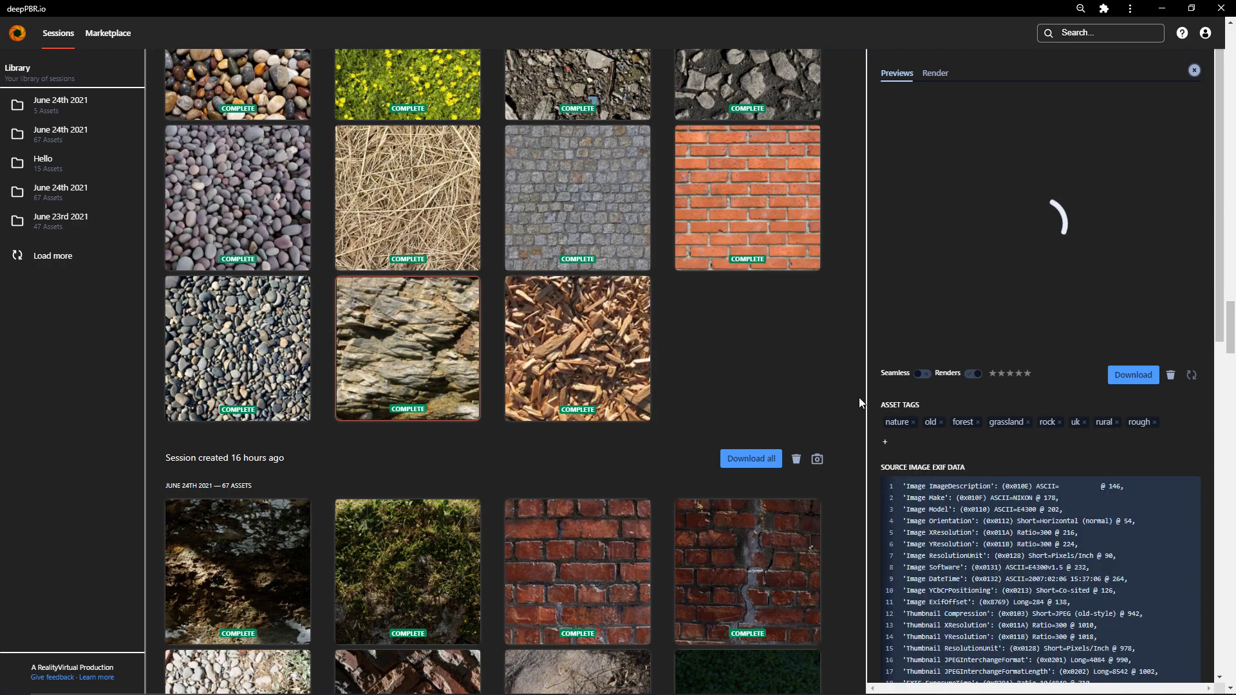
mouse_move(933, 301)
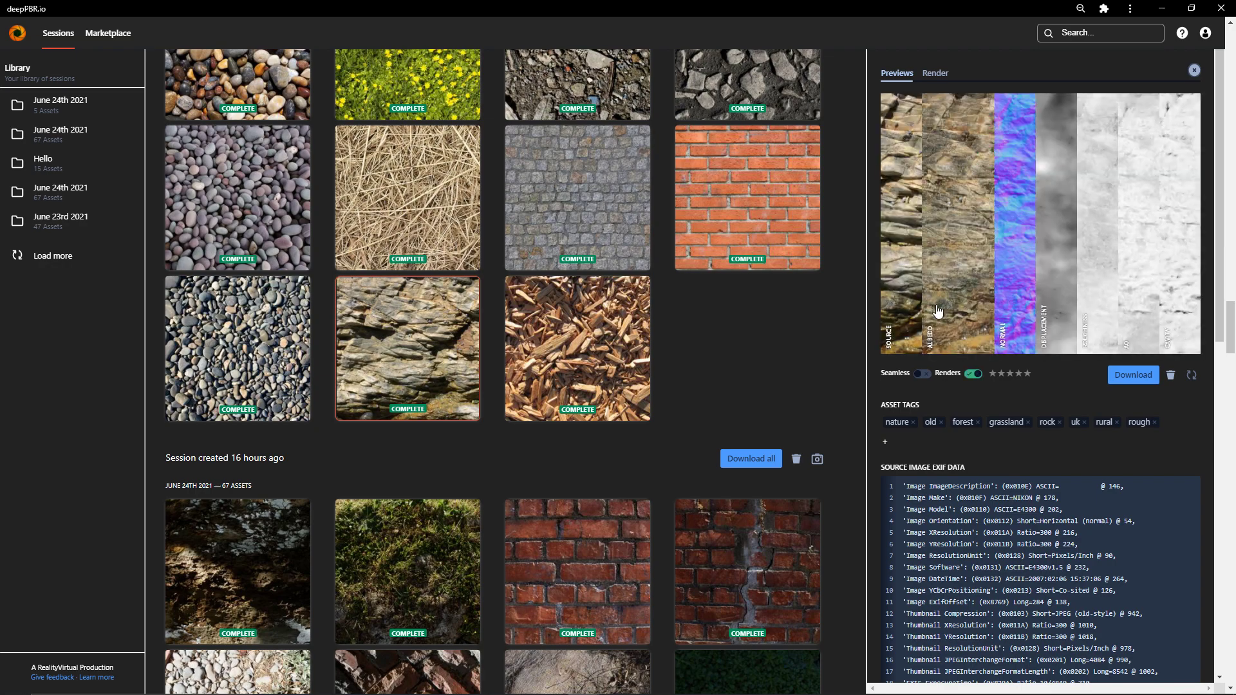
click(973, 373)
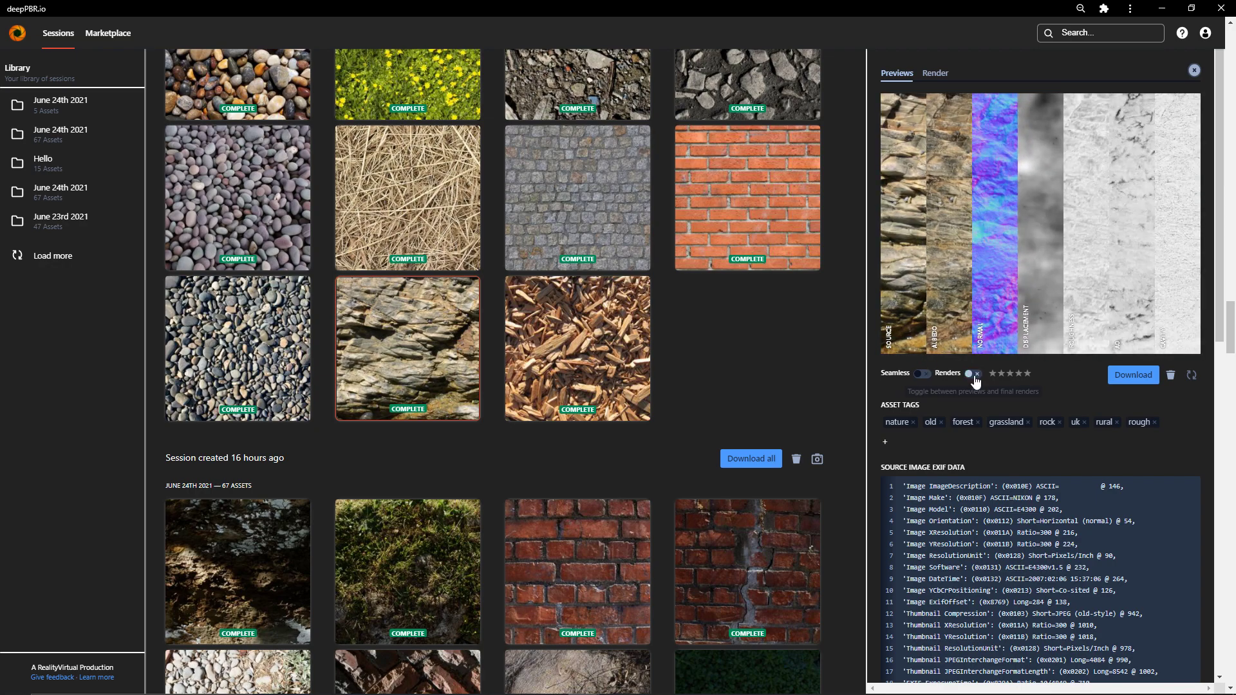
click(973, 373)
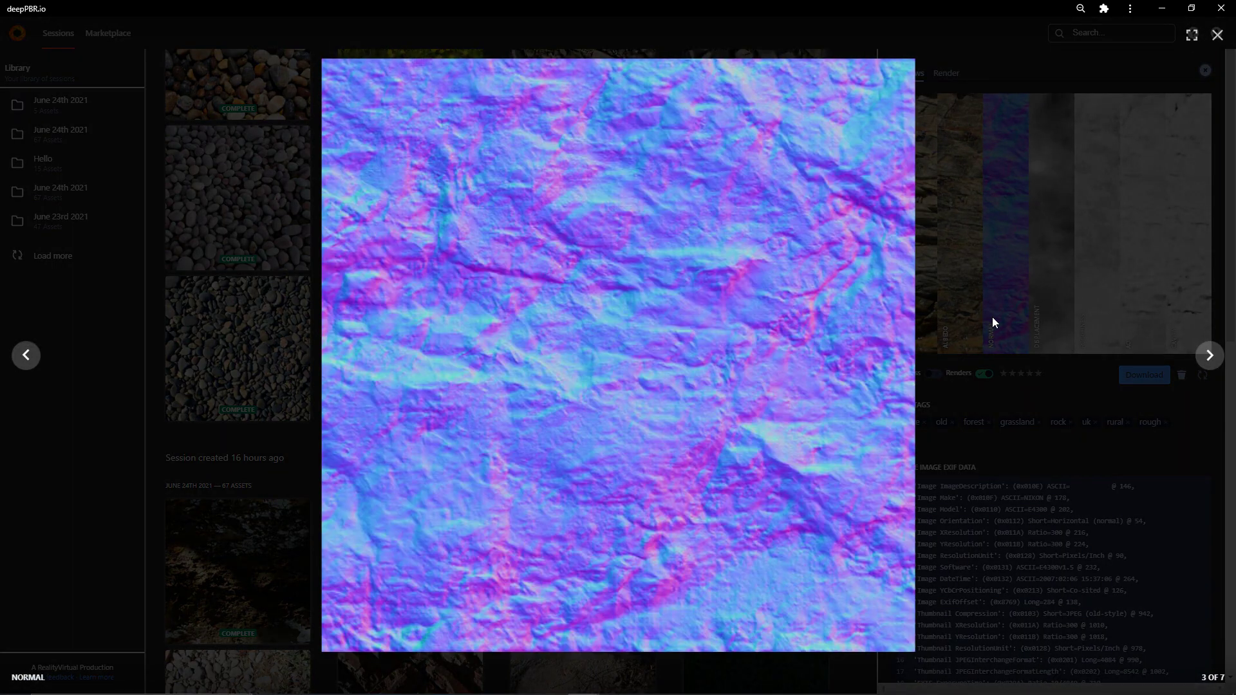
click(26, 355)
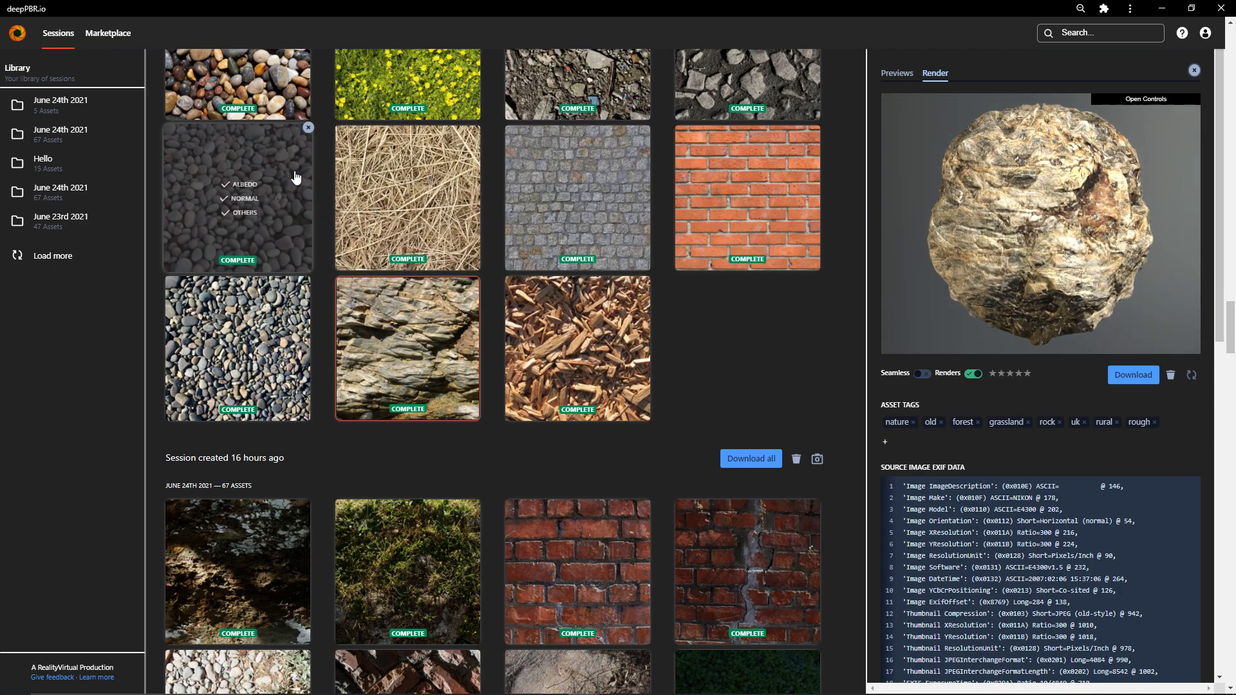
- Inspect the grey pebbles set's 3D render, flat map previews and full-size albedo map
click(237, 197)
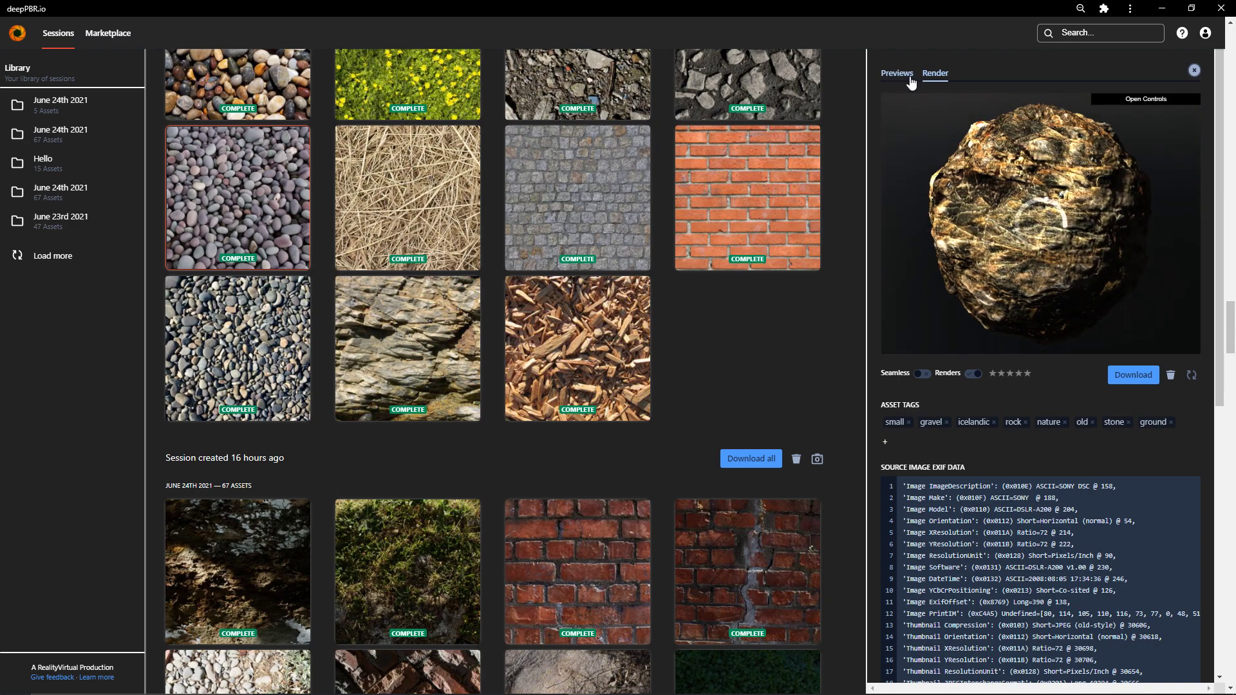
click(975, 374)
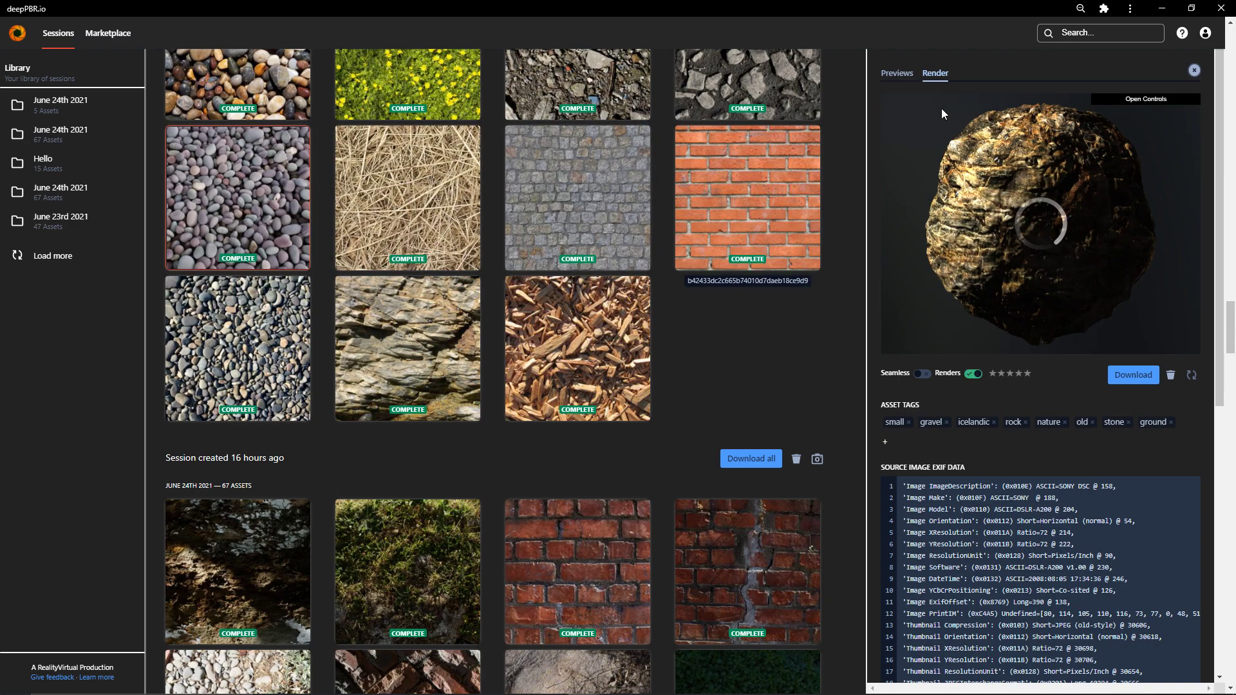
click(896, 72)
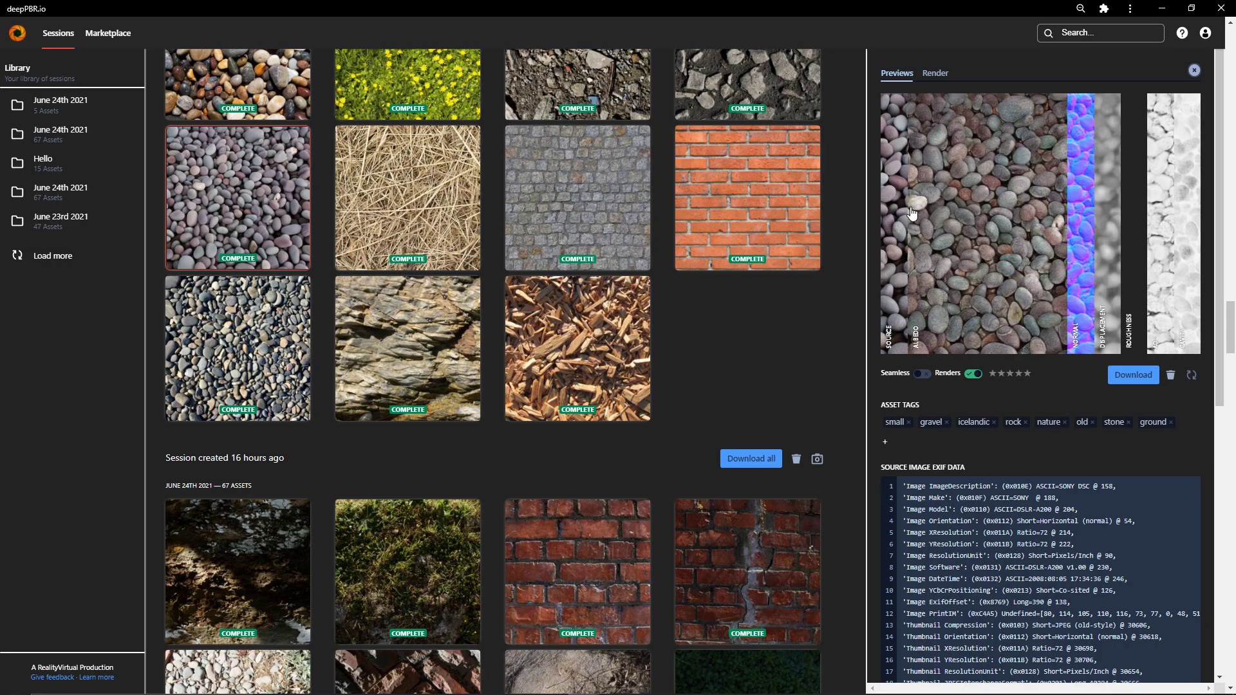
click(988, 222)
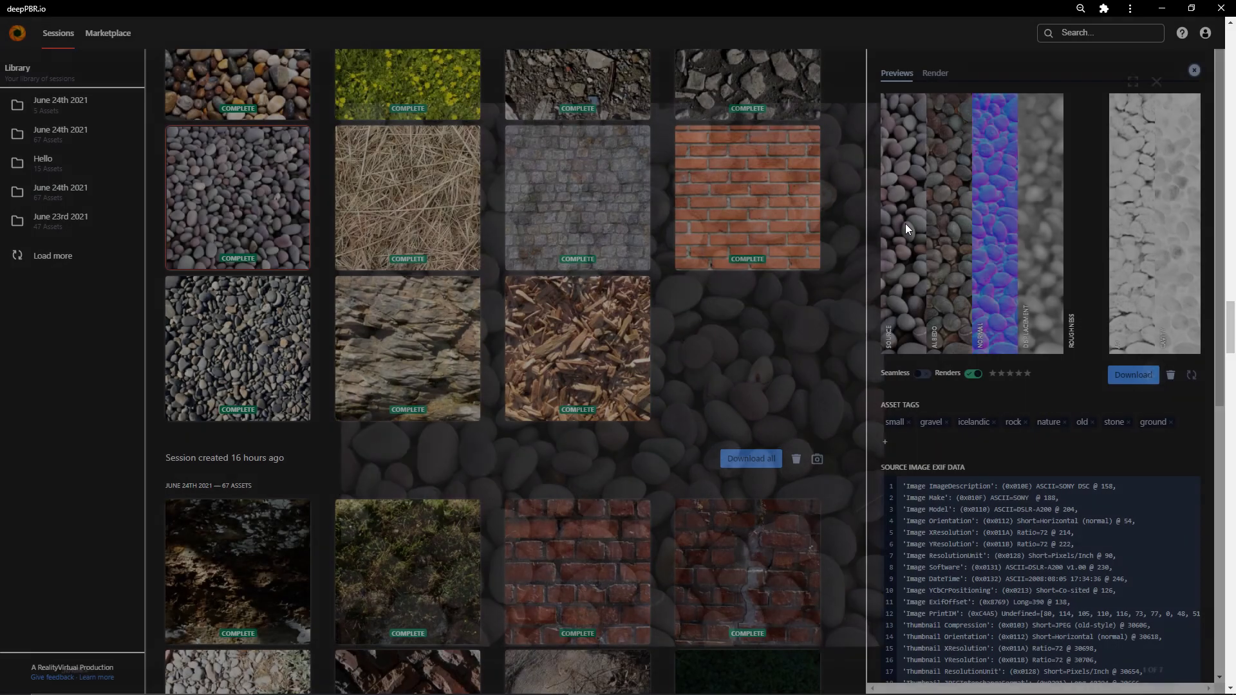
- Bring up the wood chips texture's details from the session grid
scroll(down, 3)
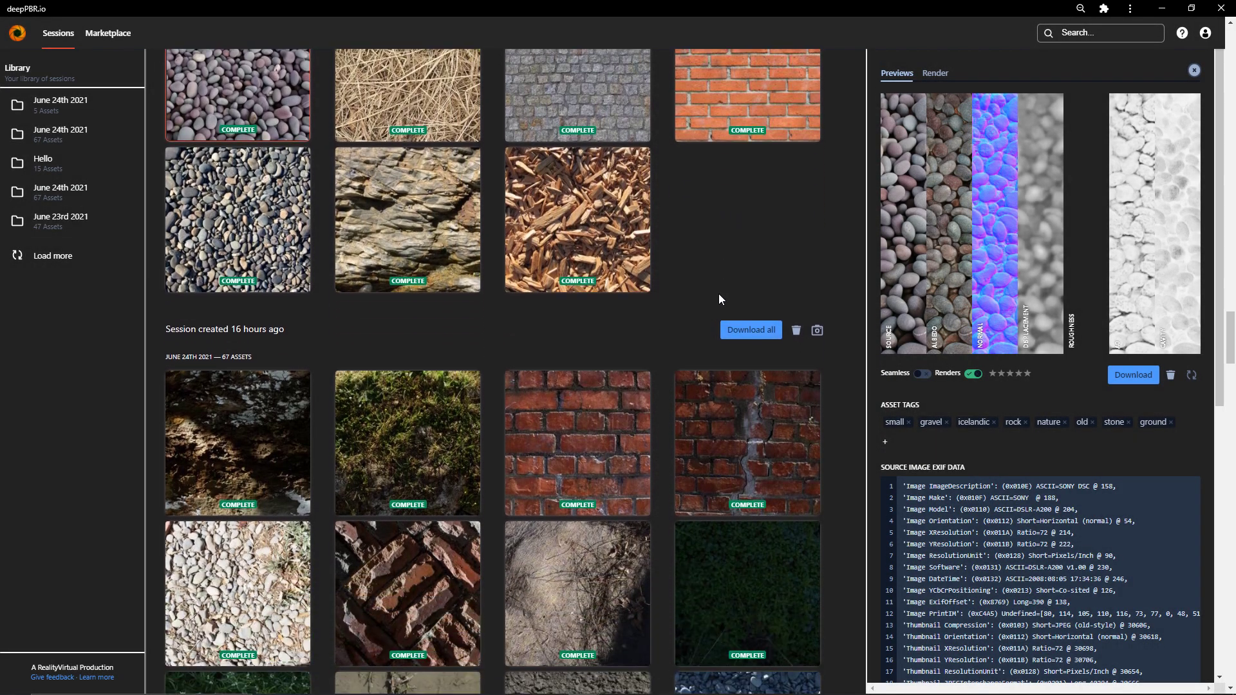
click(577, 218)
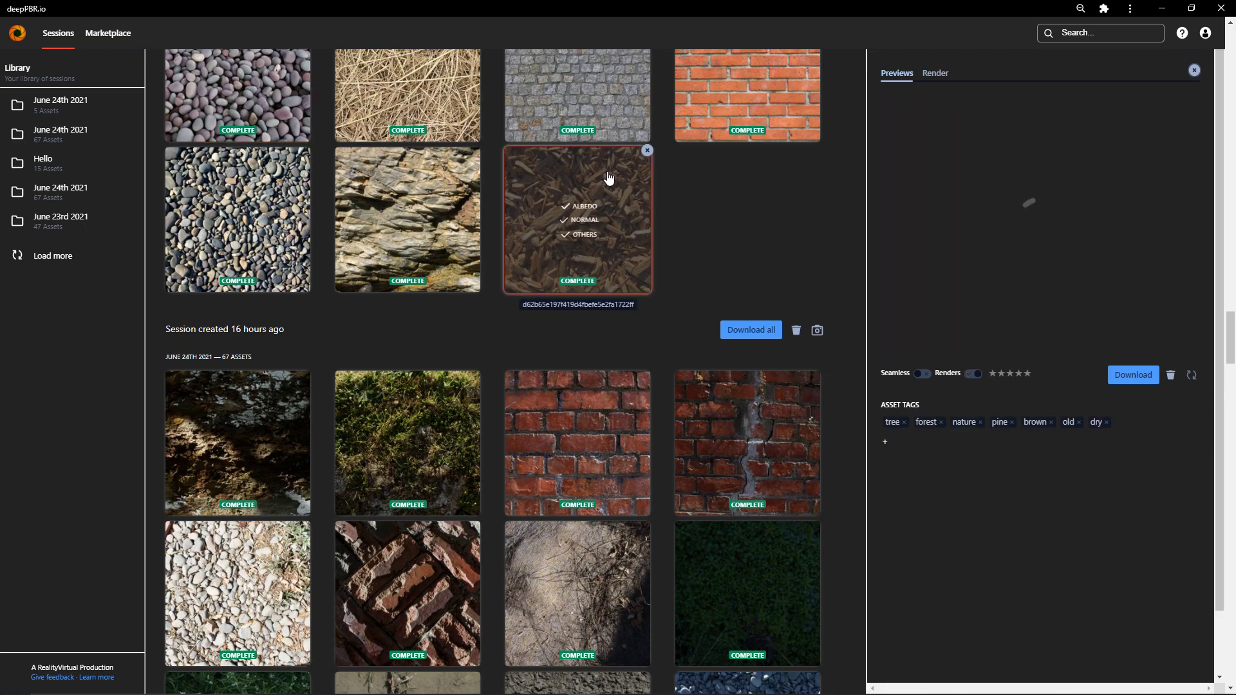
- Browse down past the completed textures to the 67-asset session with Action Required tiles
click(576, 219)
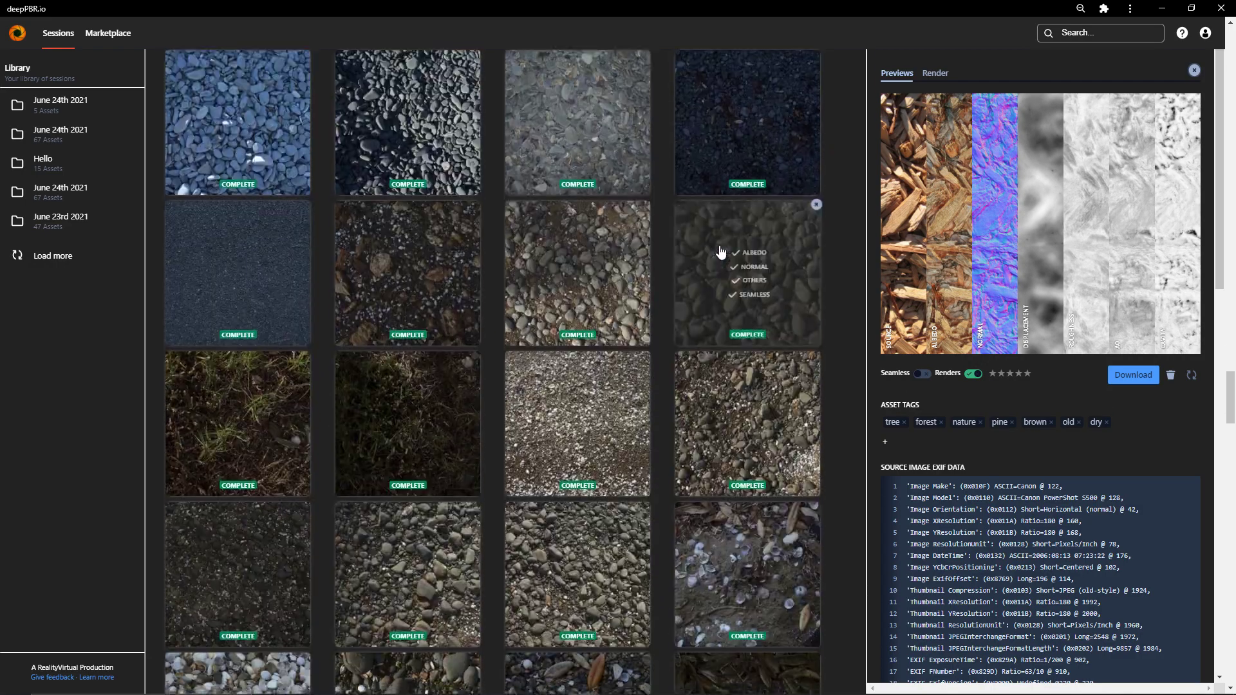
scroll(down, 3)
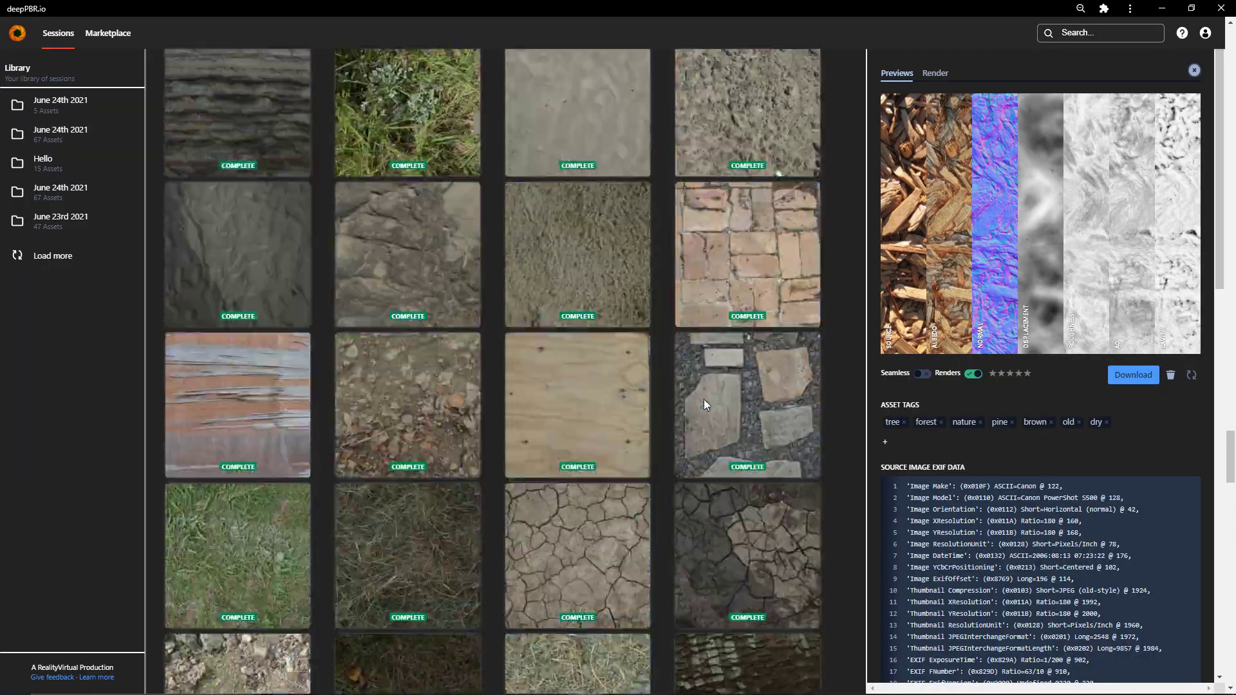
scroll(down, 3)
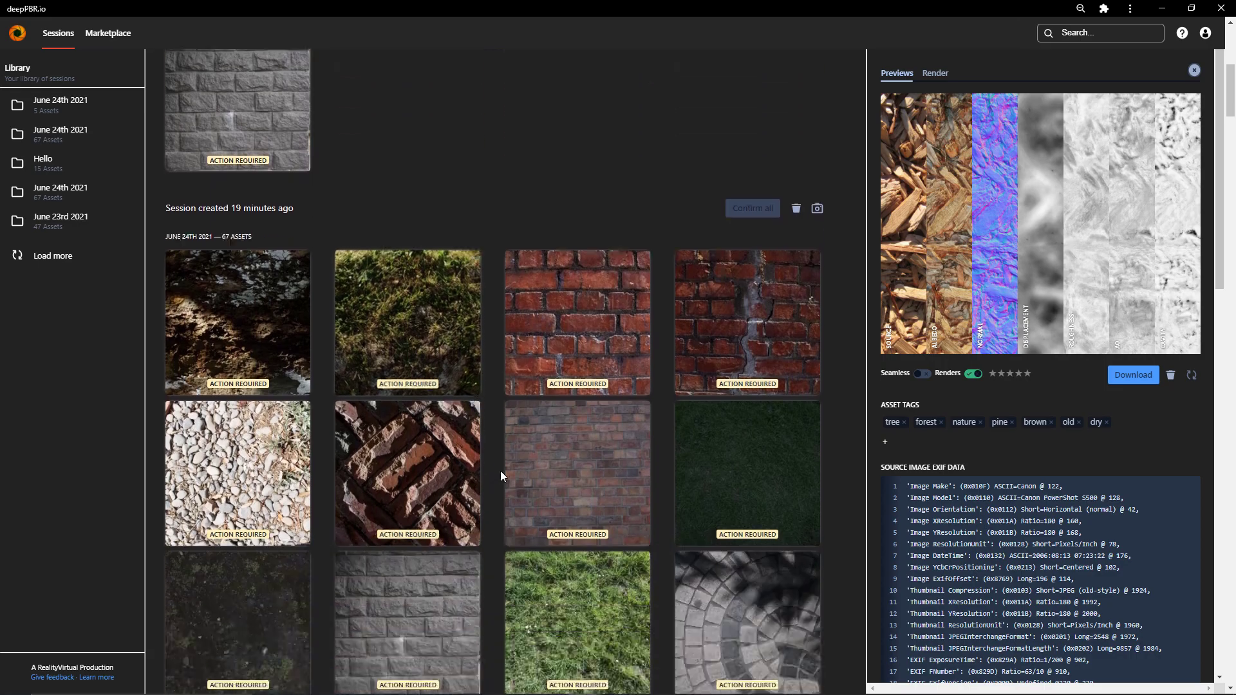
scroll(down, 3)
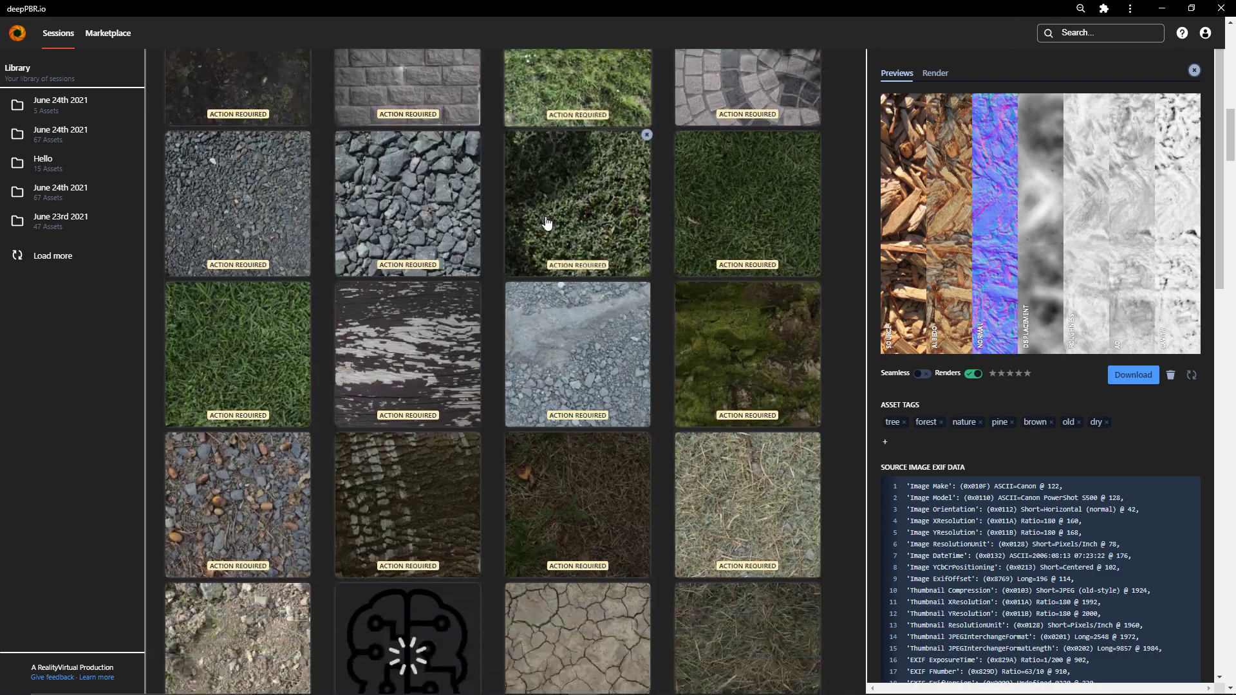
scroll(down, 3)
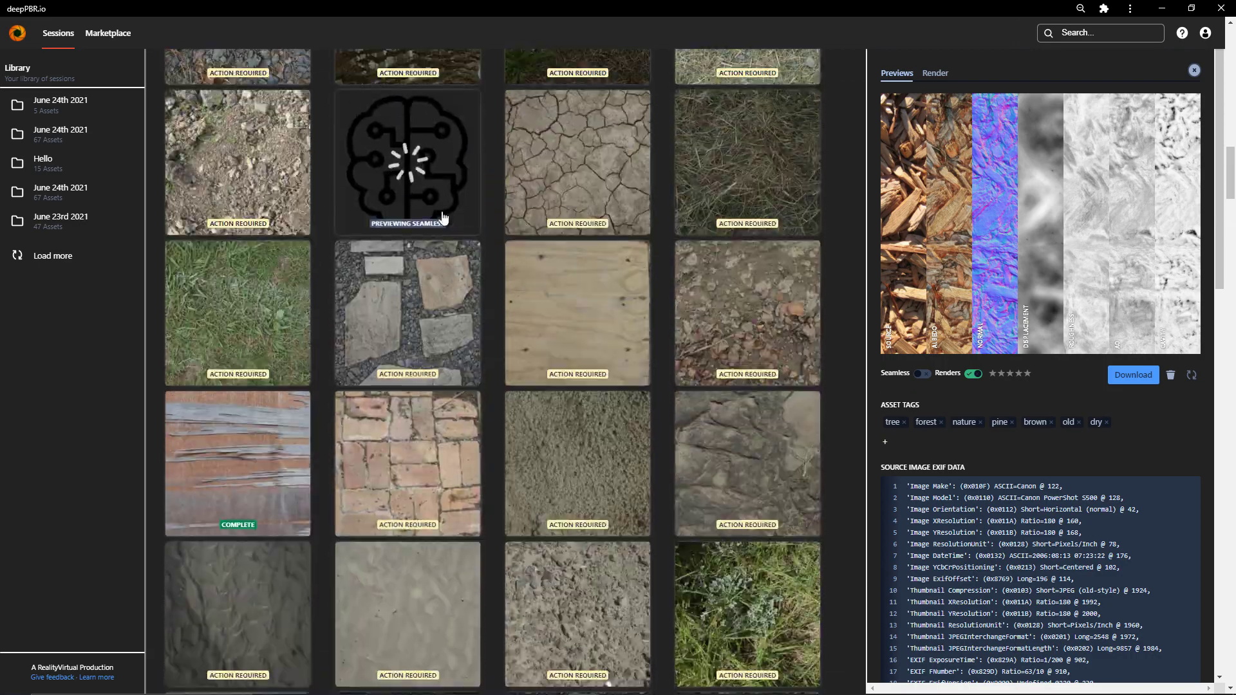
scroll(down, 3)
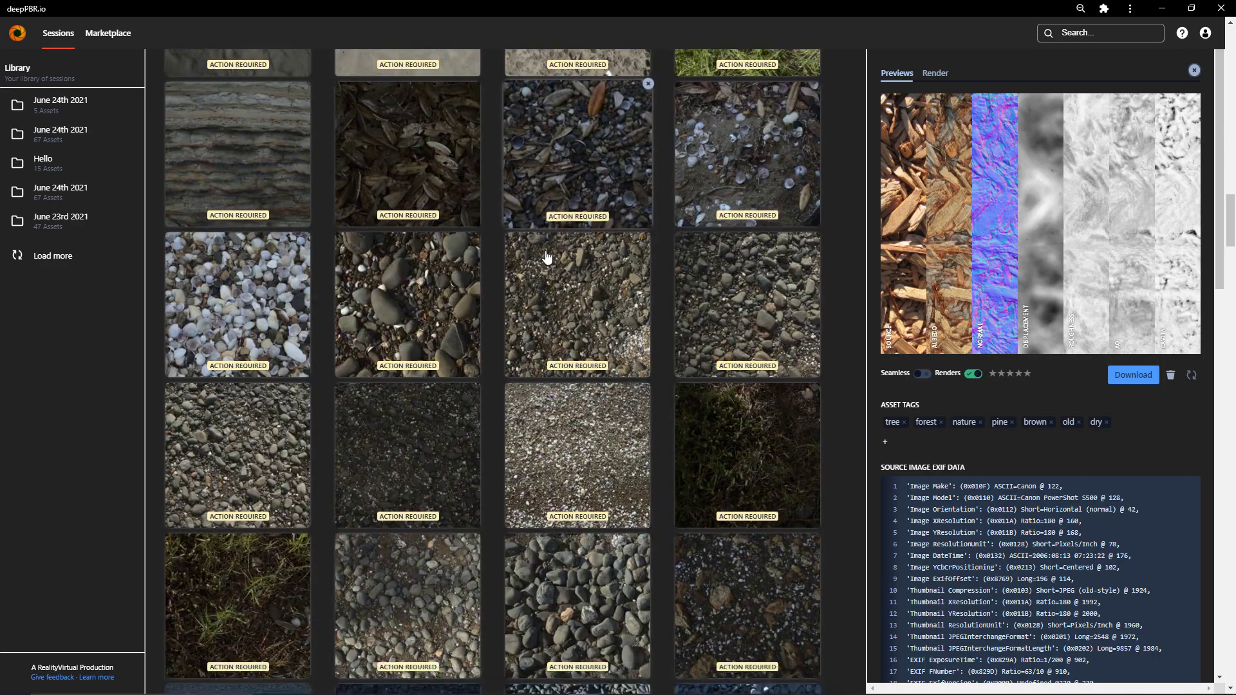
scroll(down, 3)
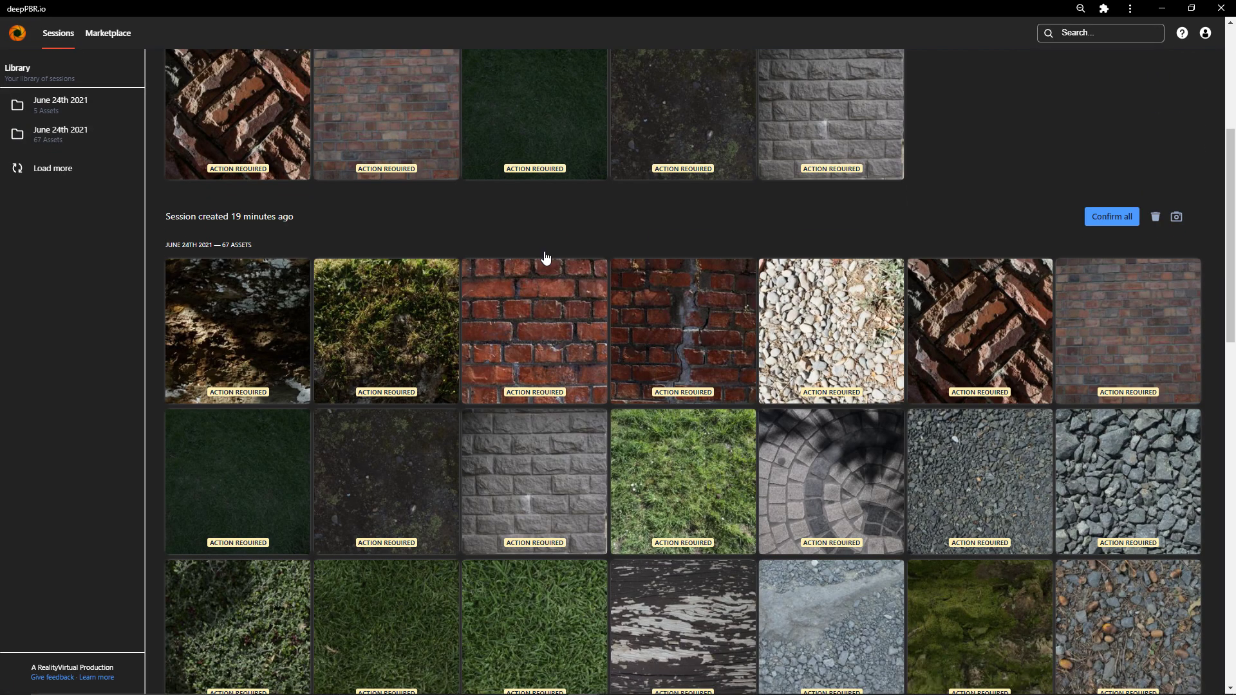
- View the gravel asset's source photo and albedo map full-size in the lightbox
scroll(down, 3)
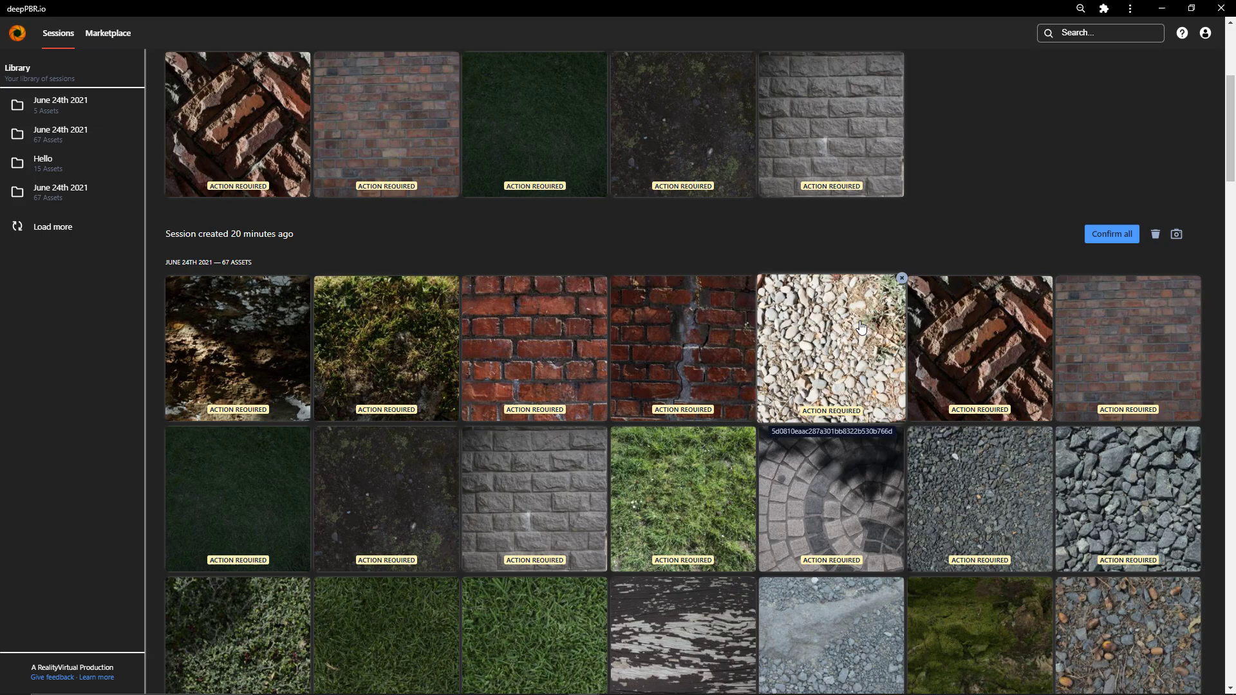
click(829, 349)
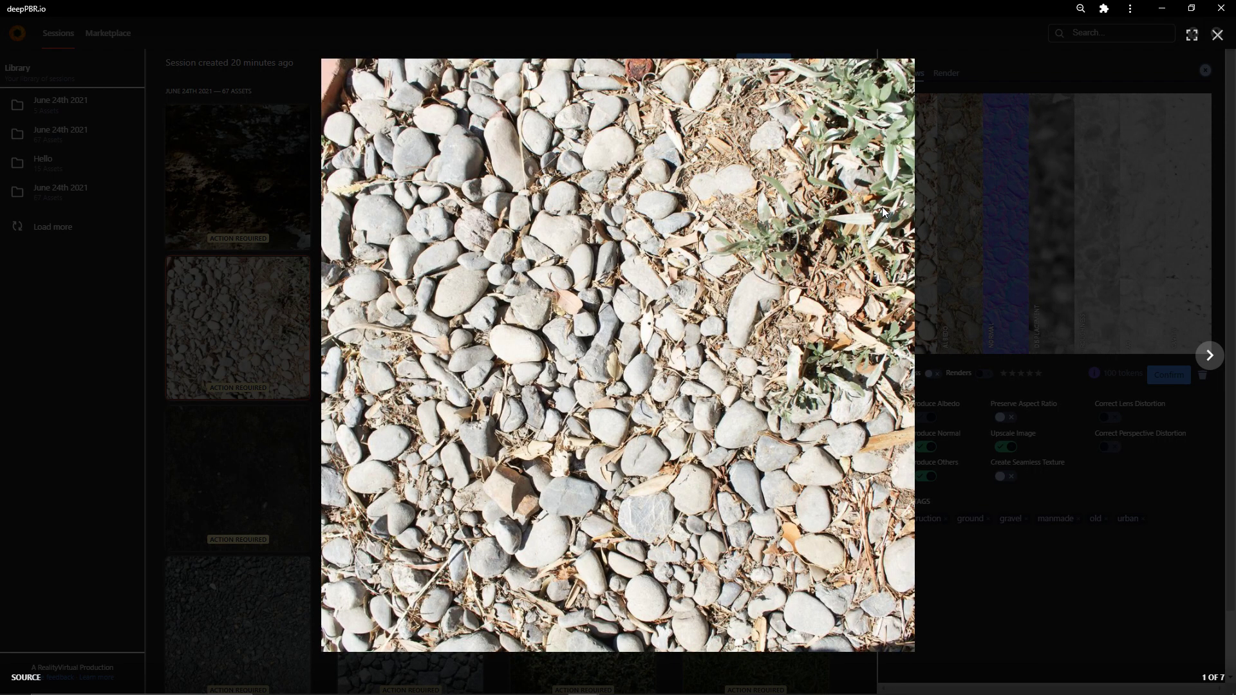
click(1208, 356)
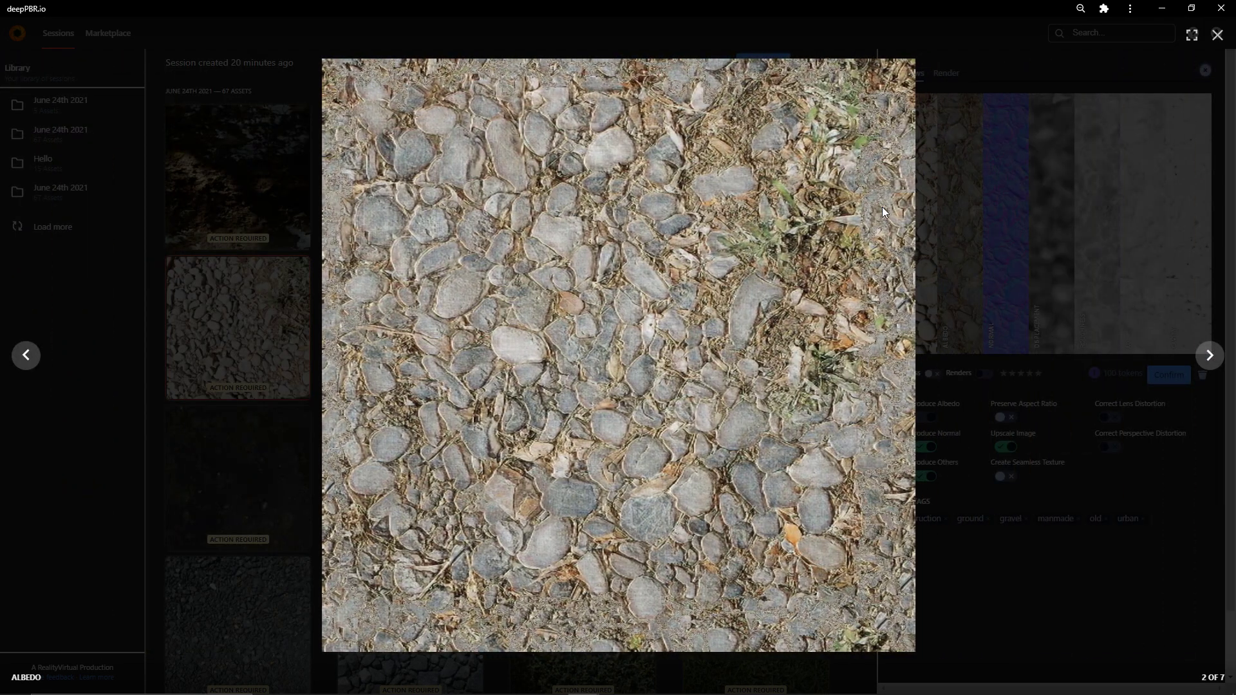
click(1209, 355)
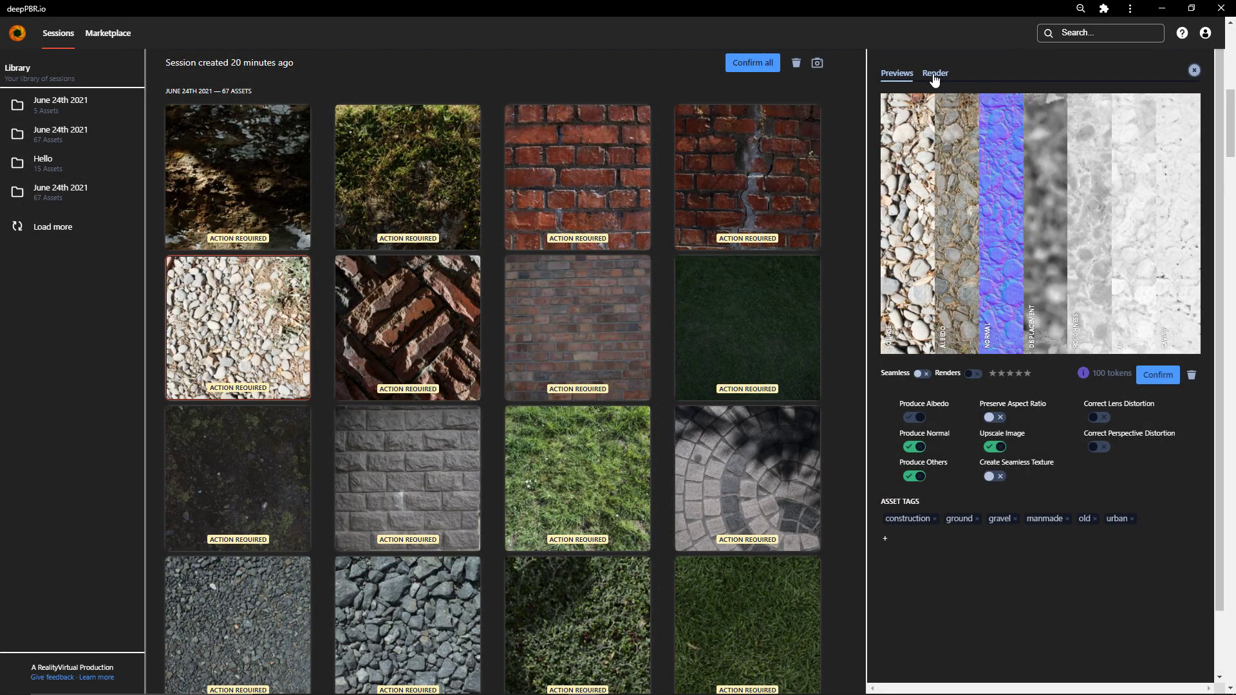
- View the gravel asset on a full-screen 3D rendered sphere, then leave full screen
click(934, 72)
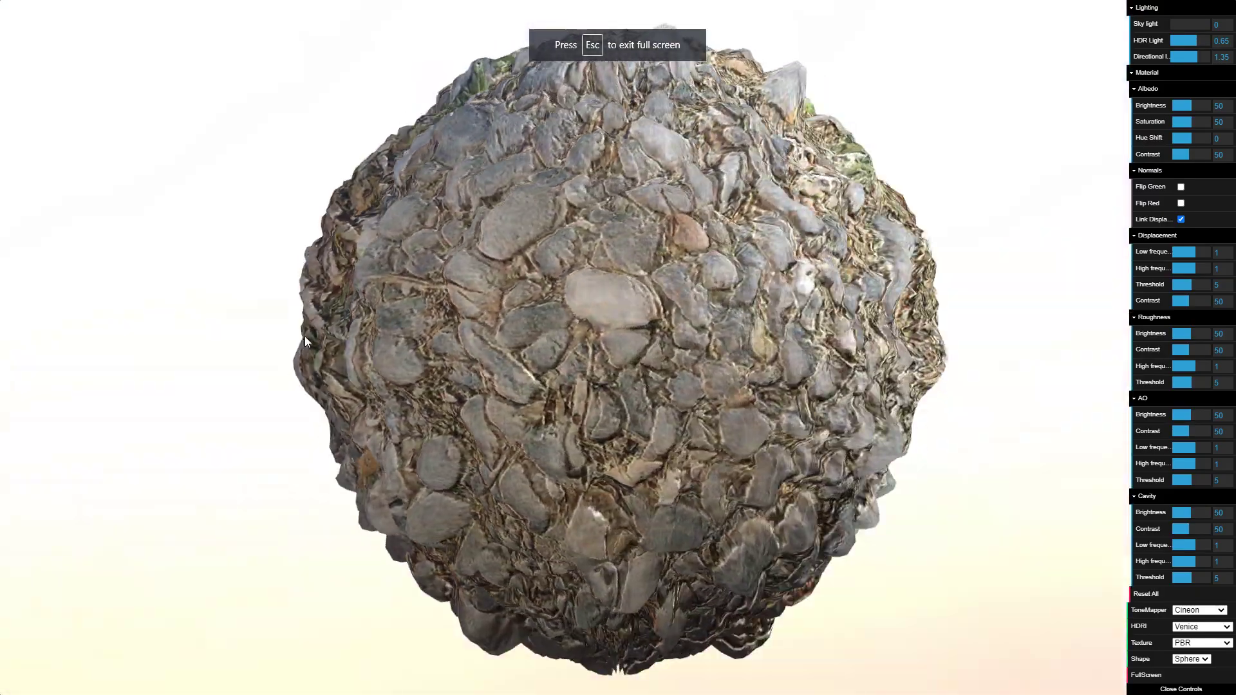
key(Escape)
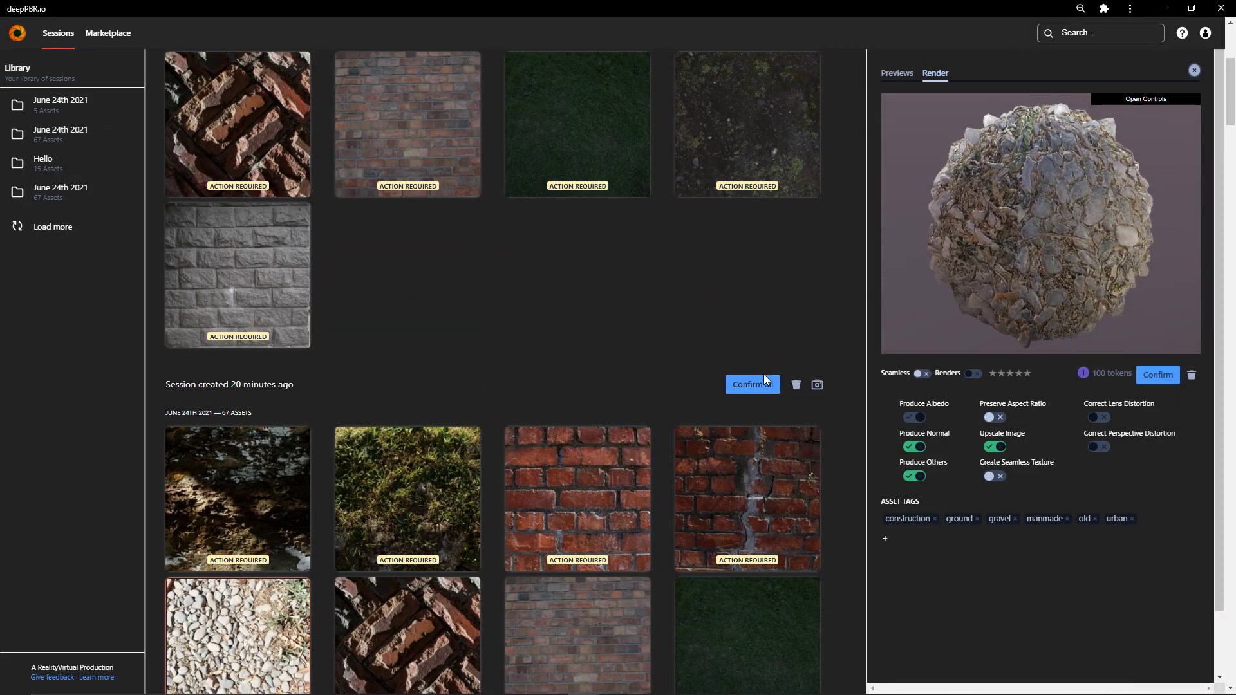
- Confirm all 65 unconfirmed assets with Upscale Image off, costing 2075 tokens
click(750, 385)
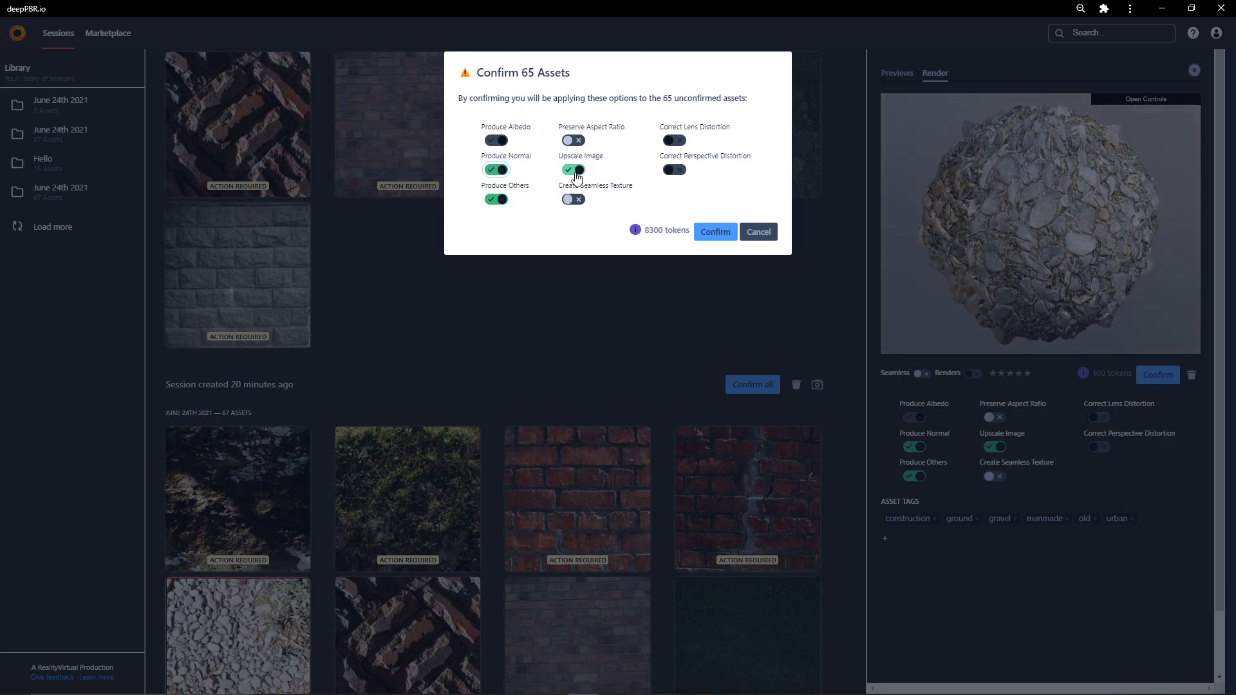
click(573, 170)
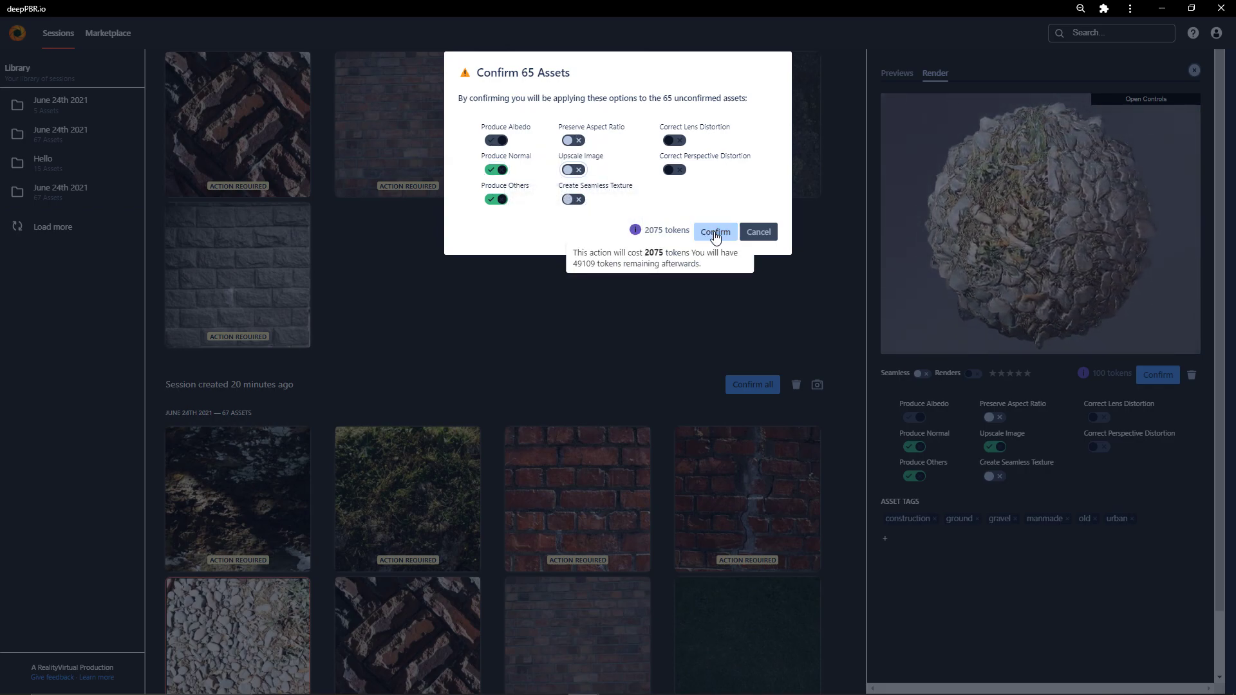
click(715, 232)
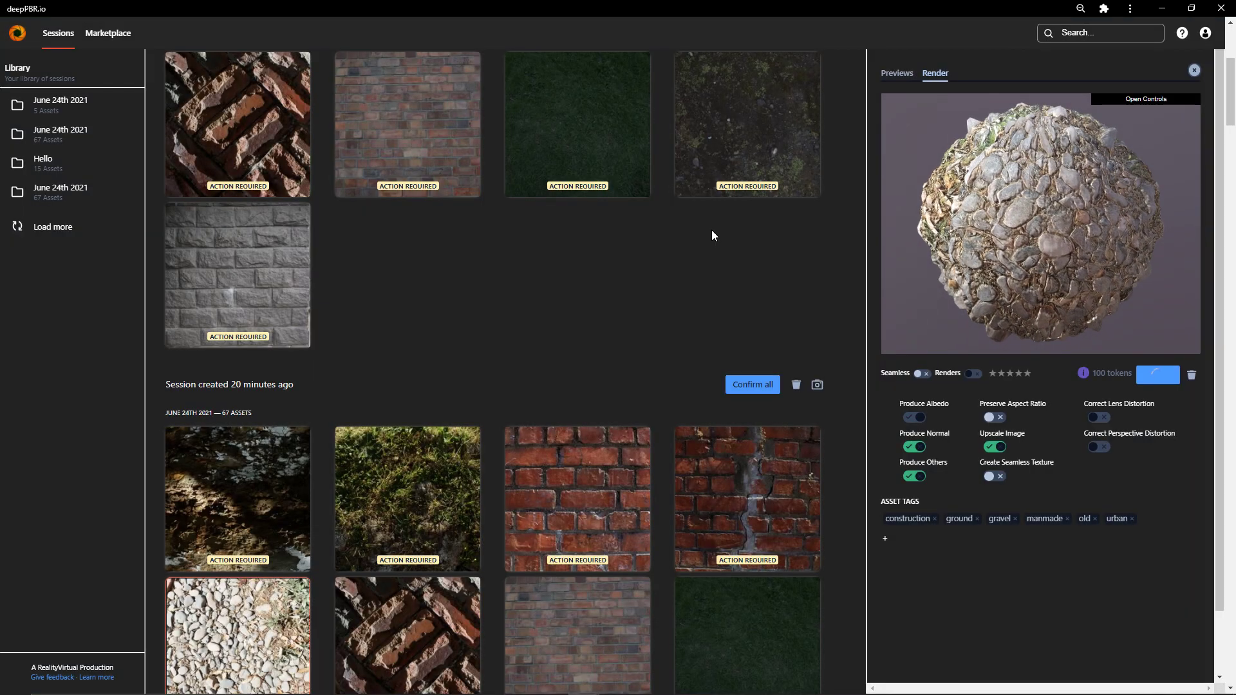
scroll(down, 3)
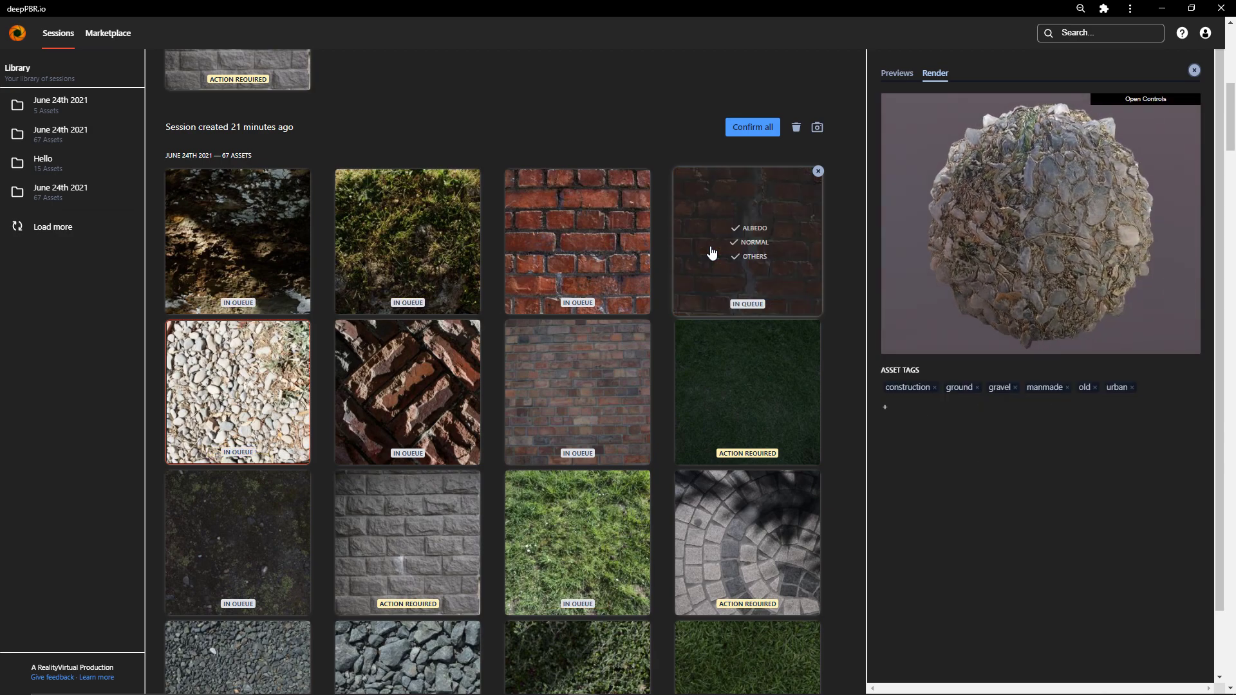
- Refresh the grid and show the completed dark pebble asset's texture map previews
click(751, 128)
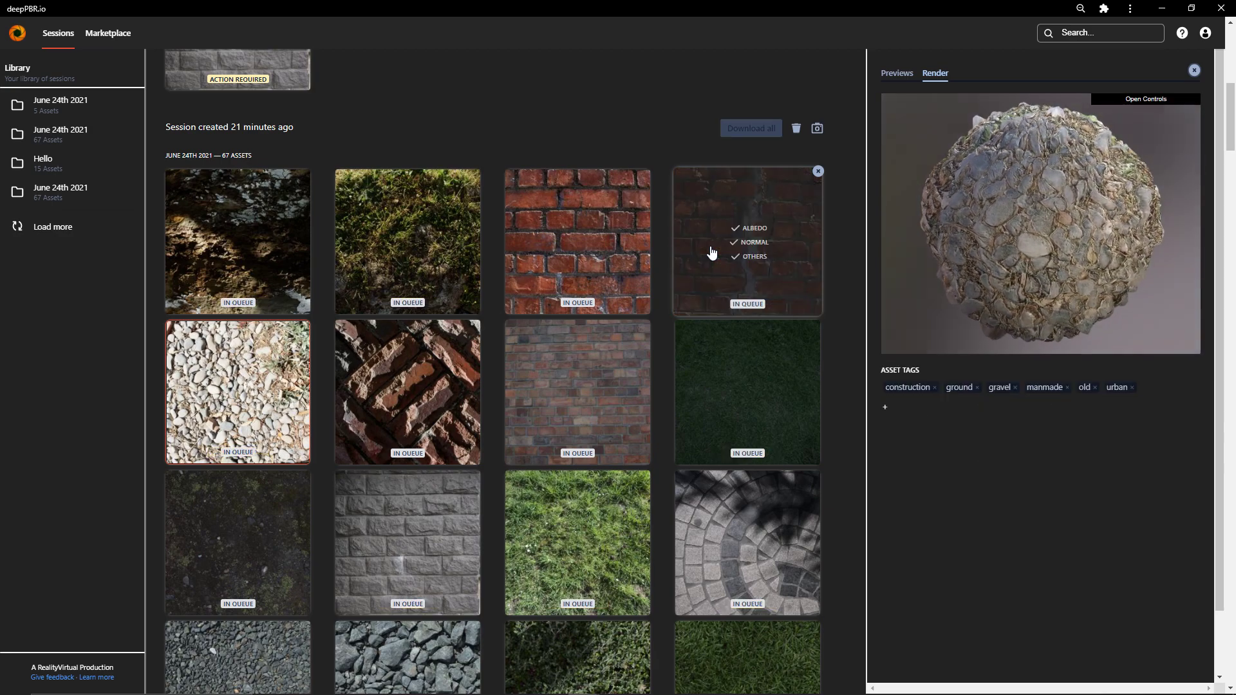
scroll(down, 3)
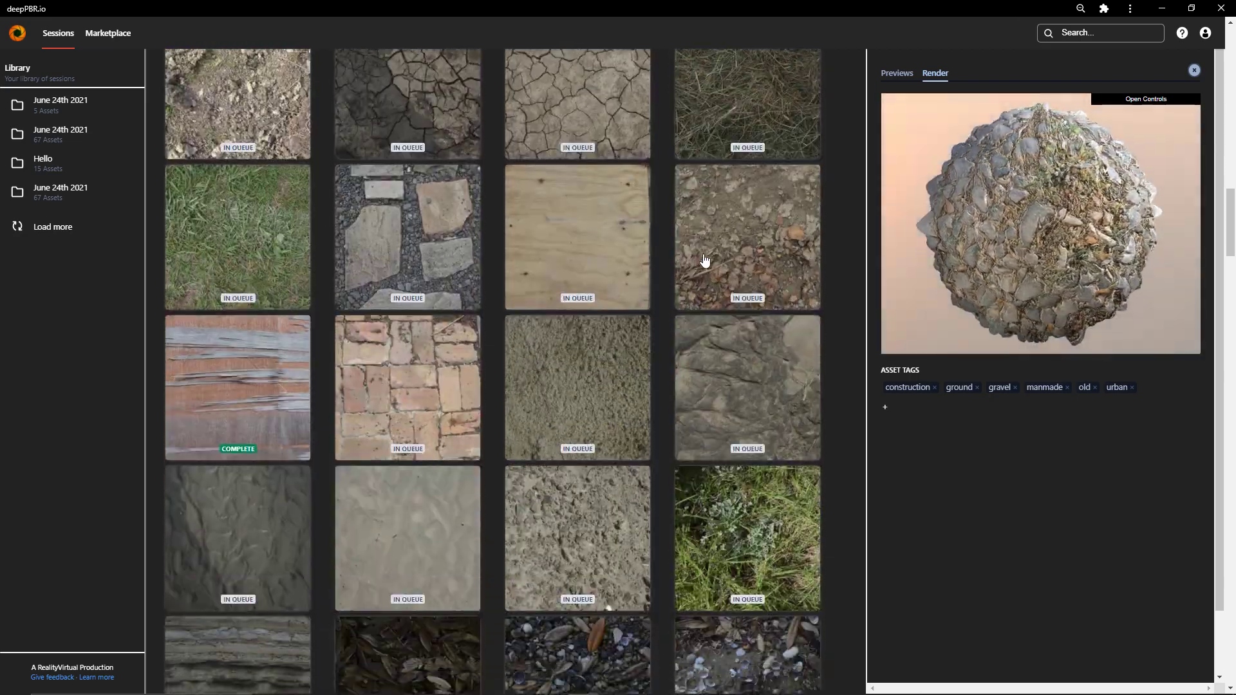
scroll(down, 3)
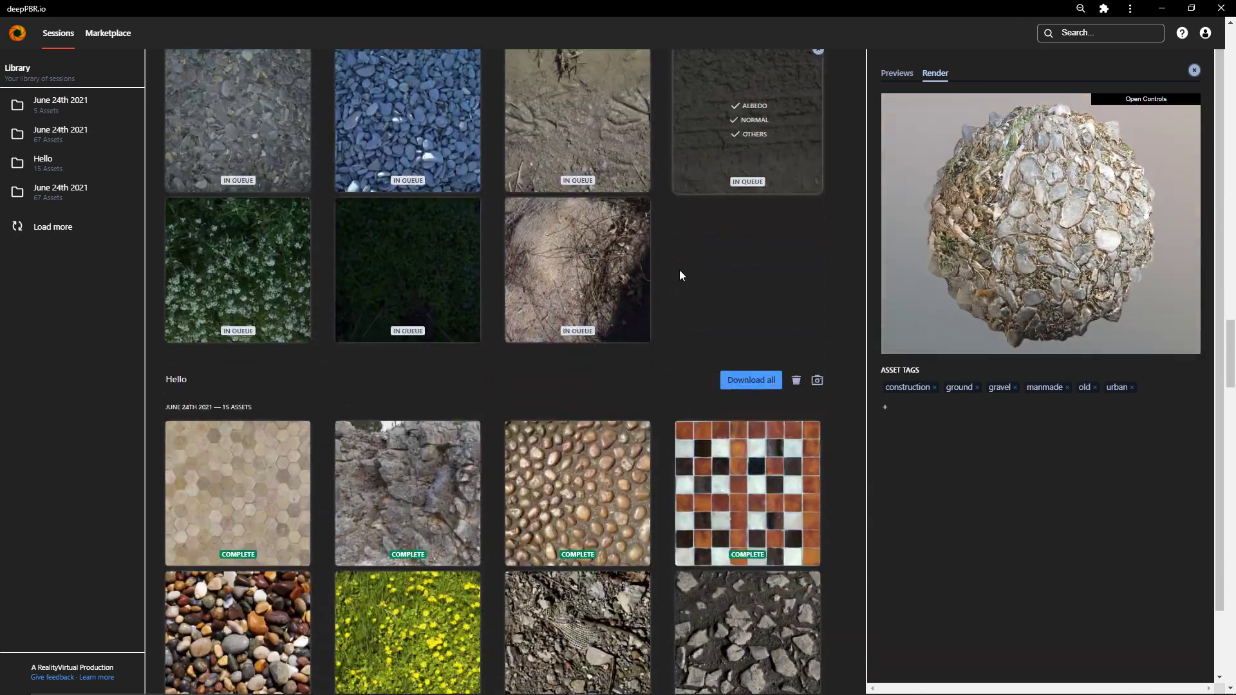
scroll(down, 3)
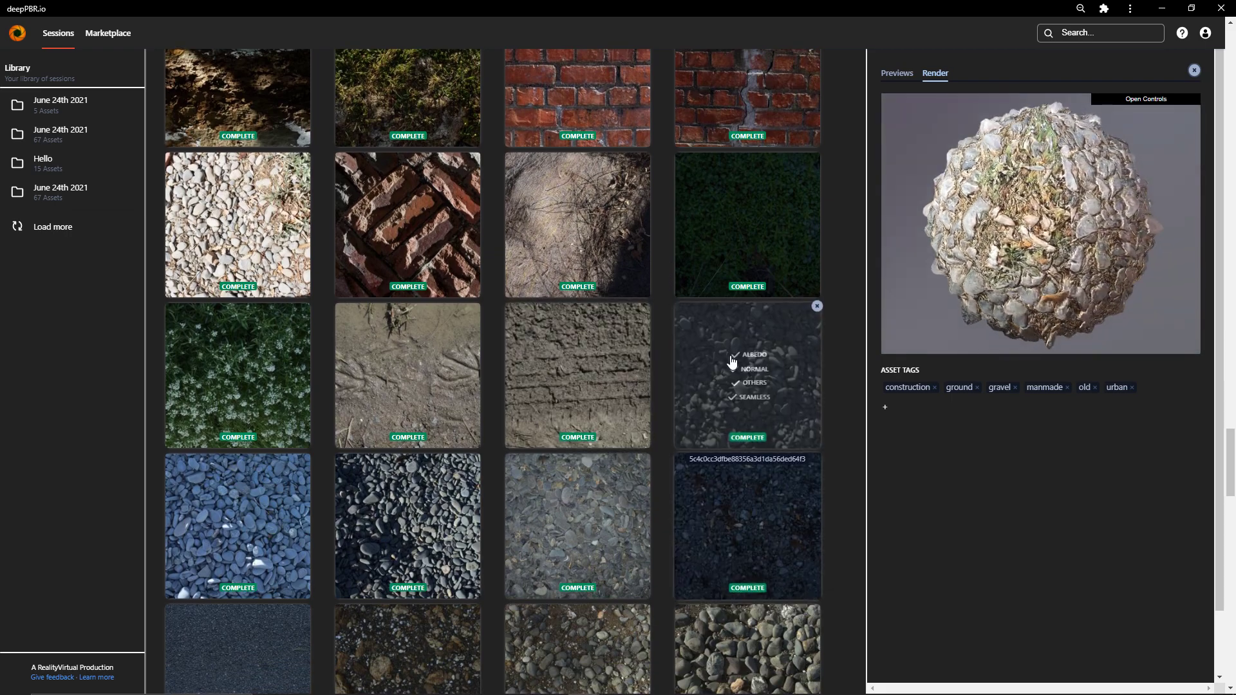
scroll(down, 3)
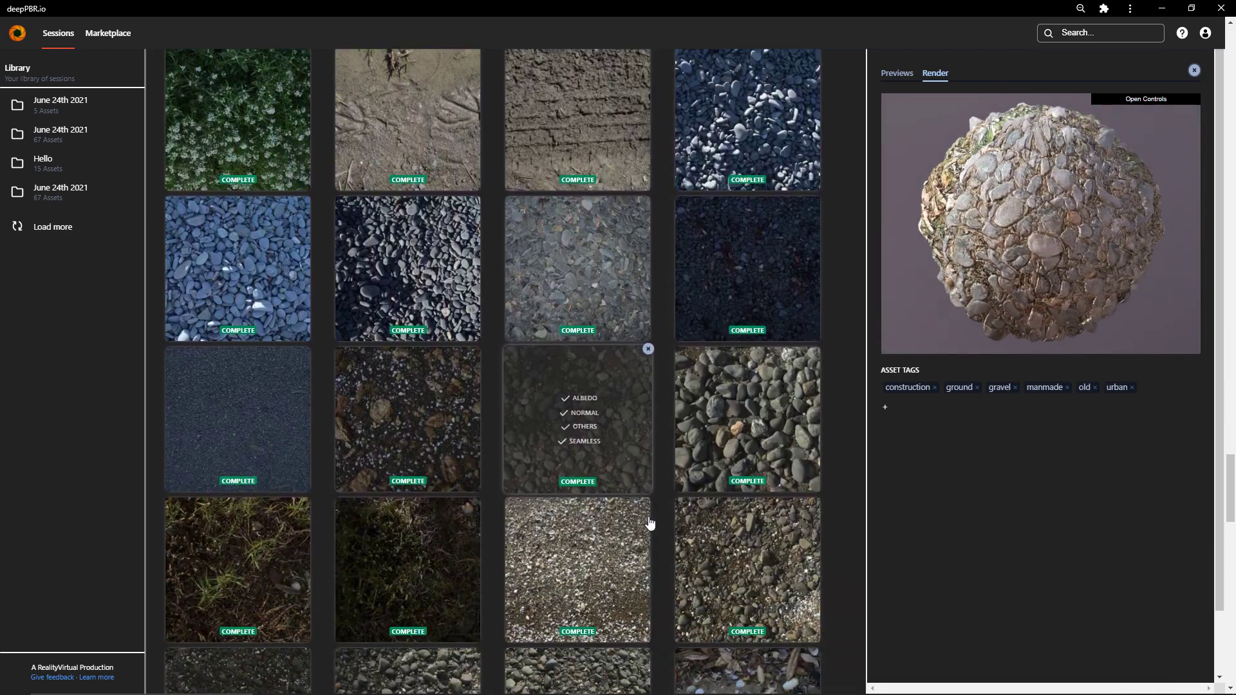
scroll(down, 3)
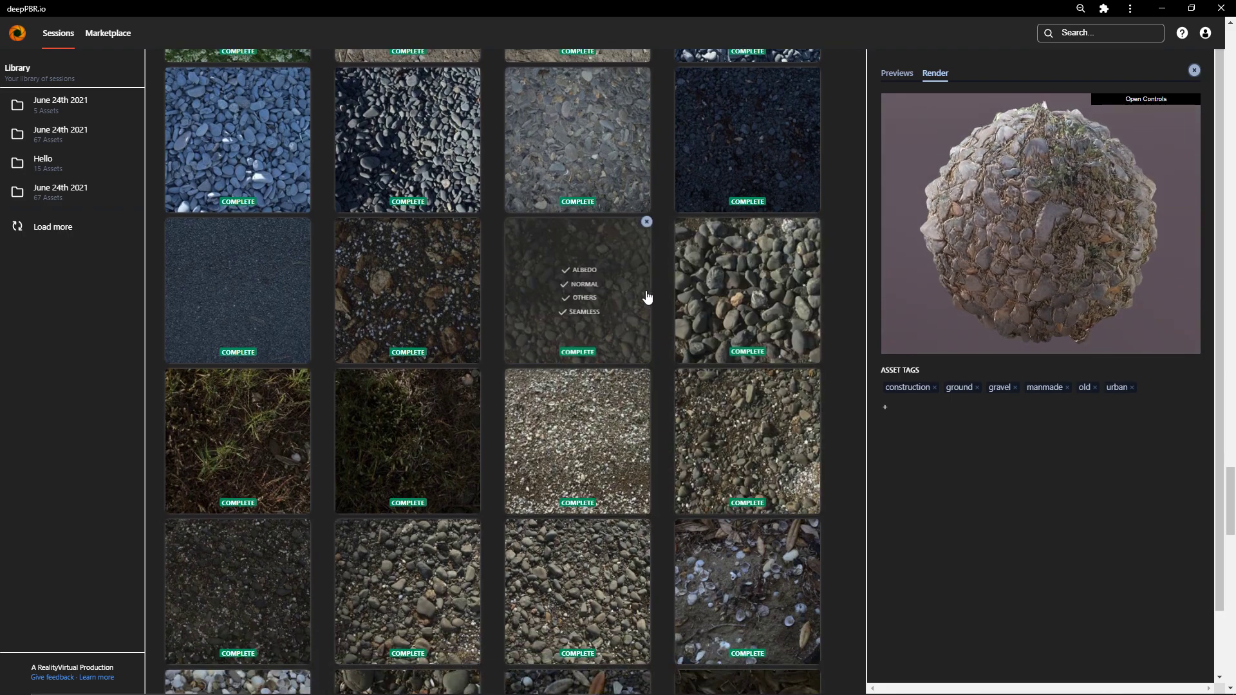
click(576, 289)
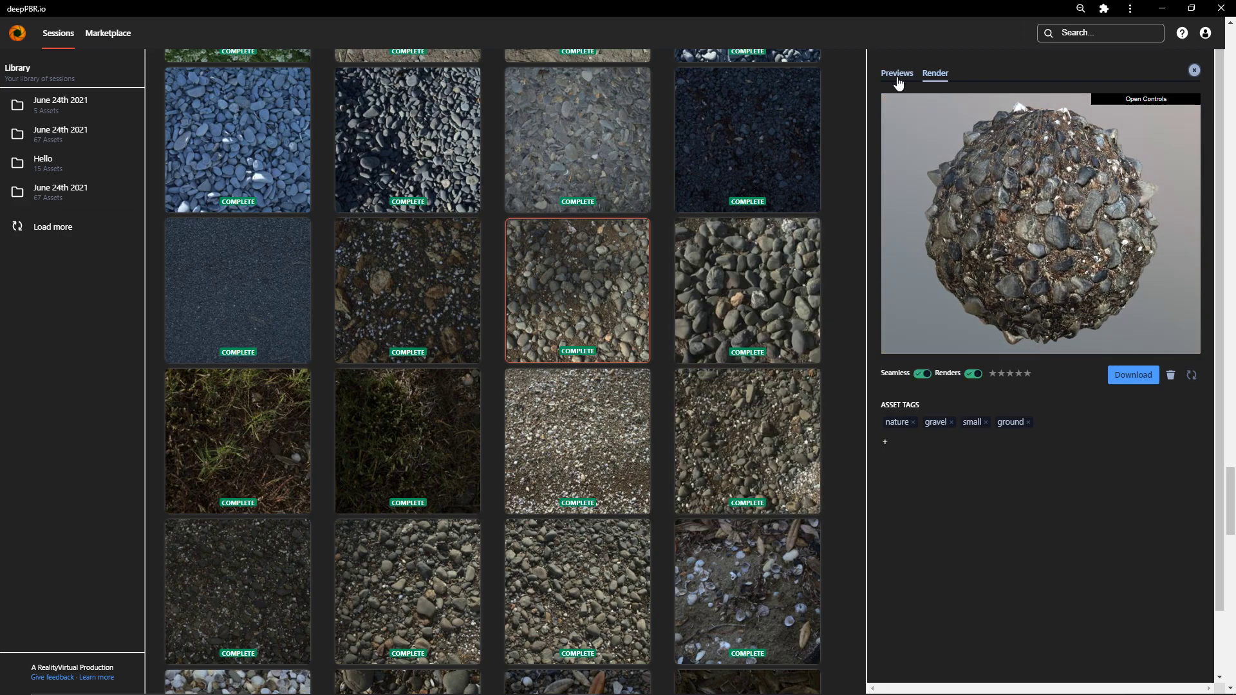
click(974, 373)
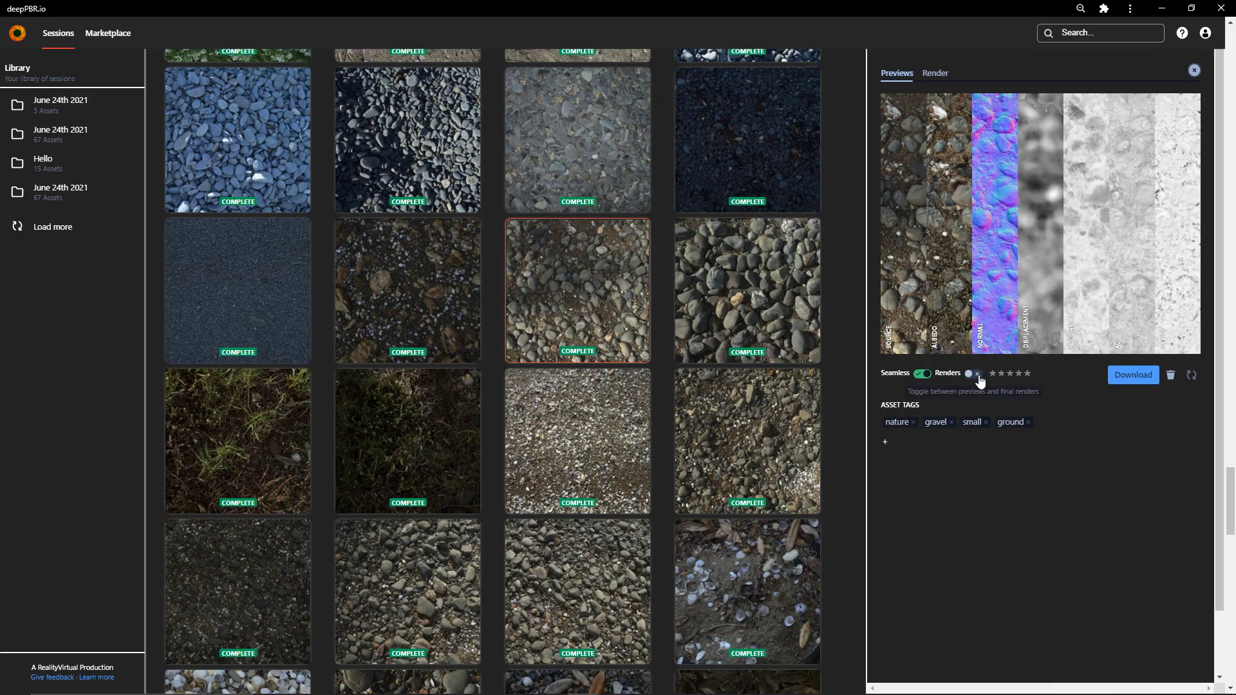
- View the pebble asset's source, normal, displacement and roughness maps full-size
click(973, 373)
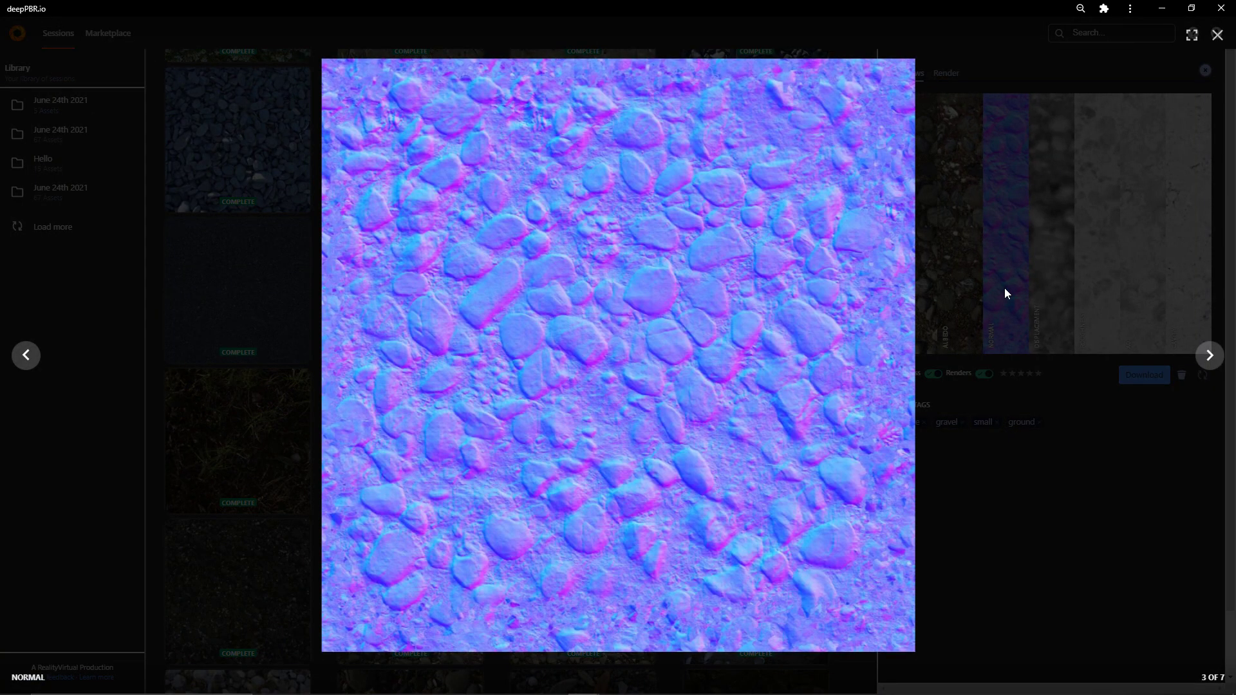
click(26, 355)
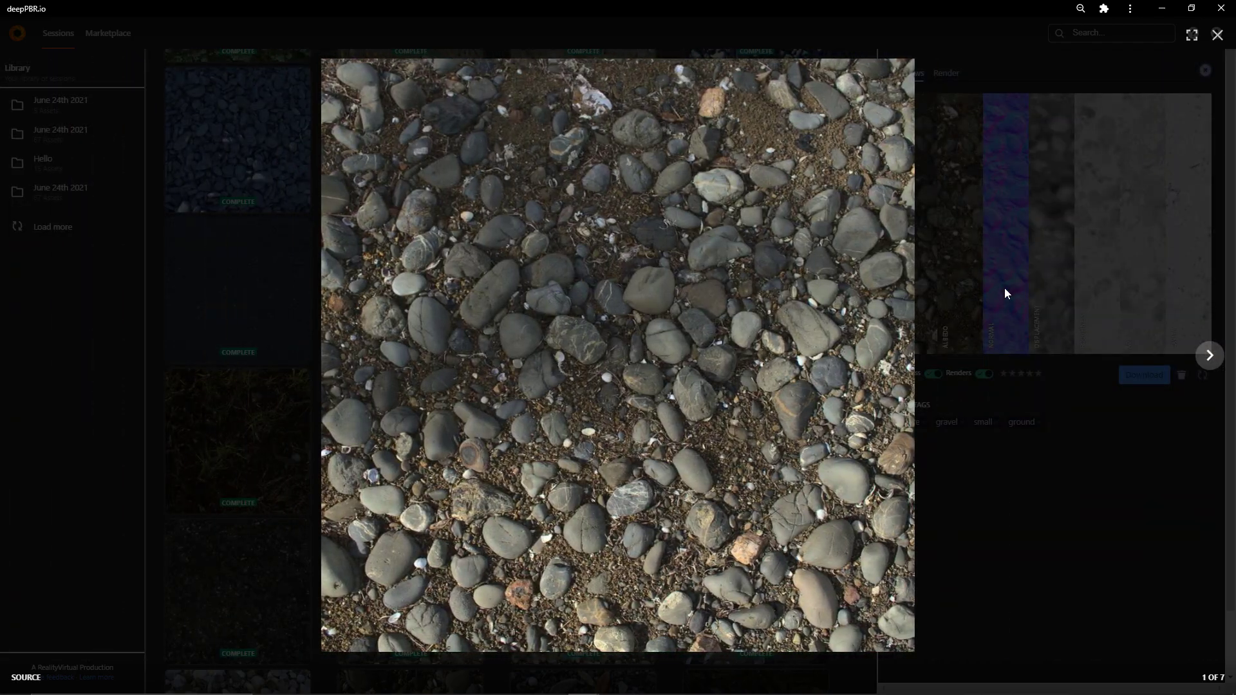
click(1209, 355)
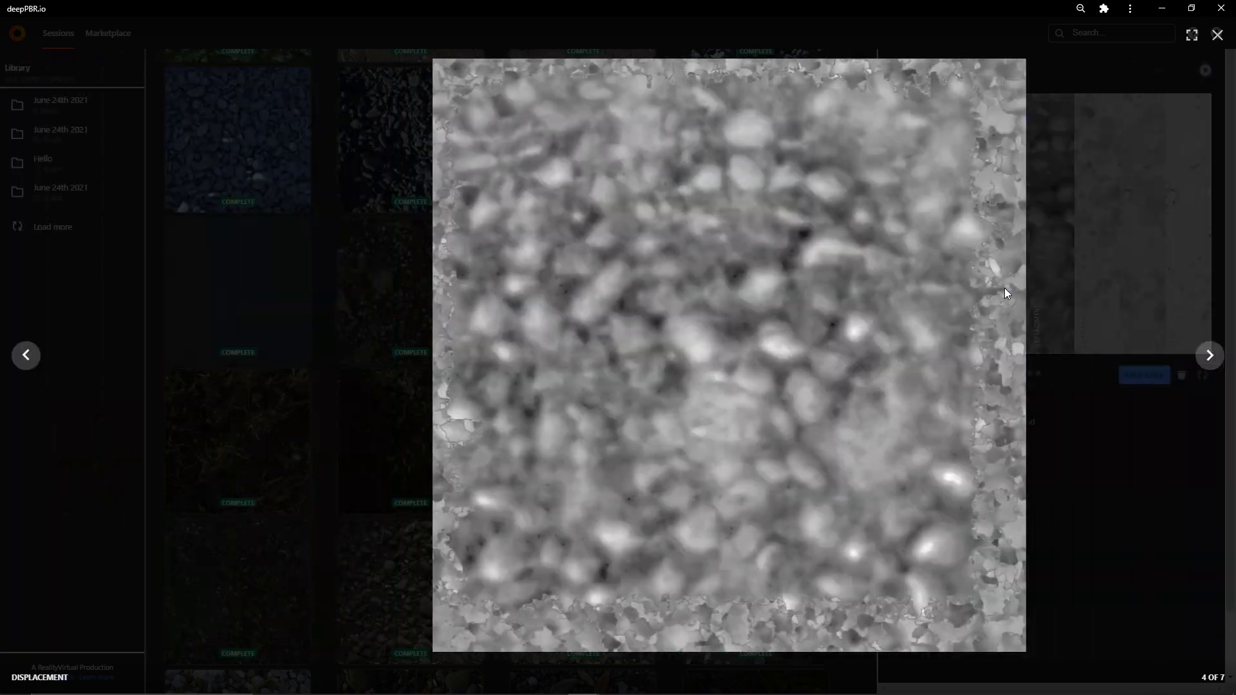
click(1209, 356)
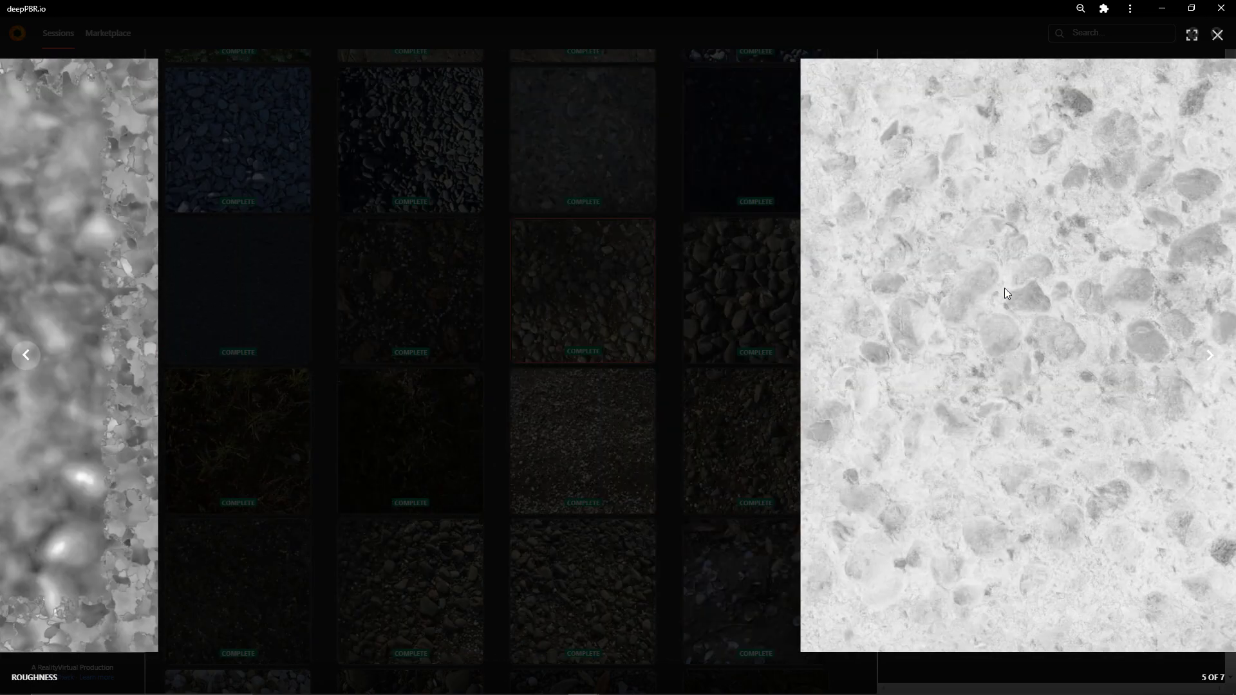
click(1218, 35)
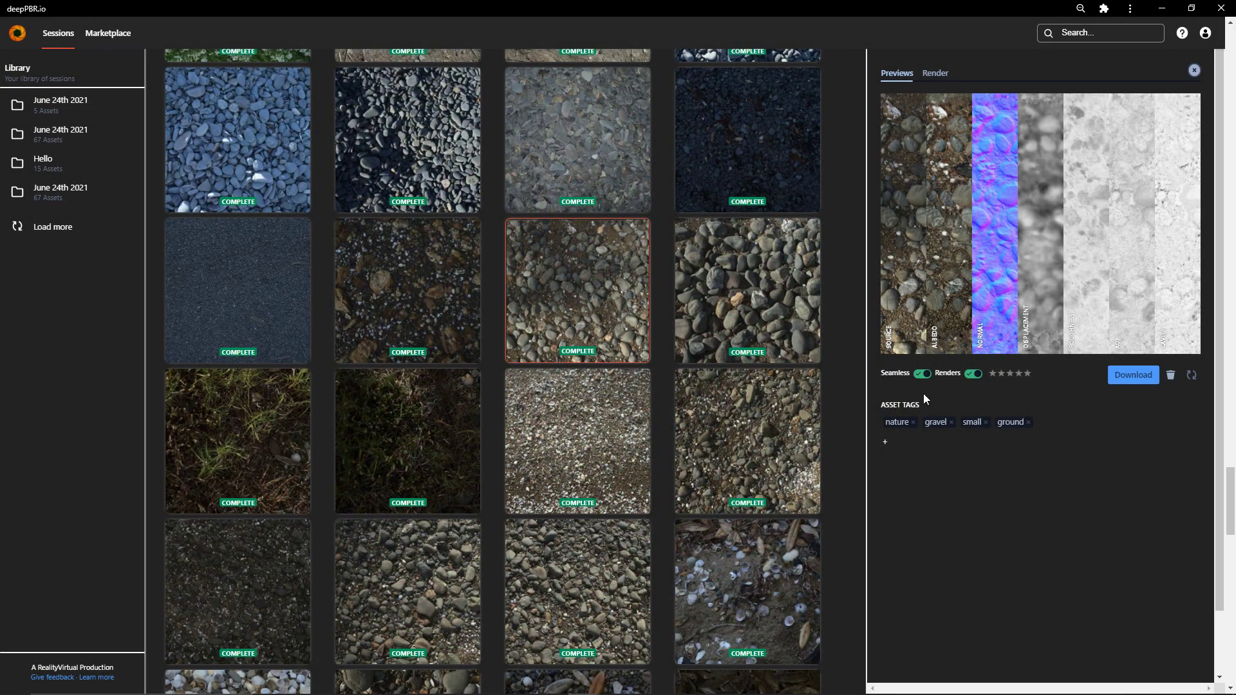
- View the pebble asset's albedo and AO maps full-size in the lightbox
click(920, 373)
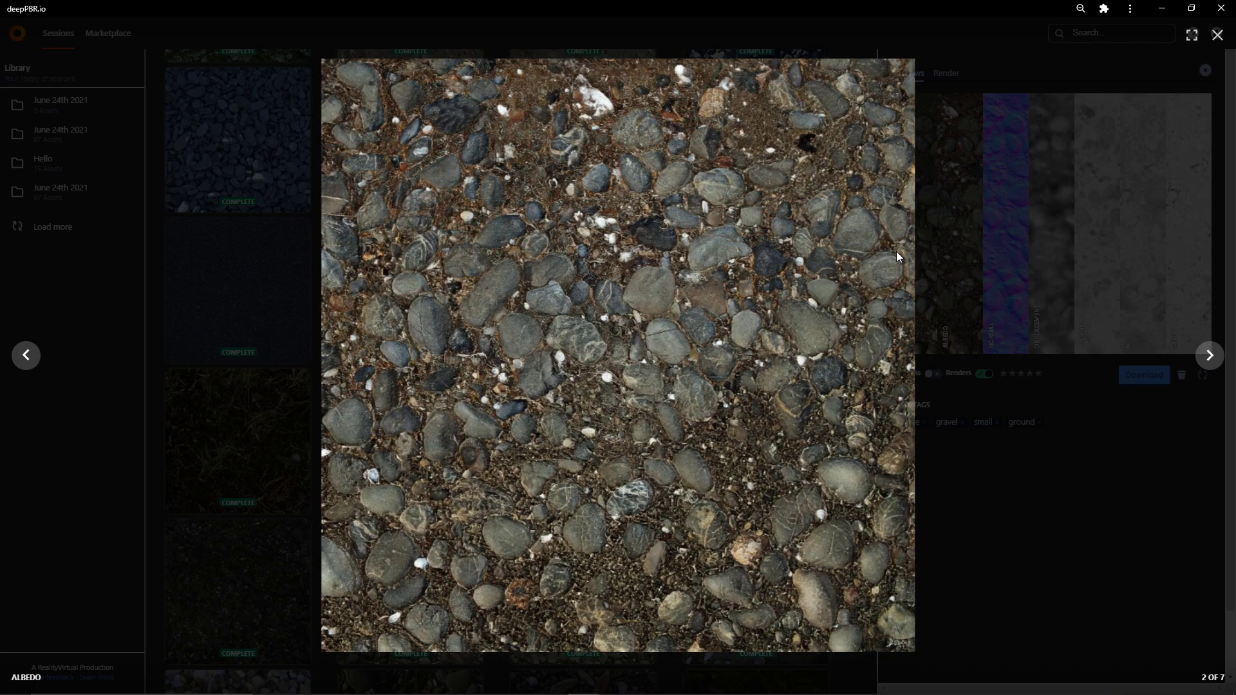
click(1209, 355)
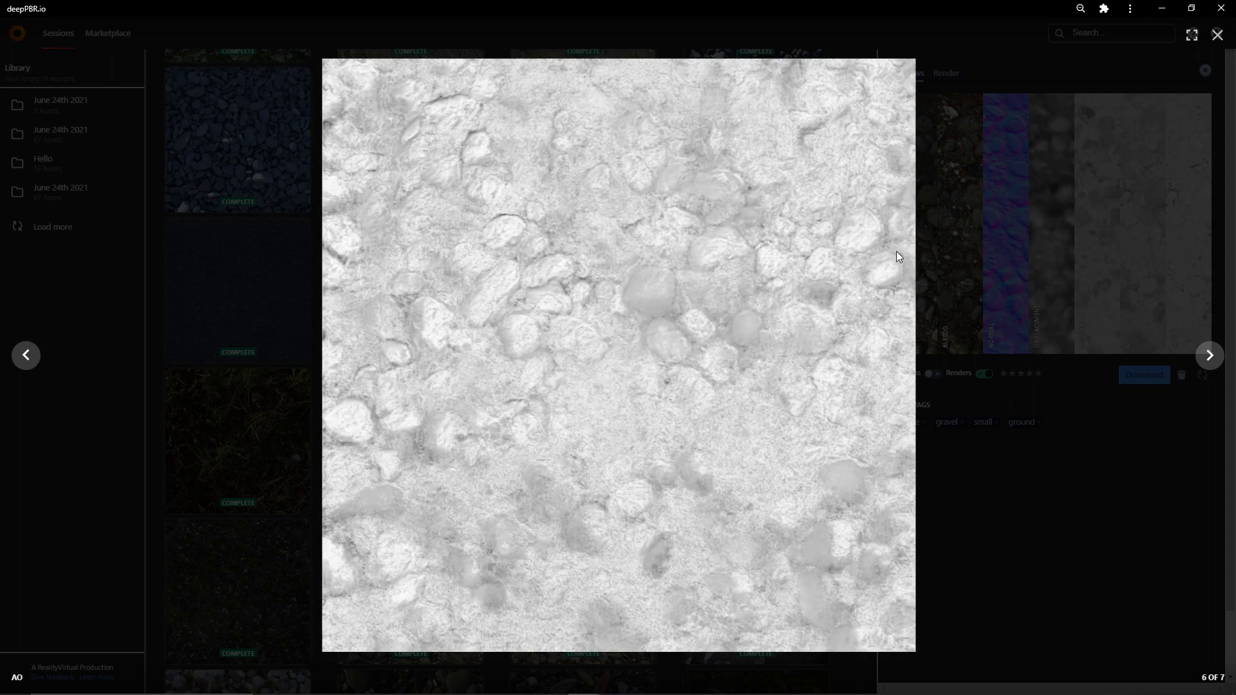
click(26, 356)
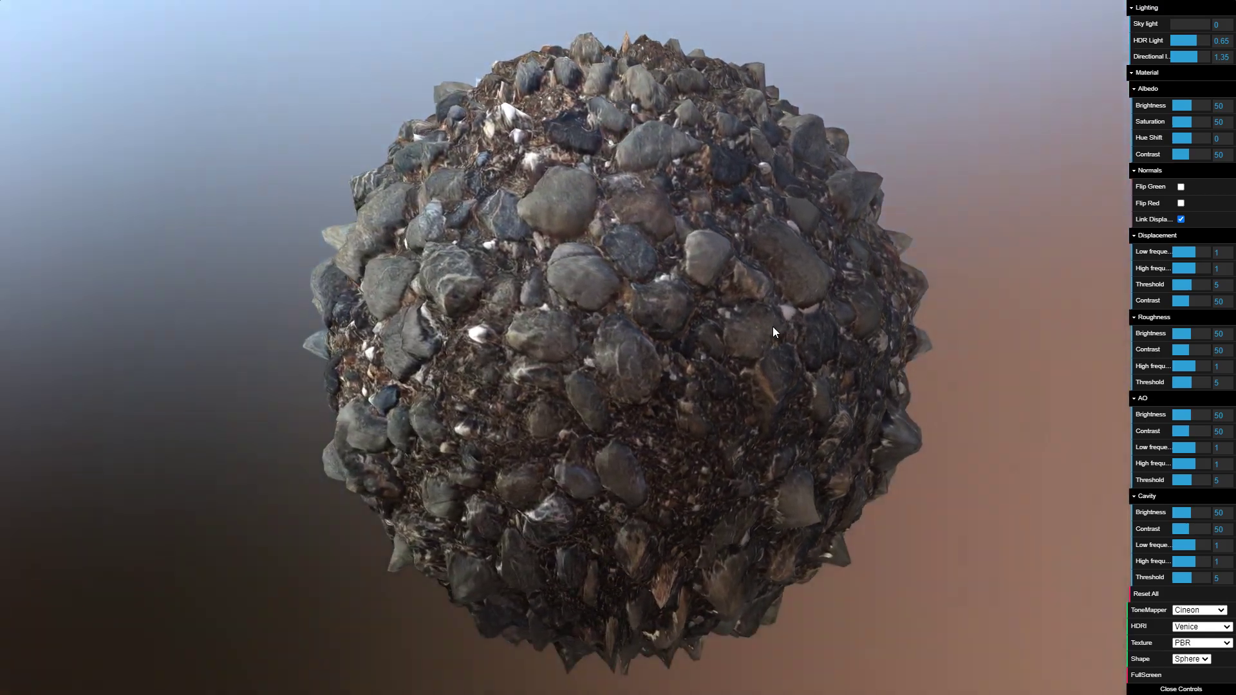
- Exit the full-screen 3D sphere back to the pebble asset's render preview
click(1169, 674)
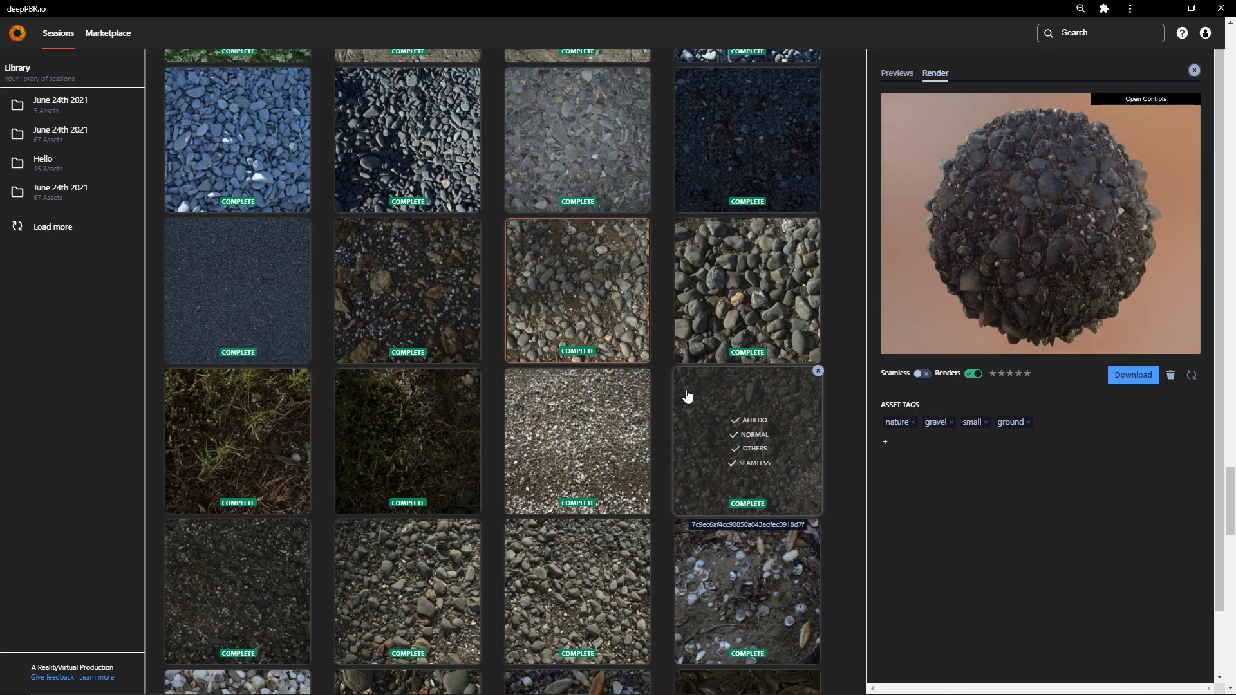
- Examine a pebble texture's rendered sphere in full screen, then leave full screen
scroll(up, 3)
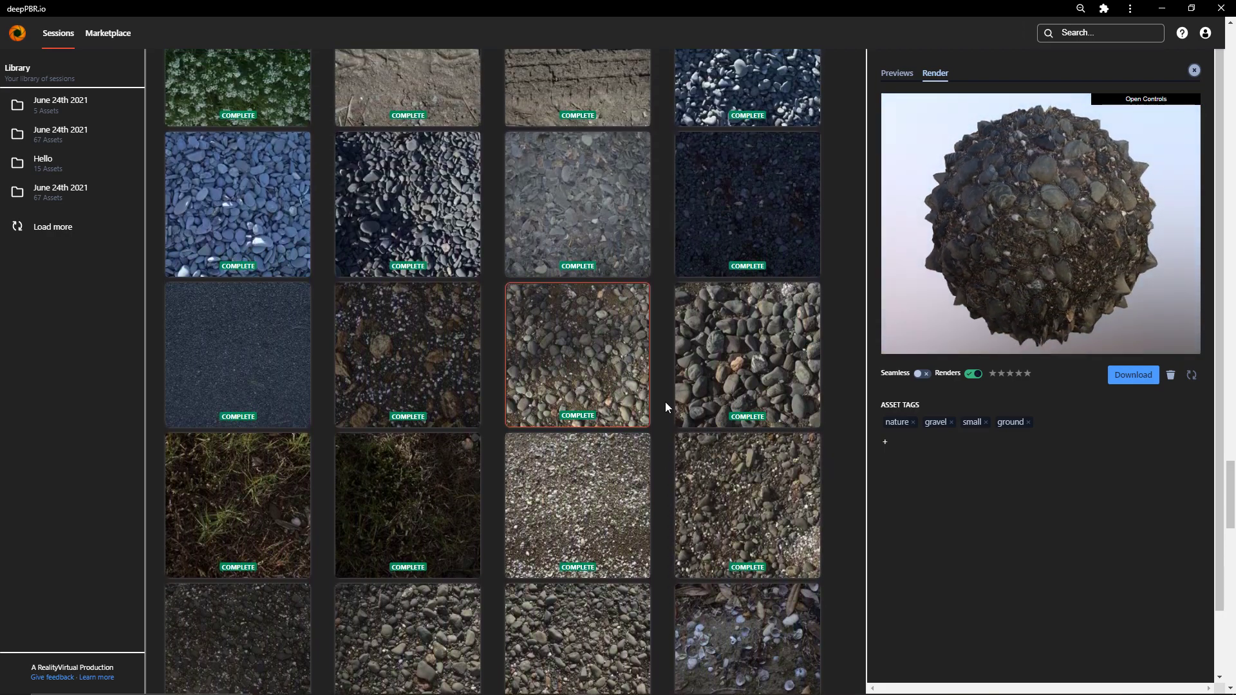
scroll(down, 3)
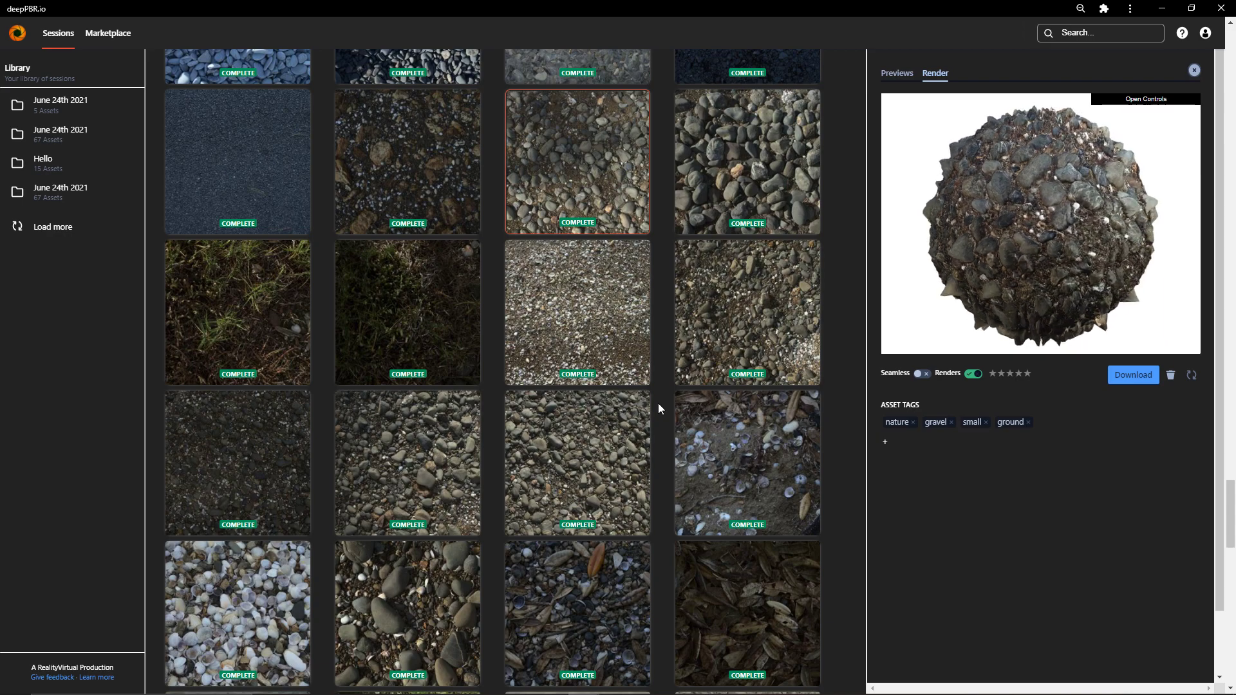
scroll(down, 3)
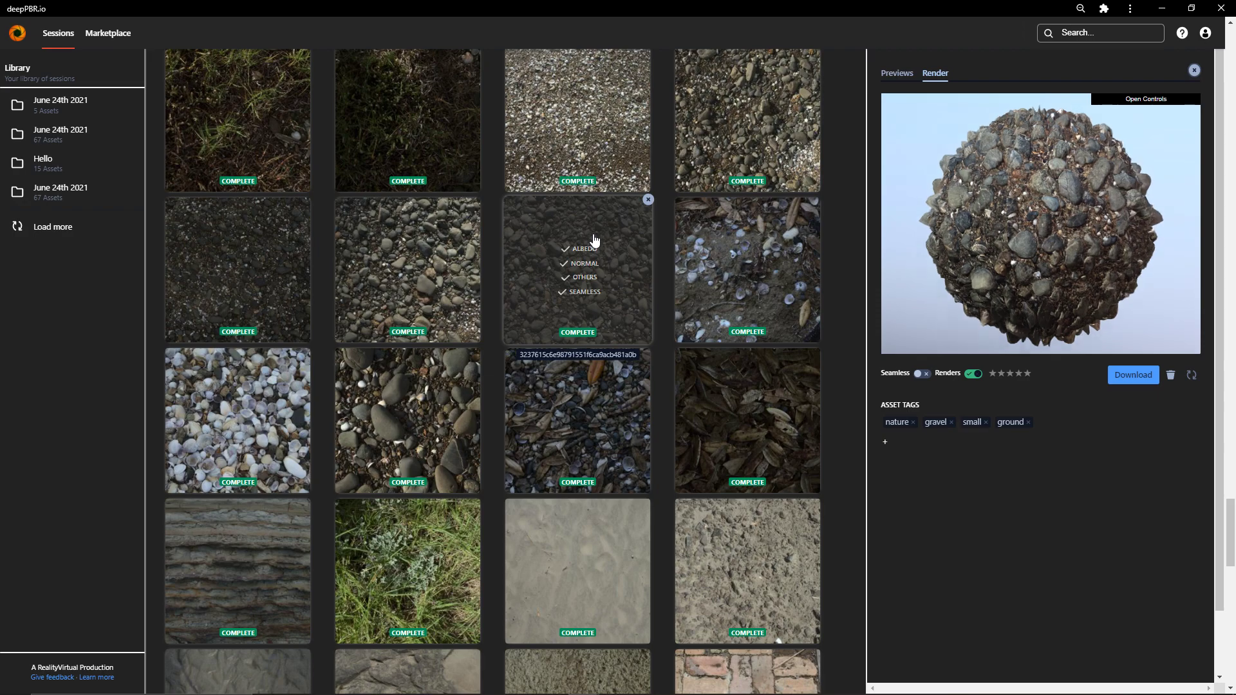
click(577, 269)
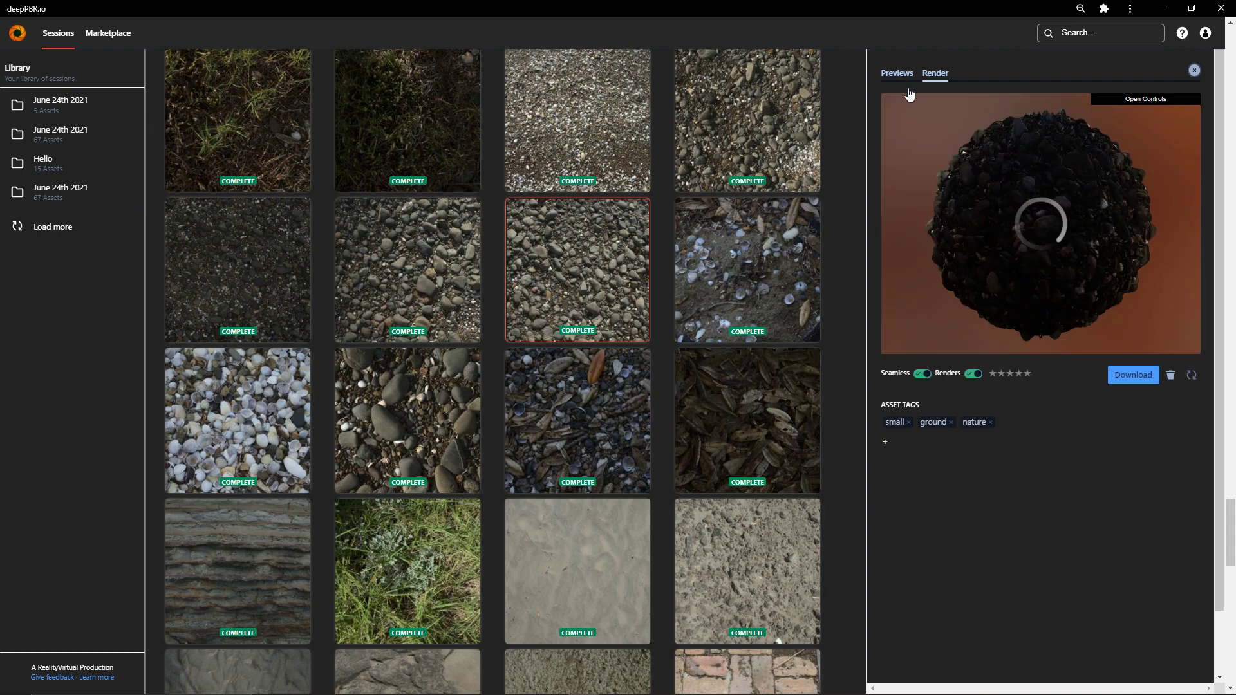
click(1145, 99)
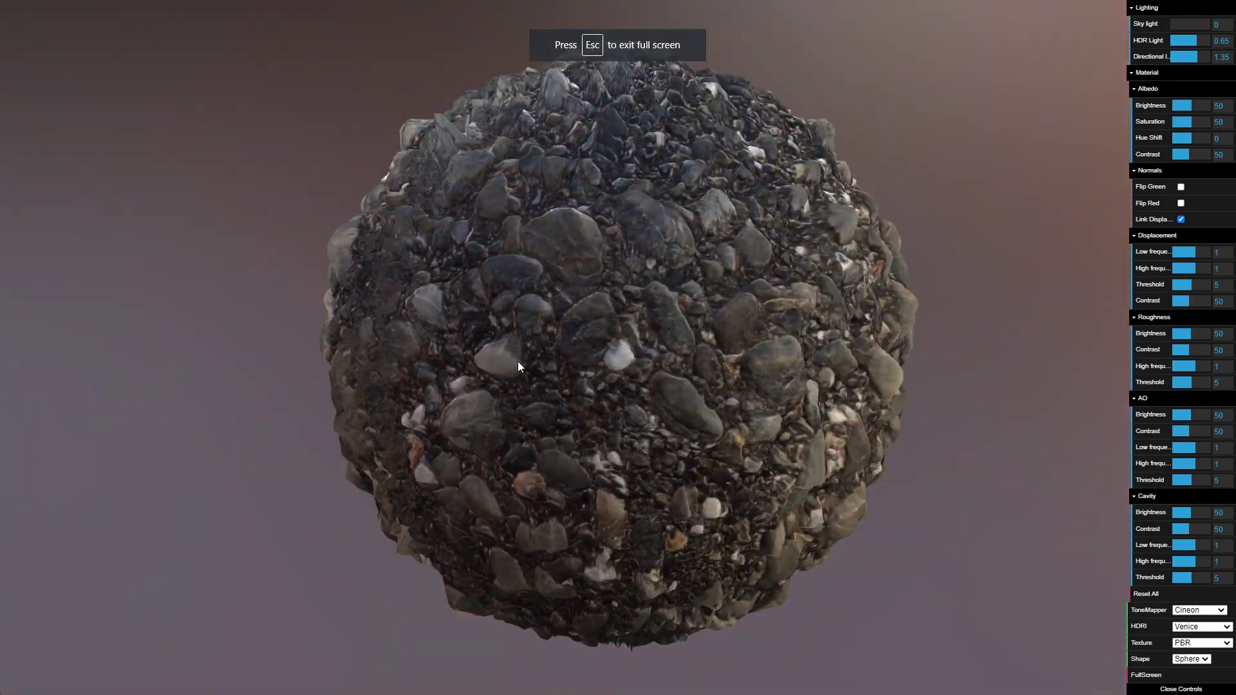
key(Escape)
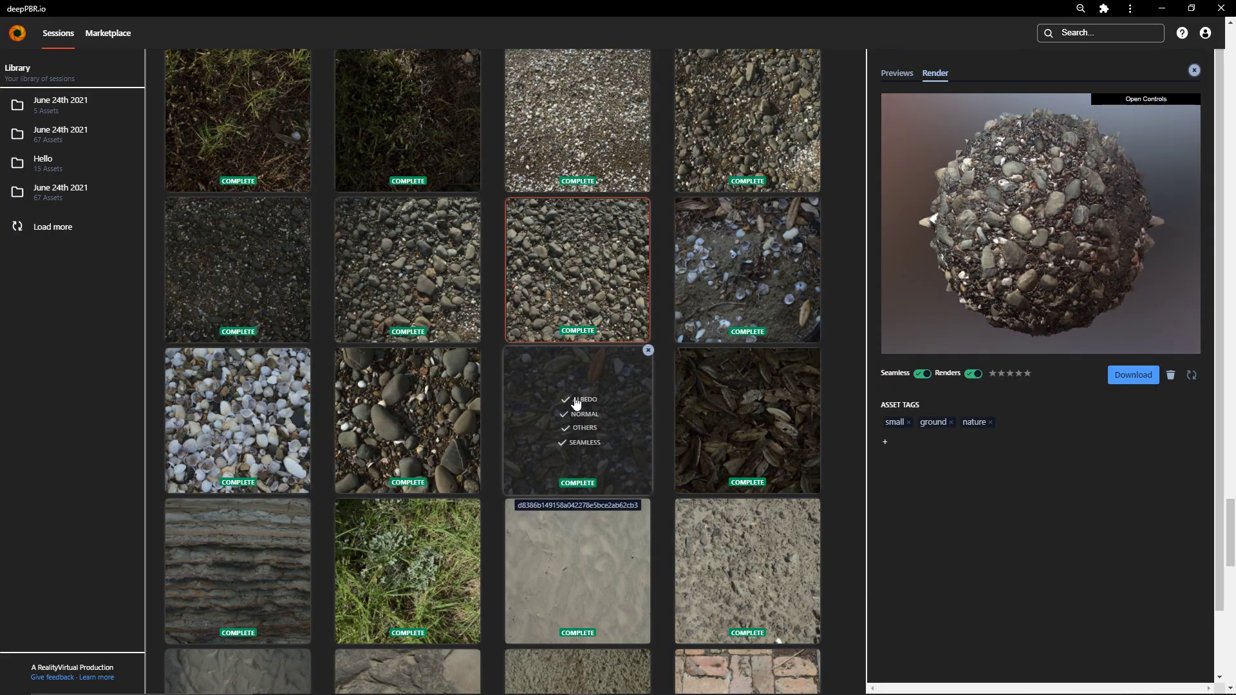
- Load the render of a different shoreline-tagged pebble texture
click(407, 269)
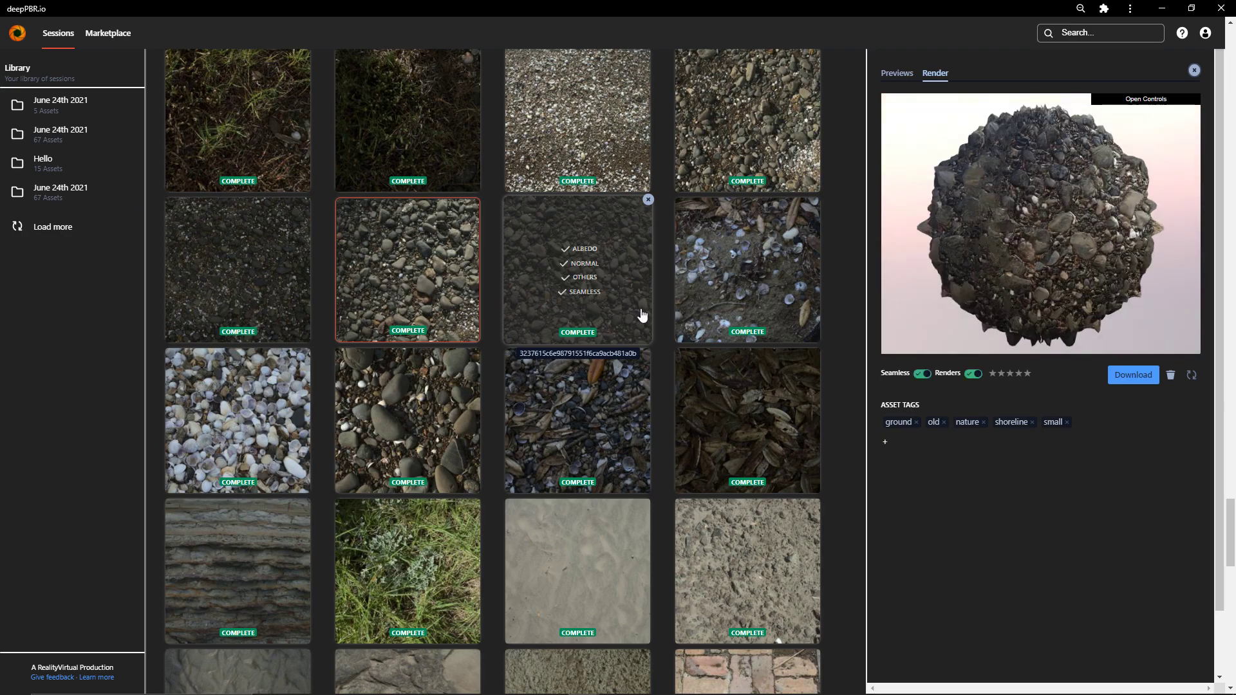
- Scroll down the finished textures until two more June 23rd sessions load in the library
click(1145, 100)
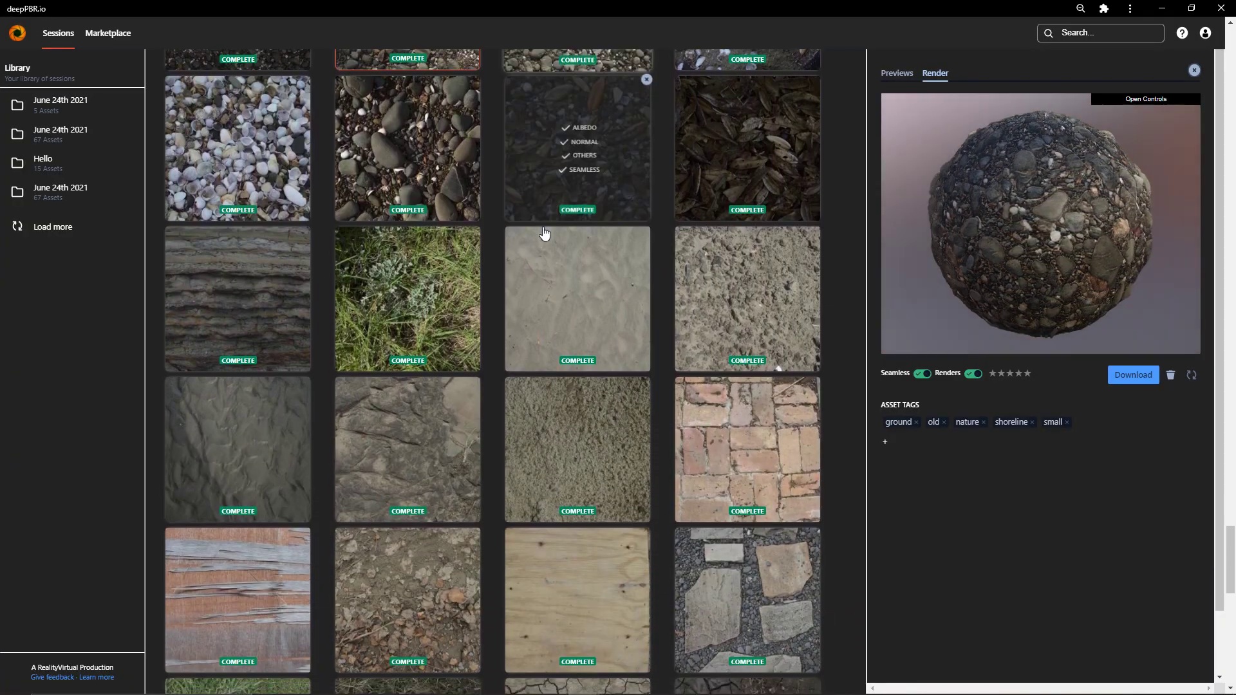
scroll(down, 3)
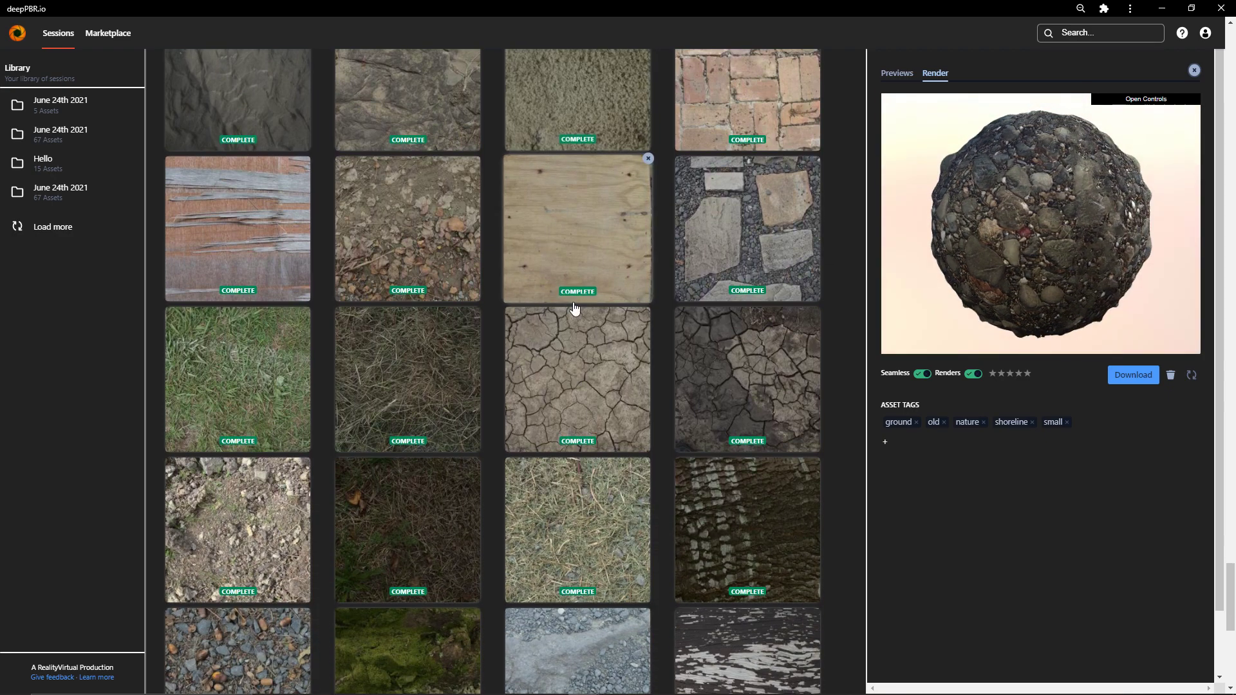
scroll(down, 3)
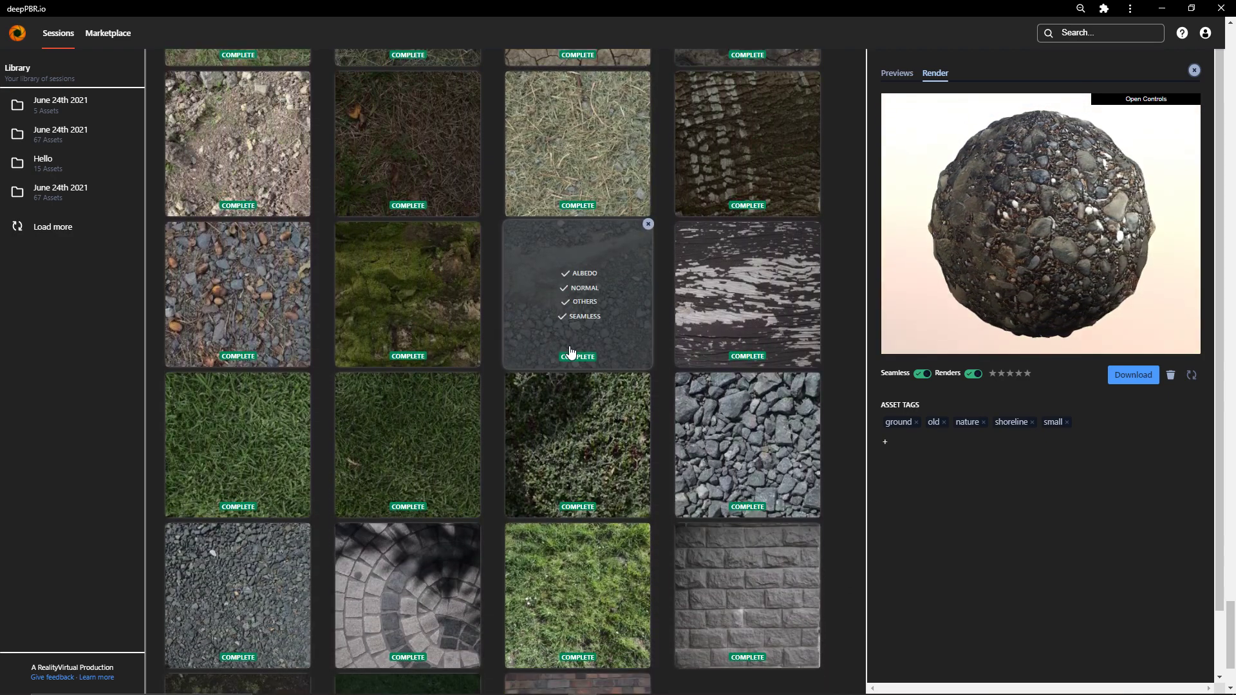
scroll(down, 3)
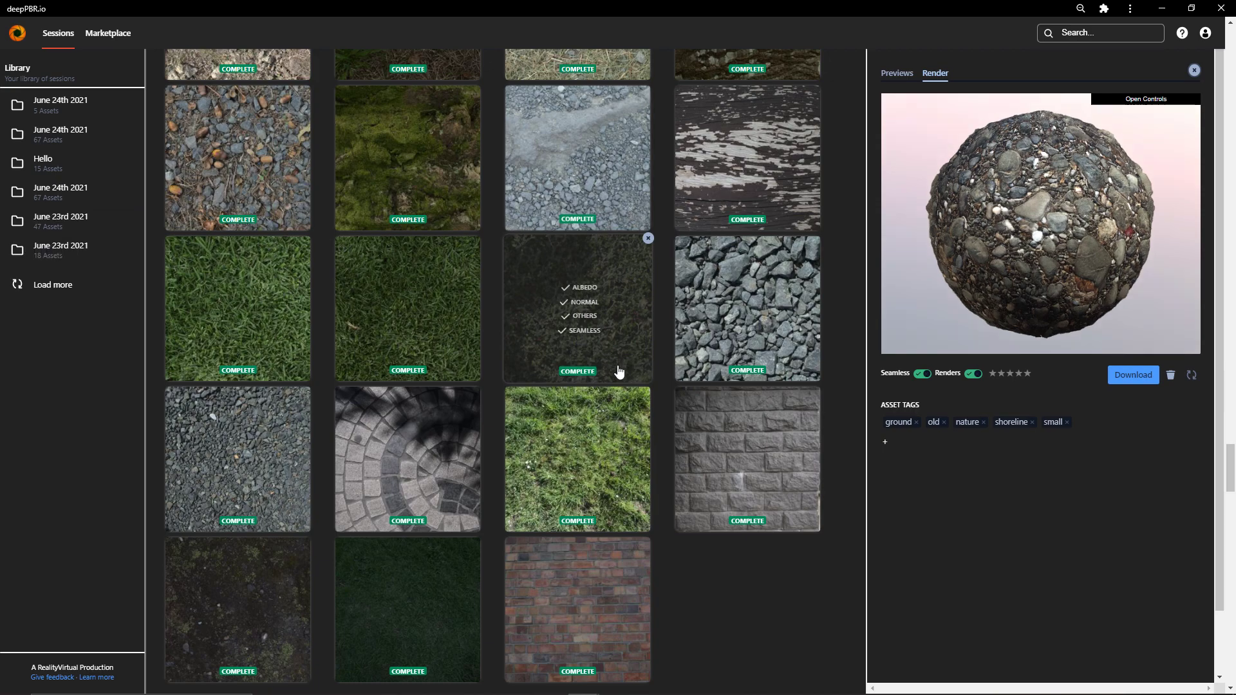
mouse_move(407, 346)
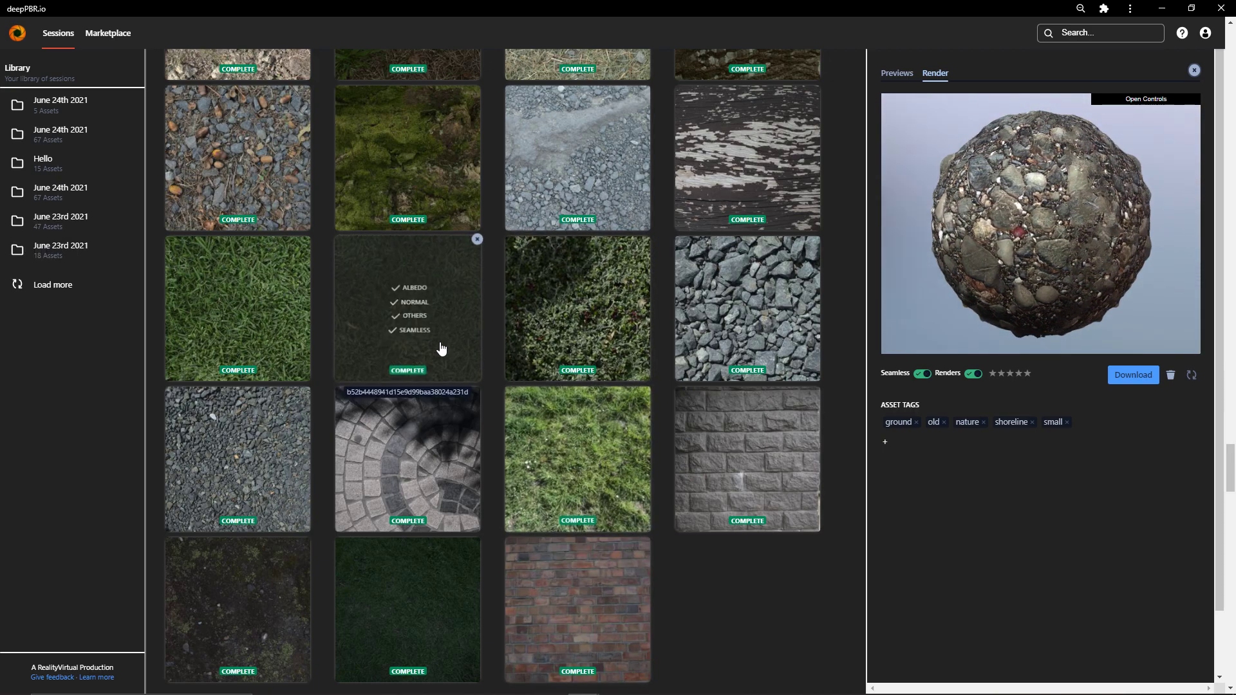
- View the grass texture's sphere render, then select the red brick texture to load its render
click(408, 308)
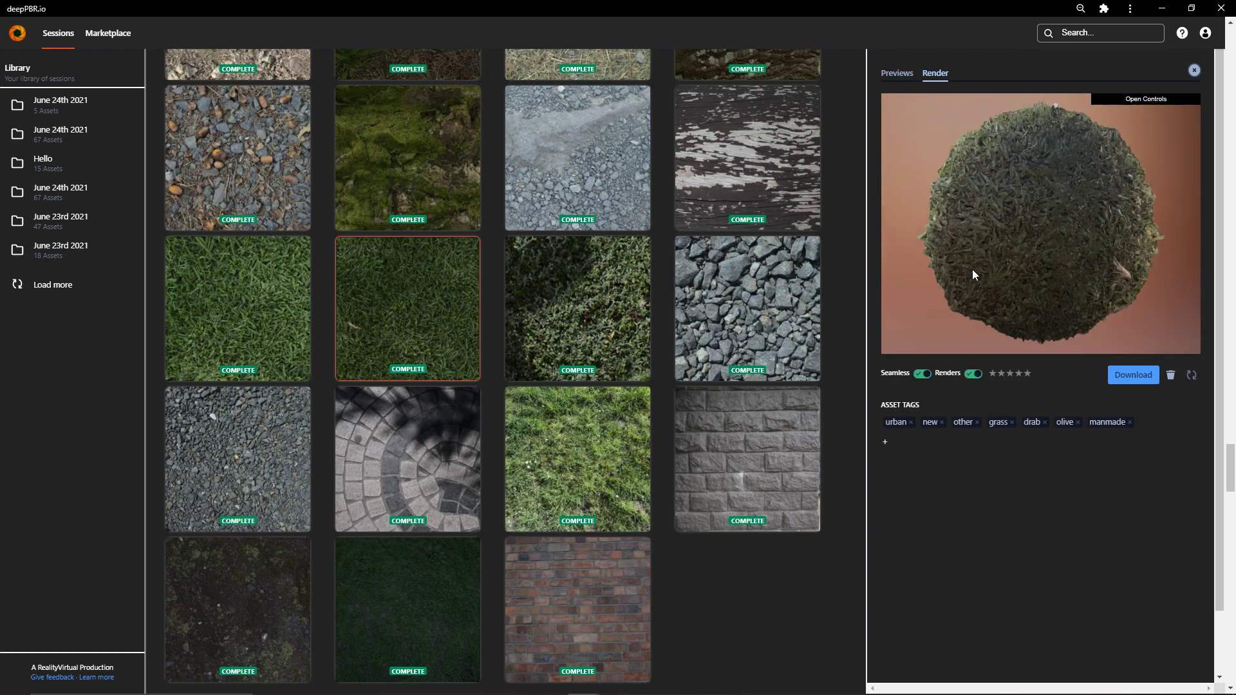
click(1145, 99)
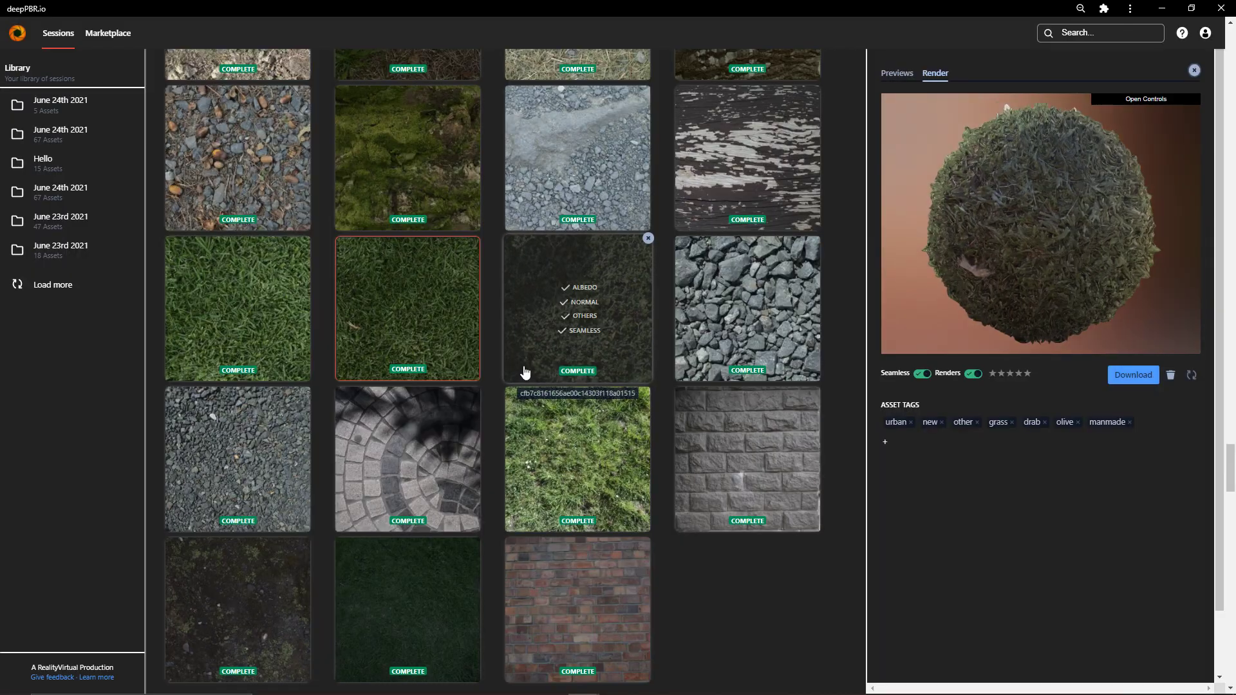
scroll(down, 3)
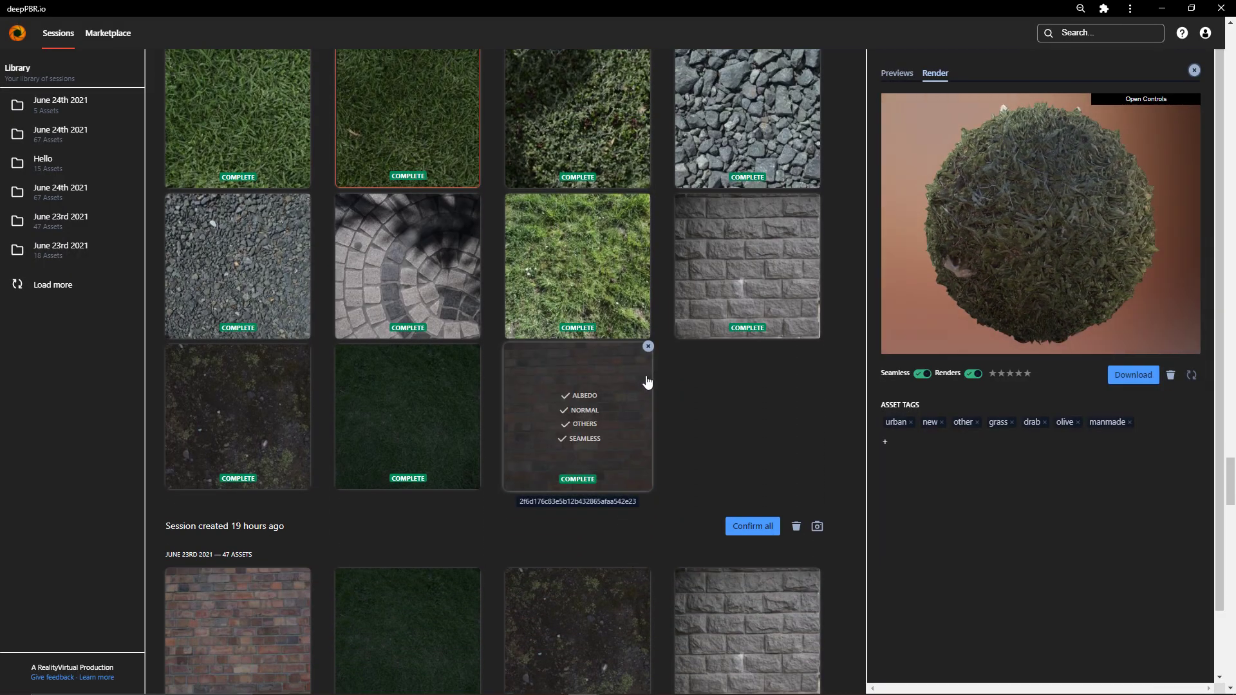
click(576, 415)
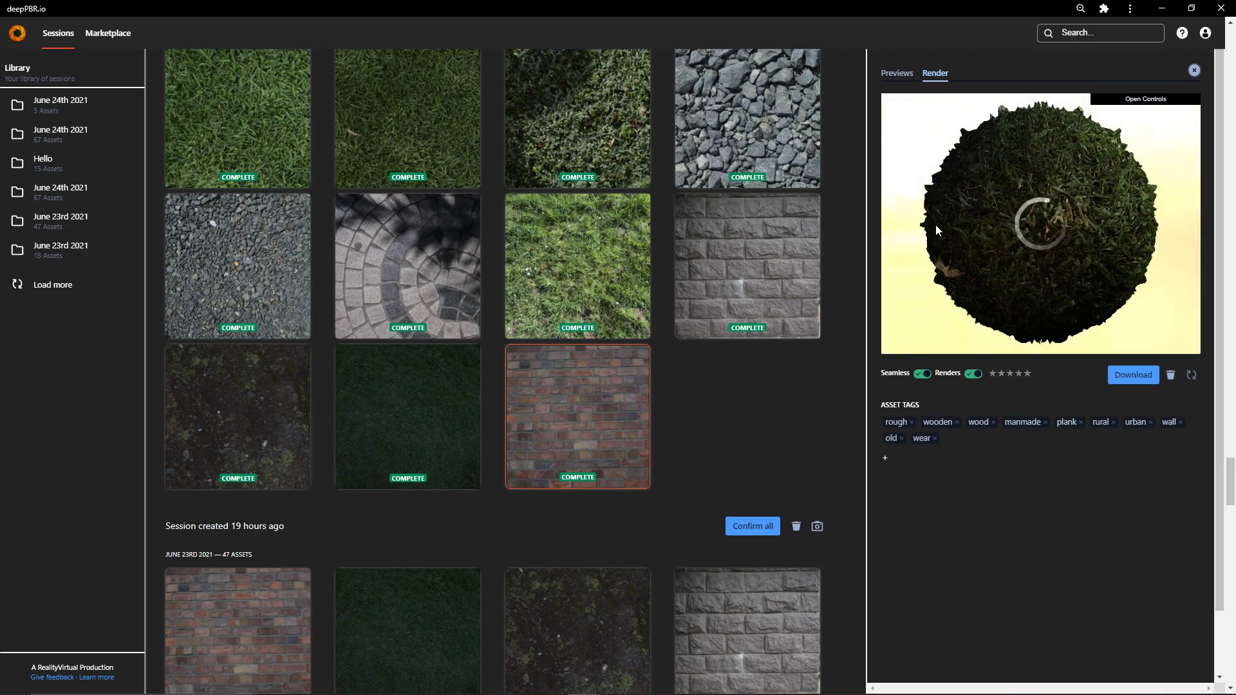
- Inspect the brick render full screen under a different HDRI environment, then select the mossy tundra texture
click(1144, 98)
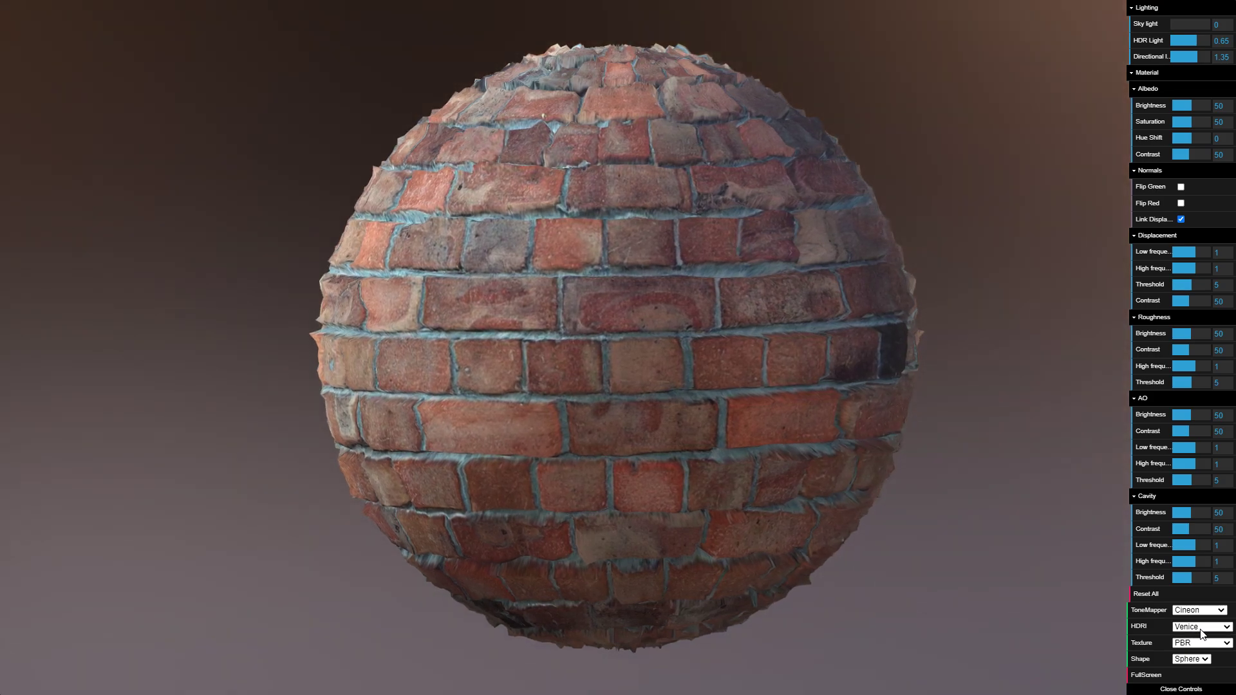
click(1201, 642)
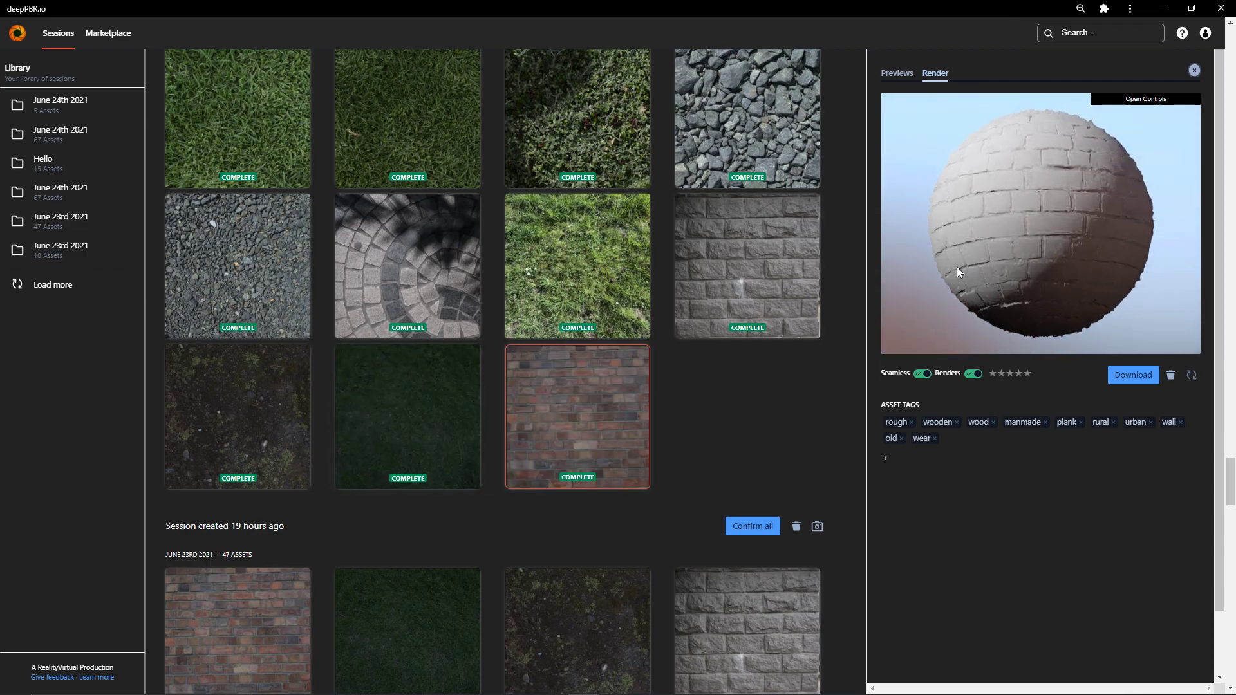
click(407, 416)
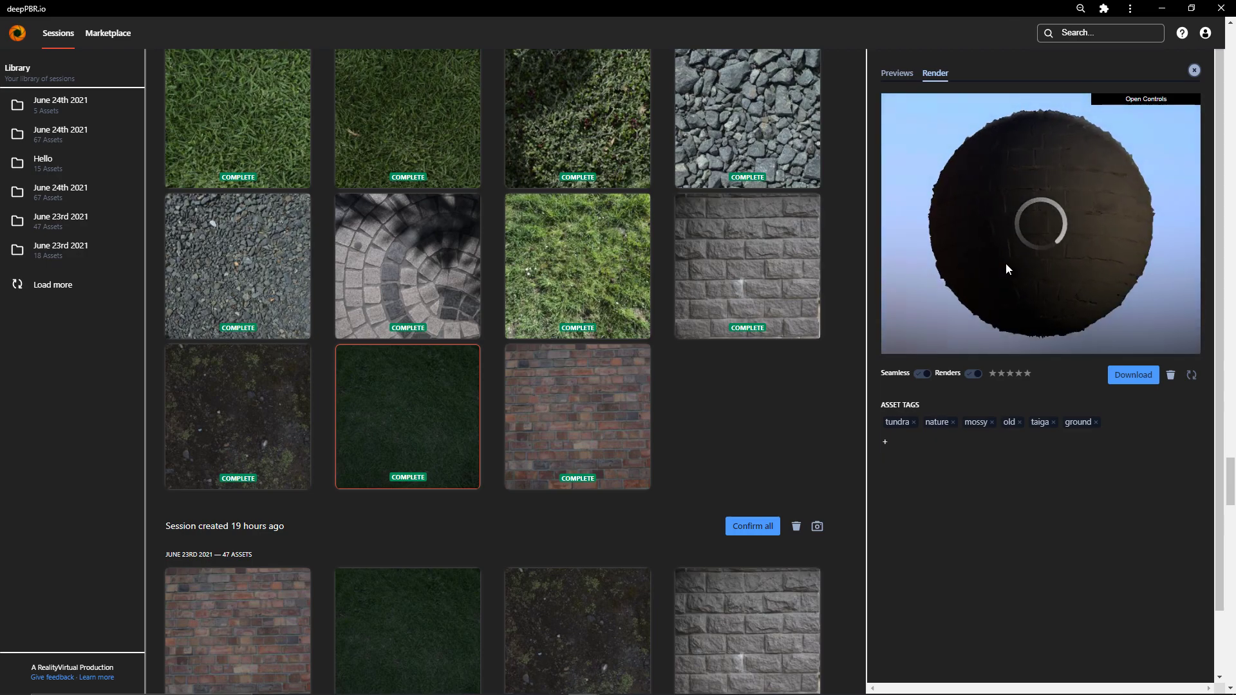
- Check the mossy tundra texture's render and full-size maps, then show the green moss texture's previews
click(973, 373)
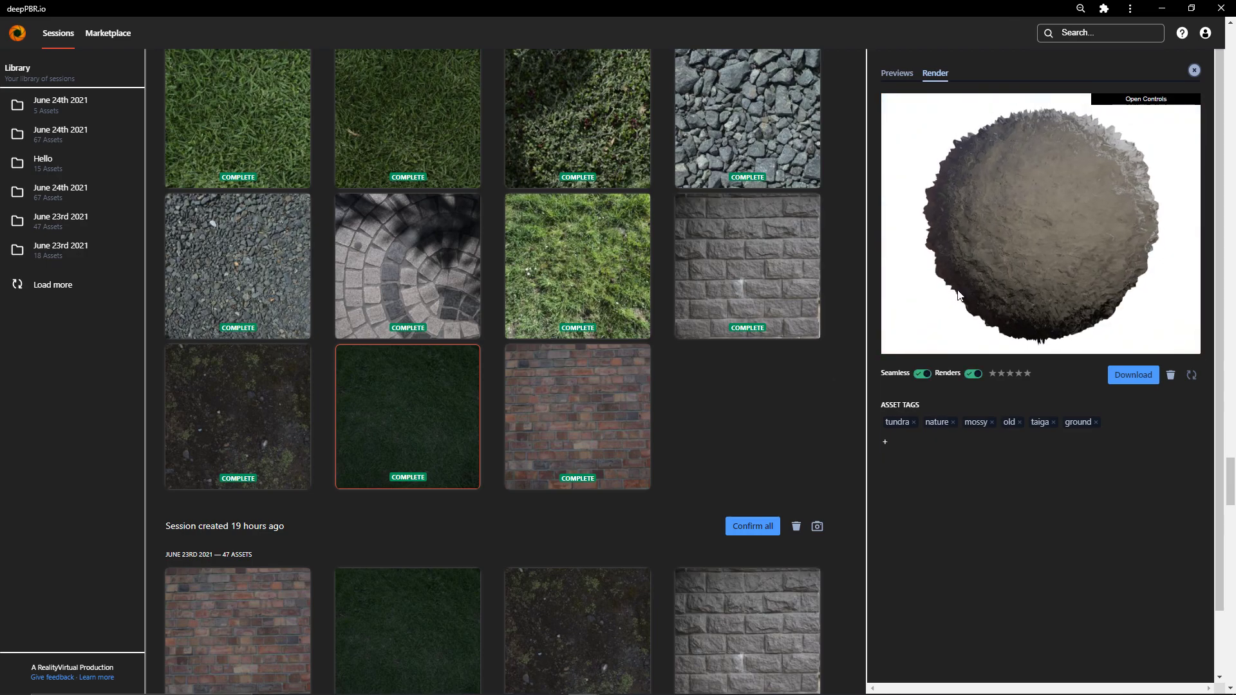
click(1145, 100)
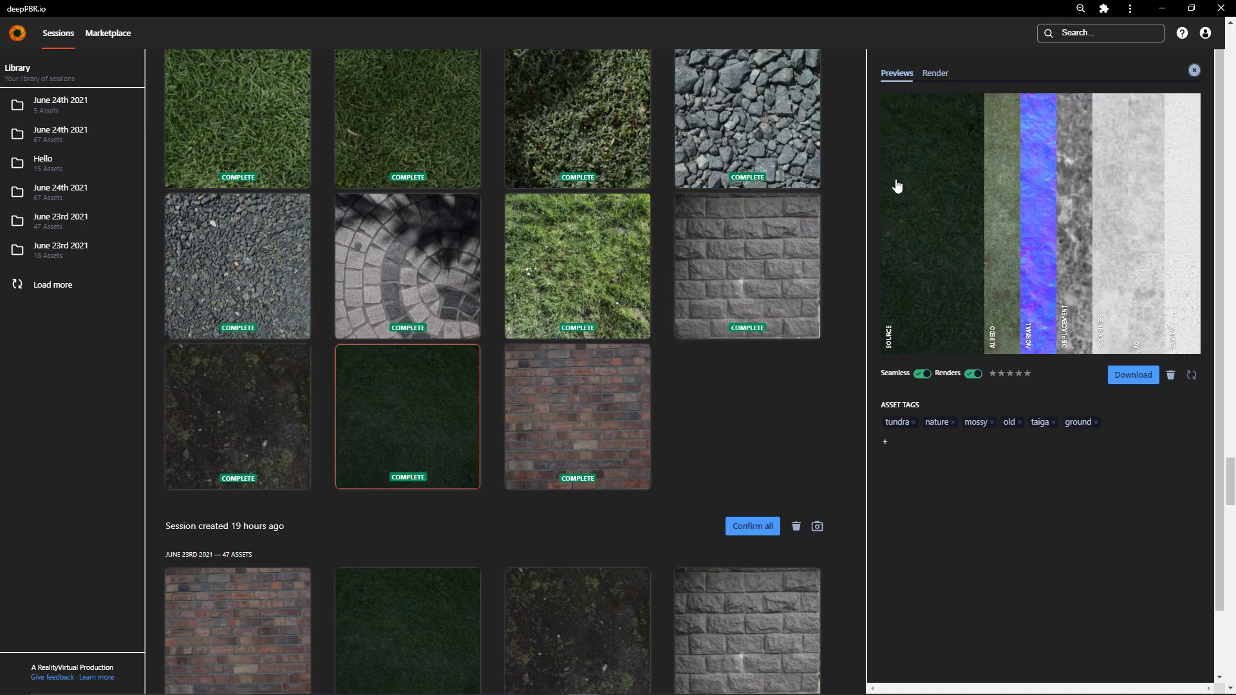
click(407, 416)
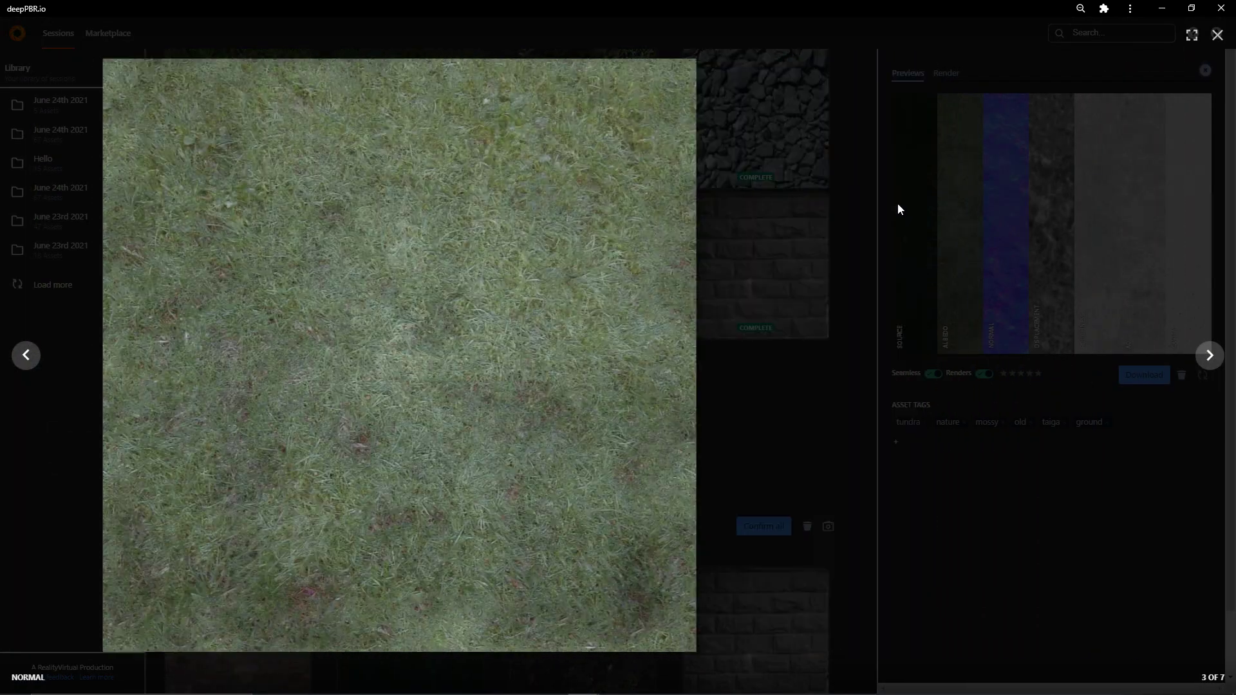
click(1207, 355)
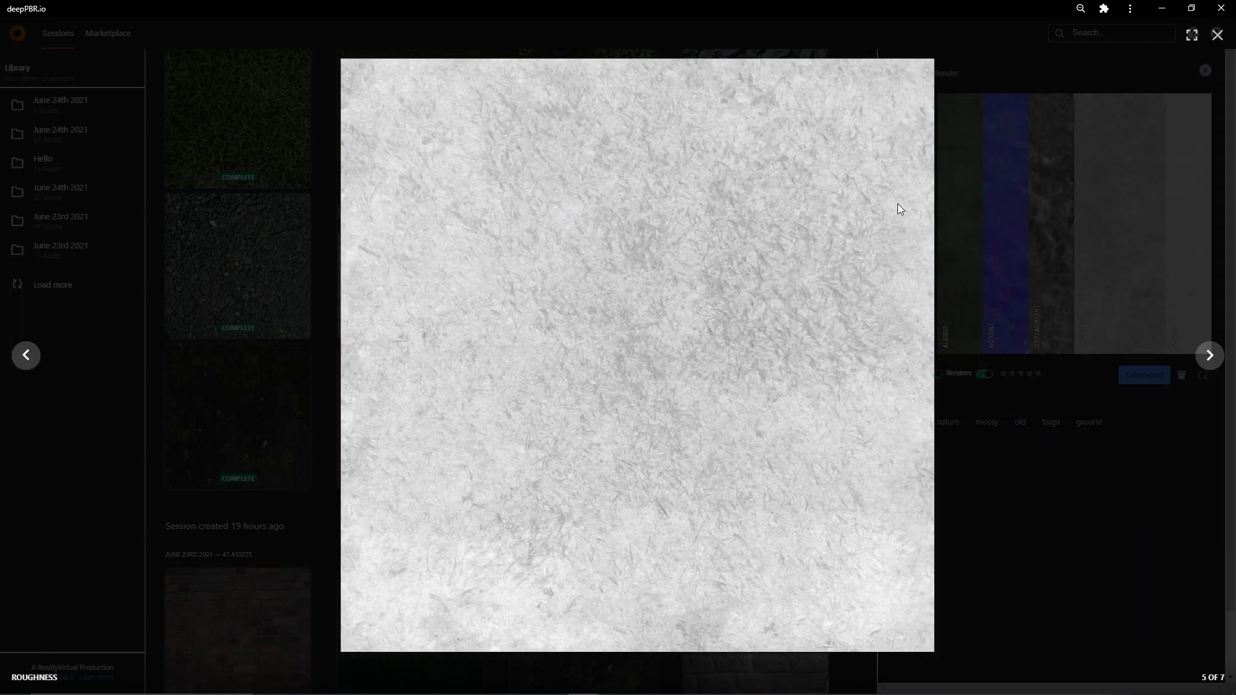
click(1218, 36)
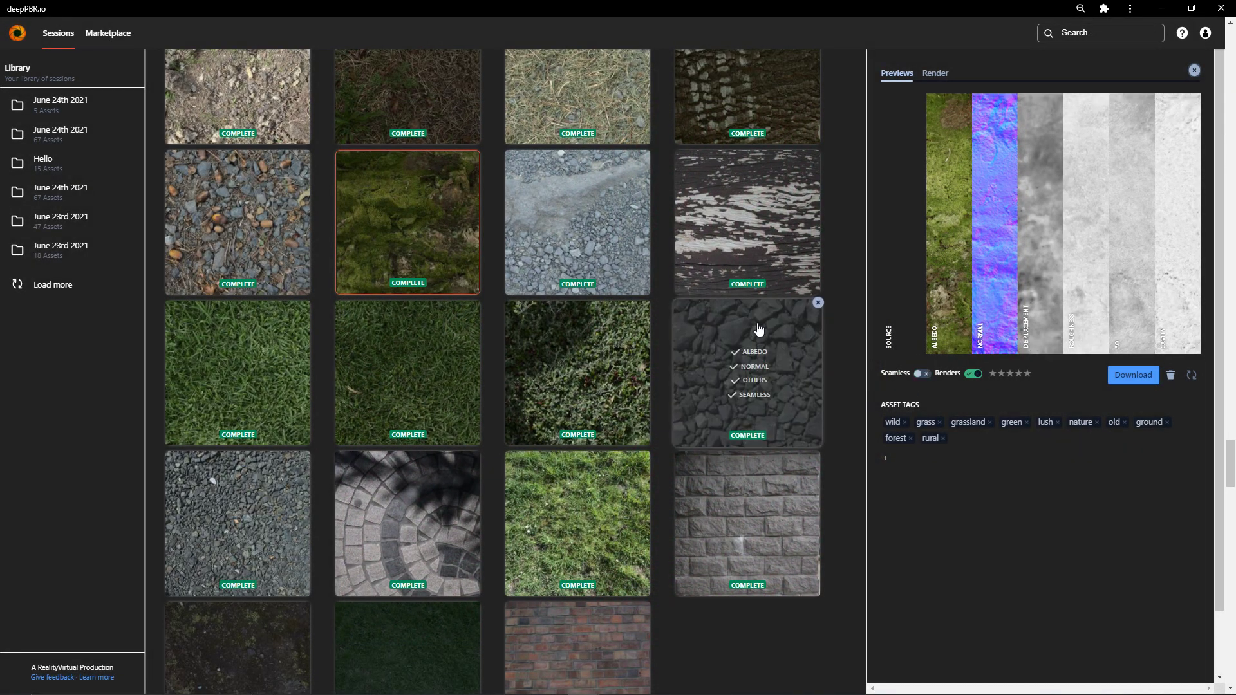
- Select the grey rock gravel texture, briefly checking the peeling wood tile, and load its map previews
click(745, 372)
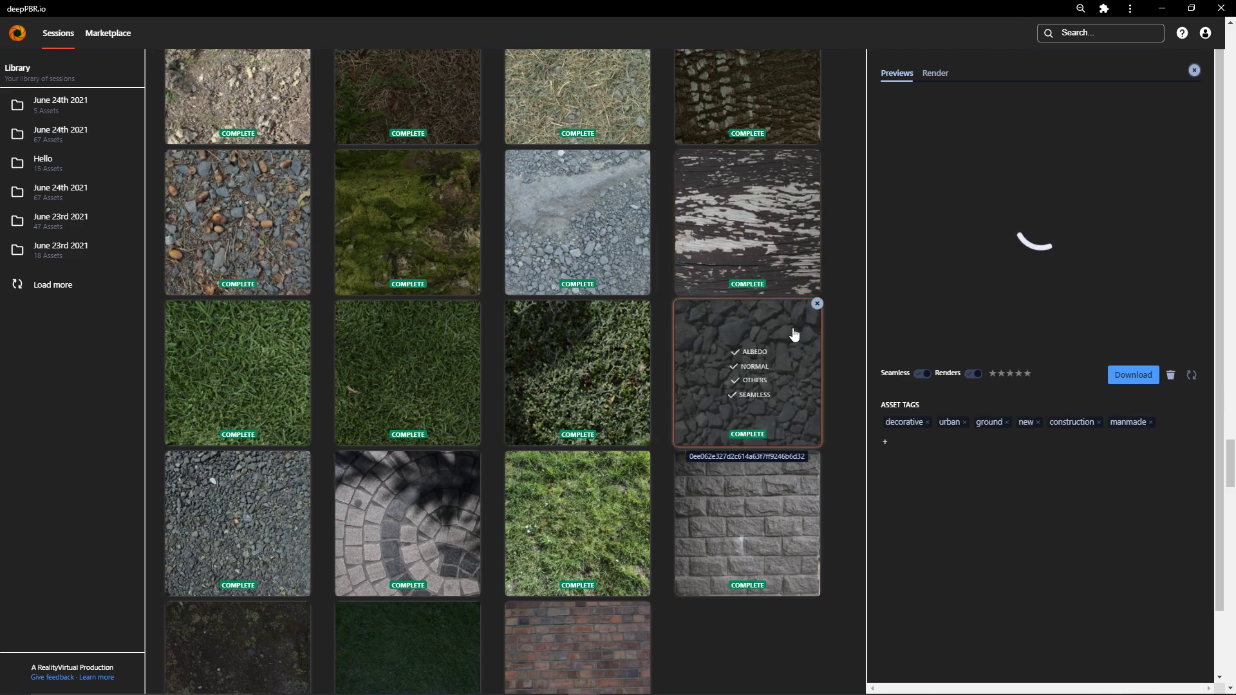
click(745, 372)
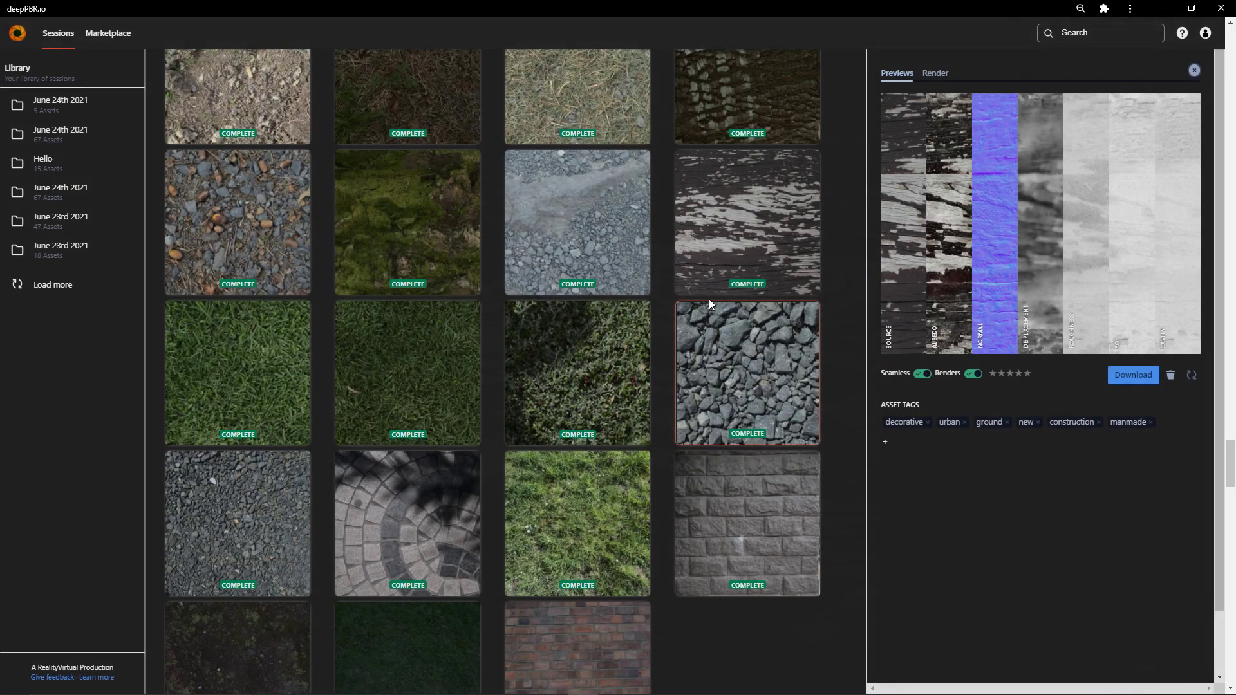
click(745, 223)
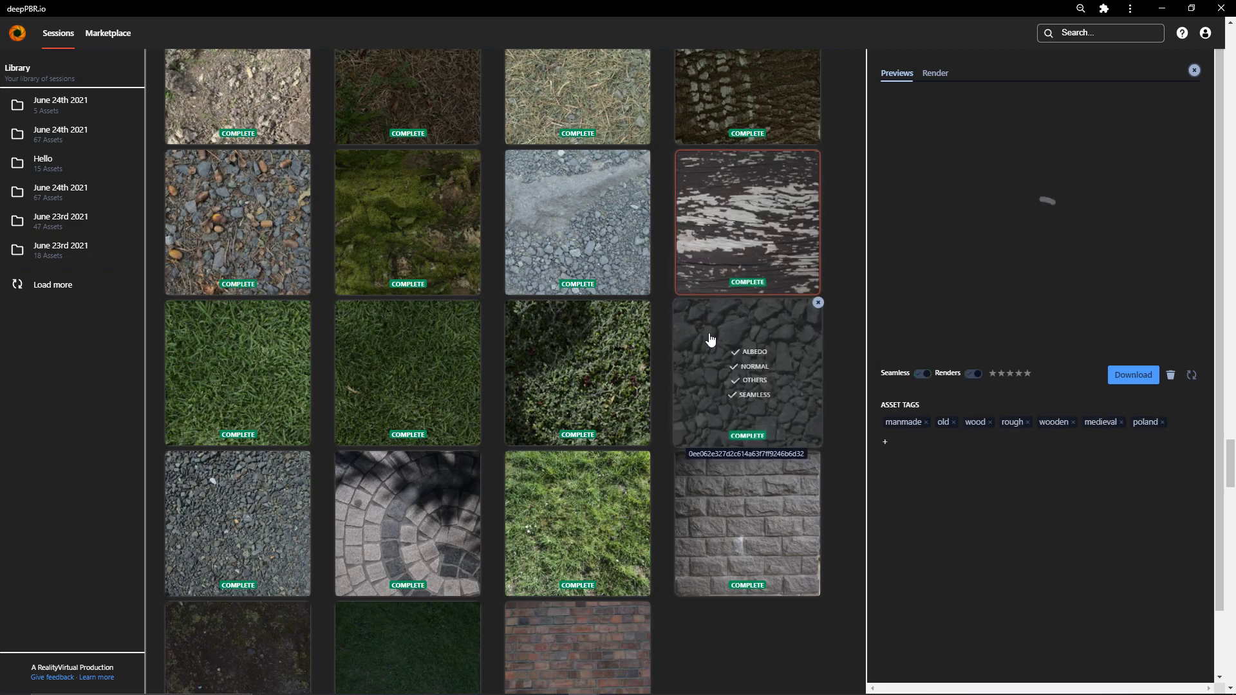
click(747, 372)
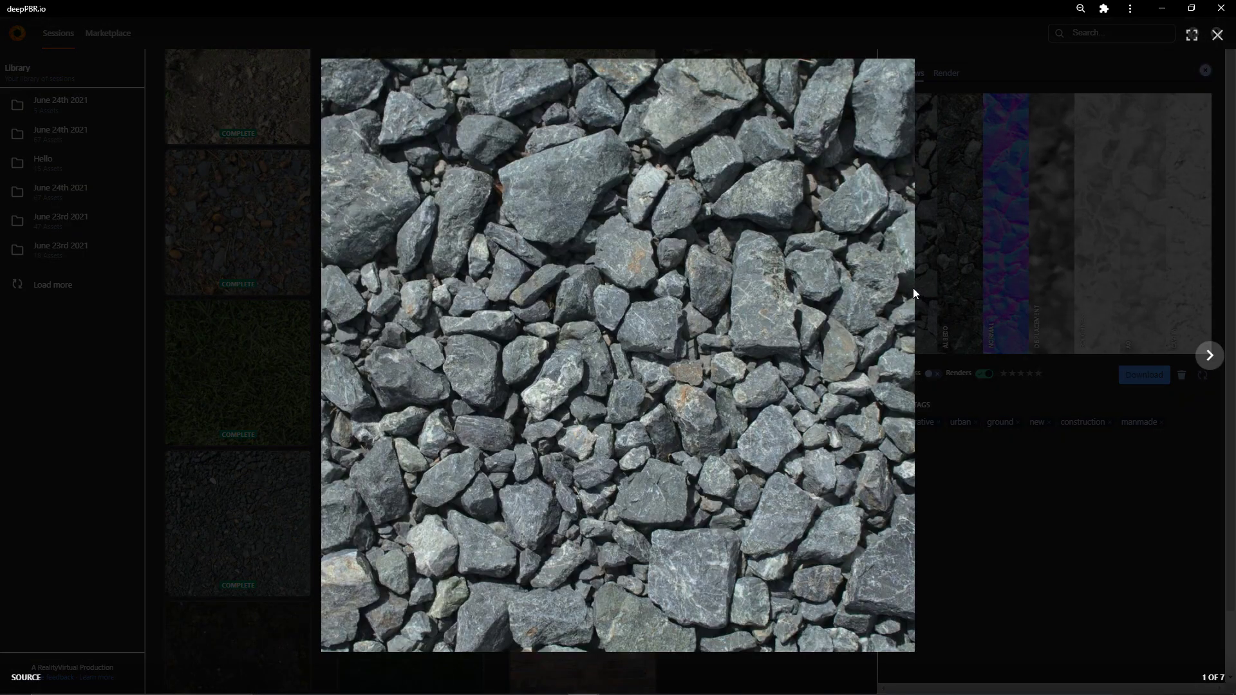
- Step through the rock texture's source, normal, displacement, AO and roughness maps at full size
click(1209, 356)
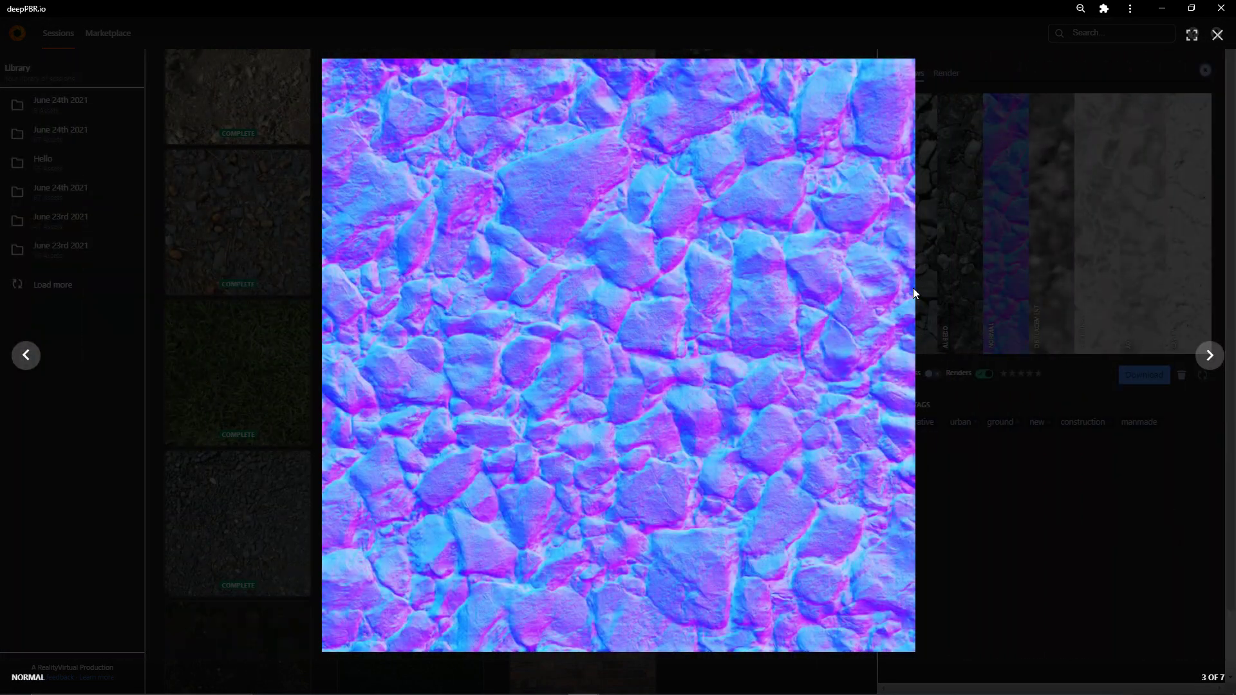
click(1208, 356)
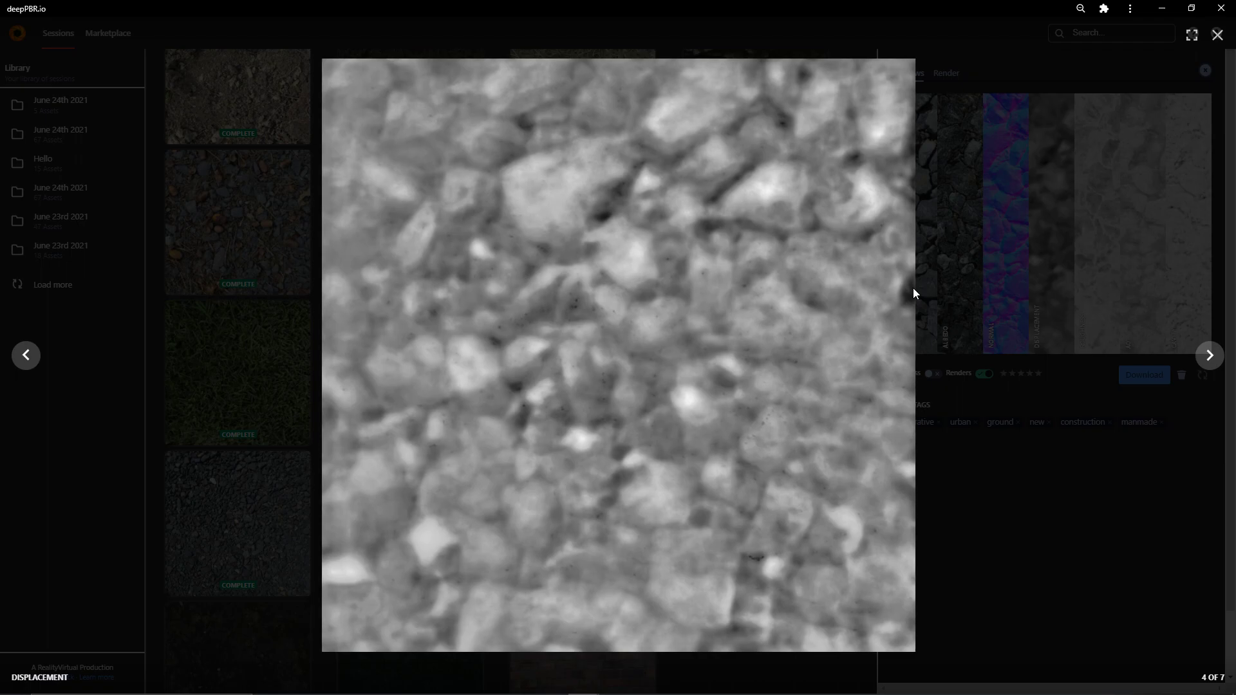
click(1209, 355)
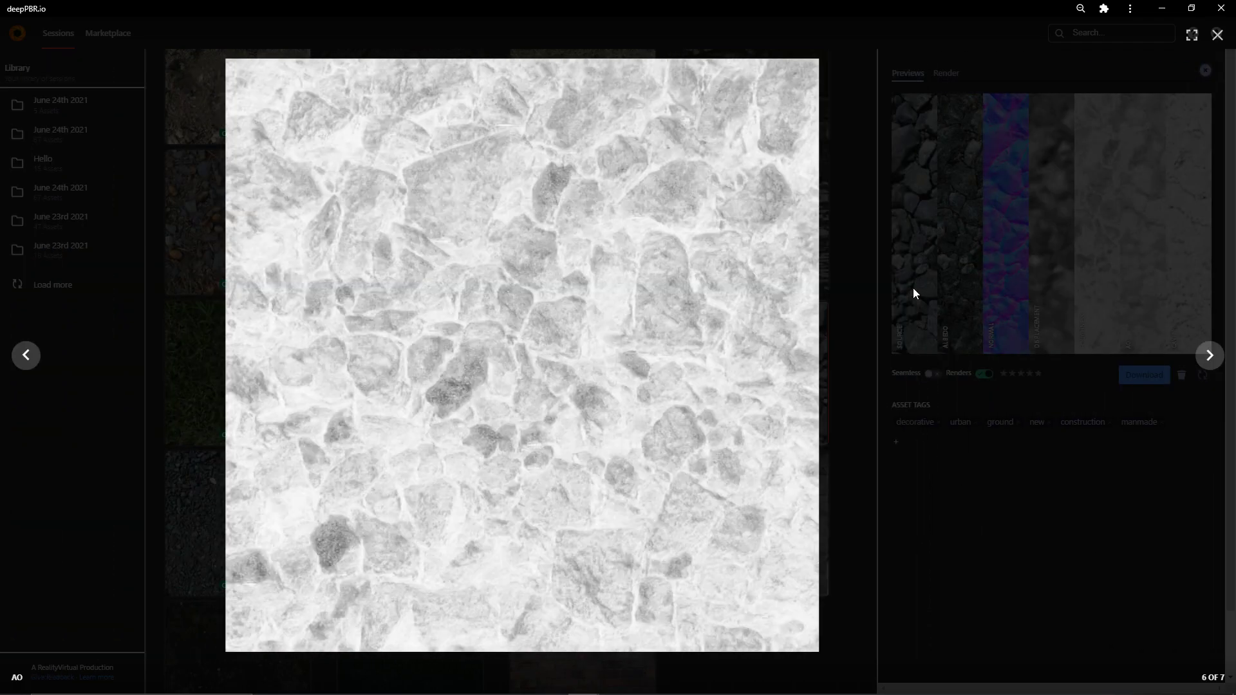
click(26, 355)
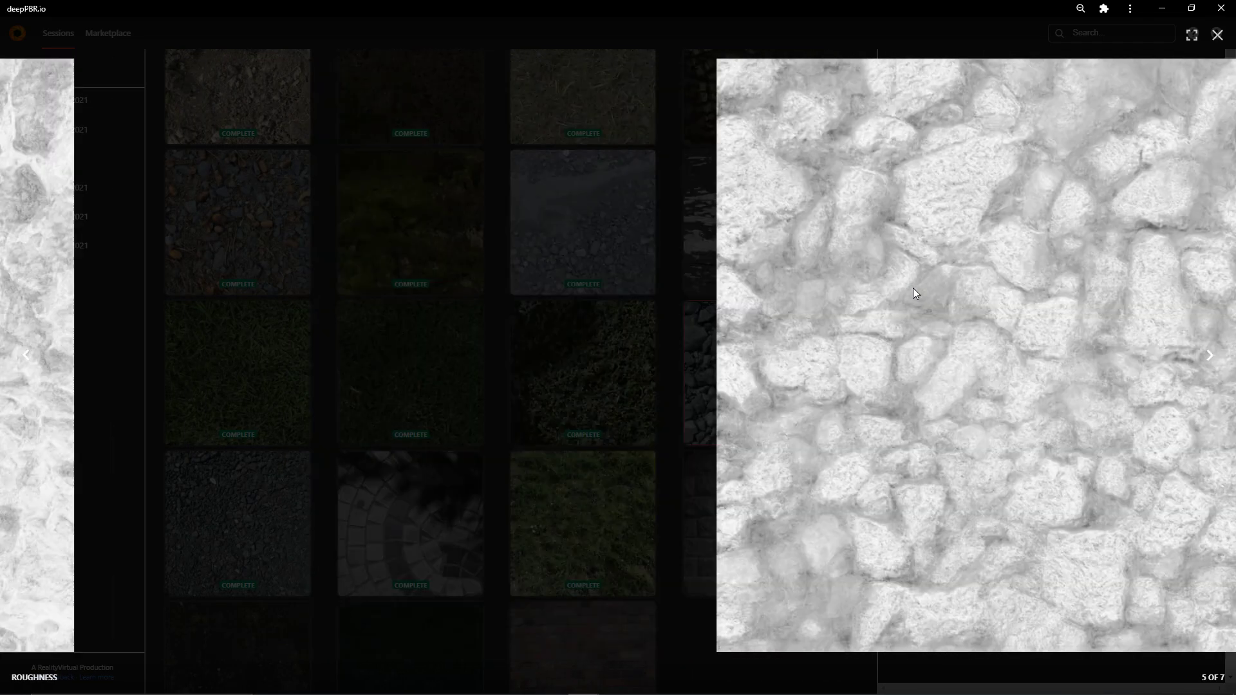
click(26, 355)
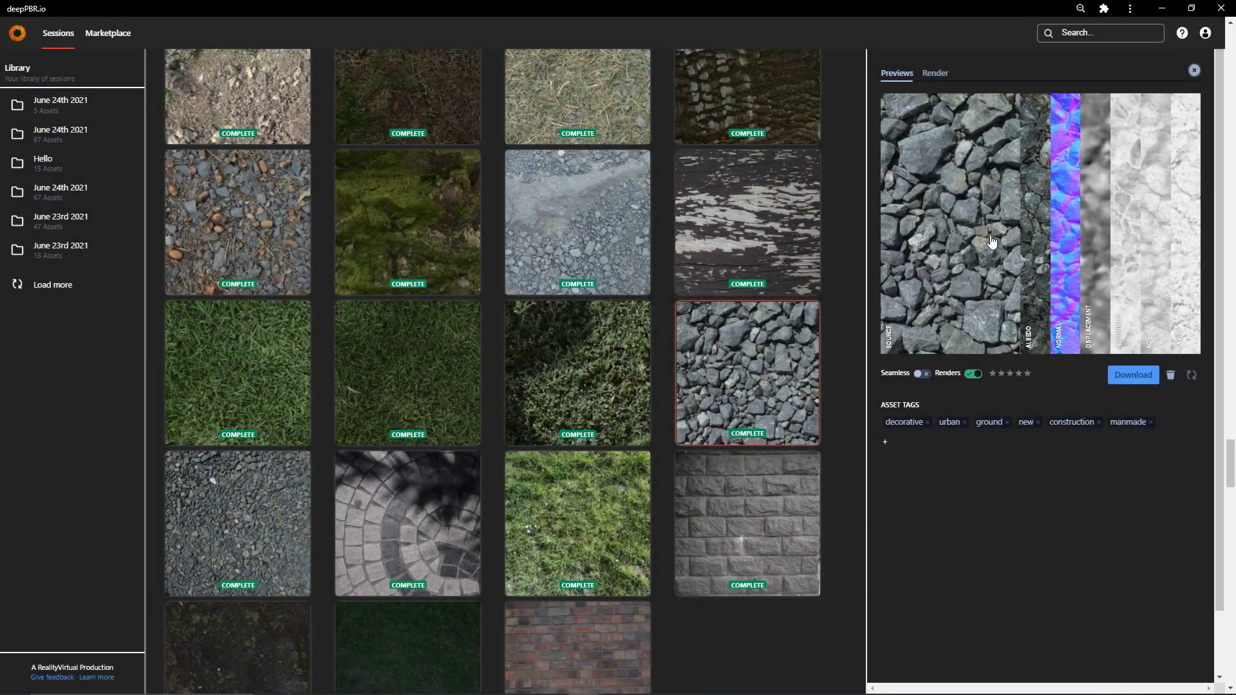
- Show the grey rock material on a full-screen 3D sphere with the Texture mode set from Clay to PBR
click(935, 74)
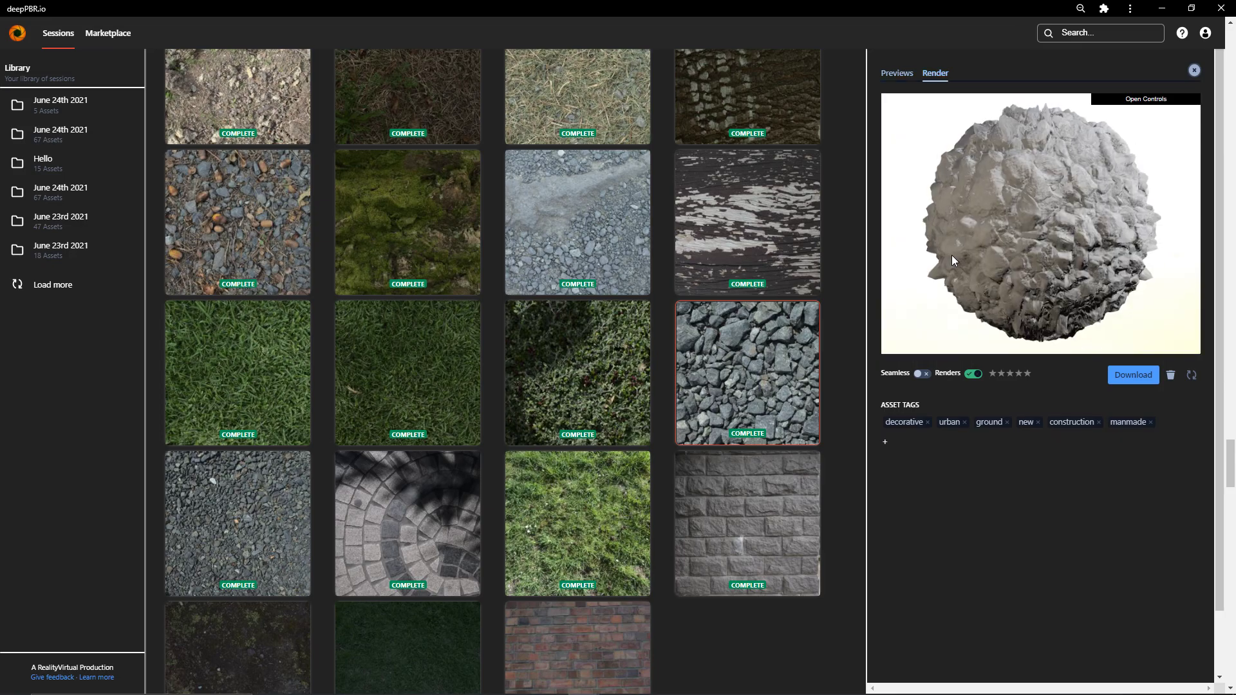
click(1144, 99)
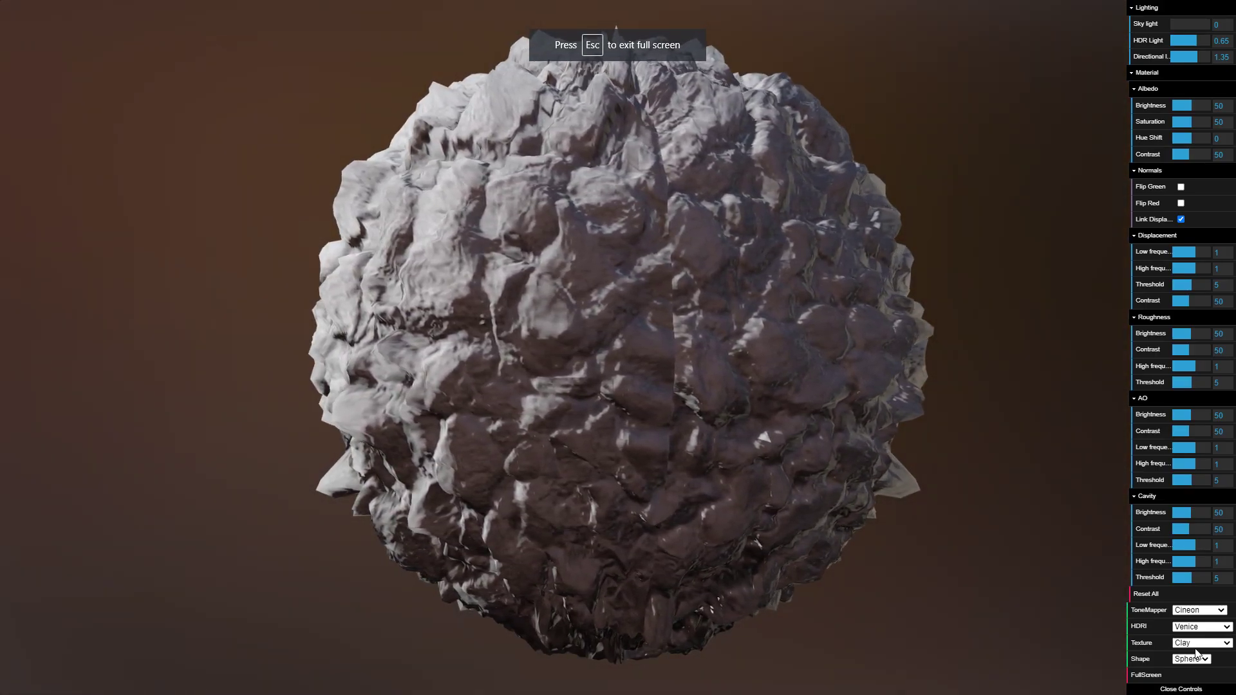
click(1198, 642)
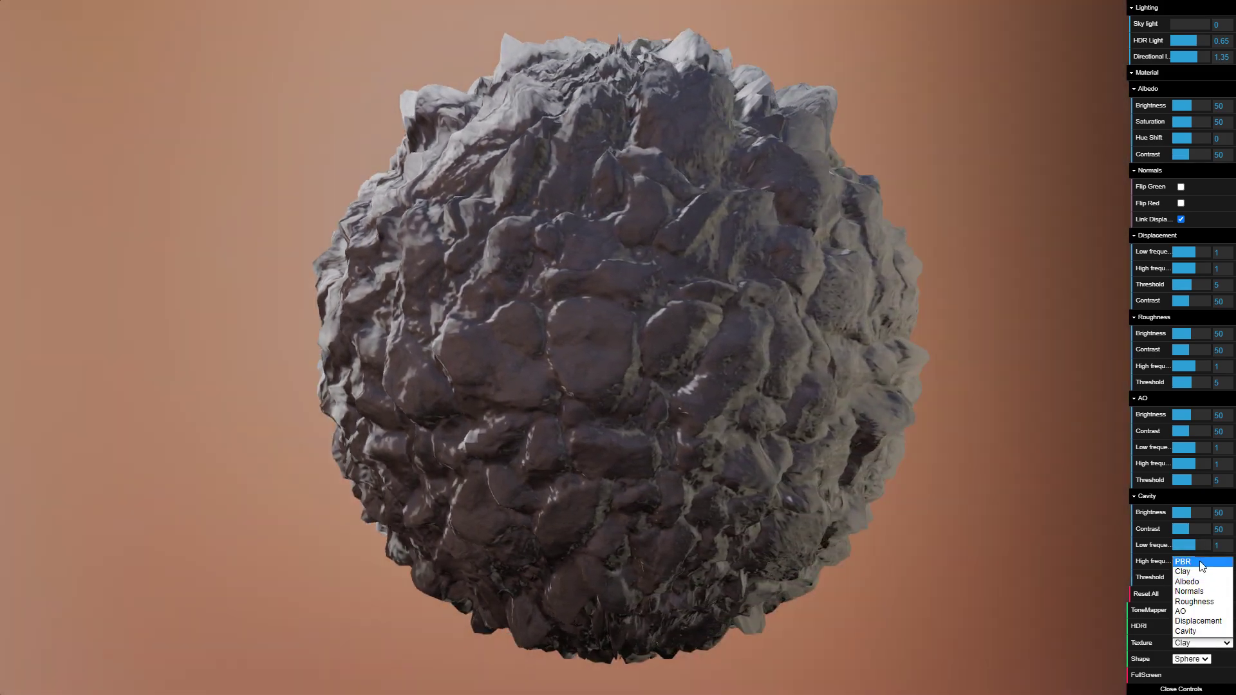
click(1201, 562)
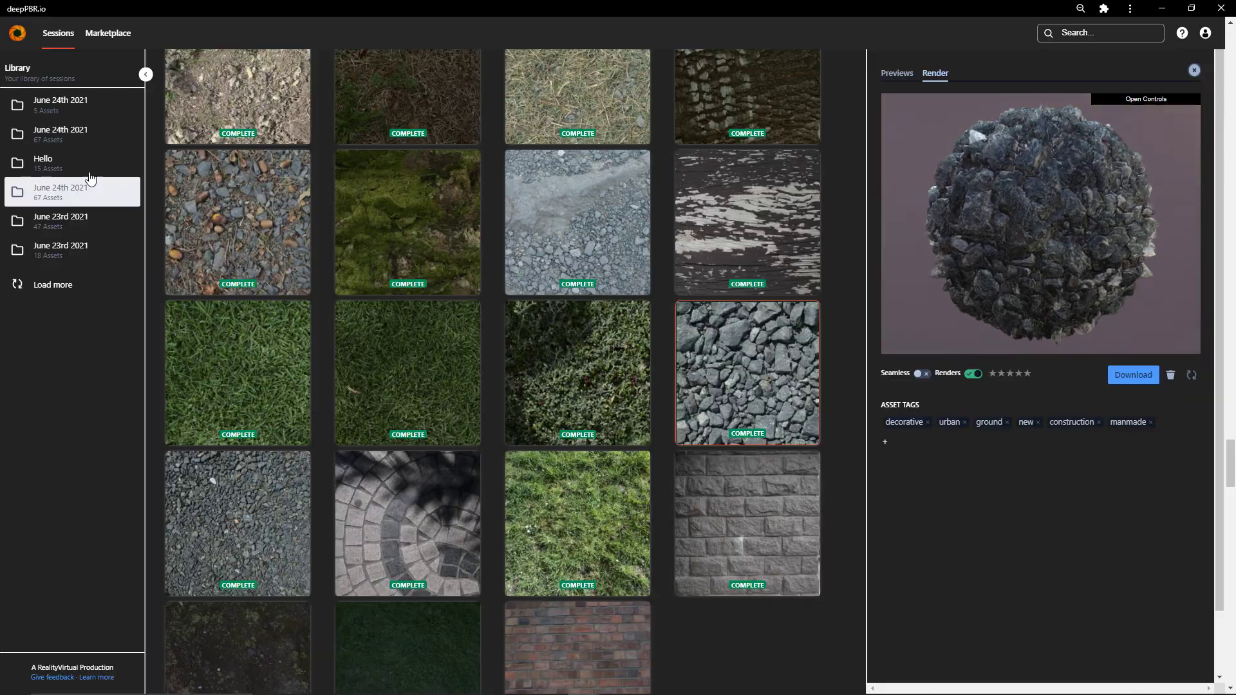
- Open the 15-asset Hello session and start editing its name, leaving it as 'Hello'
click(43, 162)
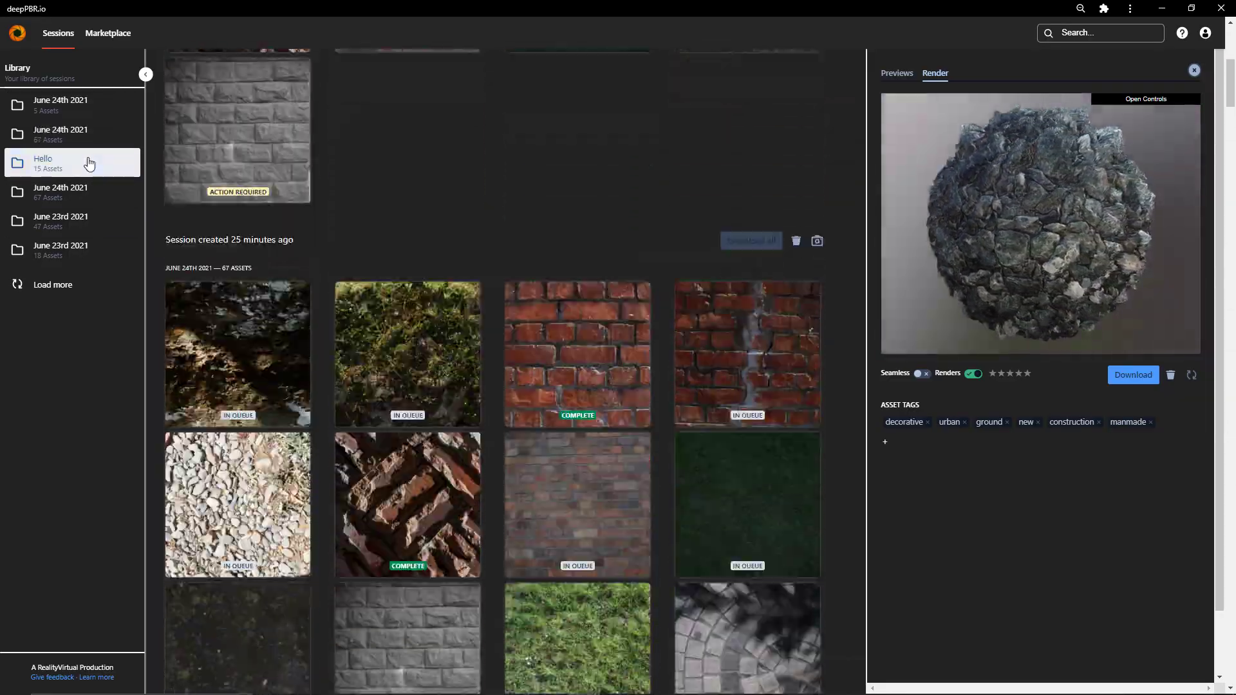
click(71, 163)
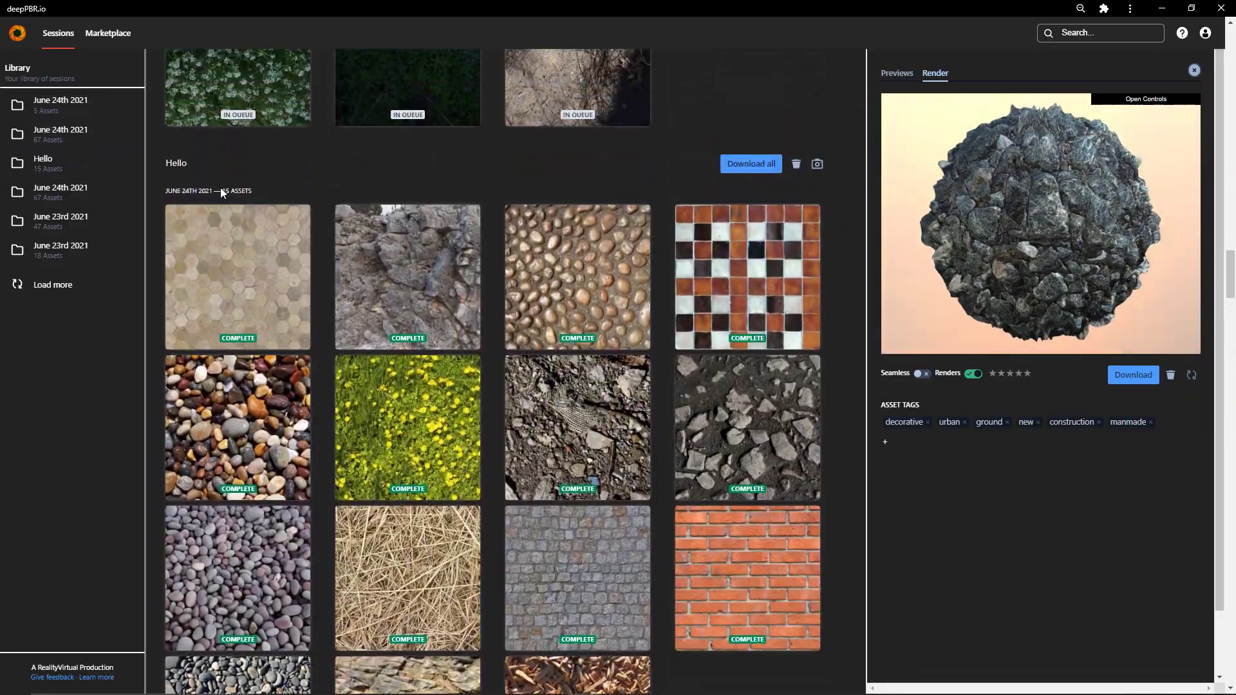
click(177, 162)
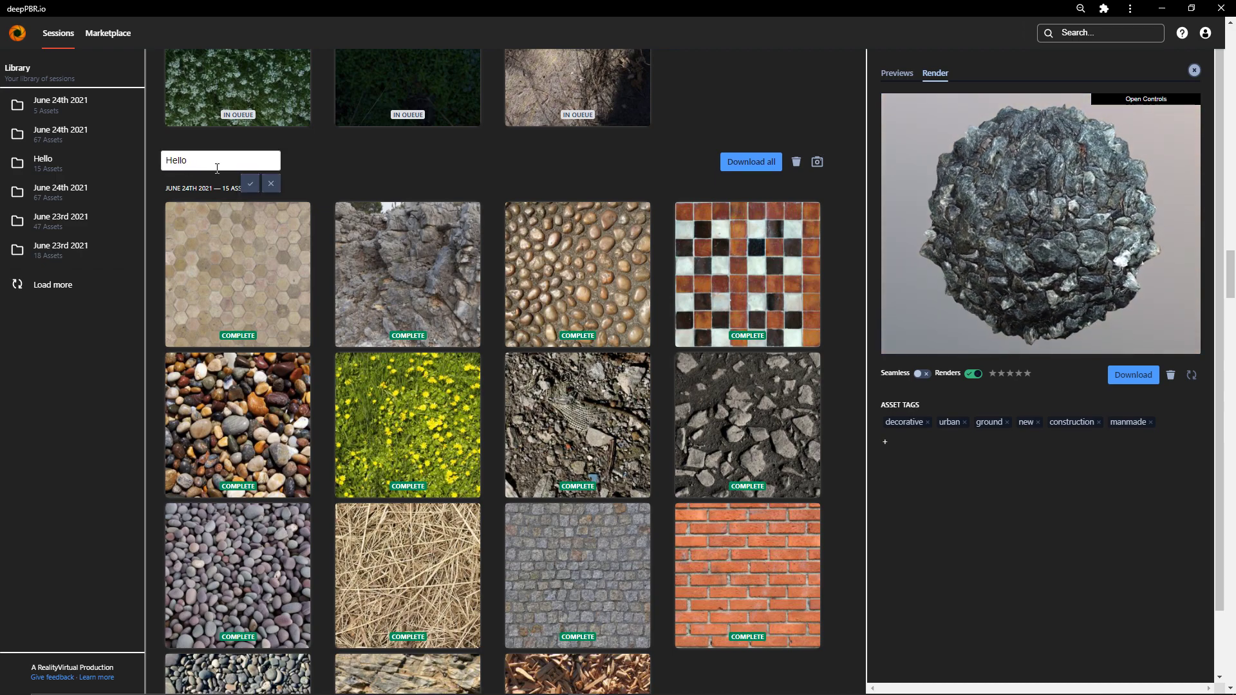
triple_click(220, 160)
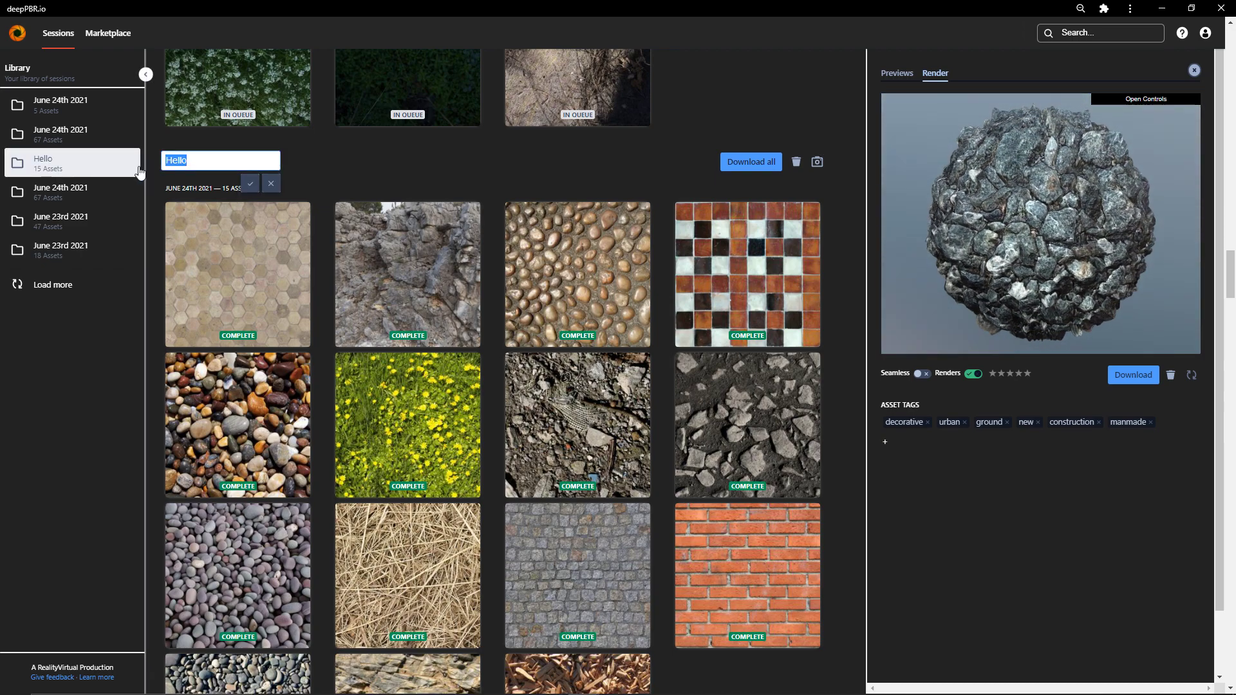
text(W)
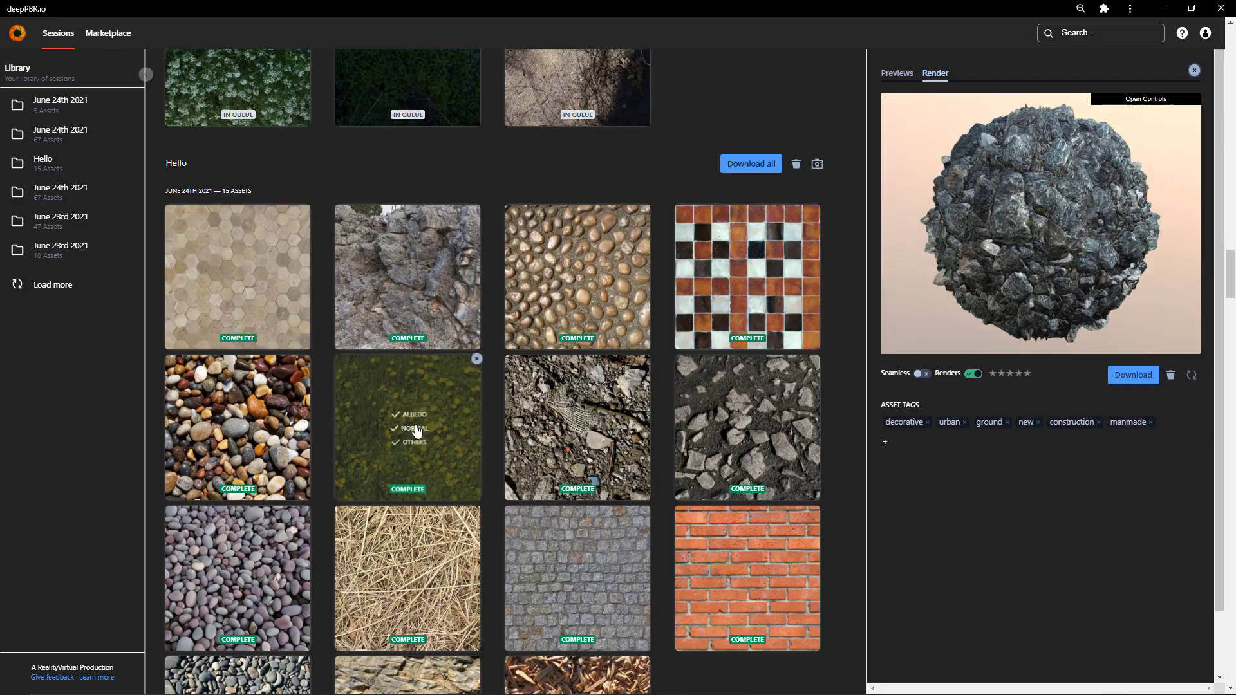
- Switch to full screen (F11) and scroll through the 67-asset session's texture status badges
scroll(up, 3)
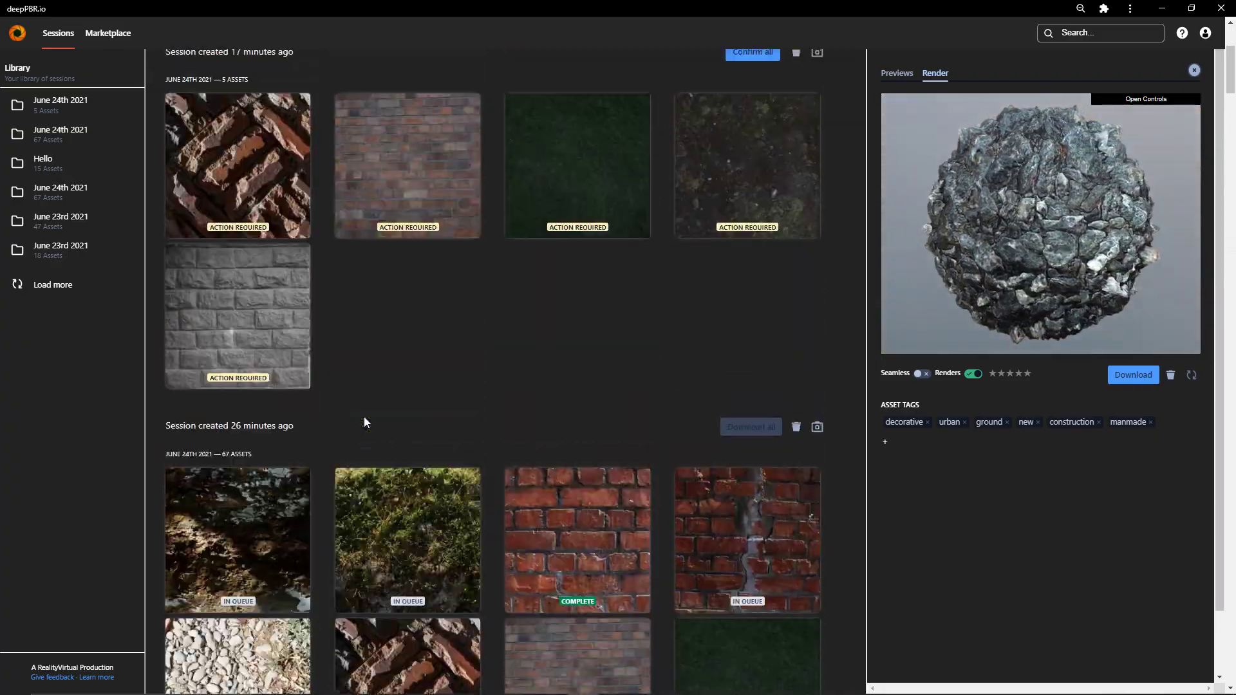
scroll(down, 3)
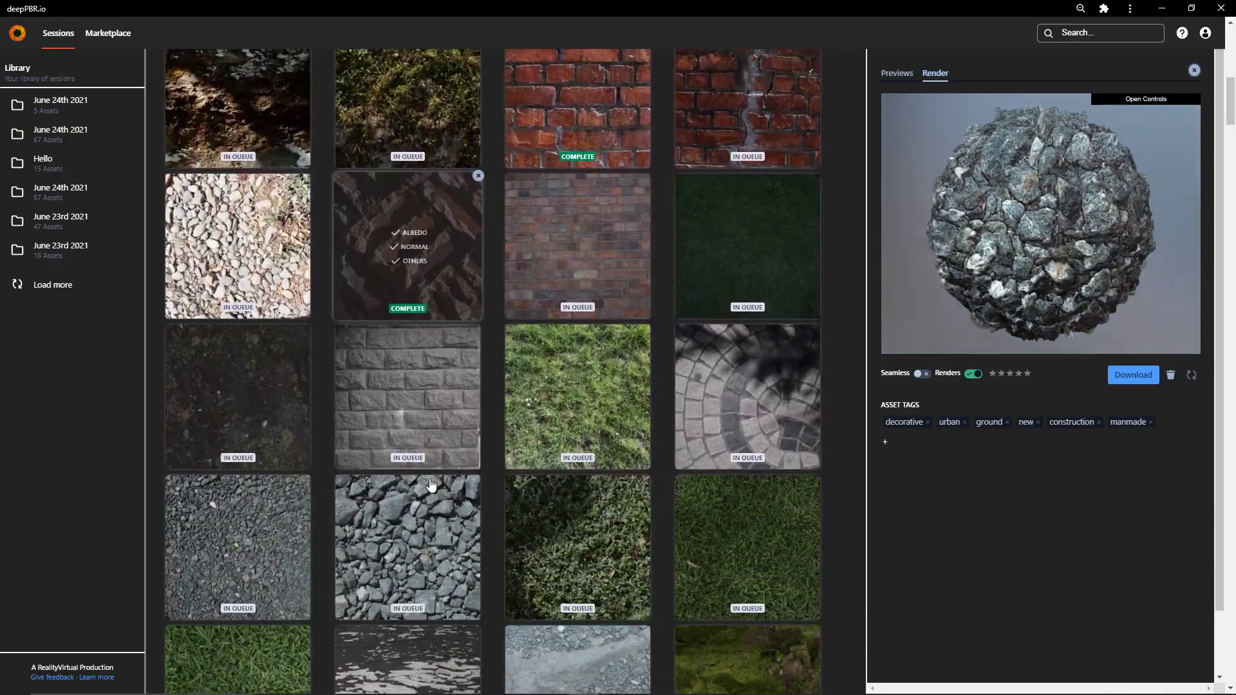
key(F11)
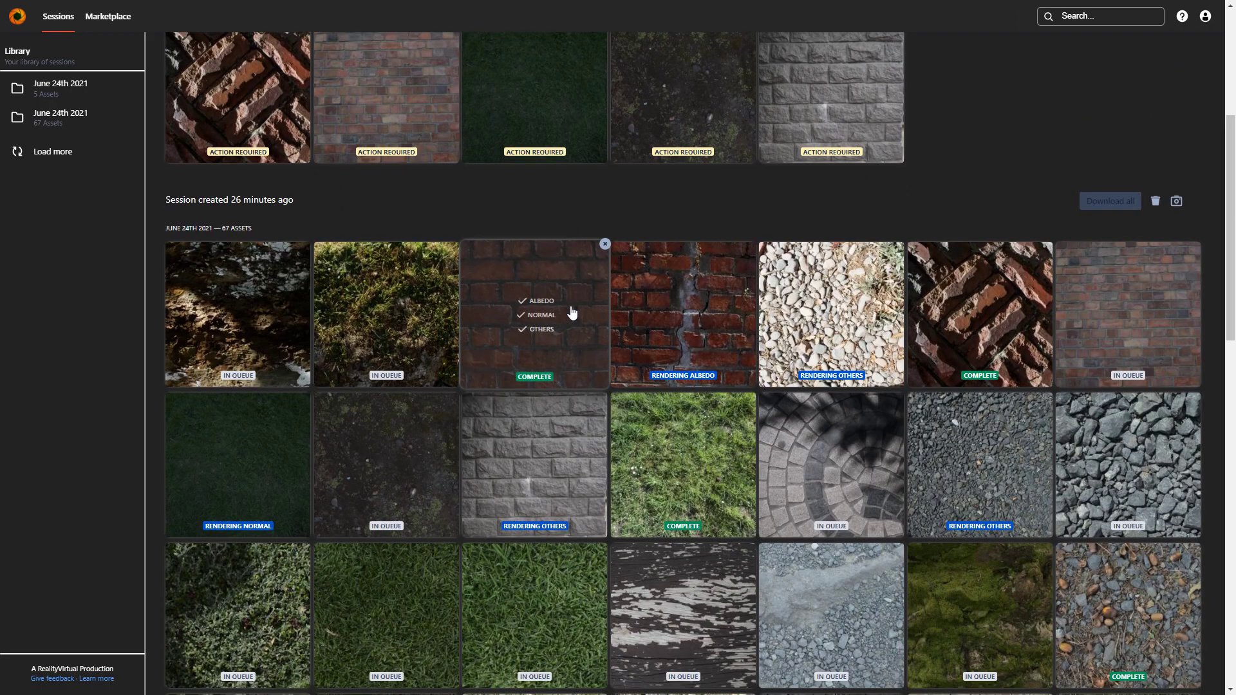
scroll(down, 3)
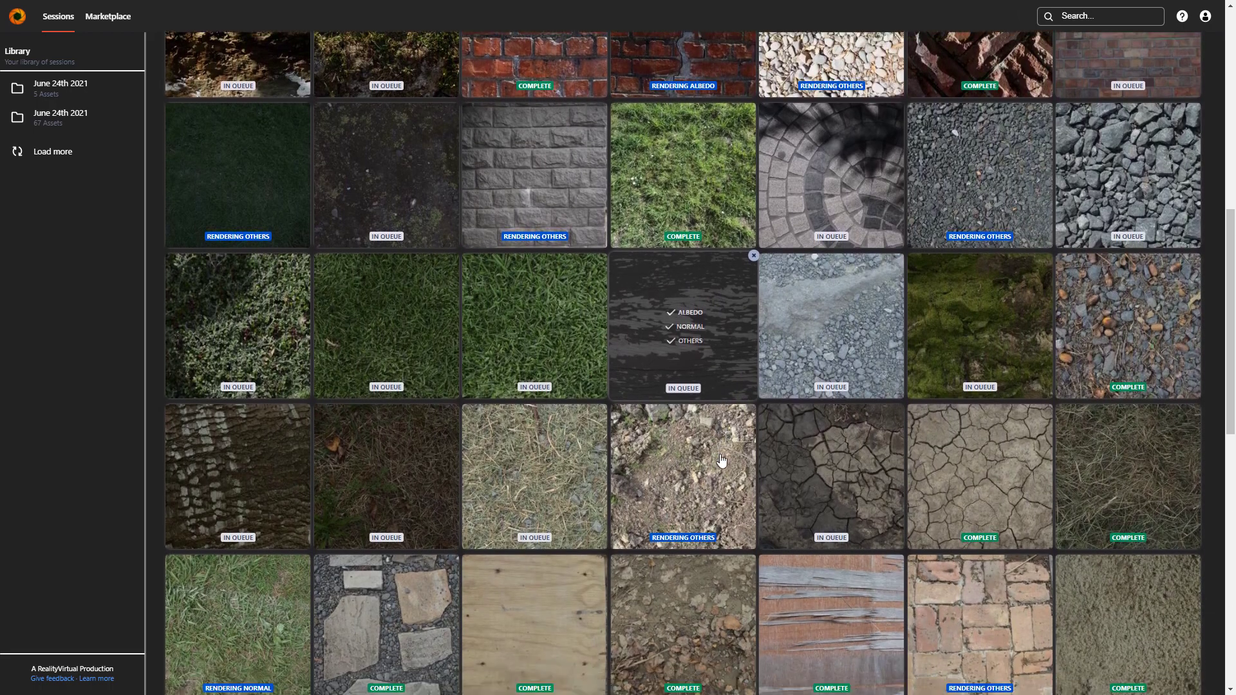
scroll(down, 3)
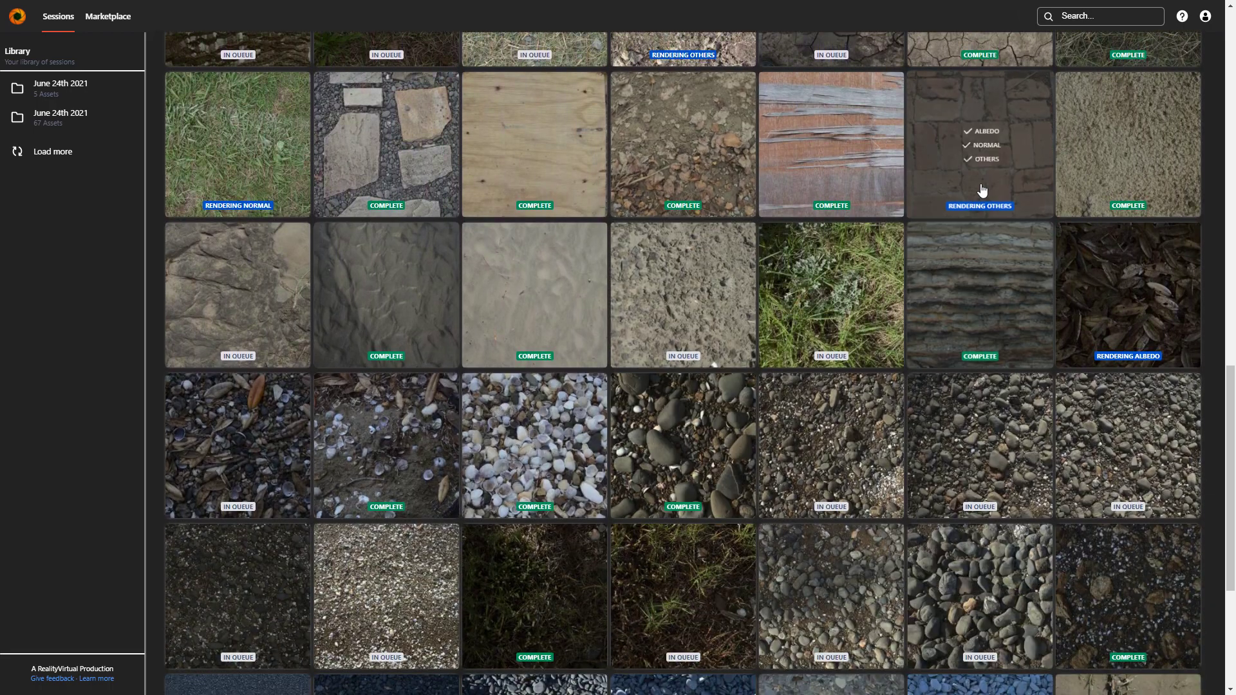
scroll(down, 3)
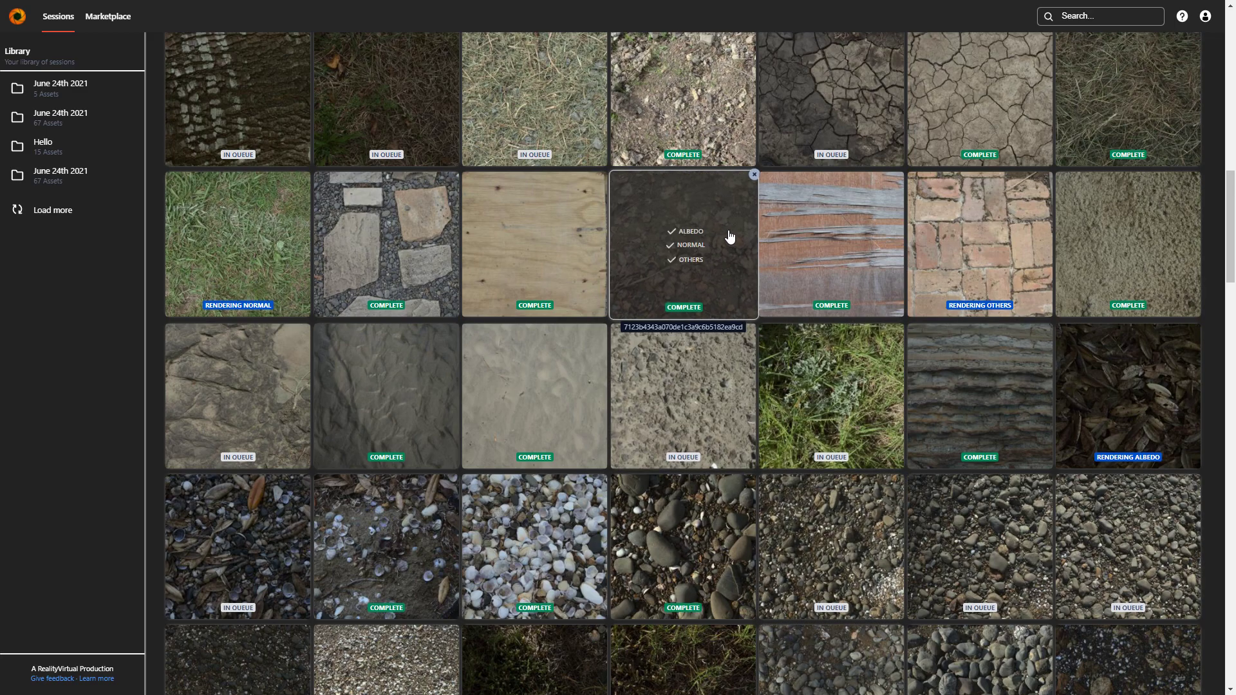
- Review the leafy ground texture's normal and other maps at full size with rendered previews on
click(683, 244)
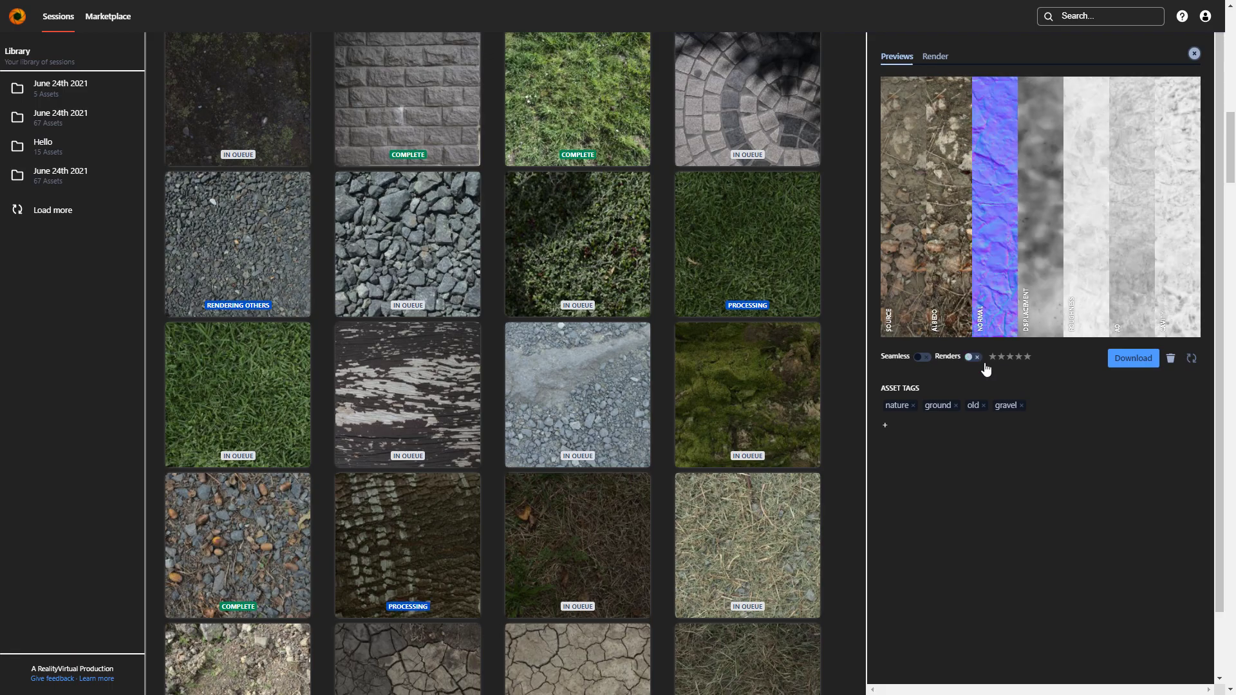
click(973, 357)
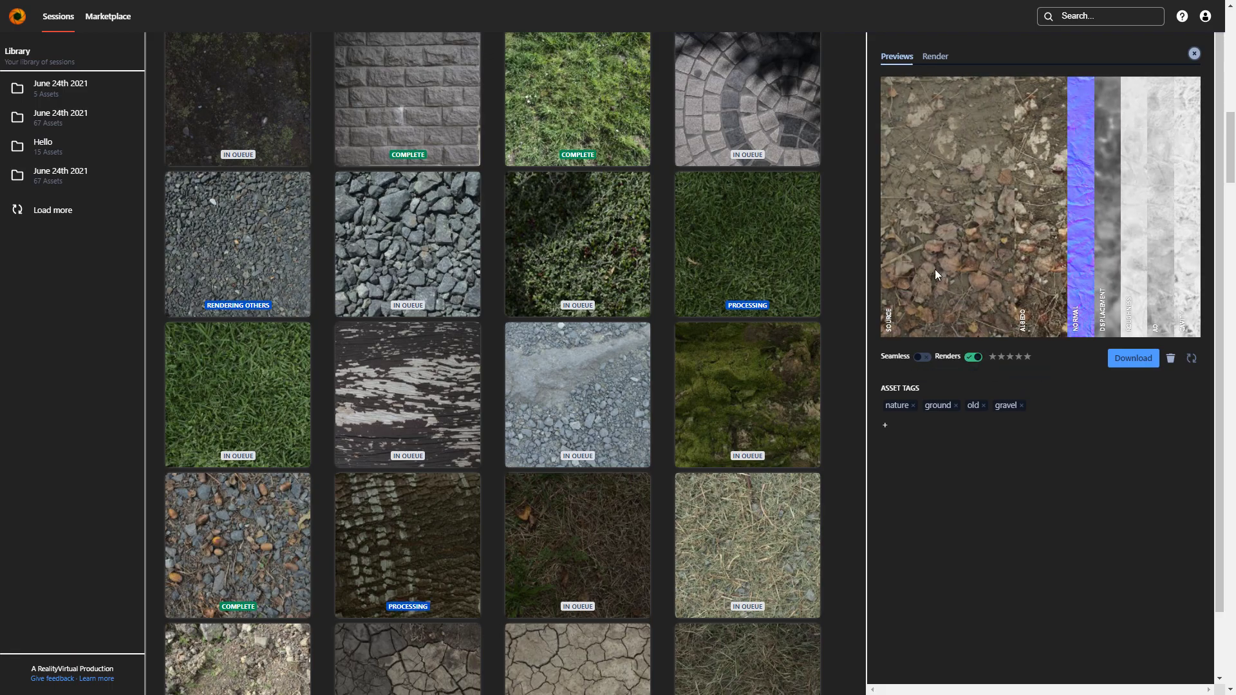
click(1075, 205)
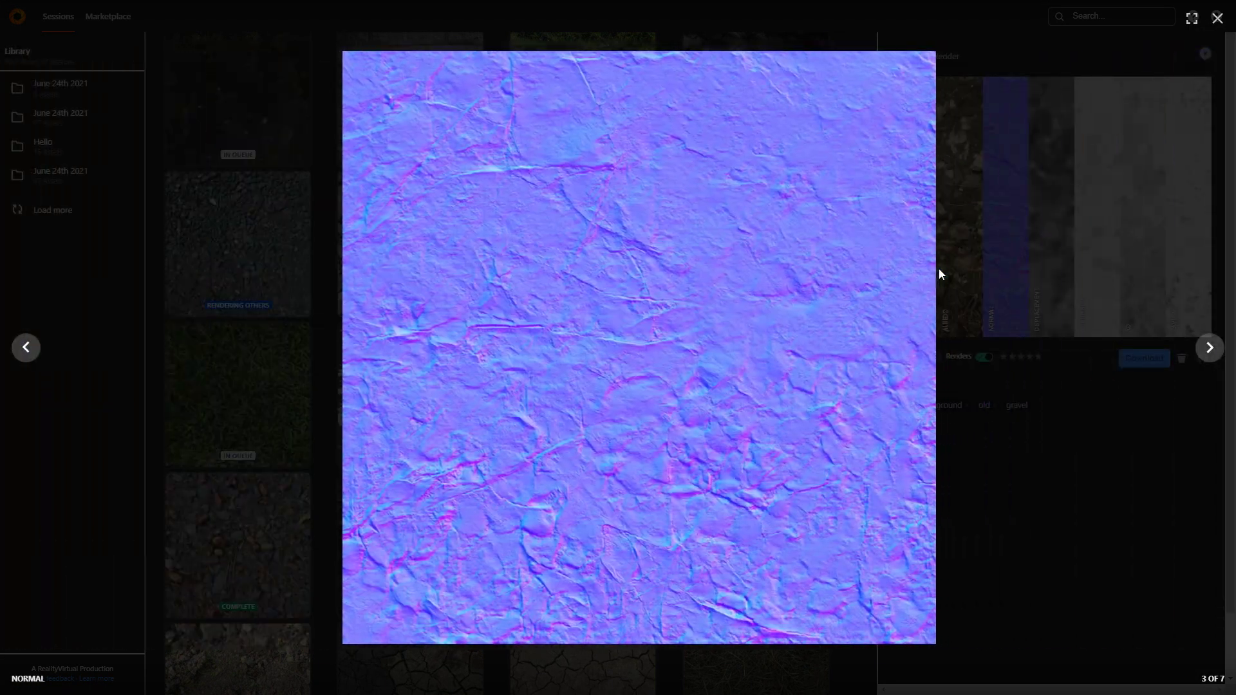
click(1207, 347)
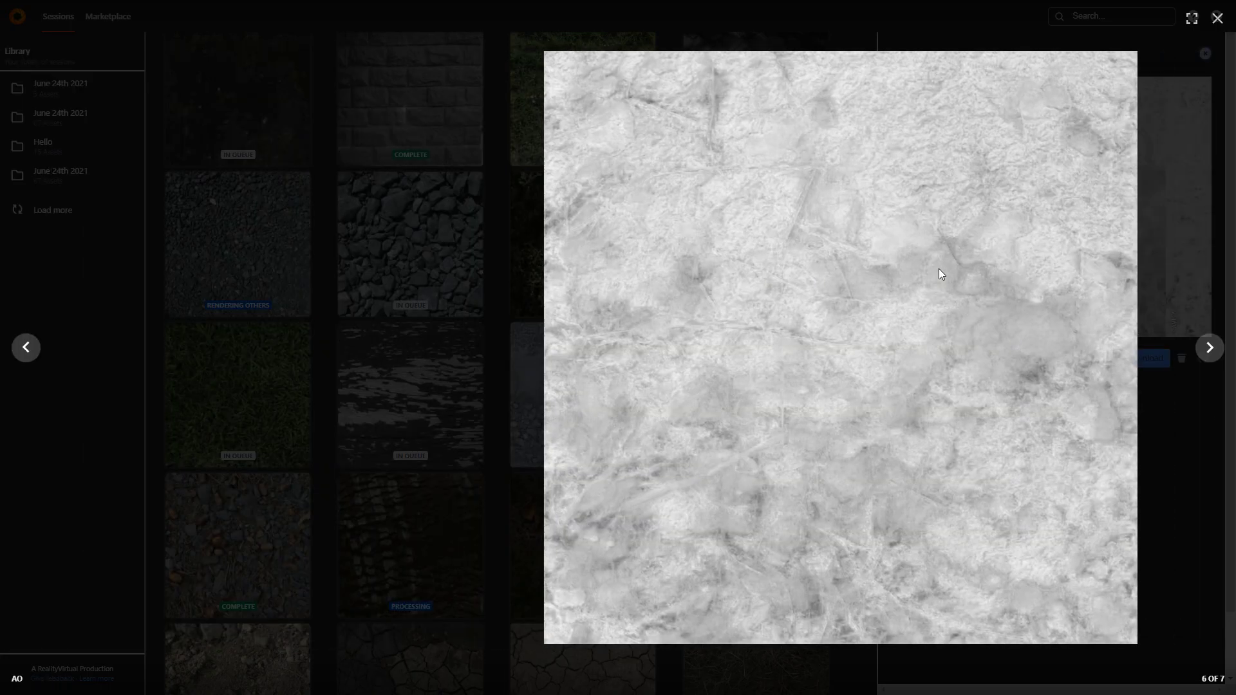
click(1216, 17)
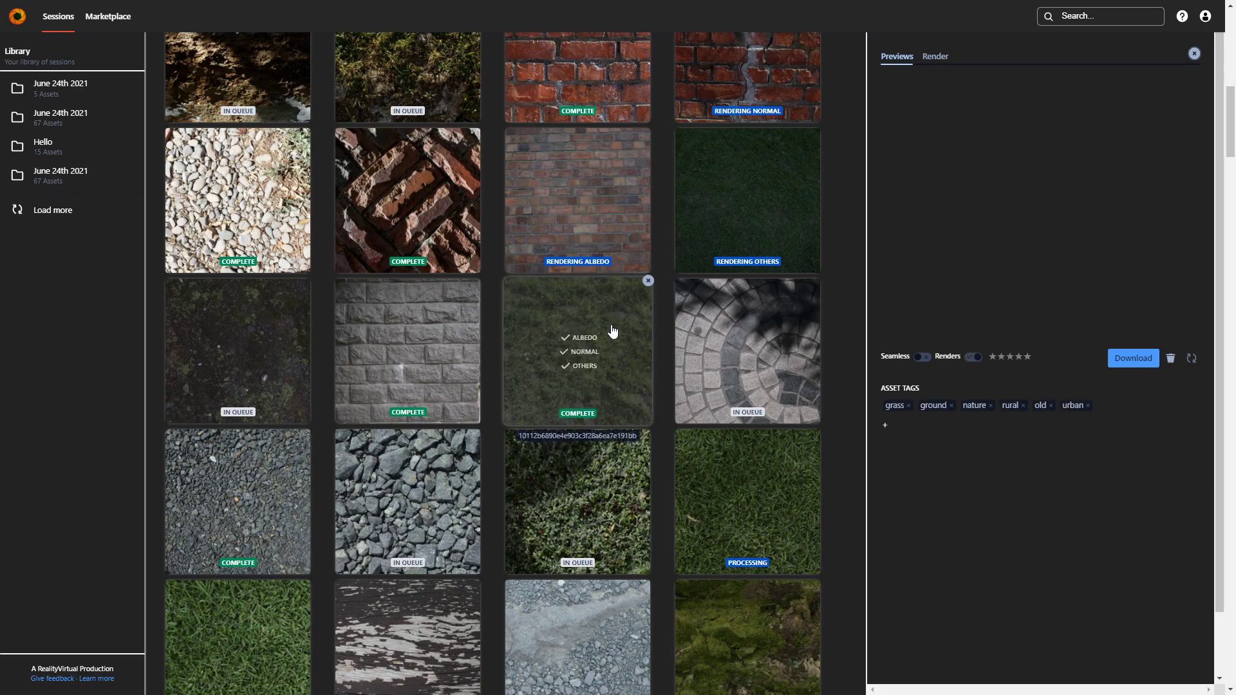
- Review the completed grass texture's maps at full size through to the cavity map, leaving its previews shown
click(577, 350)
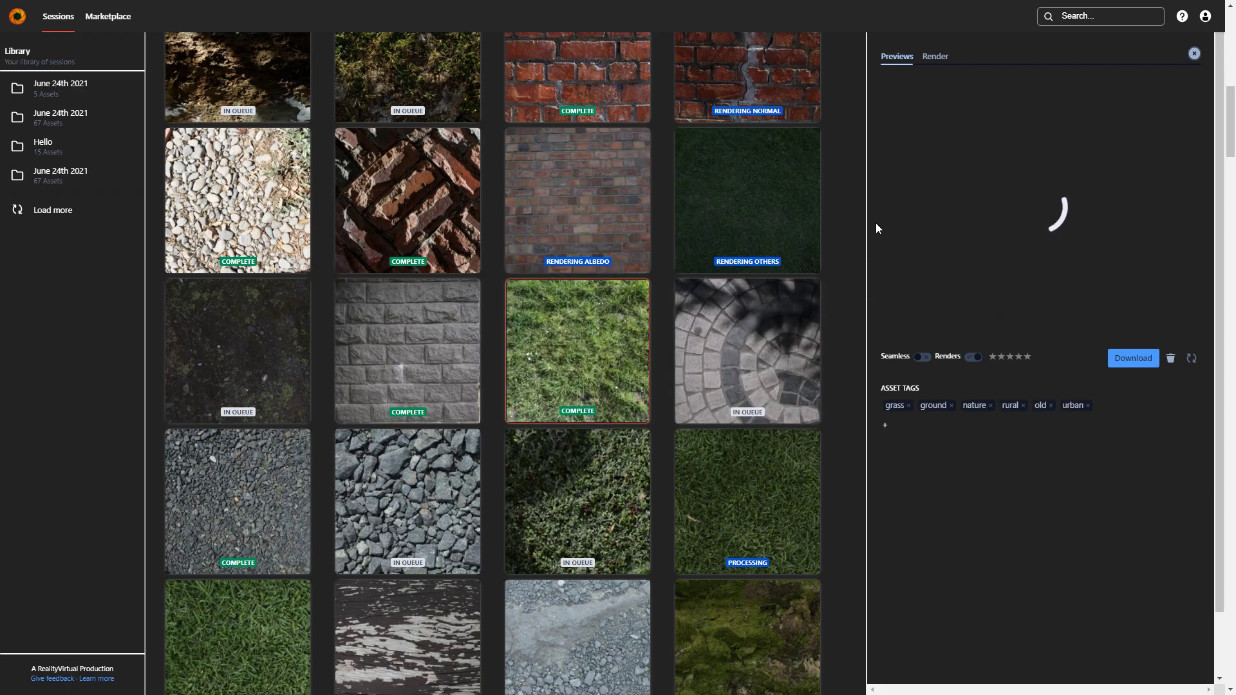
mouse_move(944, 225)
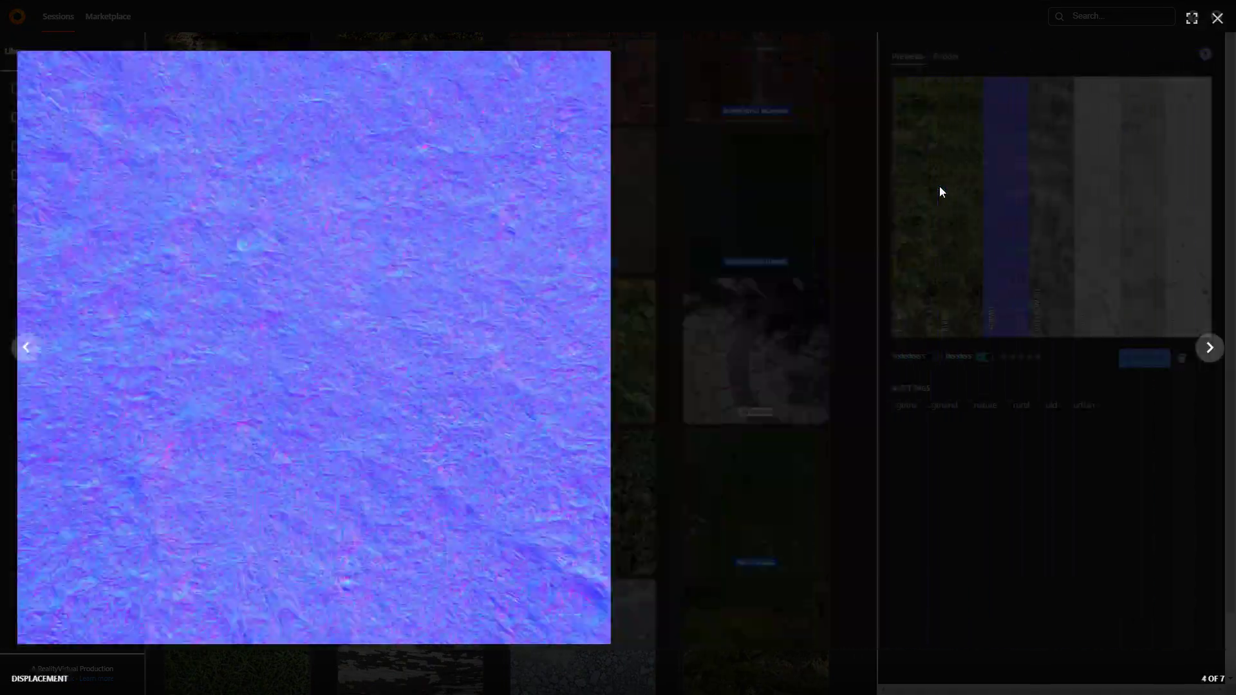
click(1209, 347)
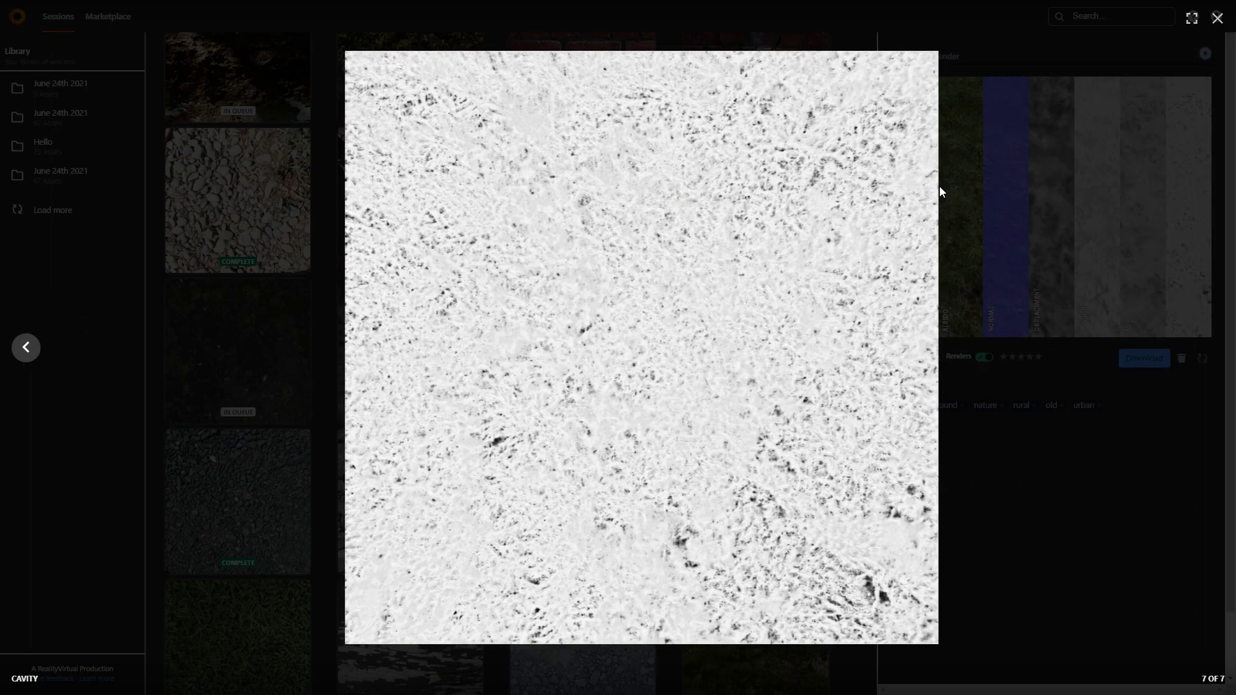
click(1216, 18)
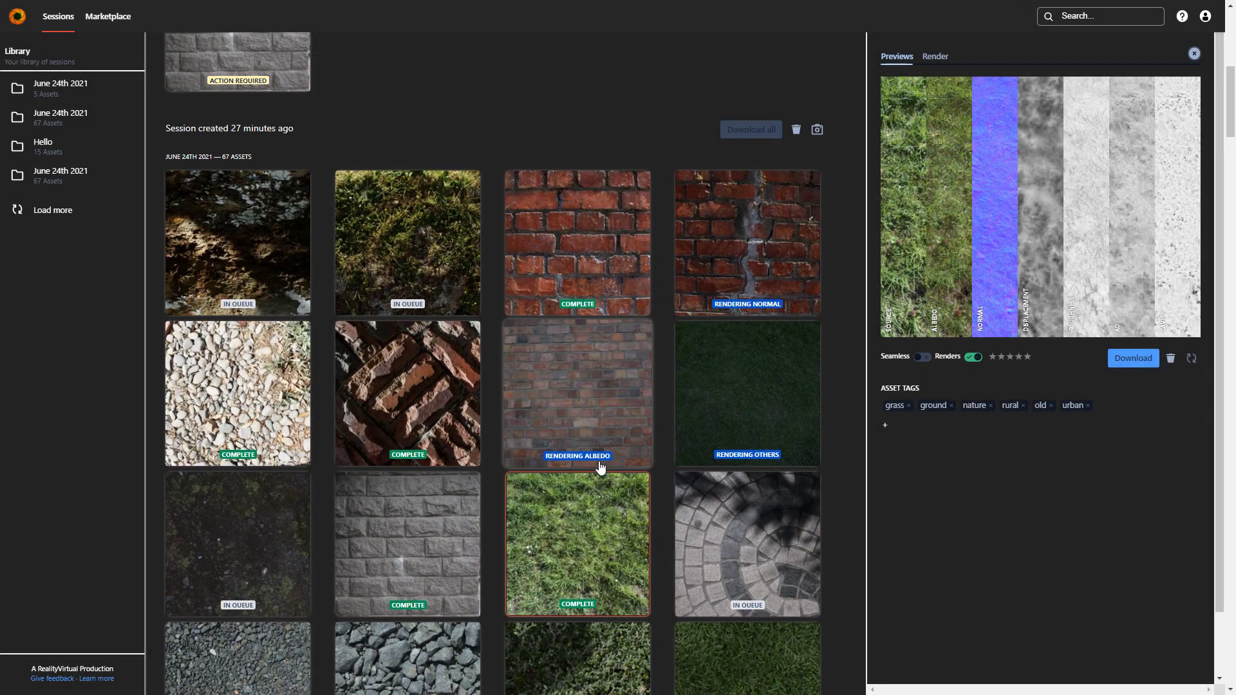